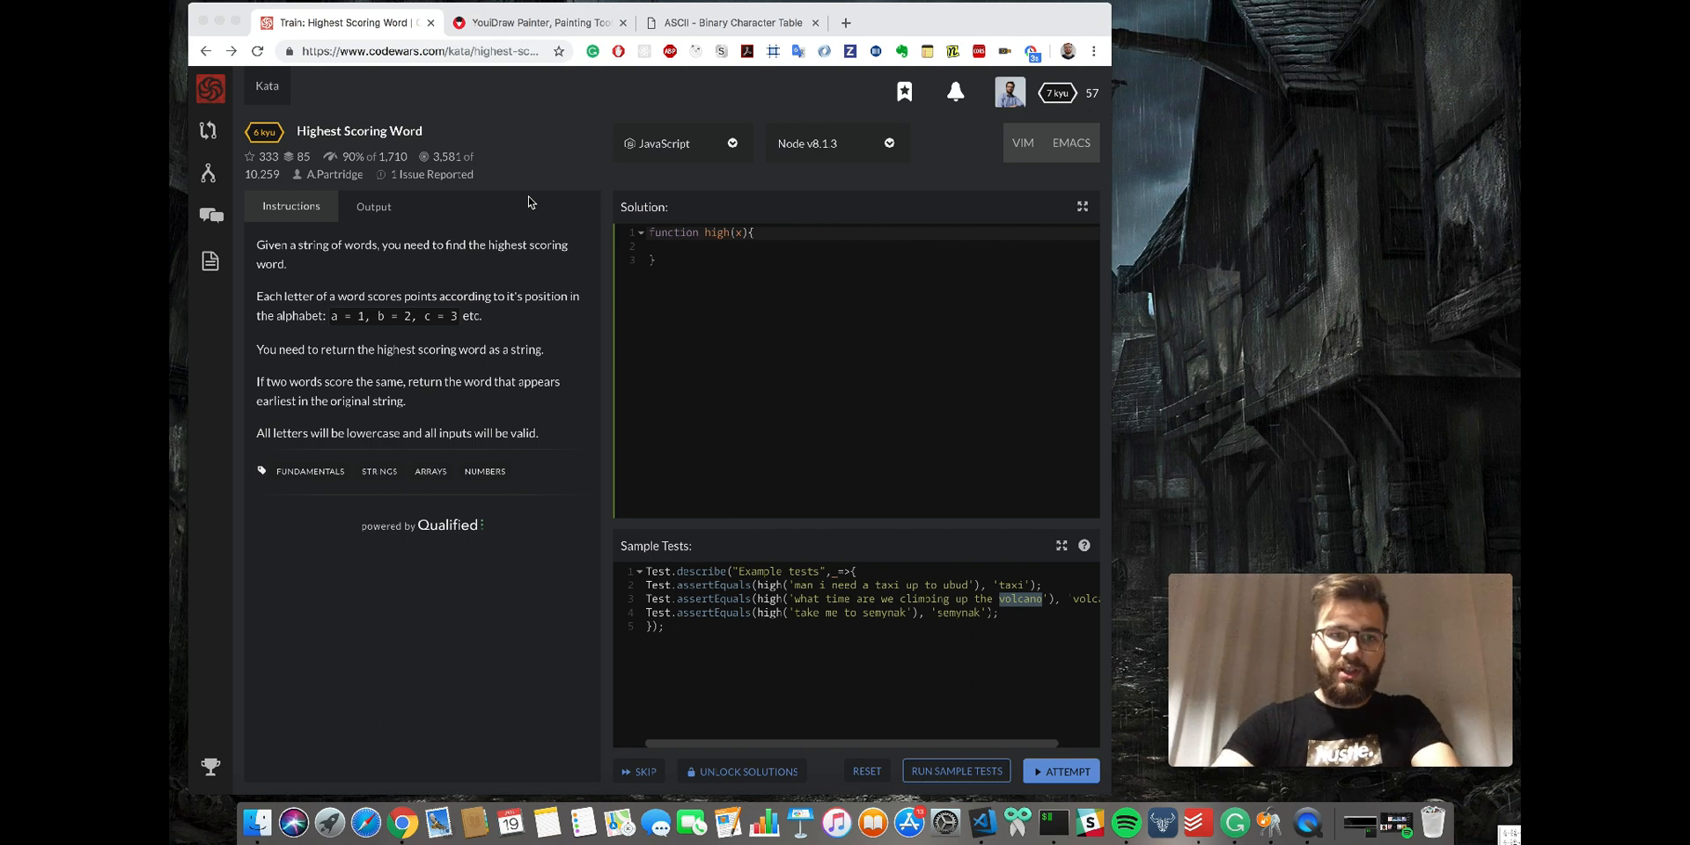
{"action": "mouse_move", "coordinate": [301, 143]}
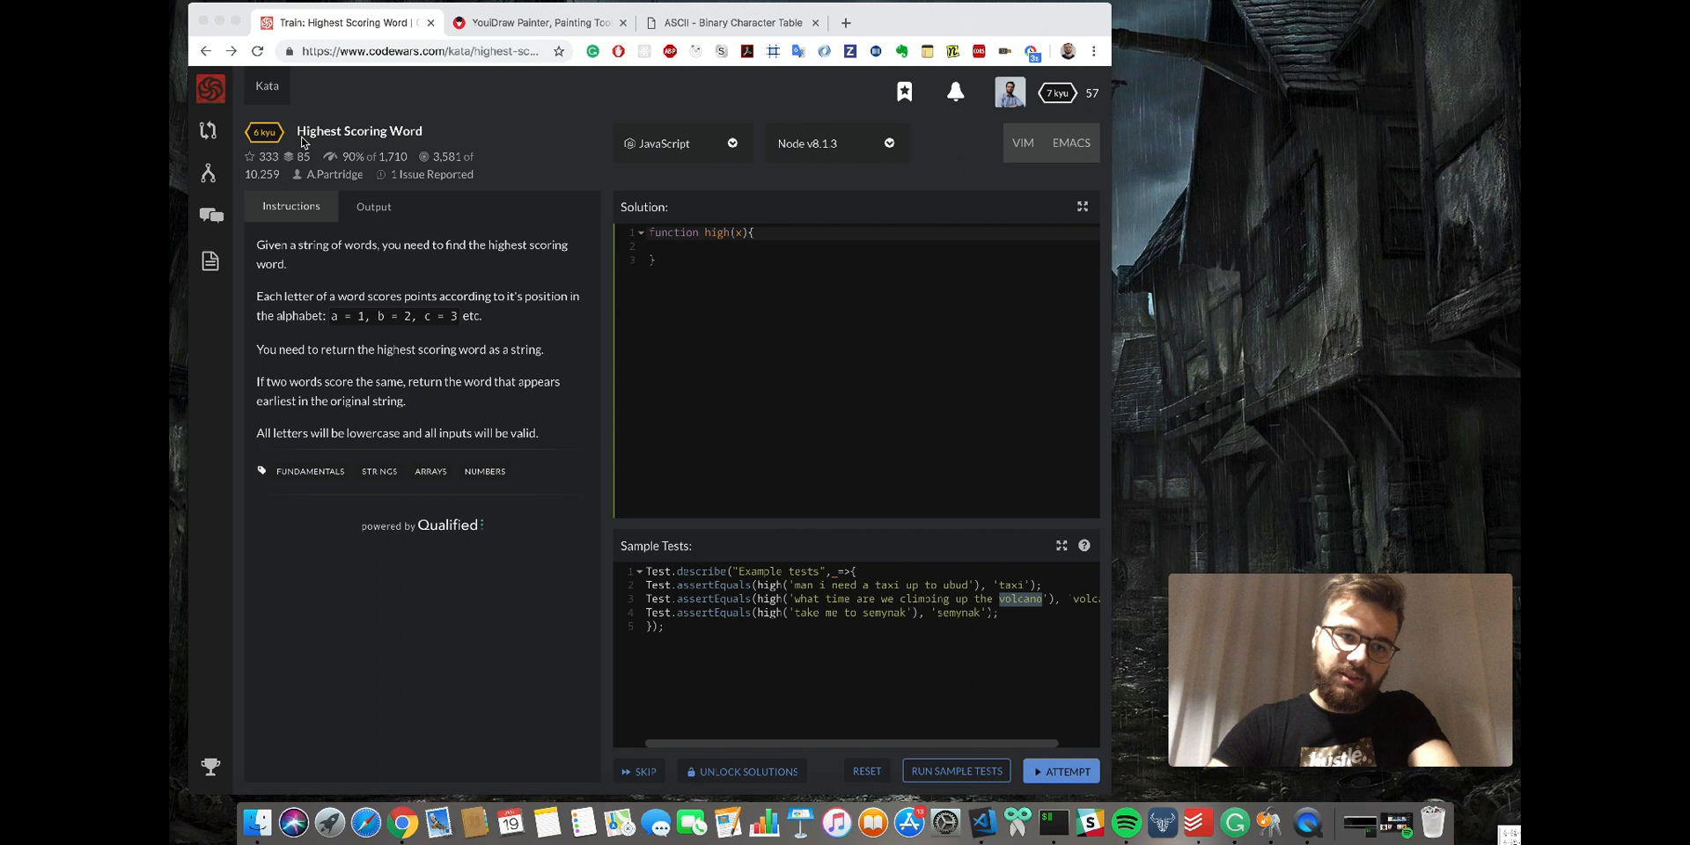
{"action": "mouse_move", "coordinate": [445, 287]}
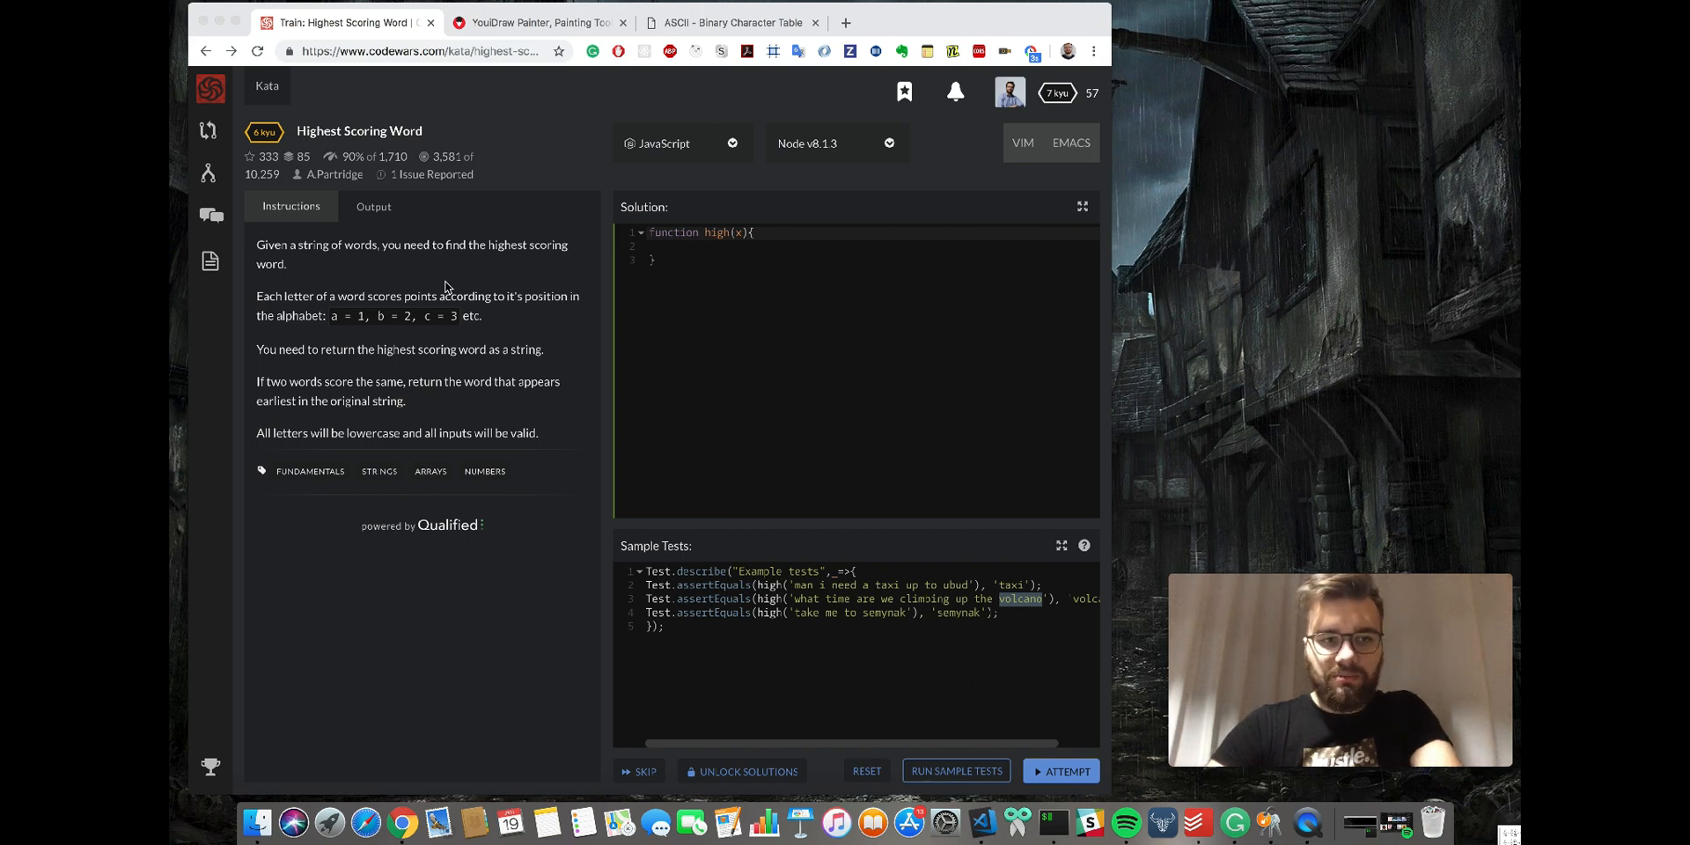
{"action": "mouse_move", "coordinate": [468, 292]}
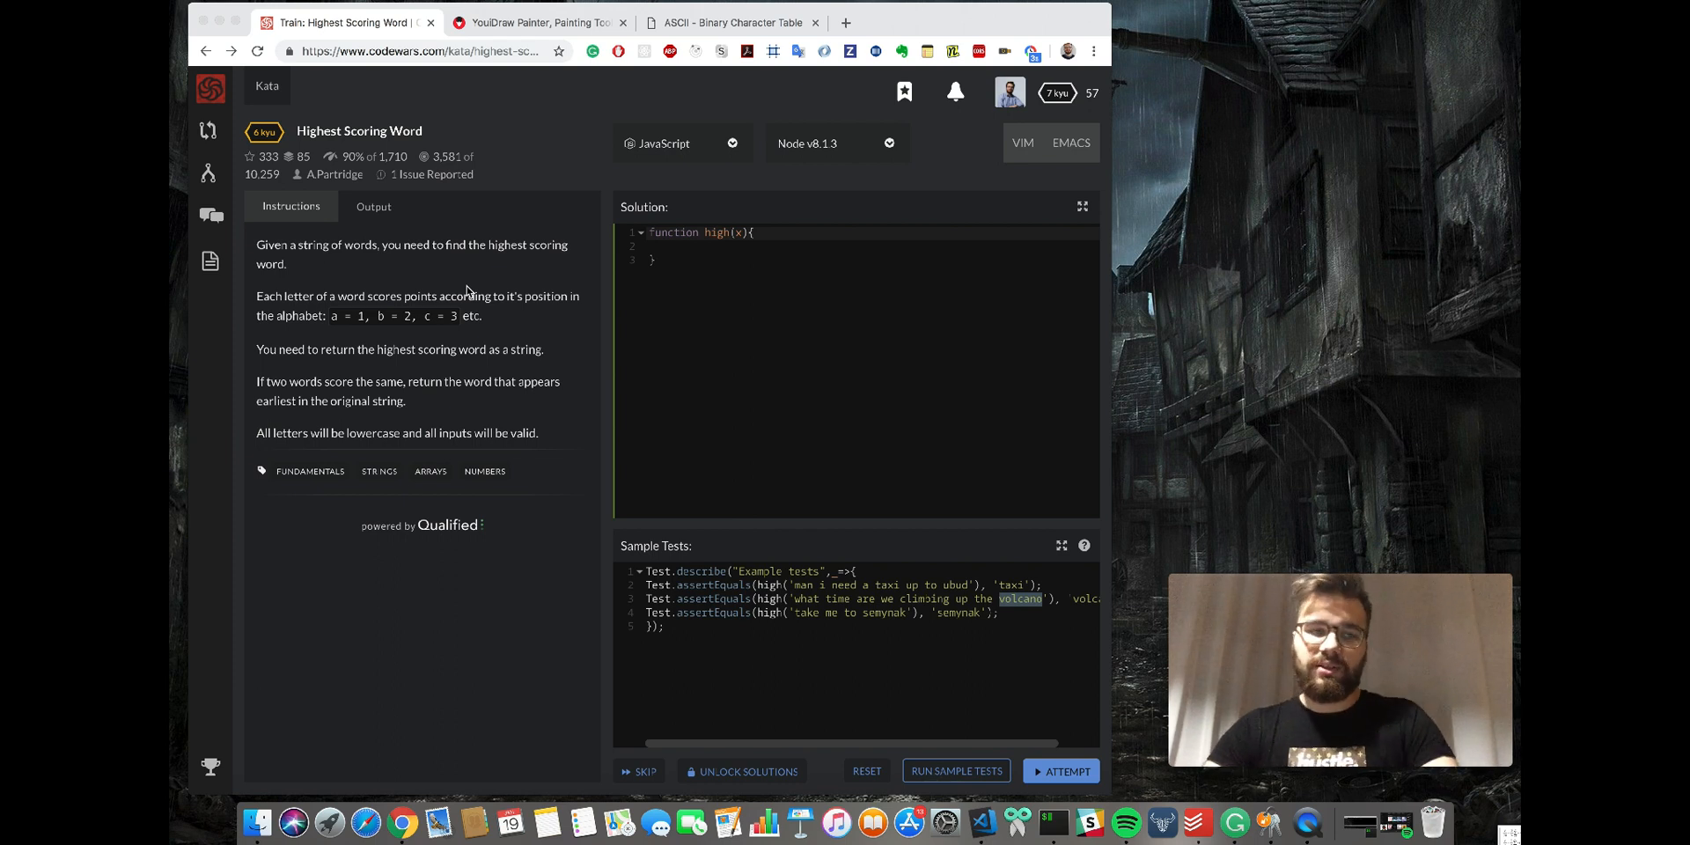
{"action": "mouse_move", "coordinate": [472, 276]}
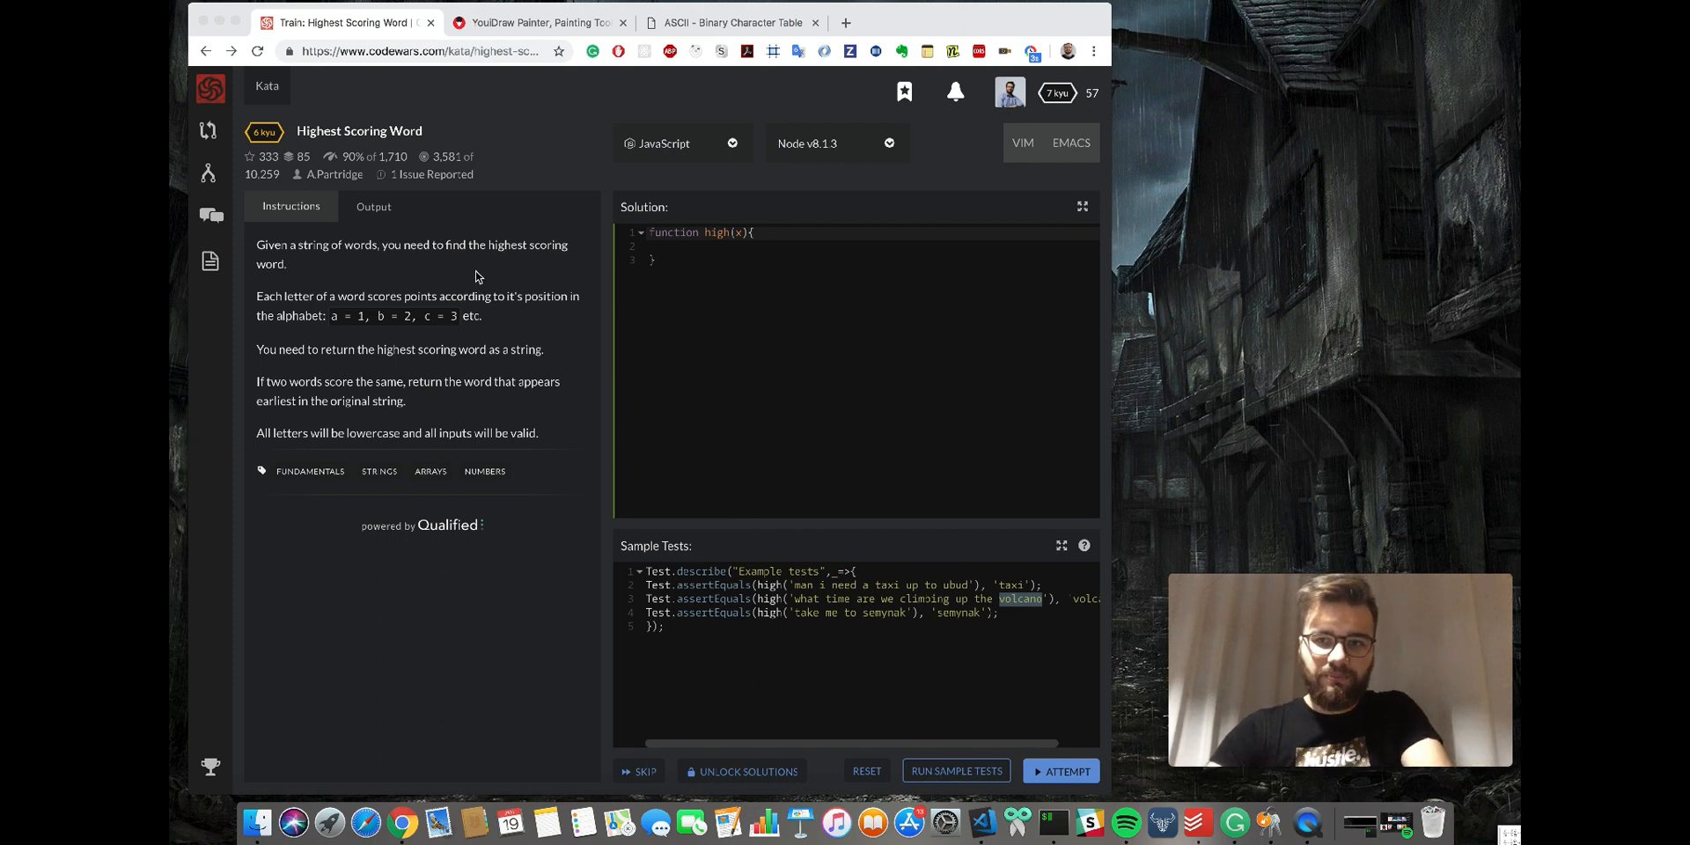
{"action": "mouse_move", "coordinate": [560, 26]}
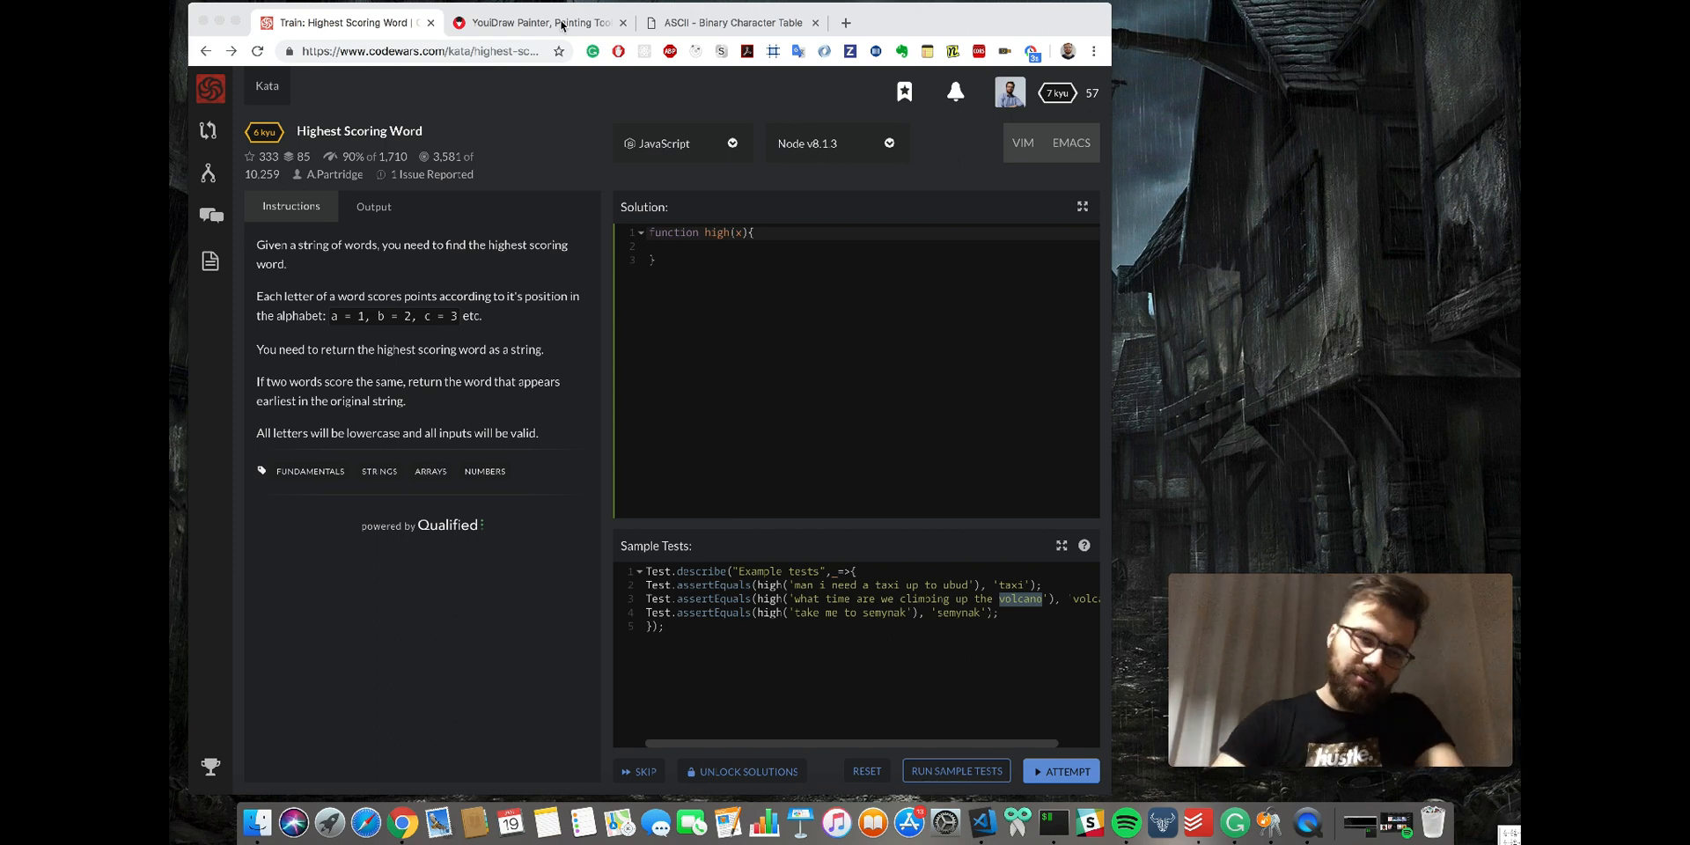
Show the YouDraw whiteboard sketch of letter scores and the example words 'abx a abc xba'.
{"action": "left_click", "coordinate": [539, 21]}
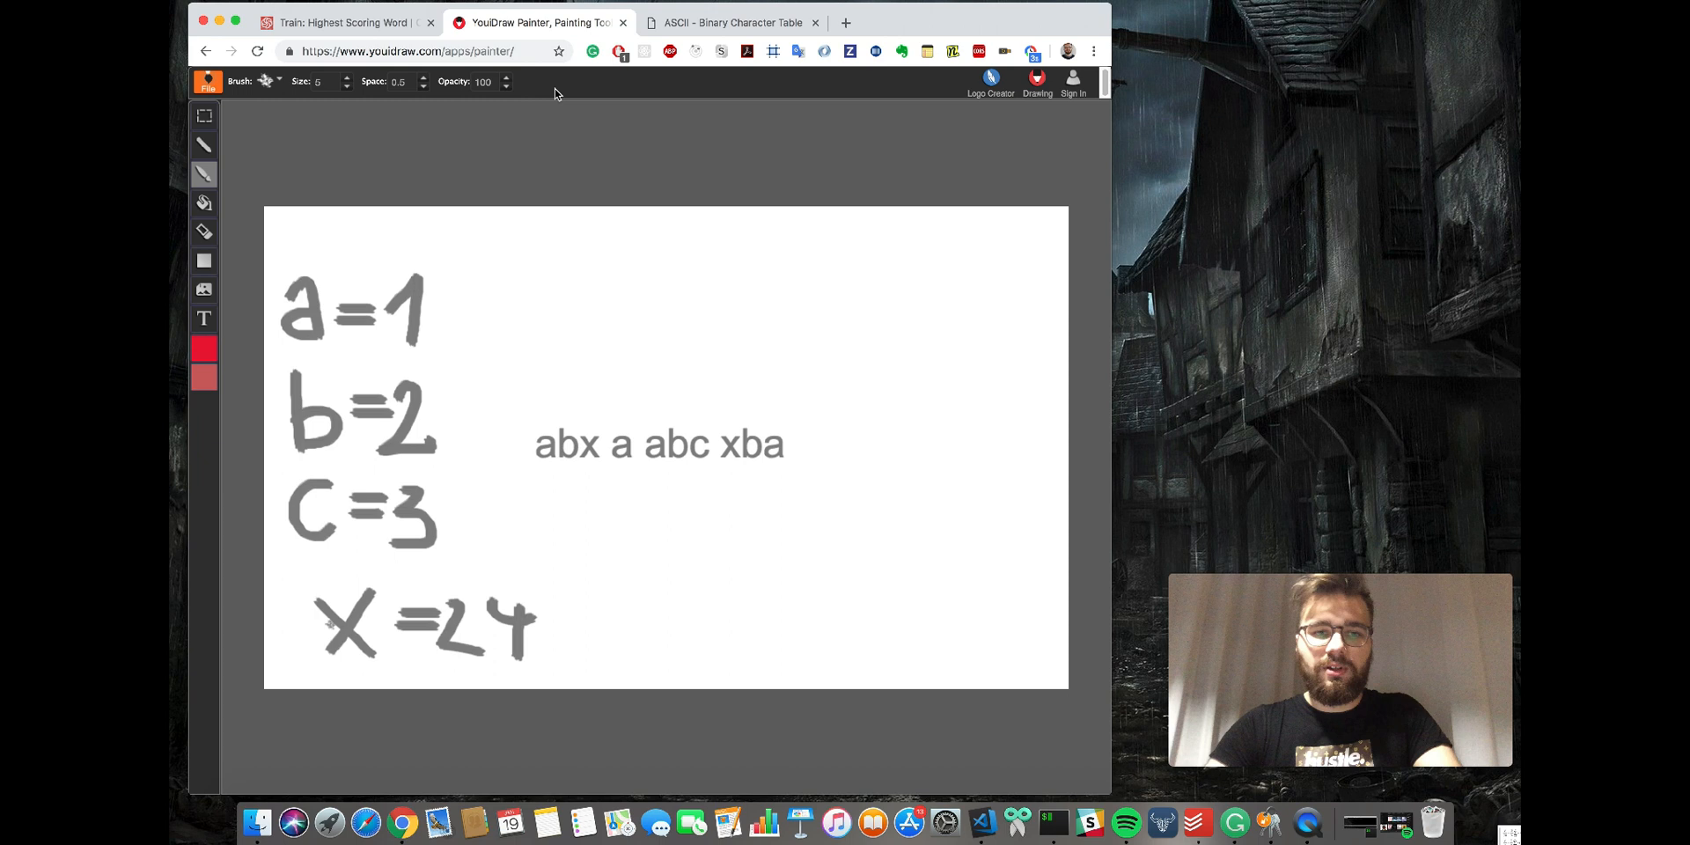
{"action": "mouse_move", "coordinate": [768, 499]}
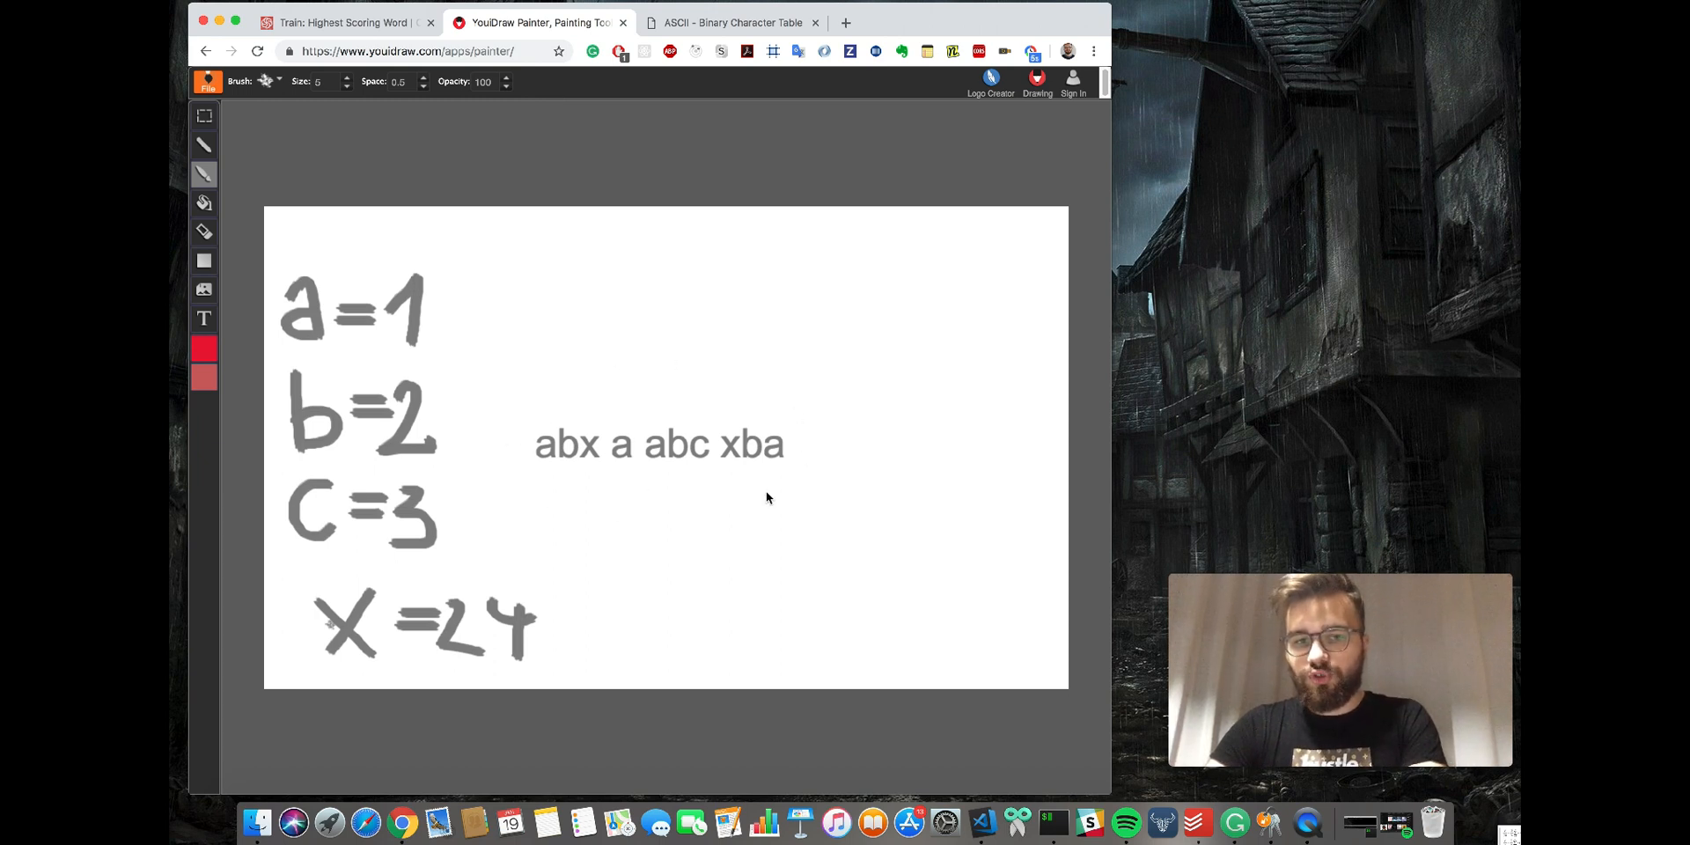
{"action": "mouse_move", "coordinate": [711, 470]}
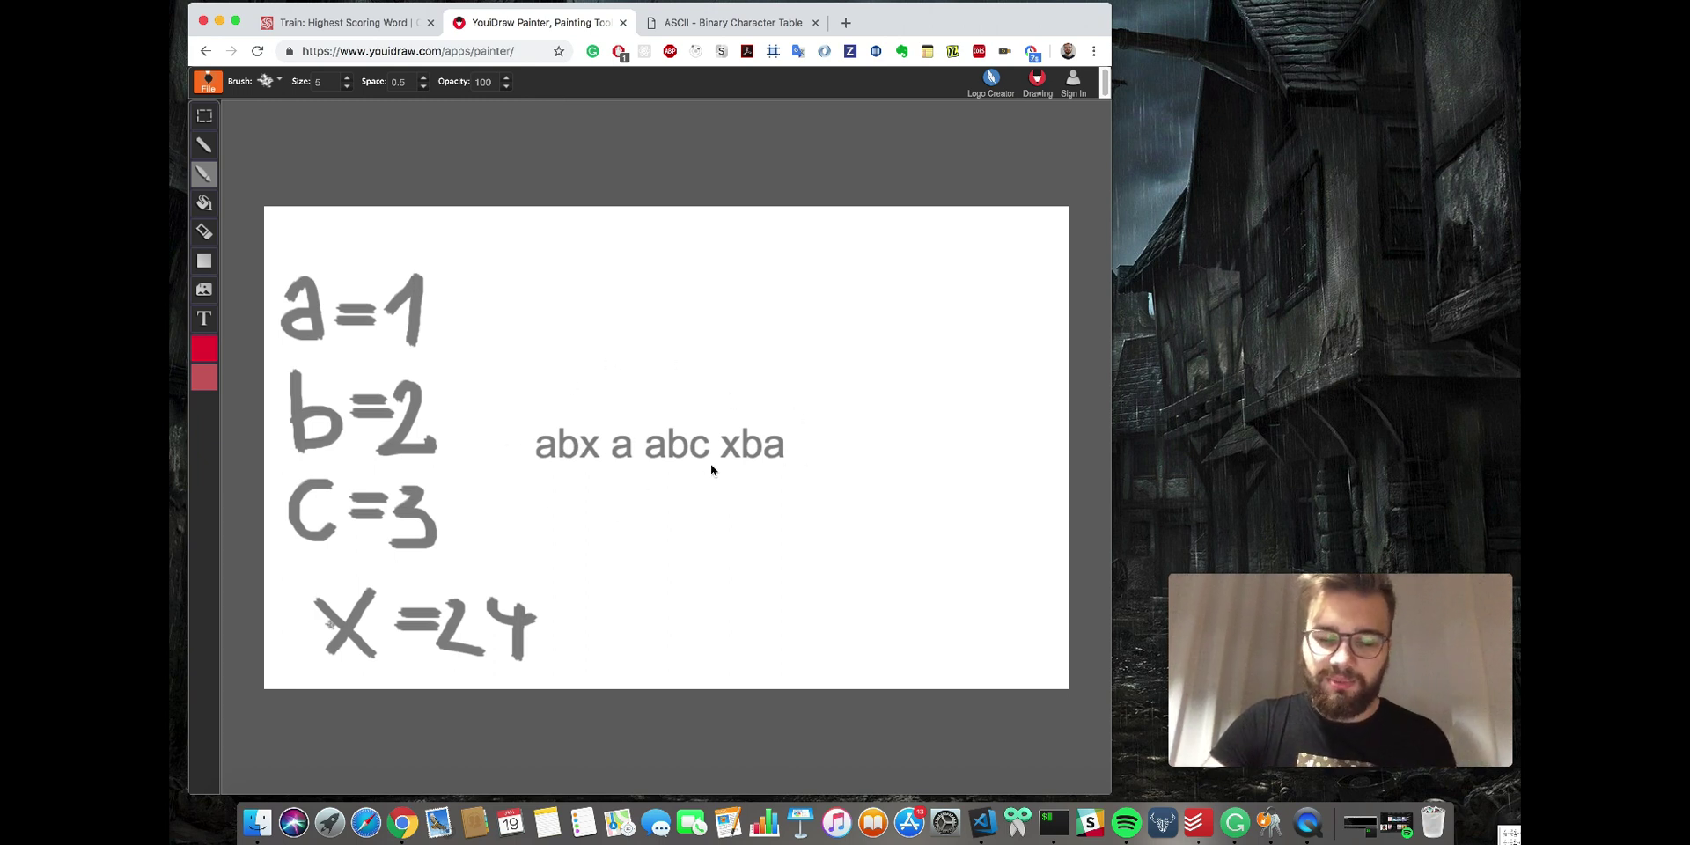
{"action": "mouse_move", "coordinate": [572, 407]}
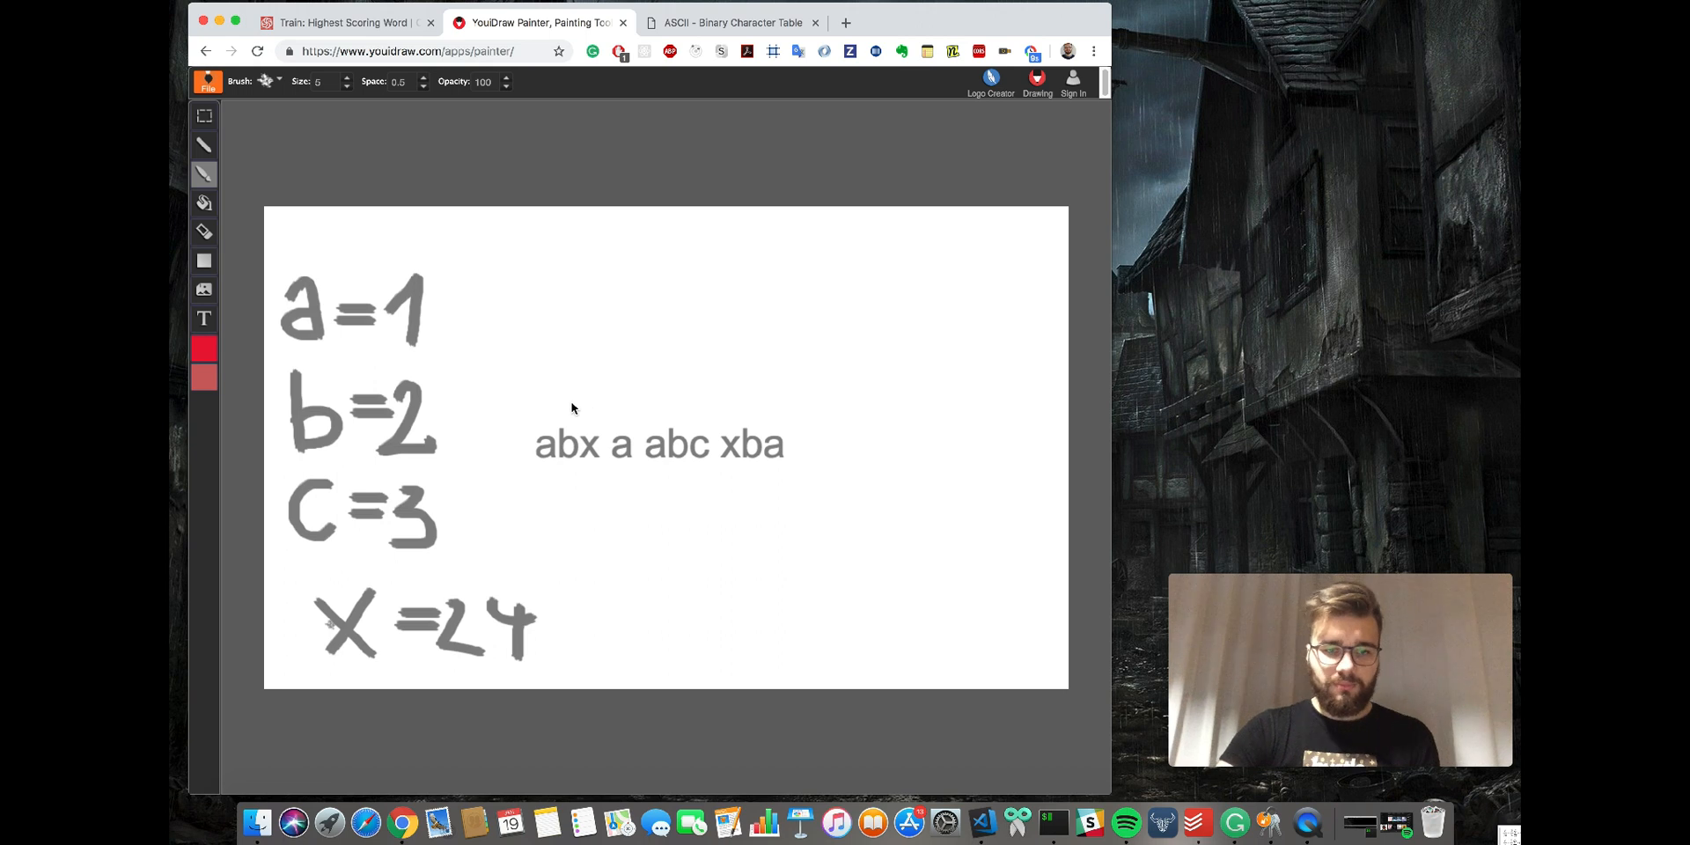
{"action": "mouse_move", "coordinate": [396, 393]}
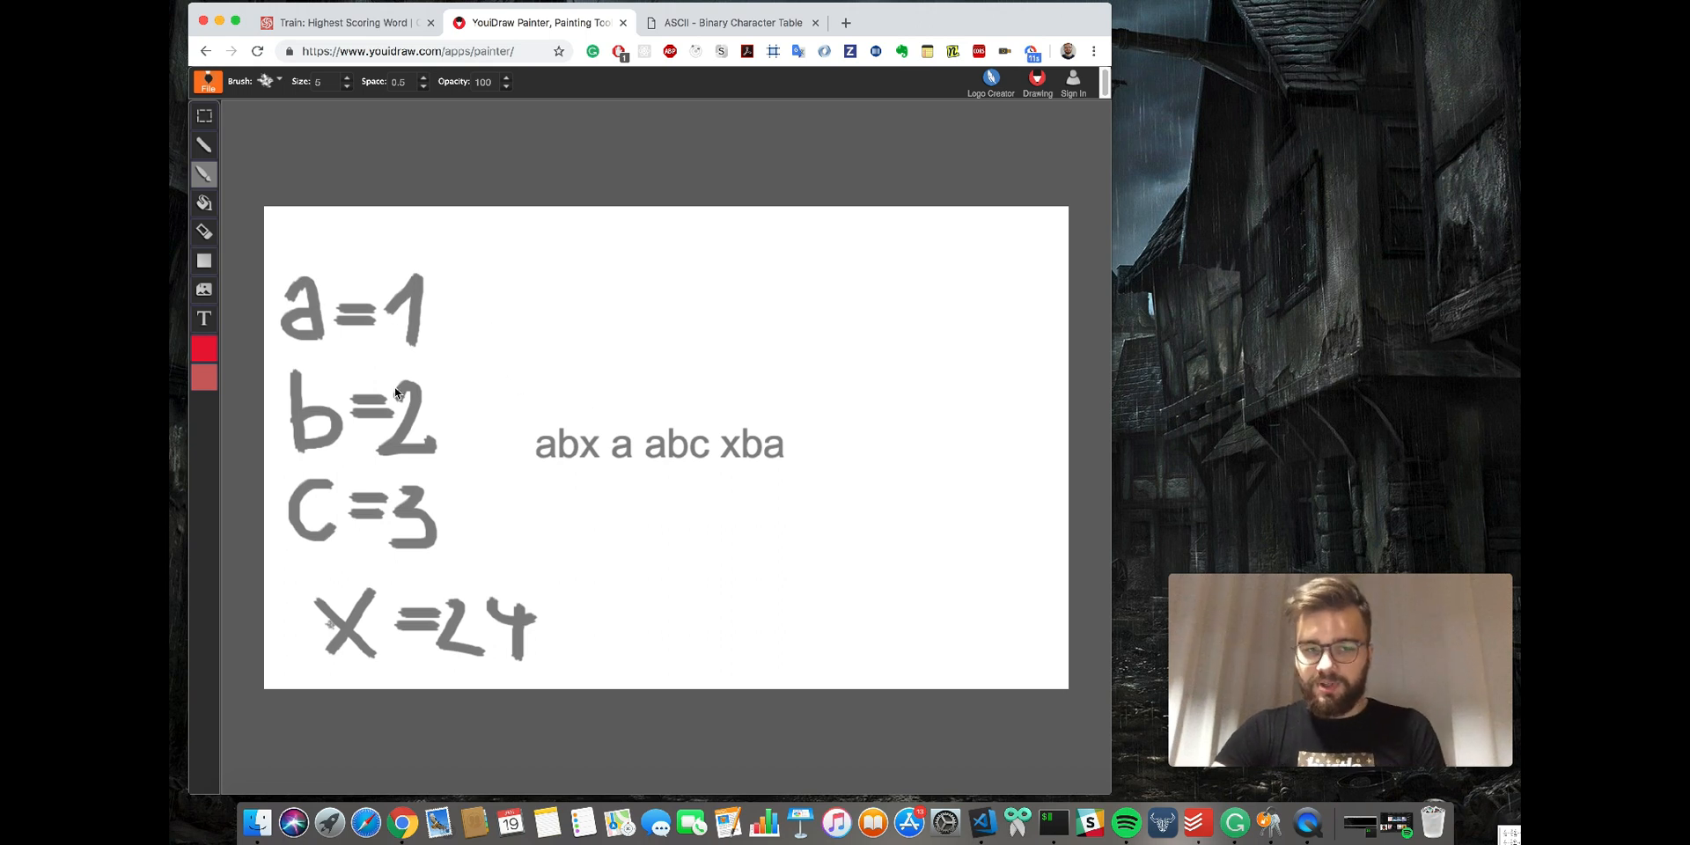
{"action": "mouse_move", "coordinate": [857, 416]}
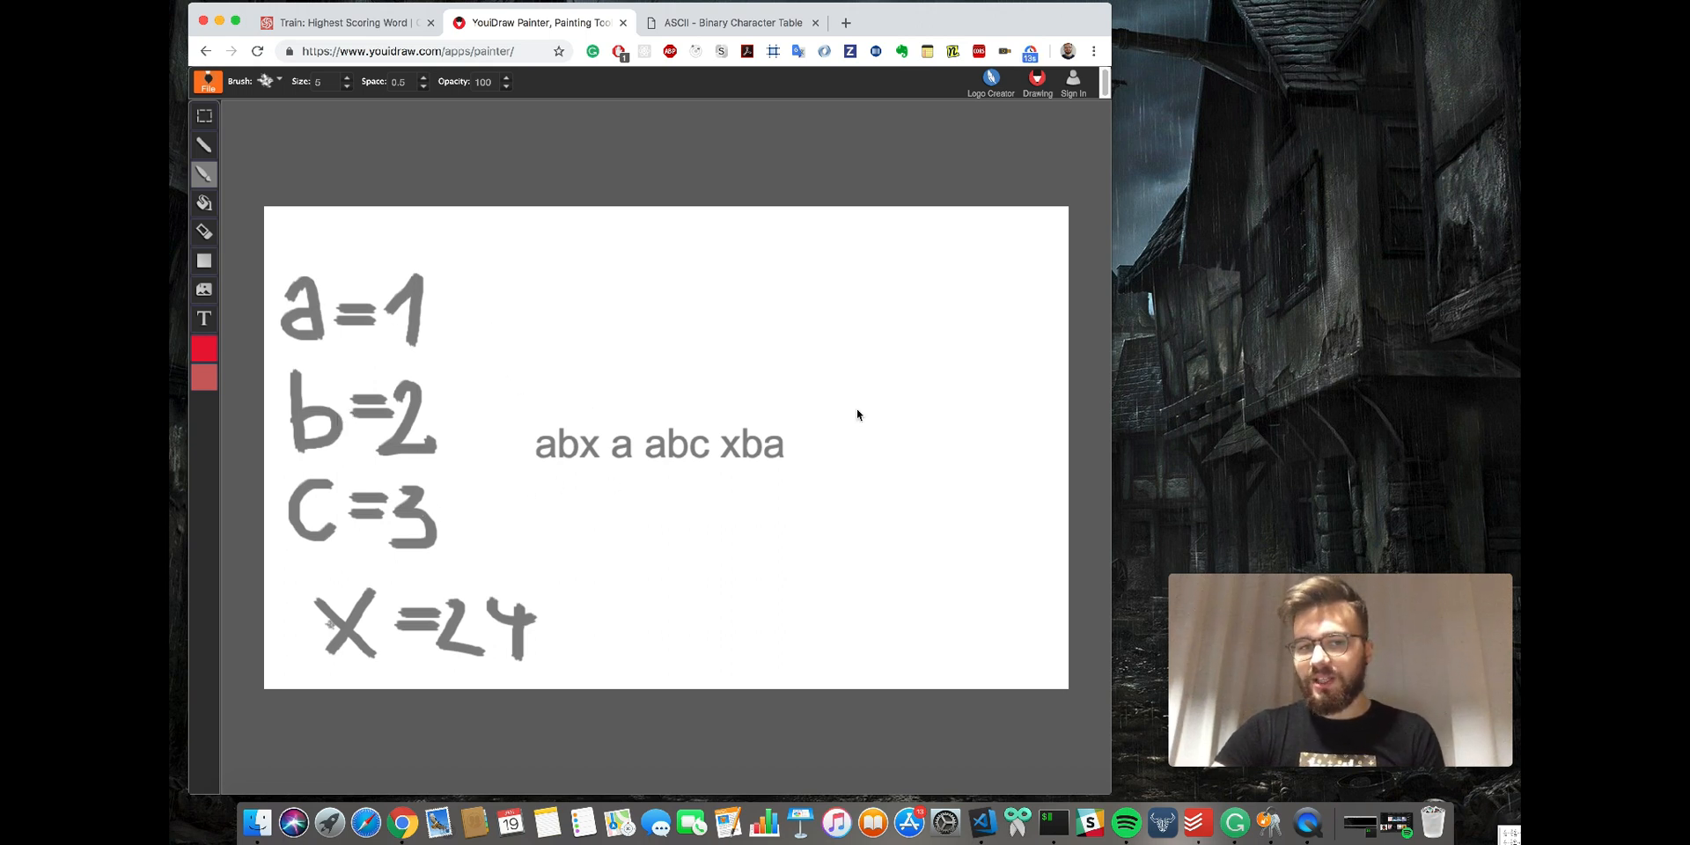
{"action": "mouse_move", "coordinate": [544, 412]}
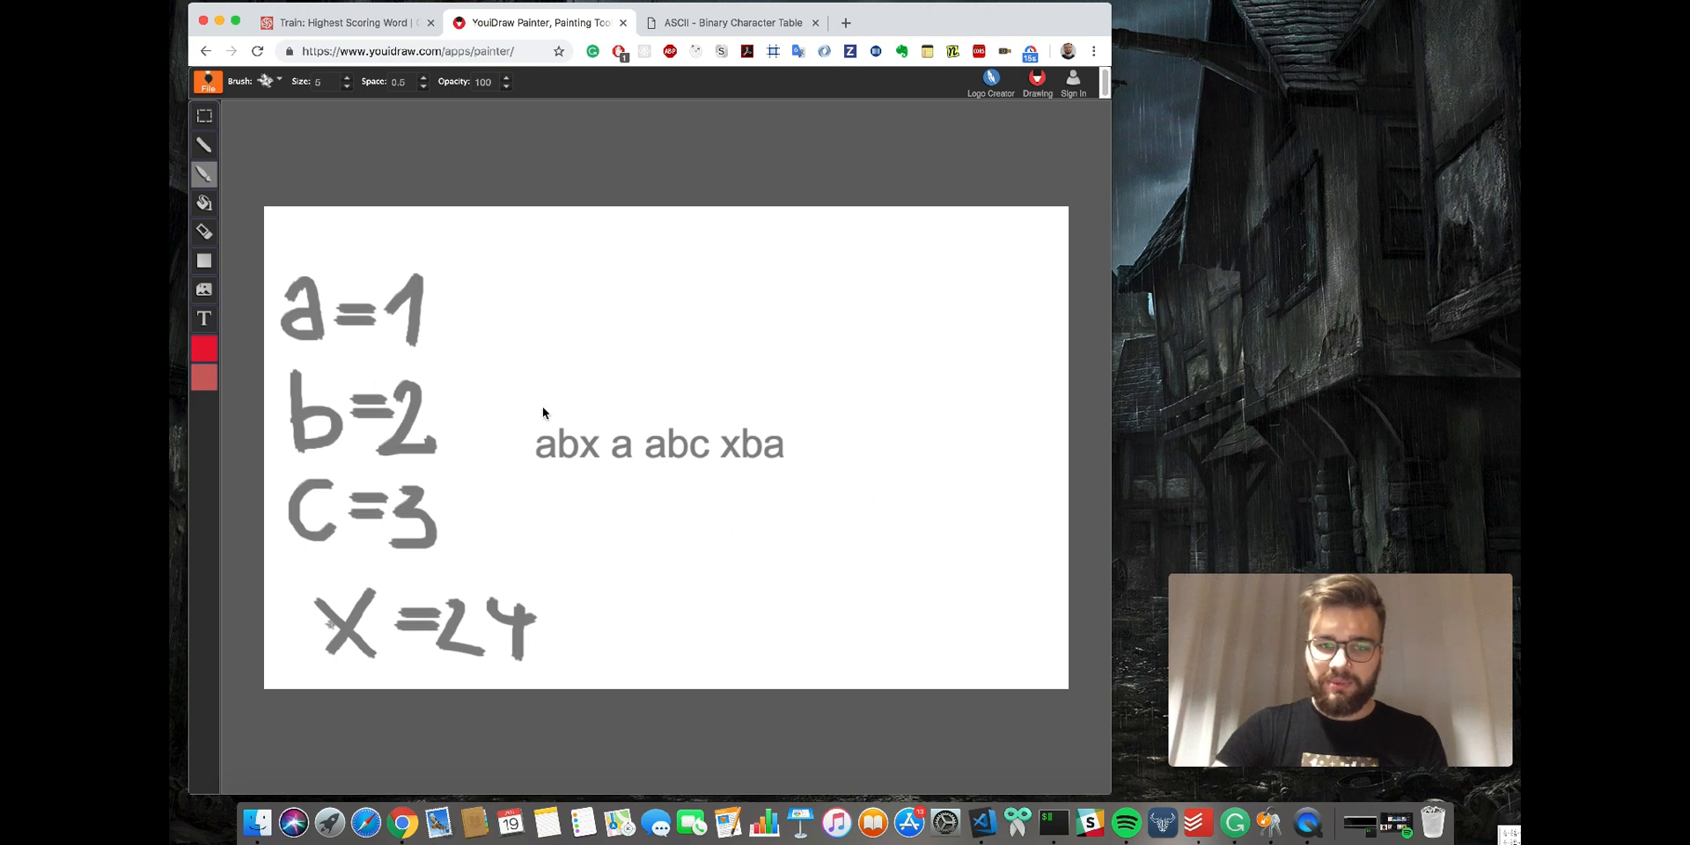
{"action": "mouse_move", "coordinate": [725, 305]}
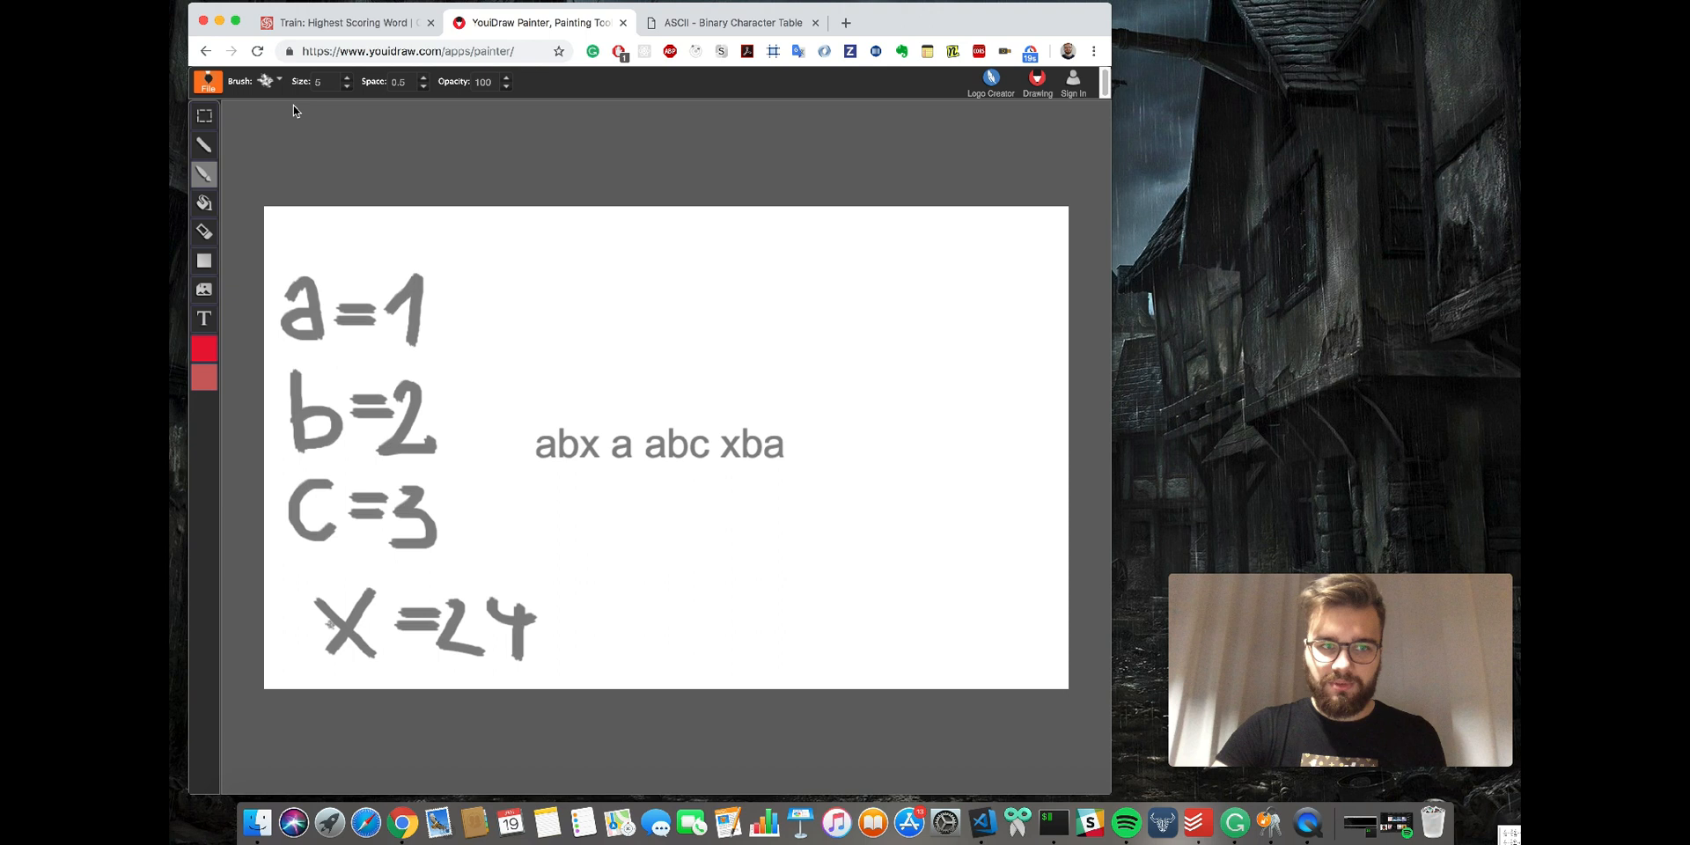
{"action": "mouse_move", "coordinate": [233, 293]}
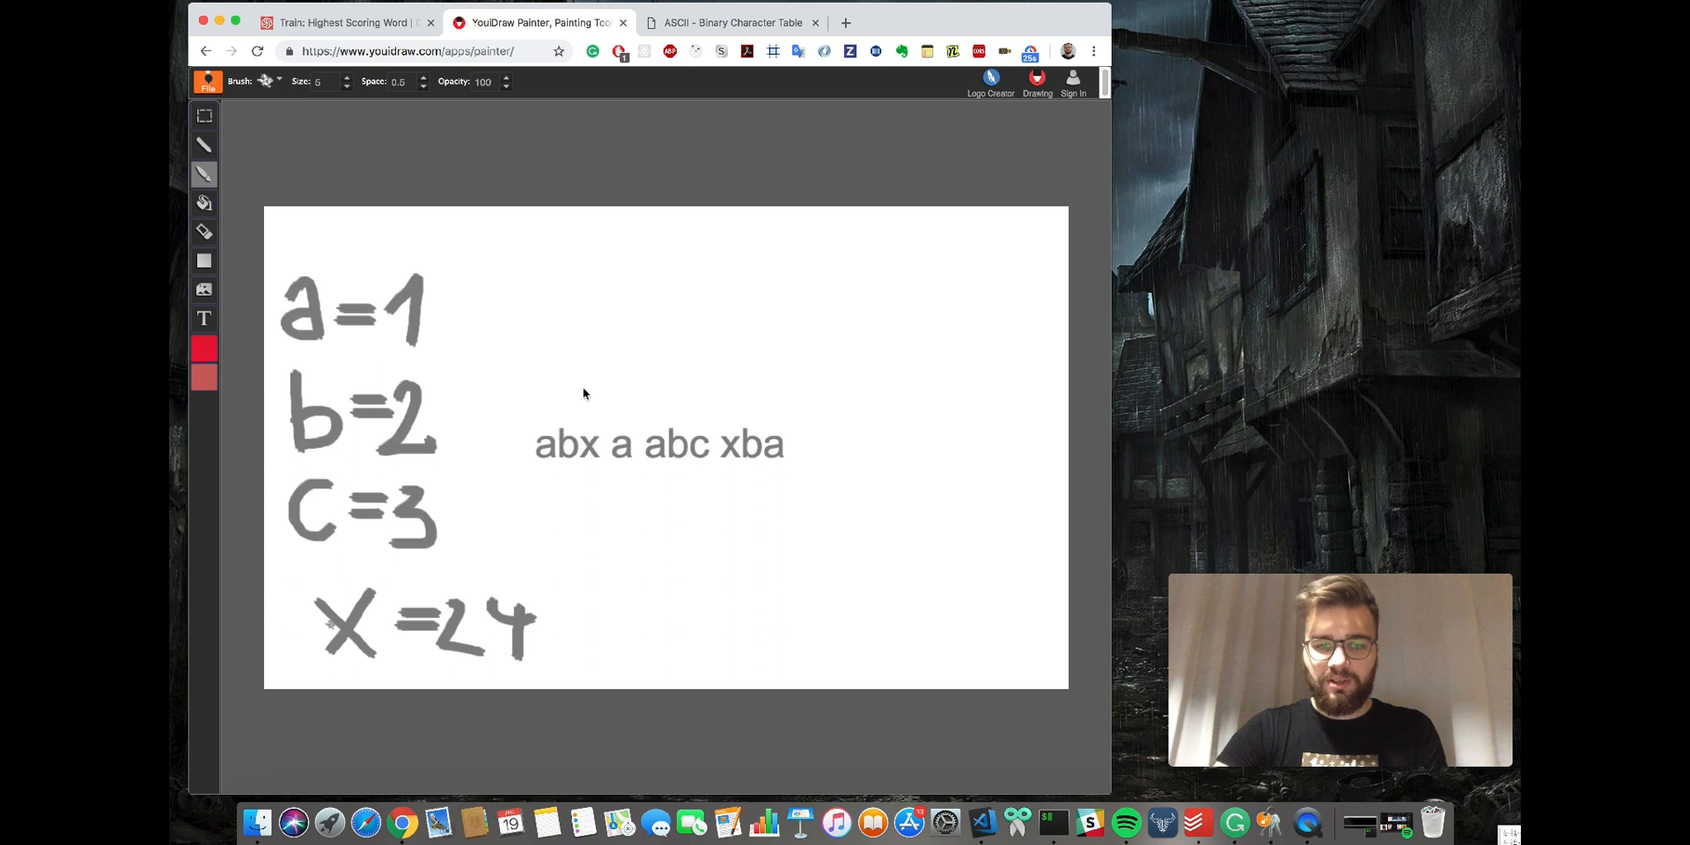
{"action": "mouse_move", "coordinate": [896, 365]}
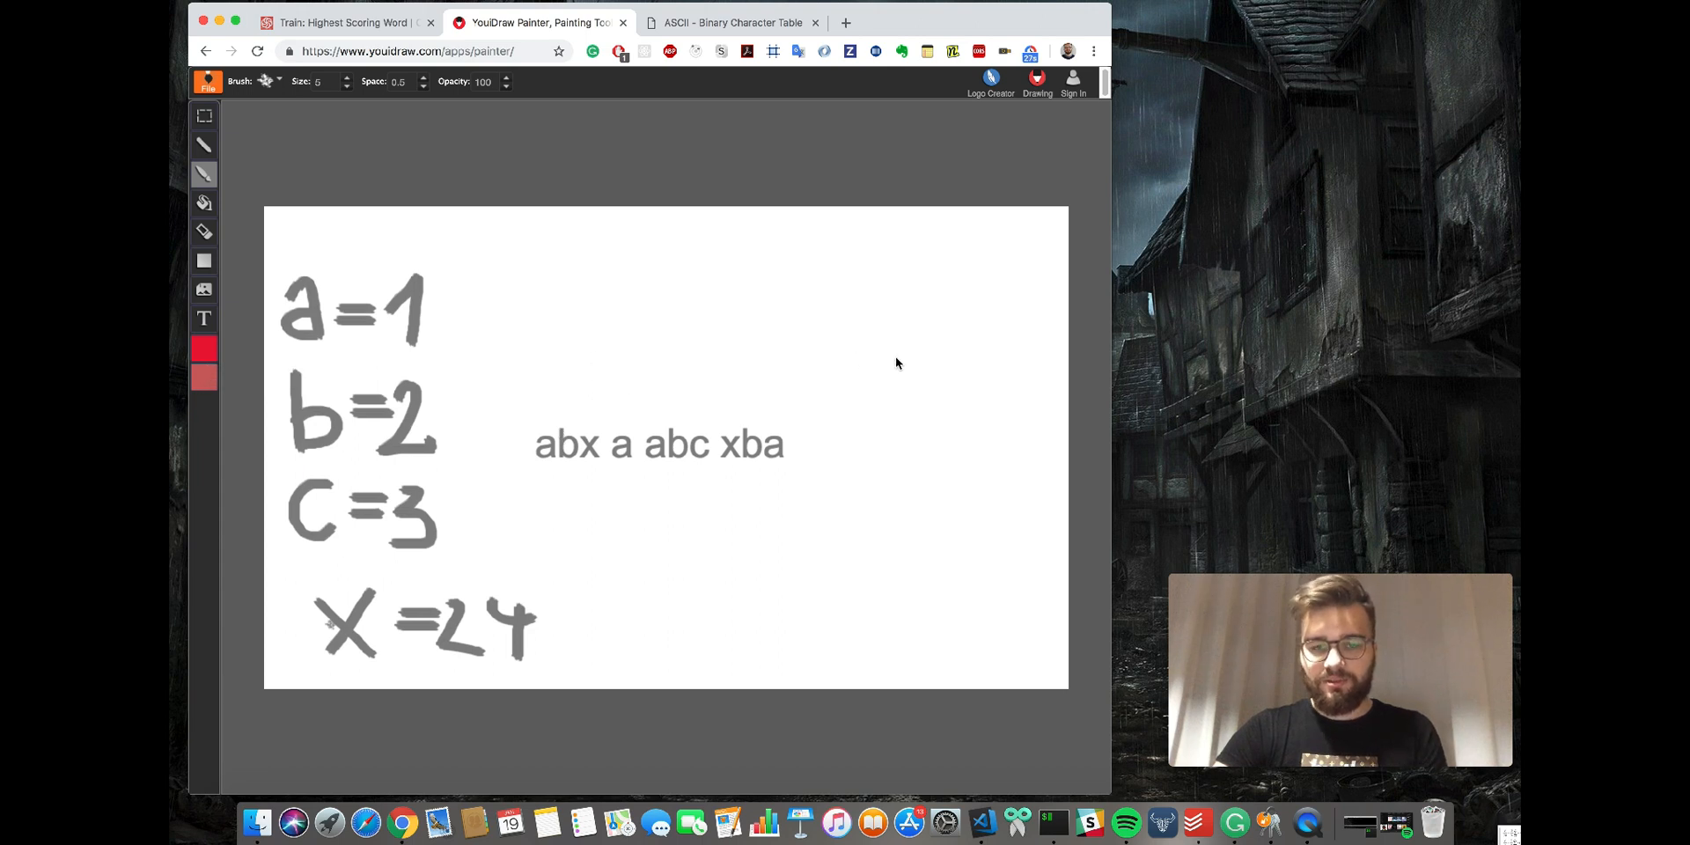
{"action": "mouse_move", "coordinate": [774, 451]}
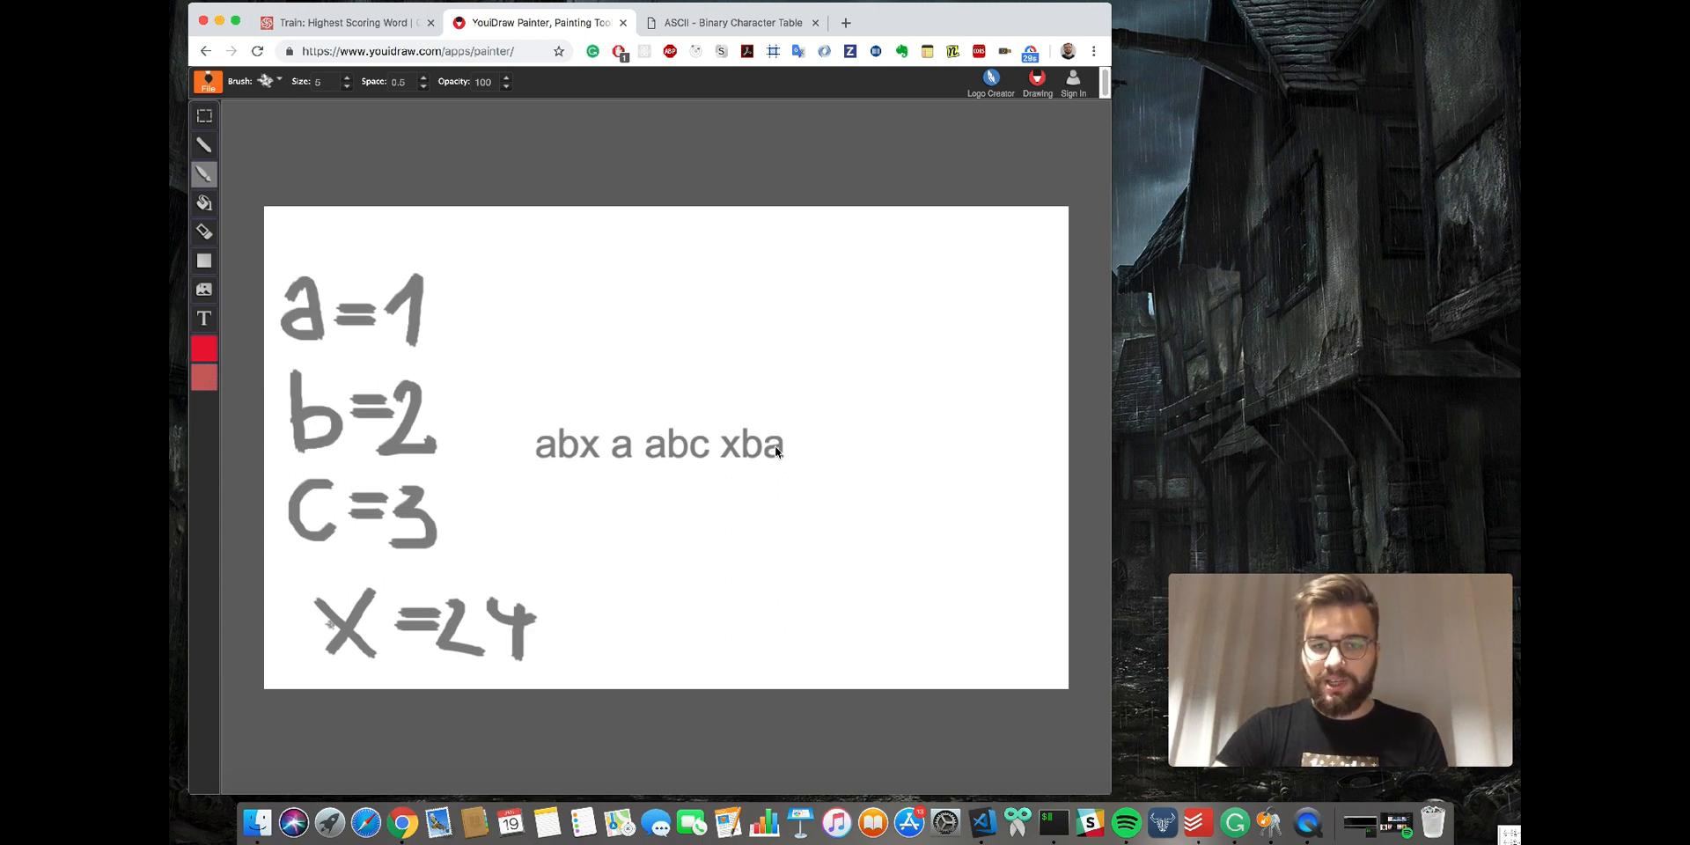
{"action": "mouse_move", "coordinate": [784, 465]}
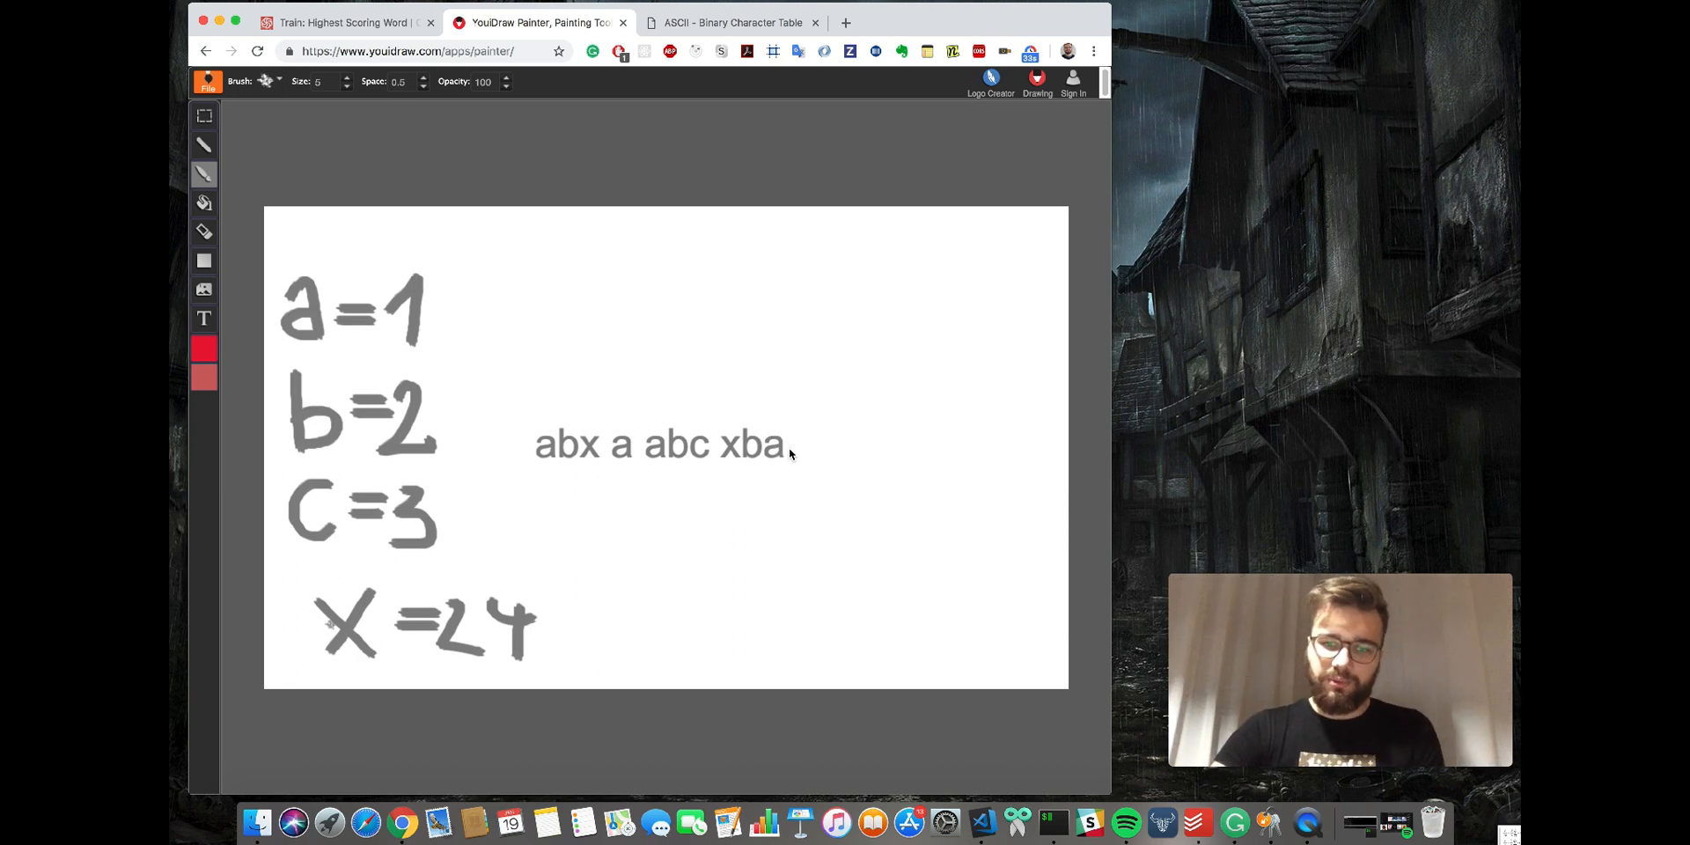
{"action": "mouse_move", "coordinate": [766, 447]}
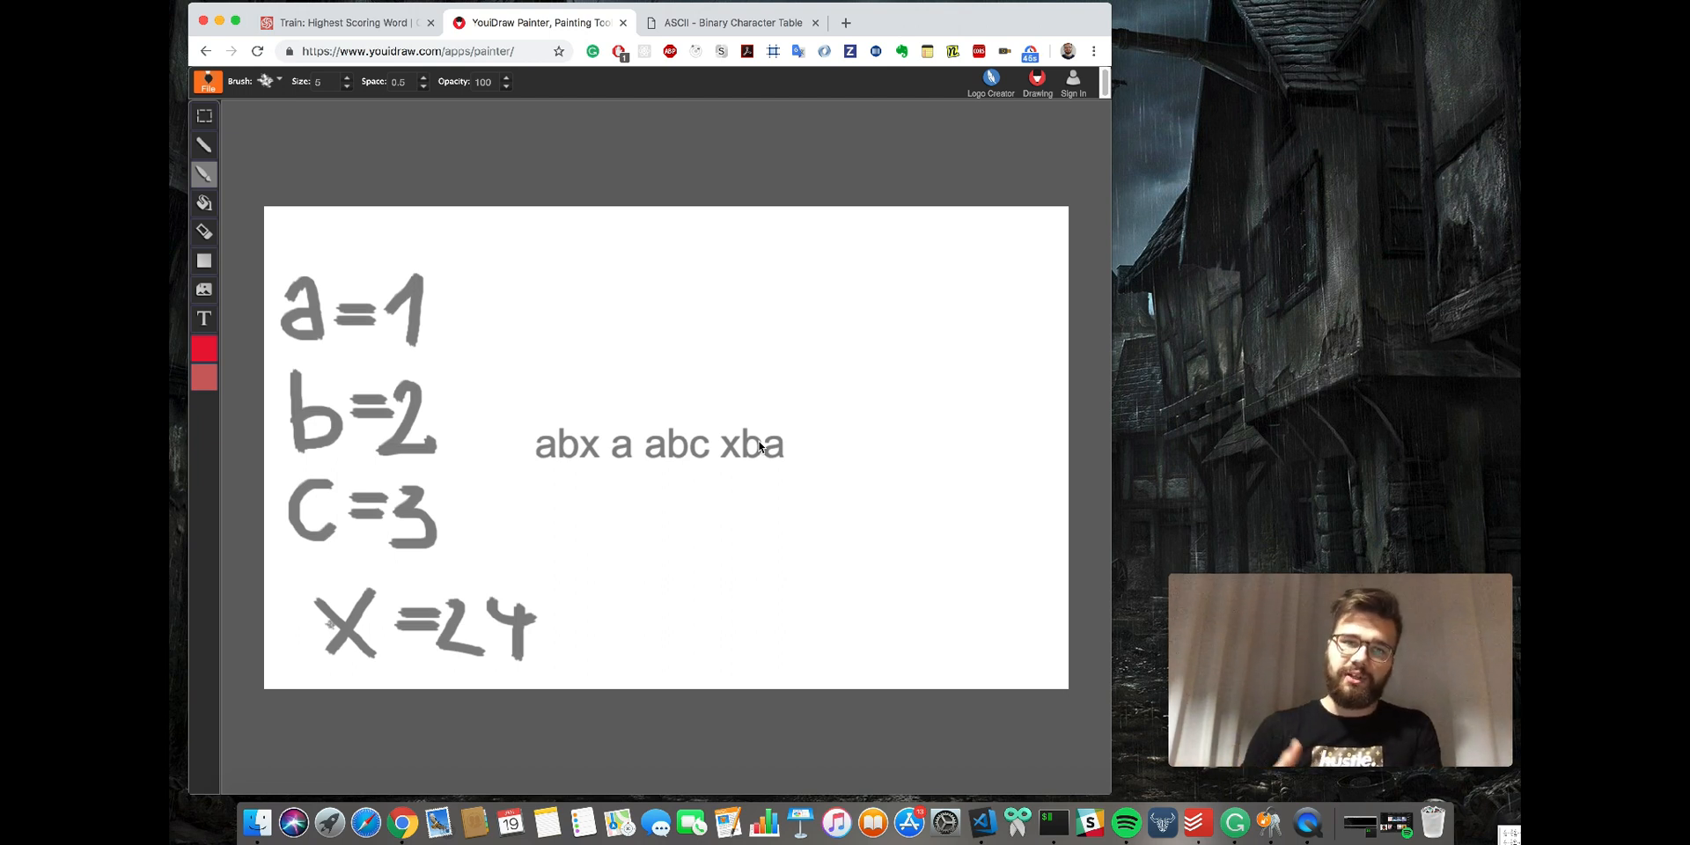
{"action": "mouse_move", "coordinate": [683, 127]}
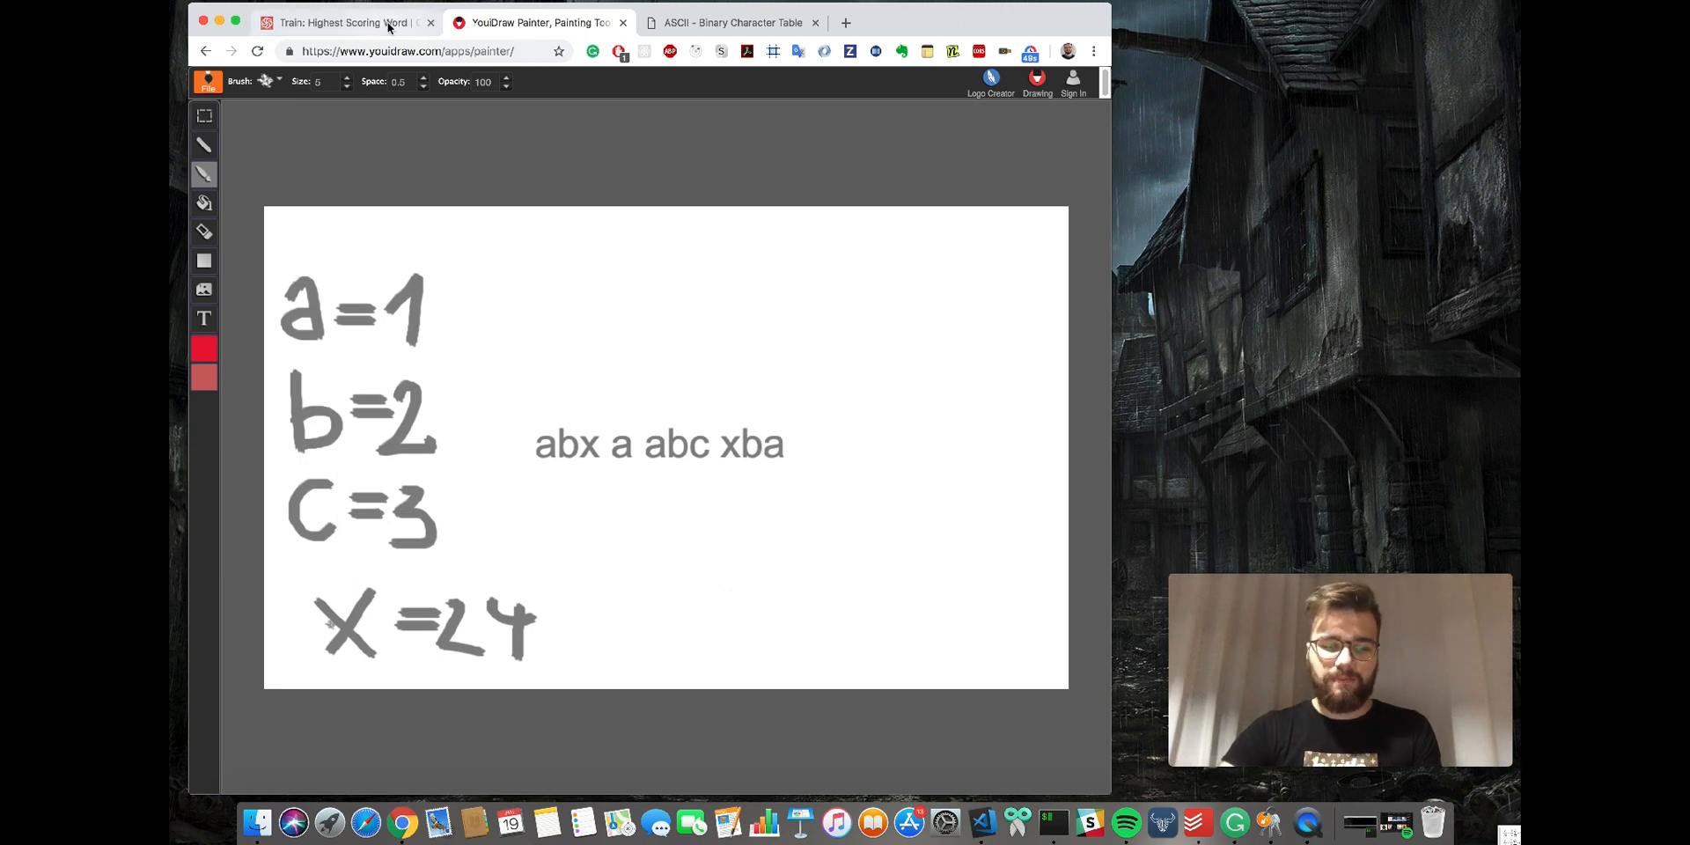
Return to the kata instructions and highlight the word 'earliest' in the tie-break rule.
{"action": "left_click", "coordinate": [345, 21]}
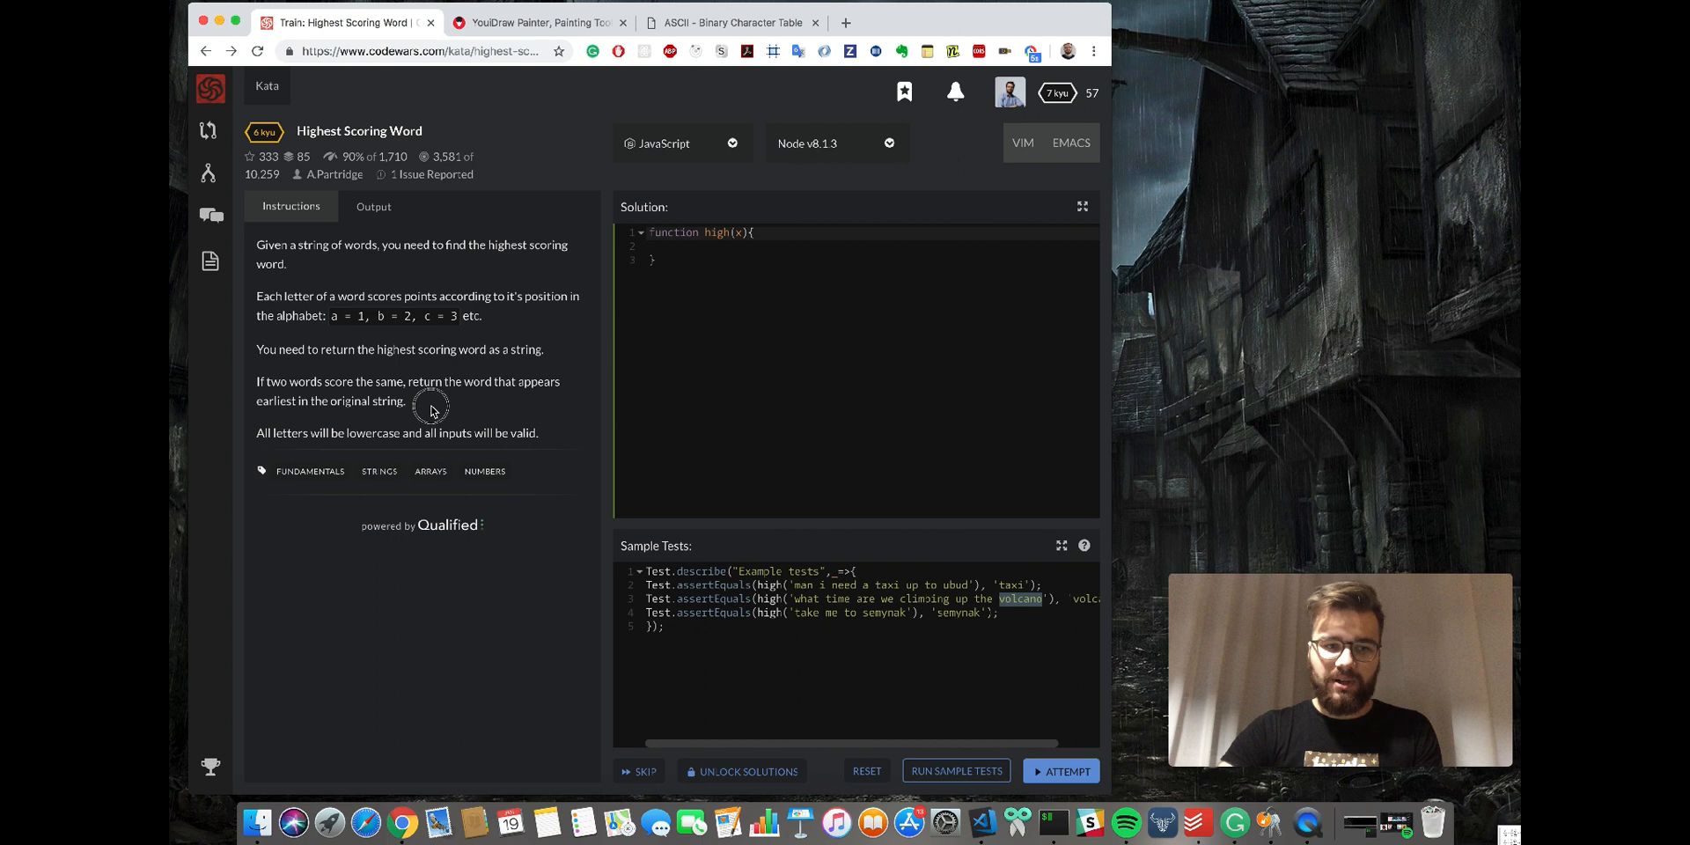
{"action": "left_click_drag", "start_coordinate": [257, 382], "coordinate": [407, 399]}
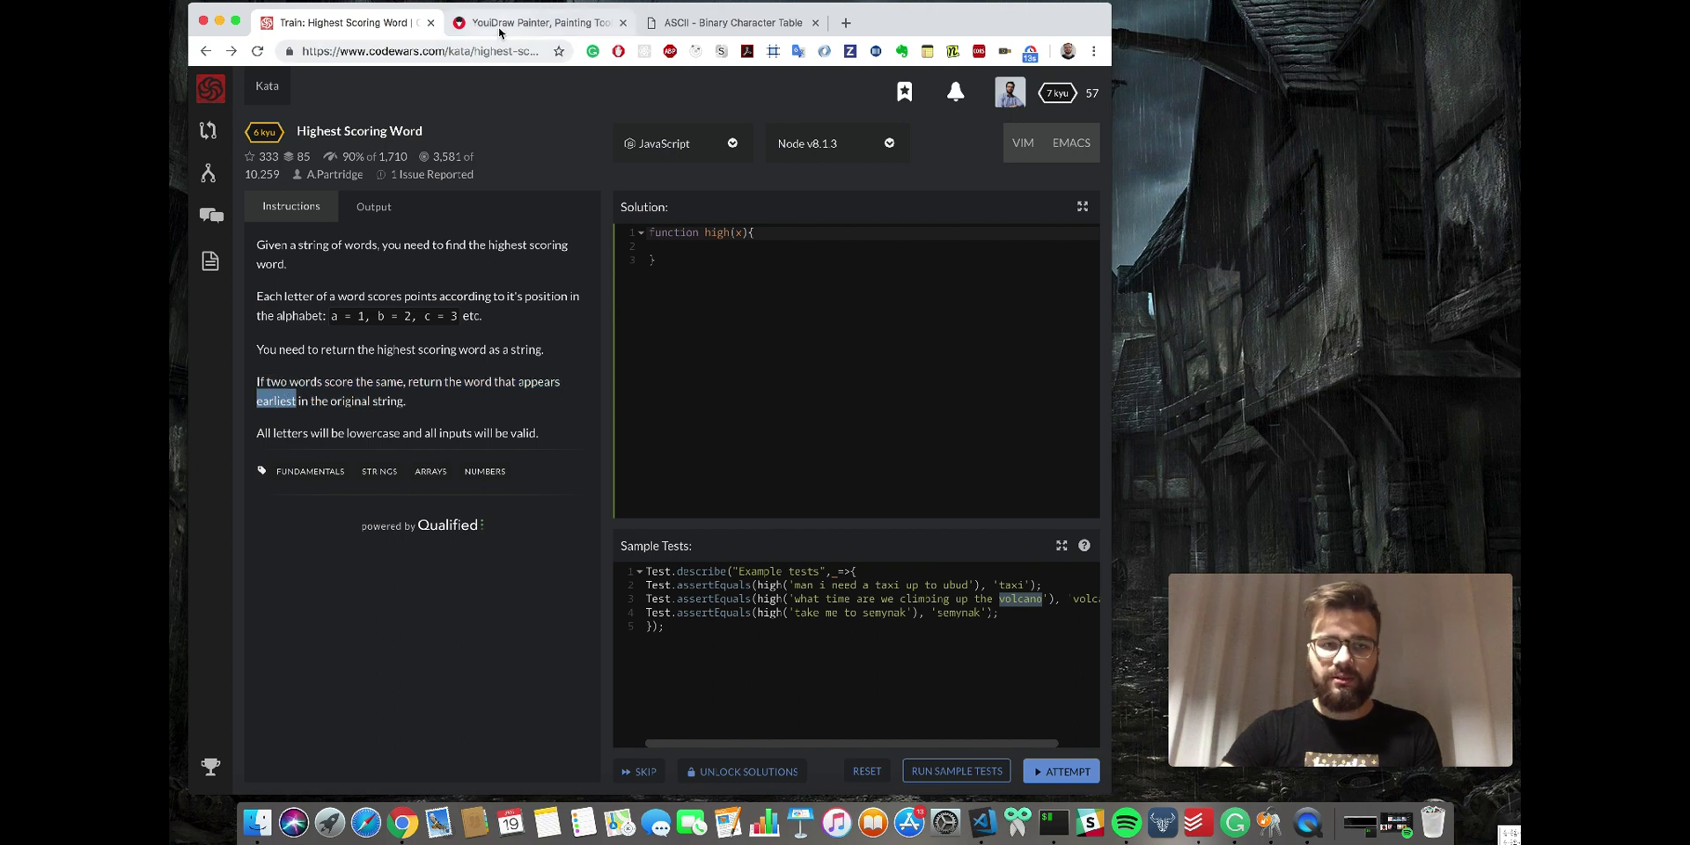
Back on the sketch, select the pencil tool and bring up the stroke colour chooser.
{"action": "left_click", "coordinate": [539, 21]}
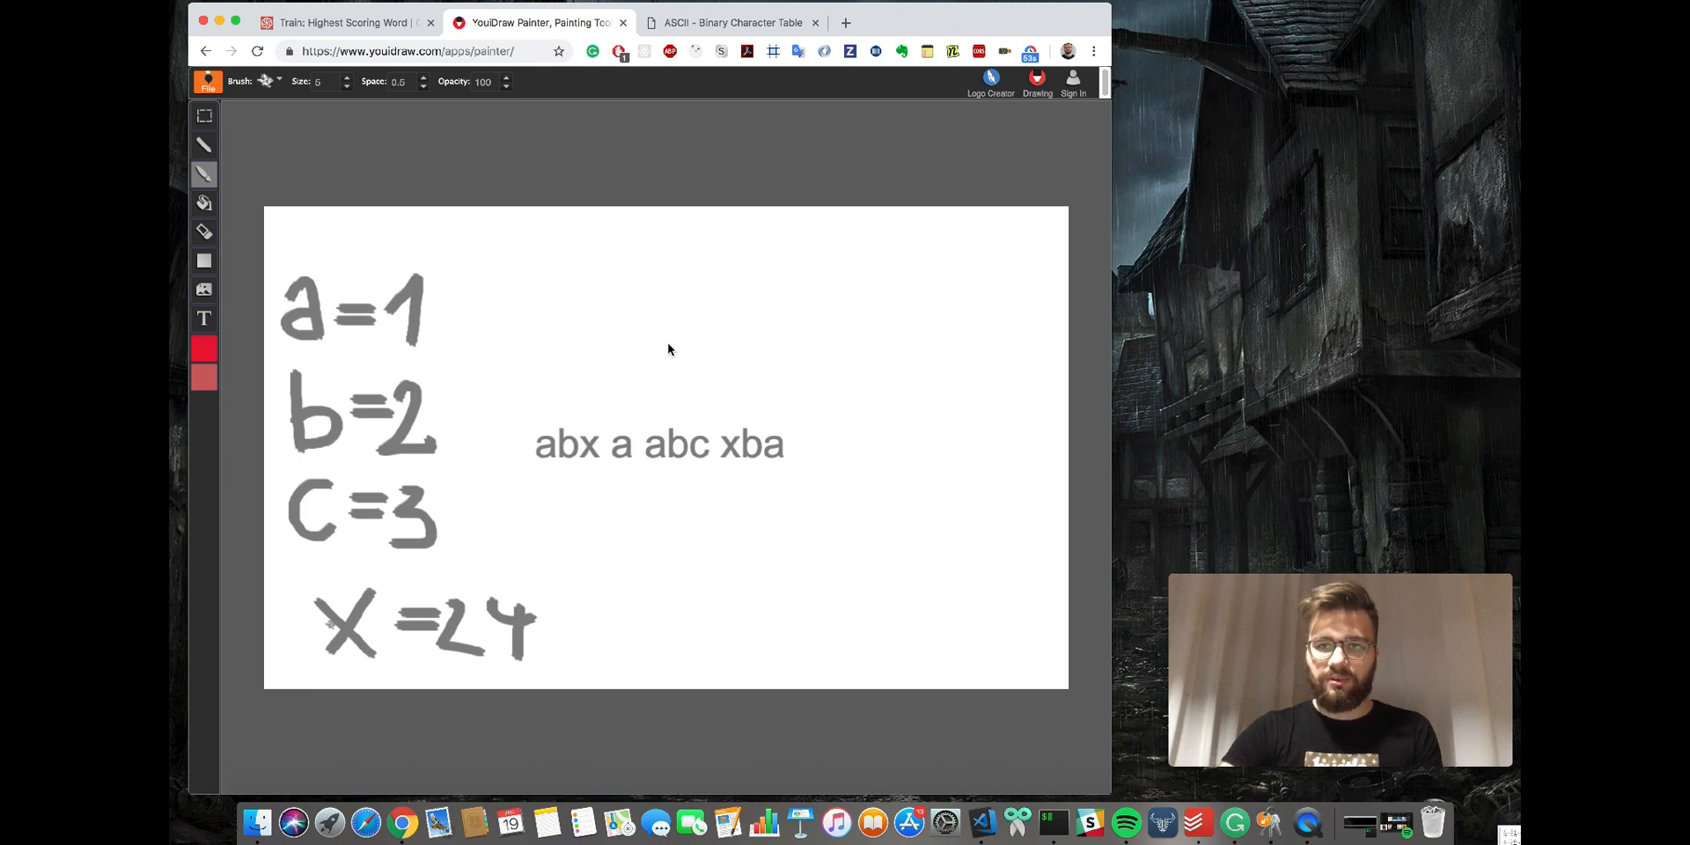
{"action": "mouse_move", "coordinate": [375, 276]}
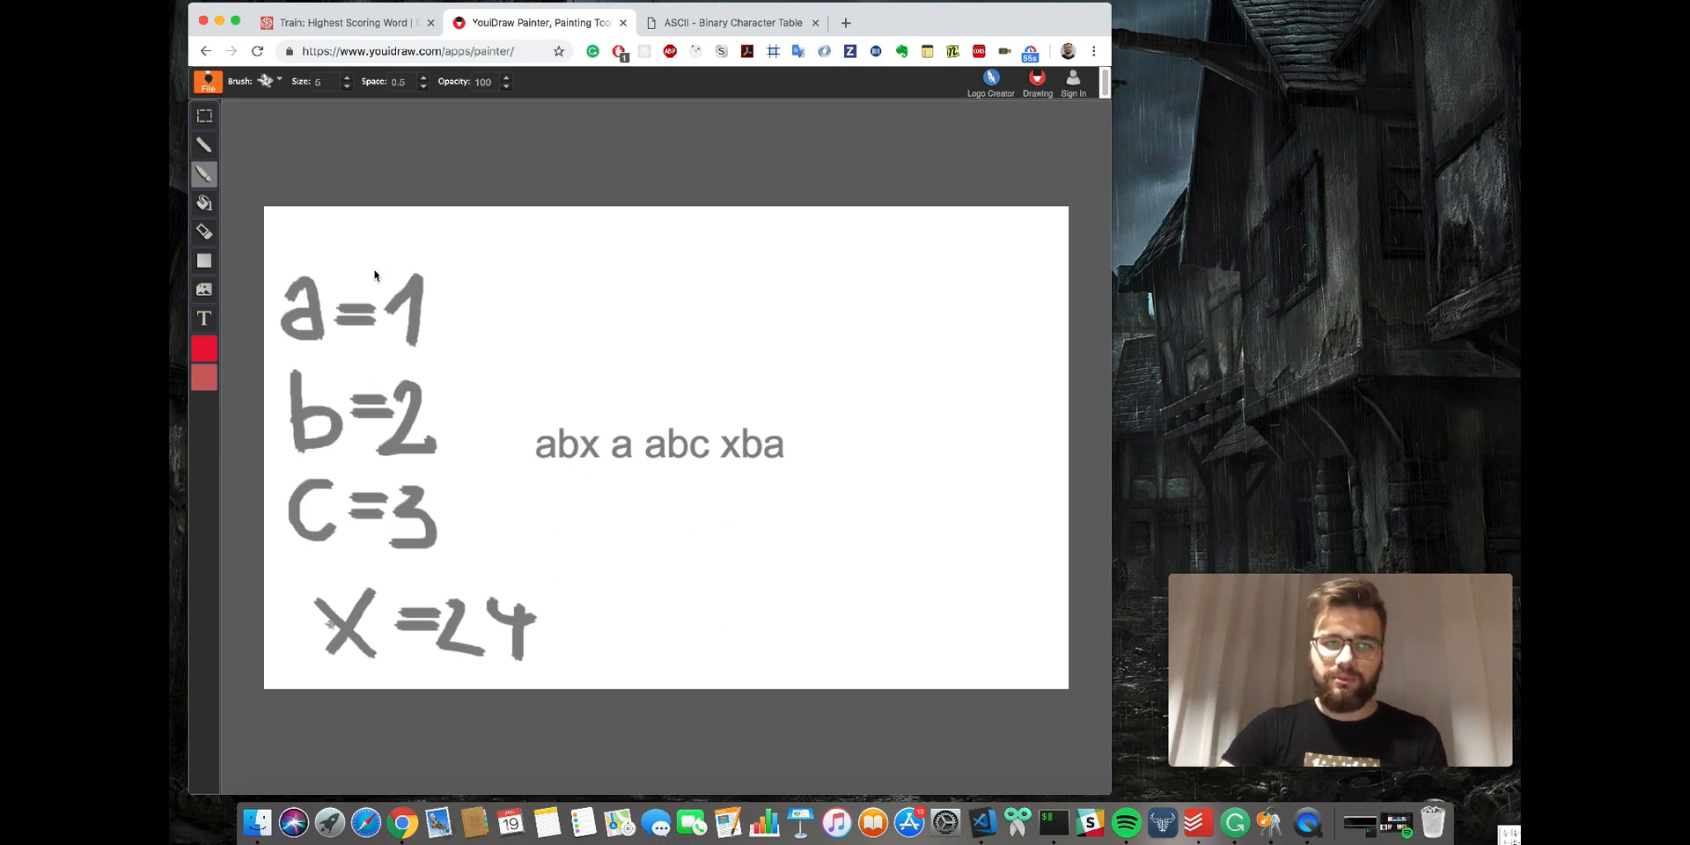
{"action": "left_click", "coordinate": [205, 145]}
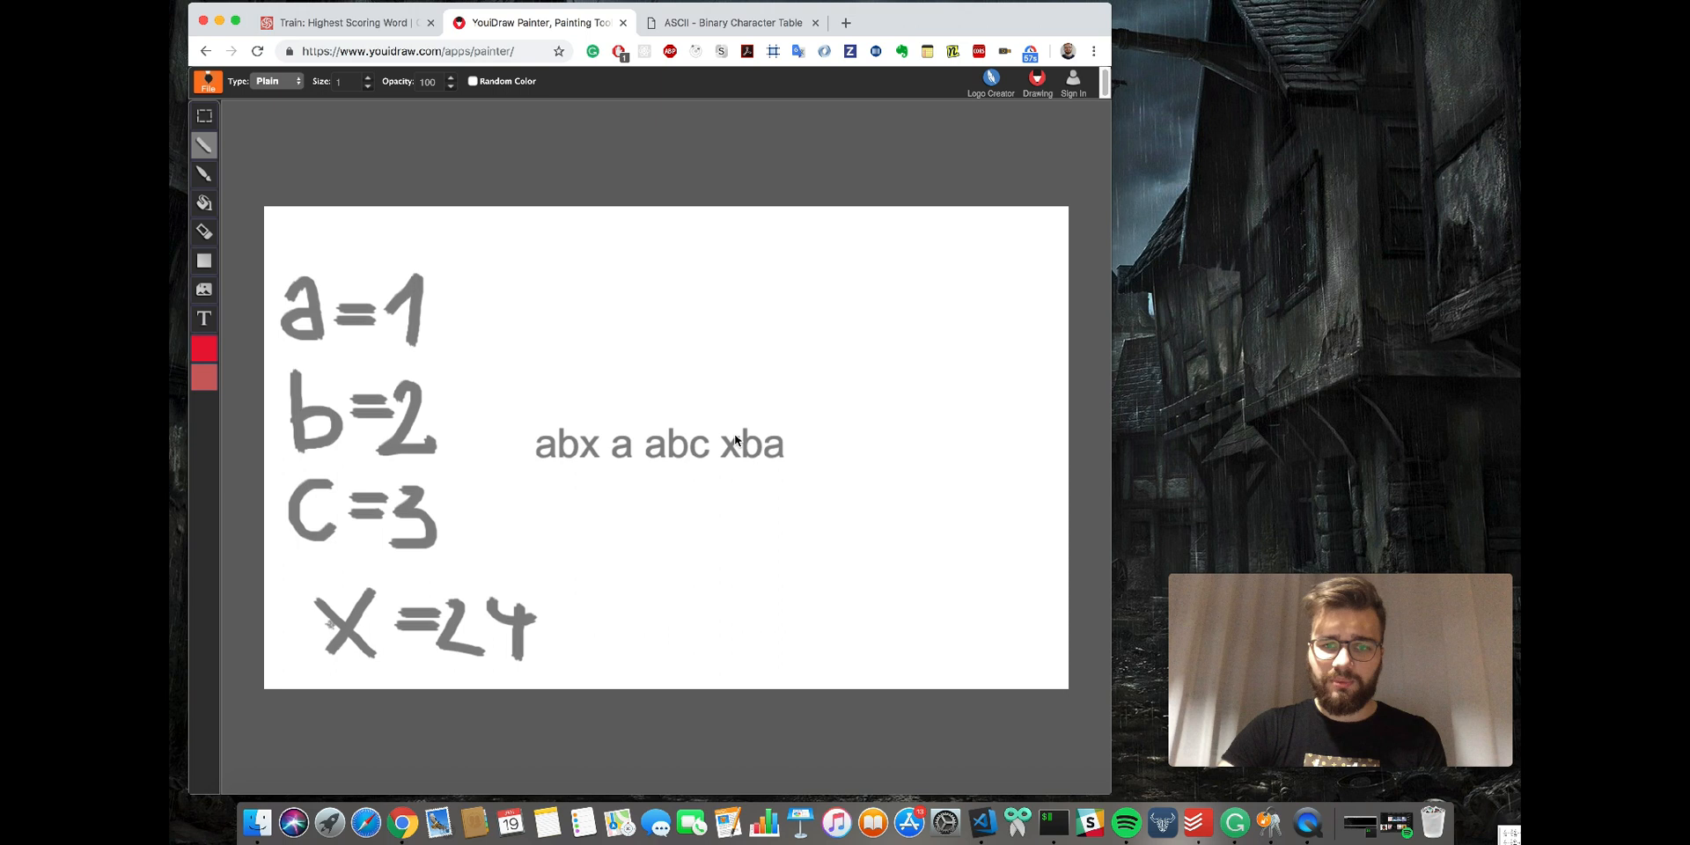
{"action": "mouse_move", "coordinate": [752, 421]}
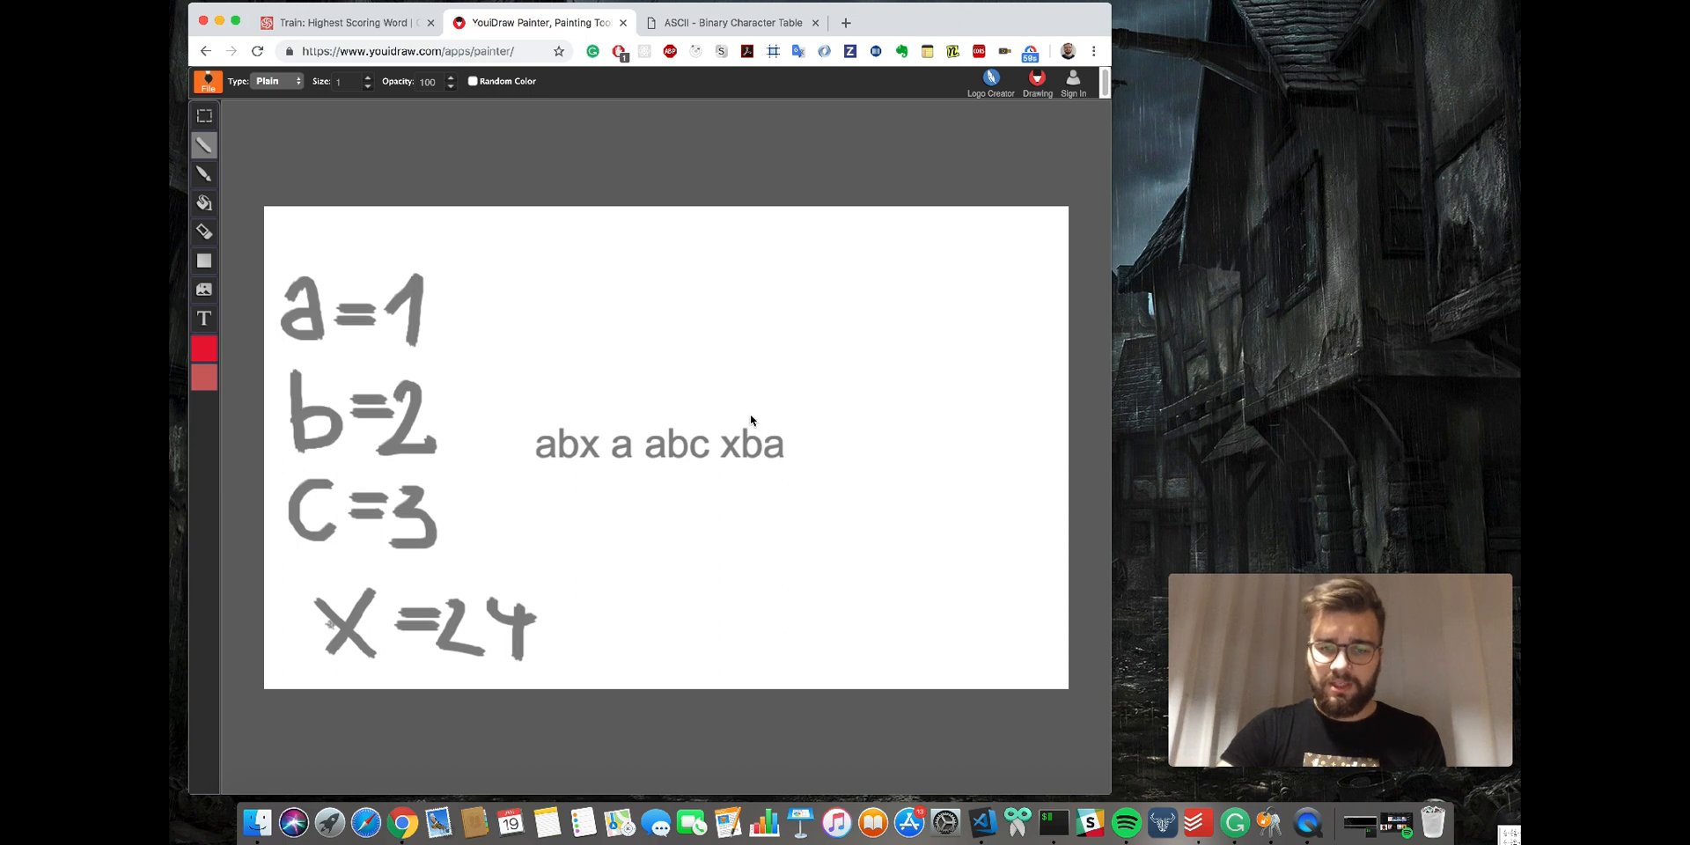
{"action": "mouse_move", "coordinate": [565, 428]}
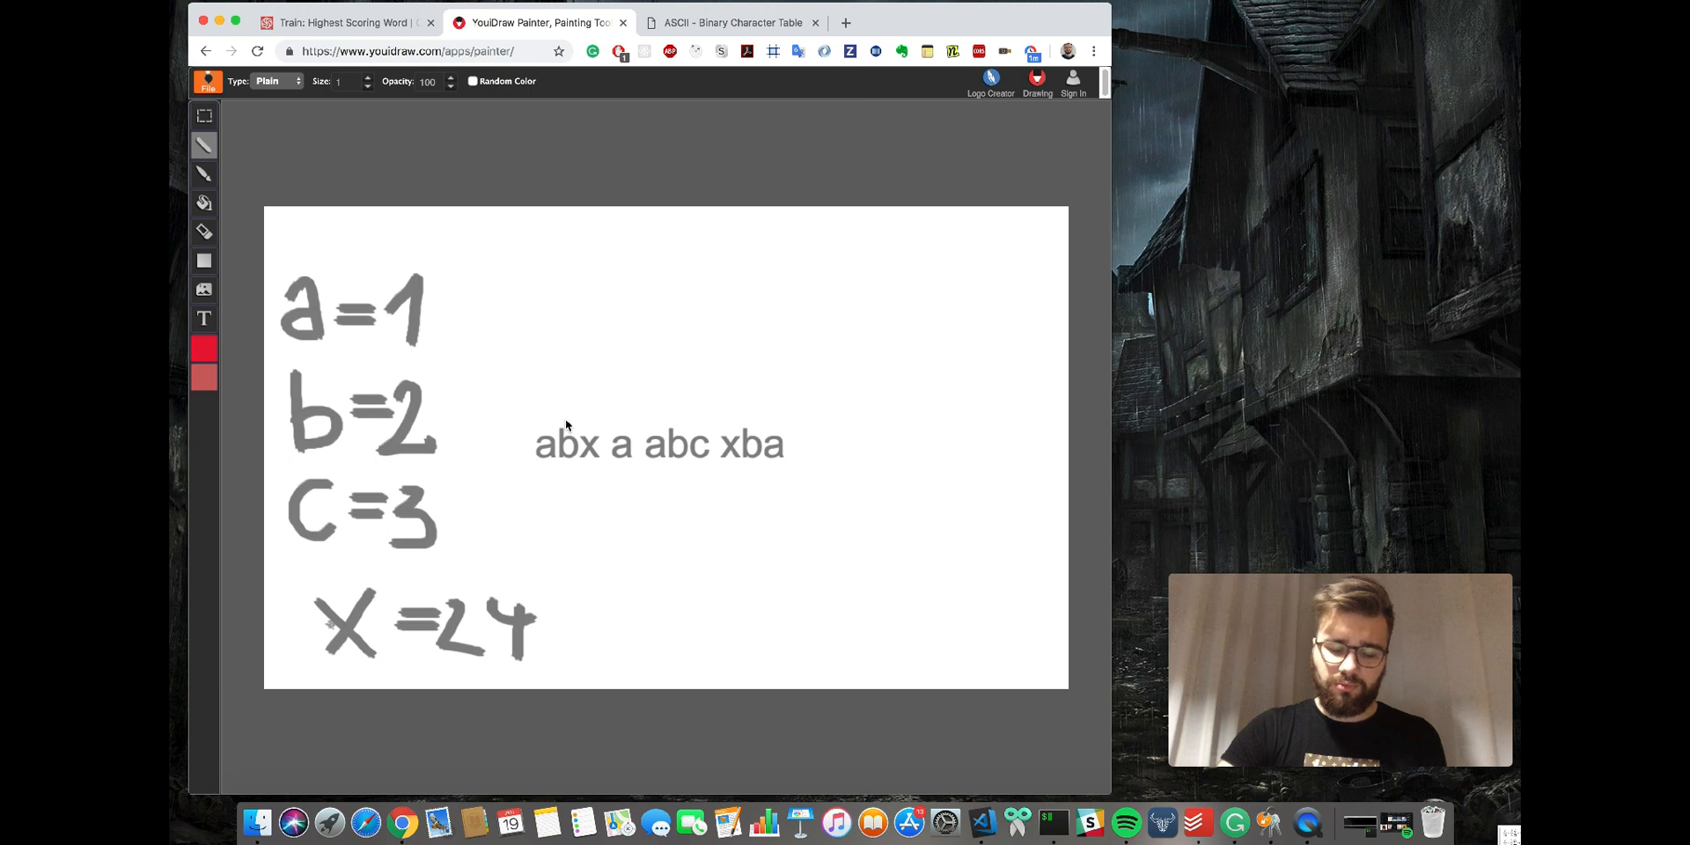
{"action": "mouse_move", "coordinate": [532, 386]}
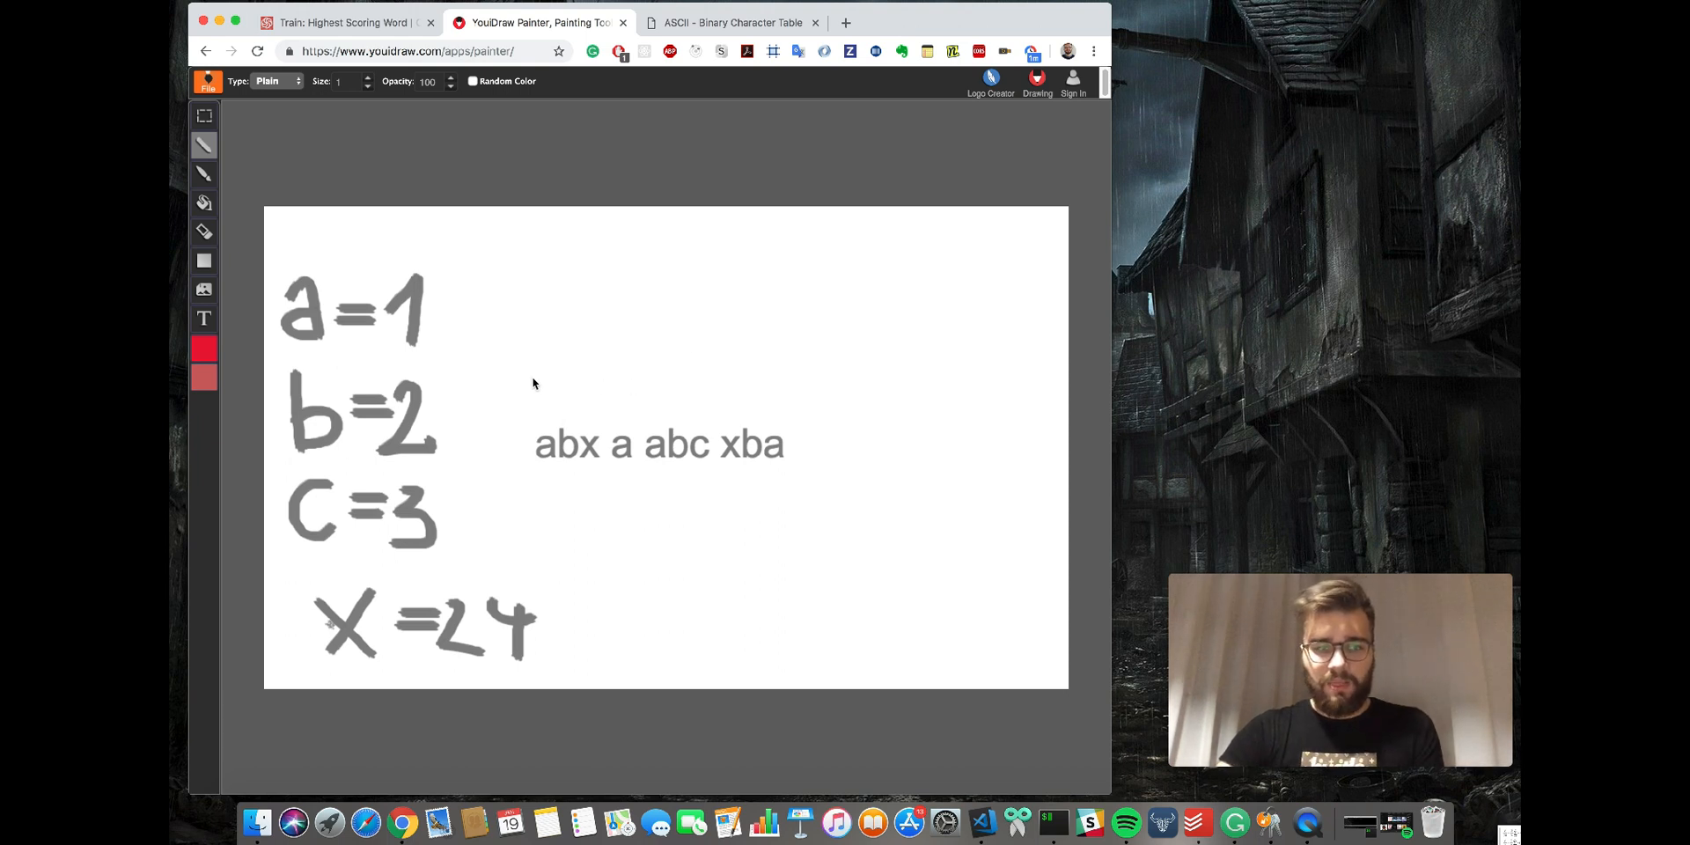
{"action": "left_click", "coordinate": [204, 349]}
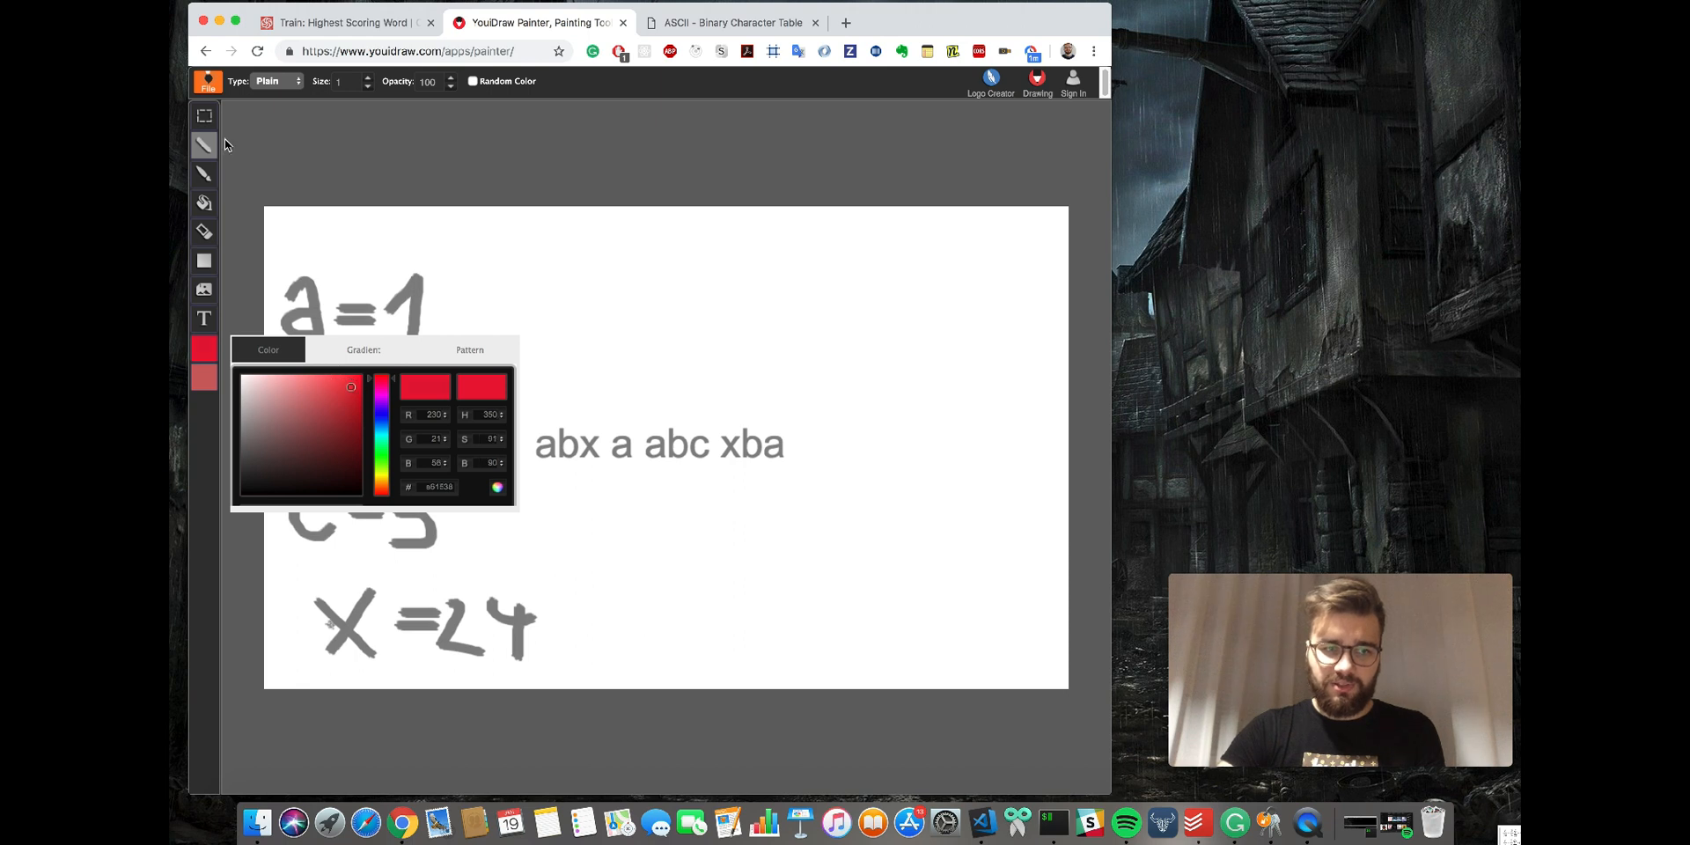
In red, write the score 27 under the word lines and draw a check mark above abx.
{"action": "left_click", "coordinate": [609, 521]}
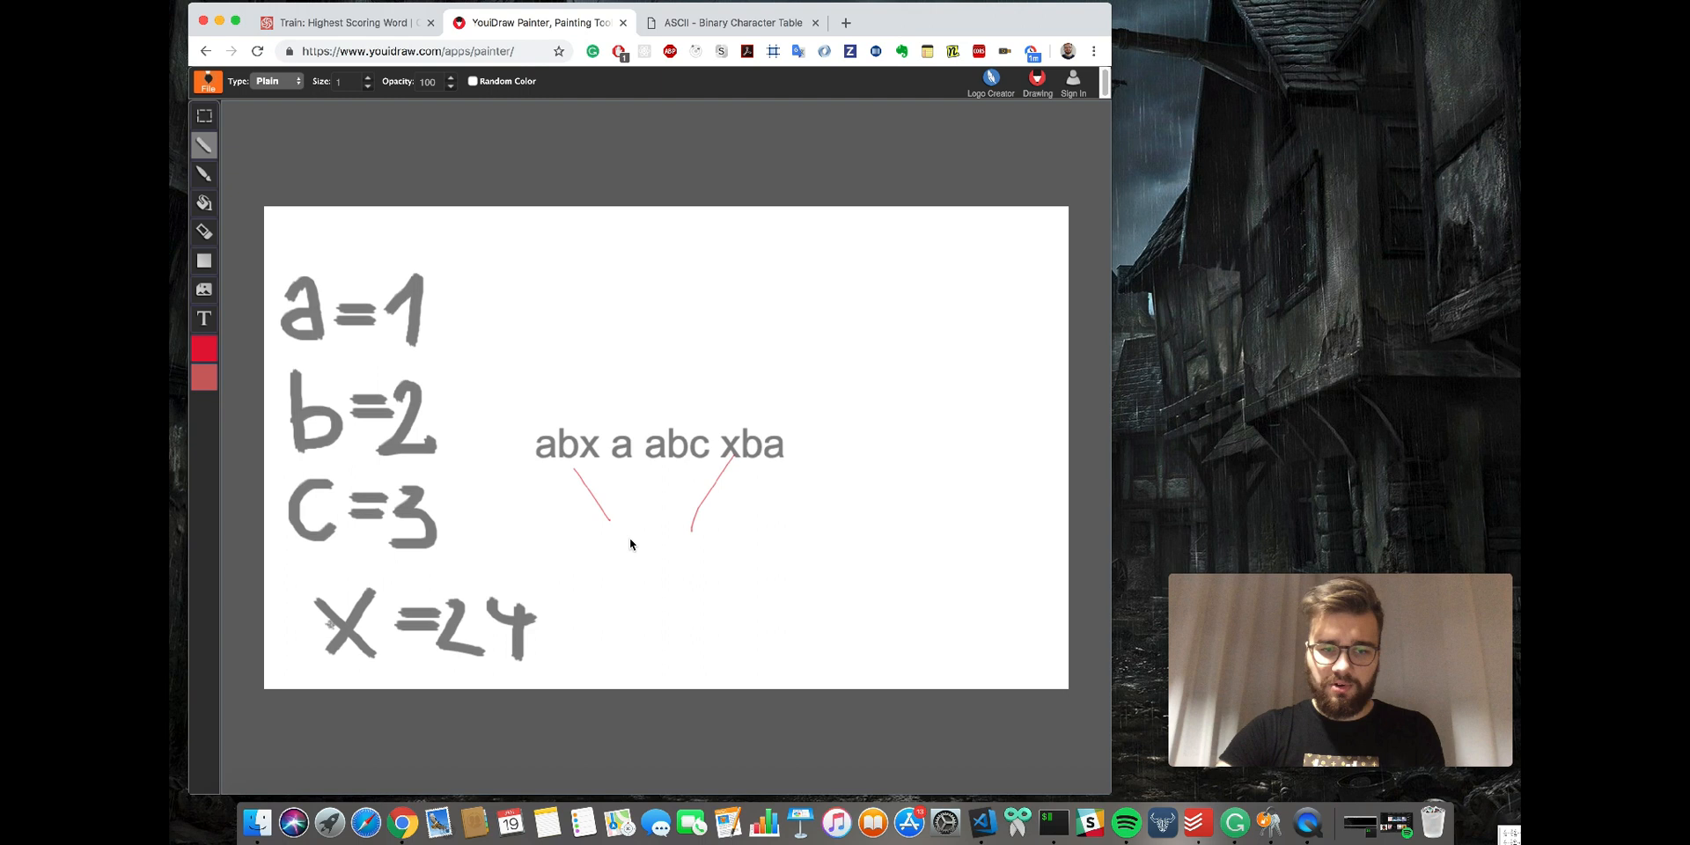
{"action": "mouse_move", "coordinate": [613, 553]}
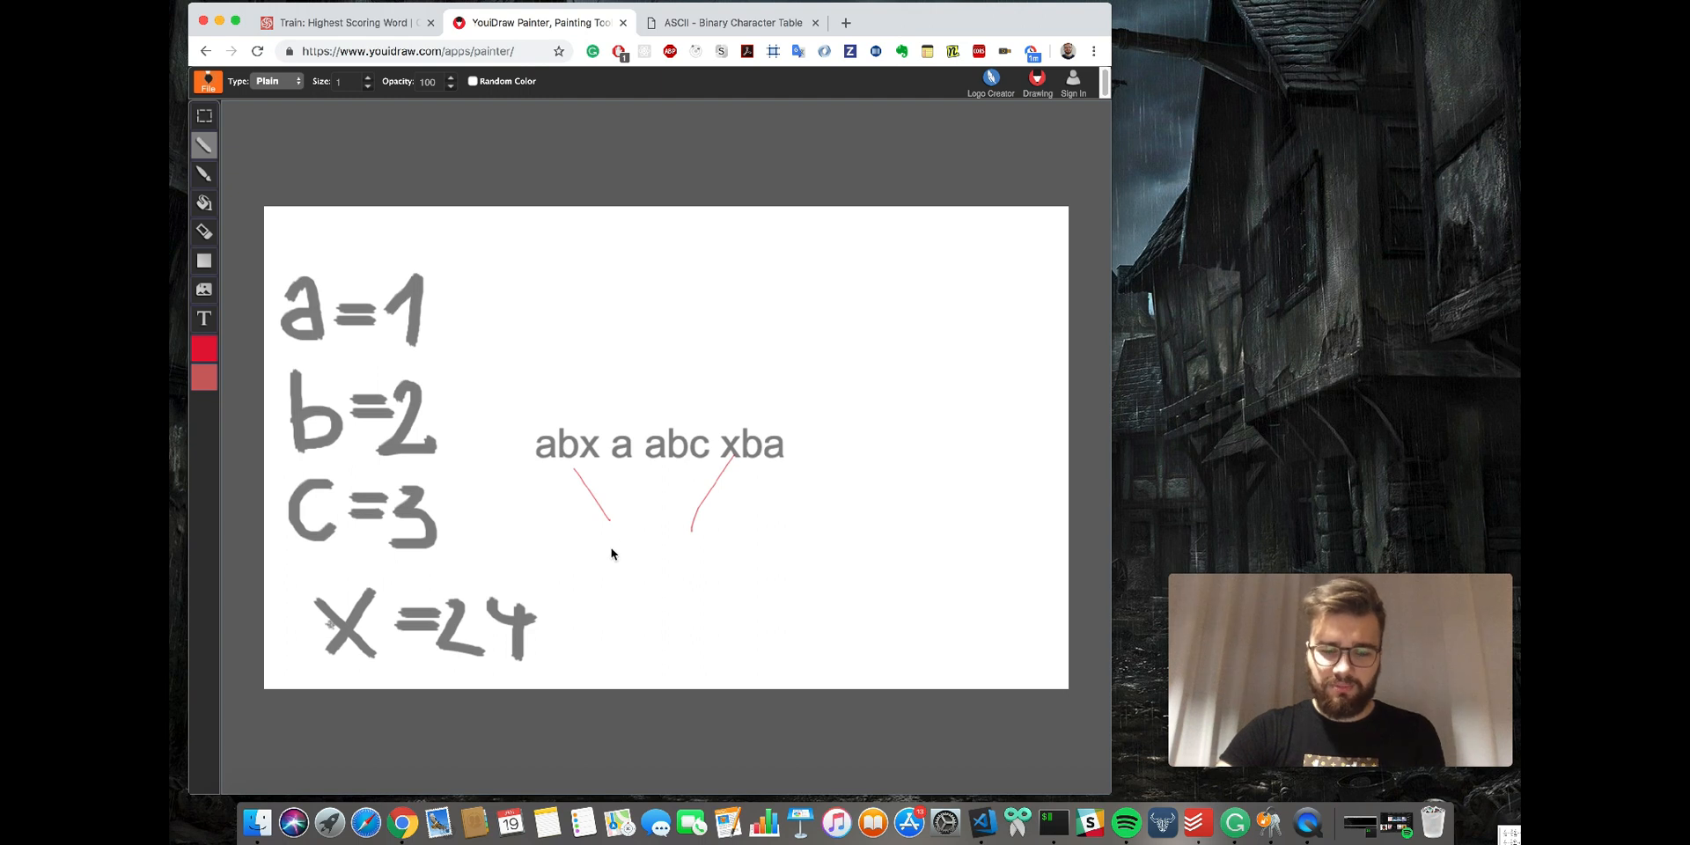
{"action": "left_click_drag", "start_coordinate": [636, 539], "coordinate": [620, 583]}
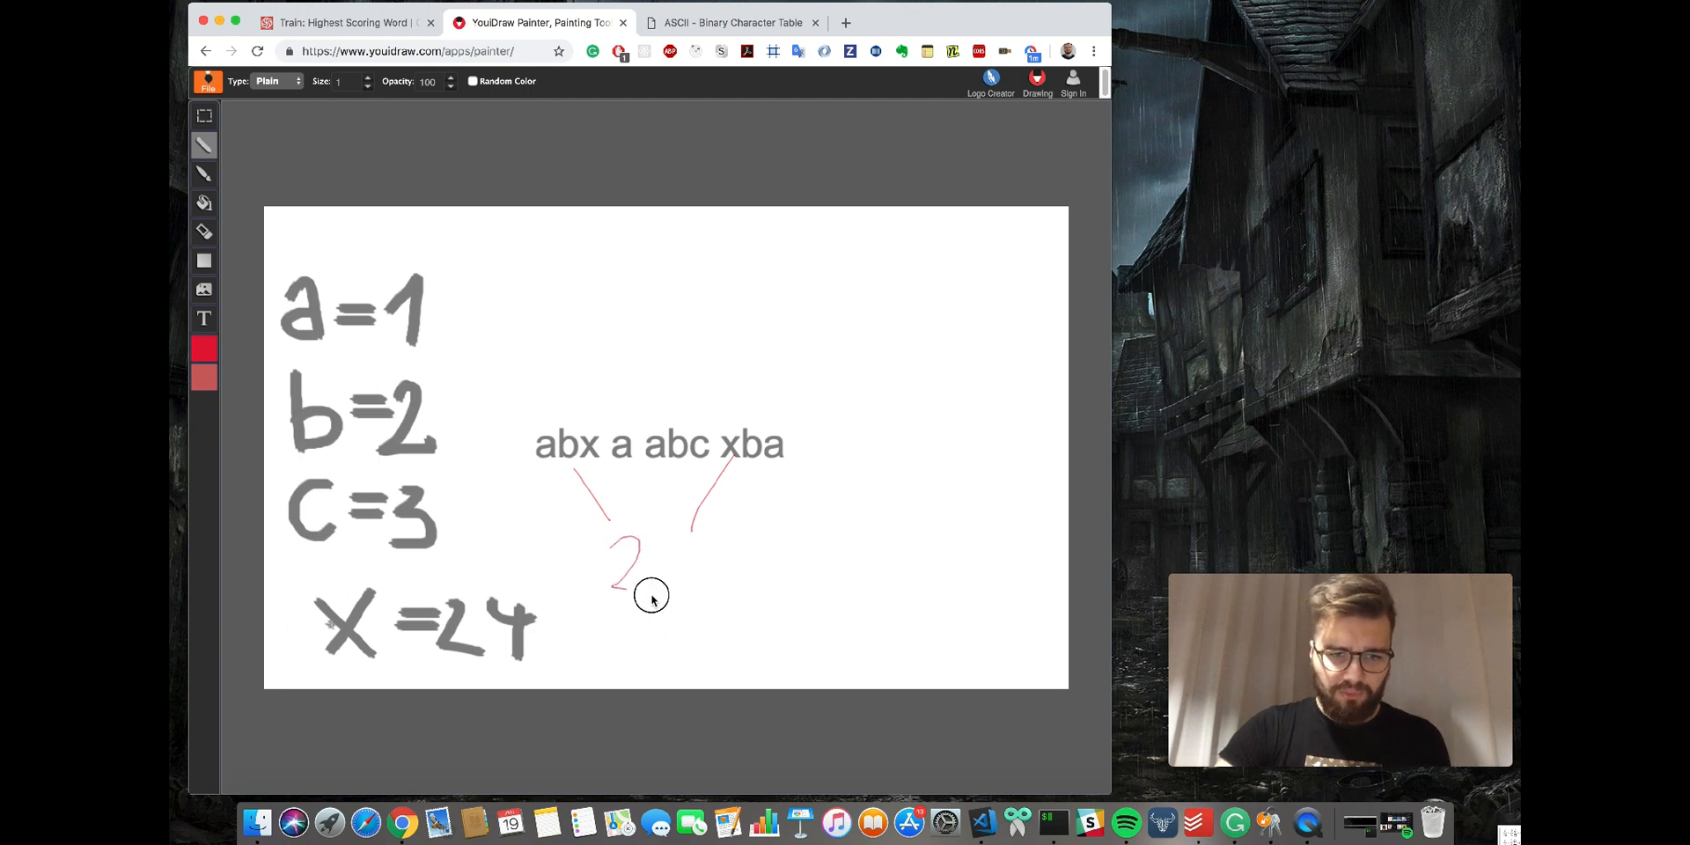
{"action": "left_click_drag", "start_coordinate": [651, 598], "coordinate": [679, 602]}
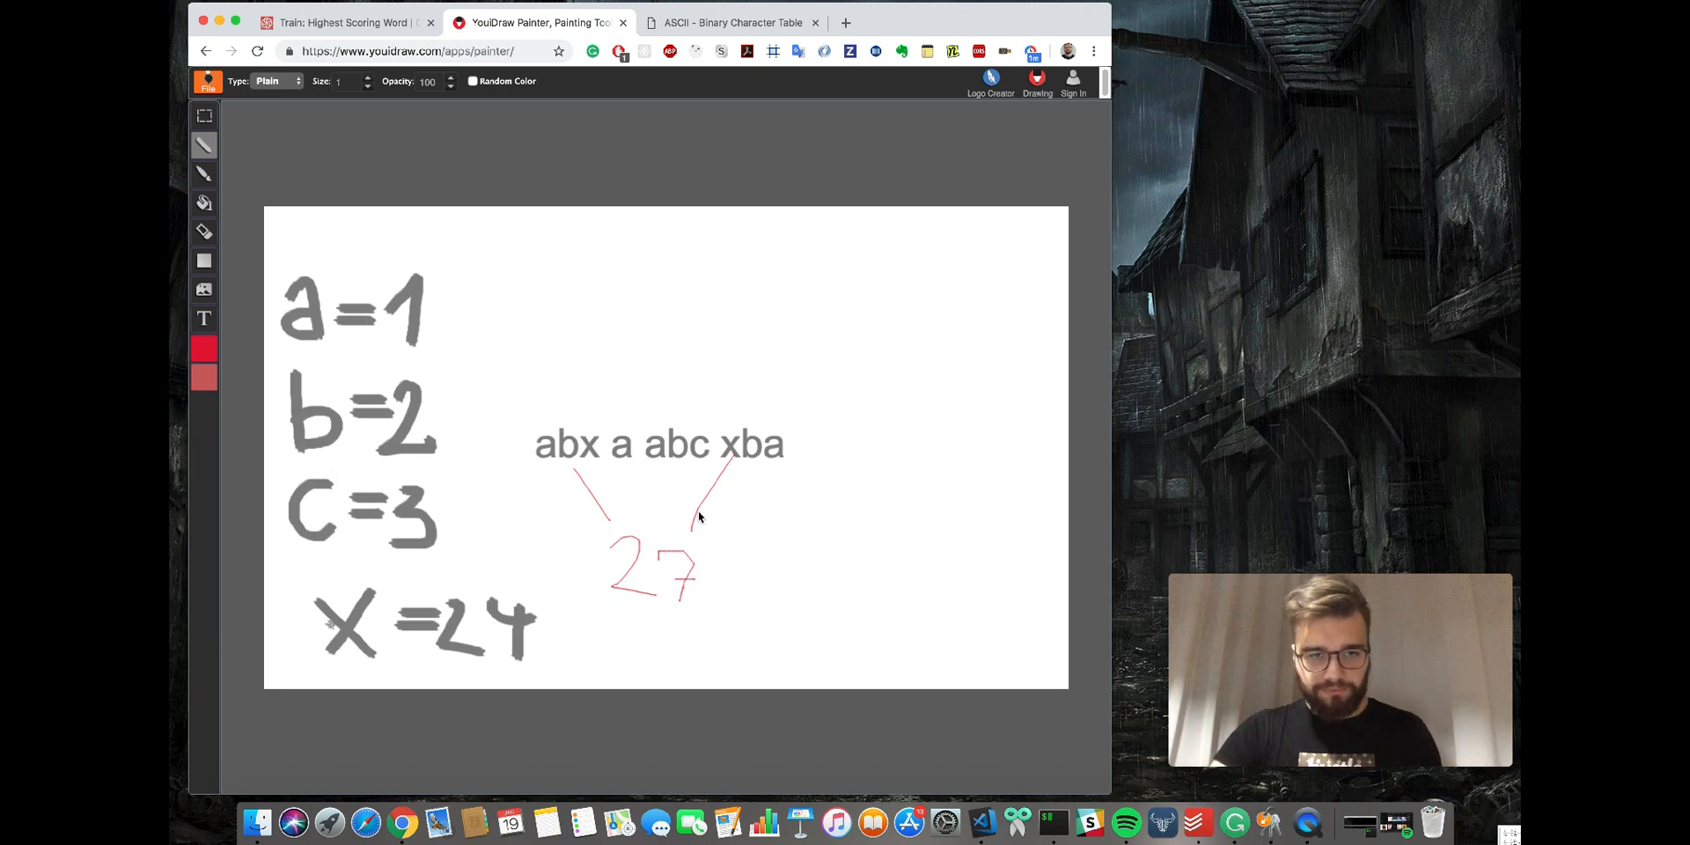
{"action": "mouse_move", "coordinate": [566, 432]}
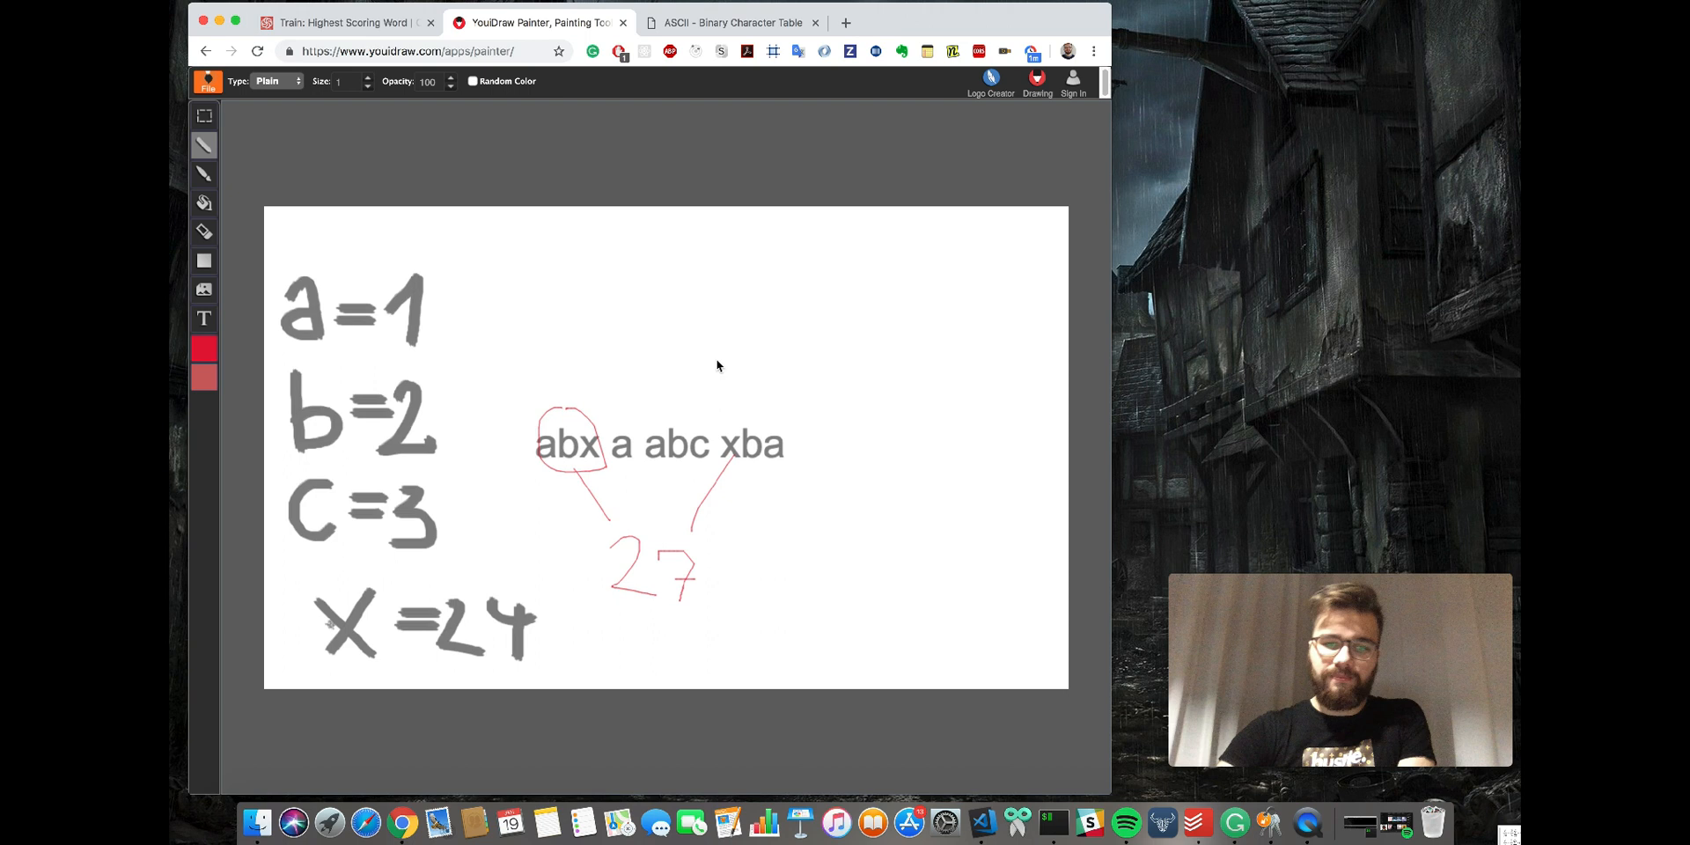
{"action": "mouse_move", "coordinate": [776, 393]}
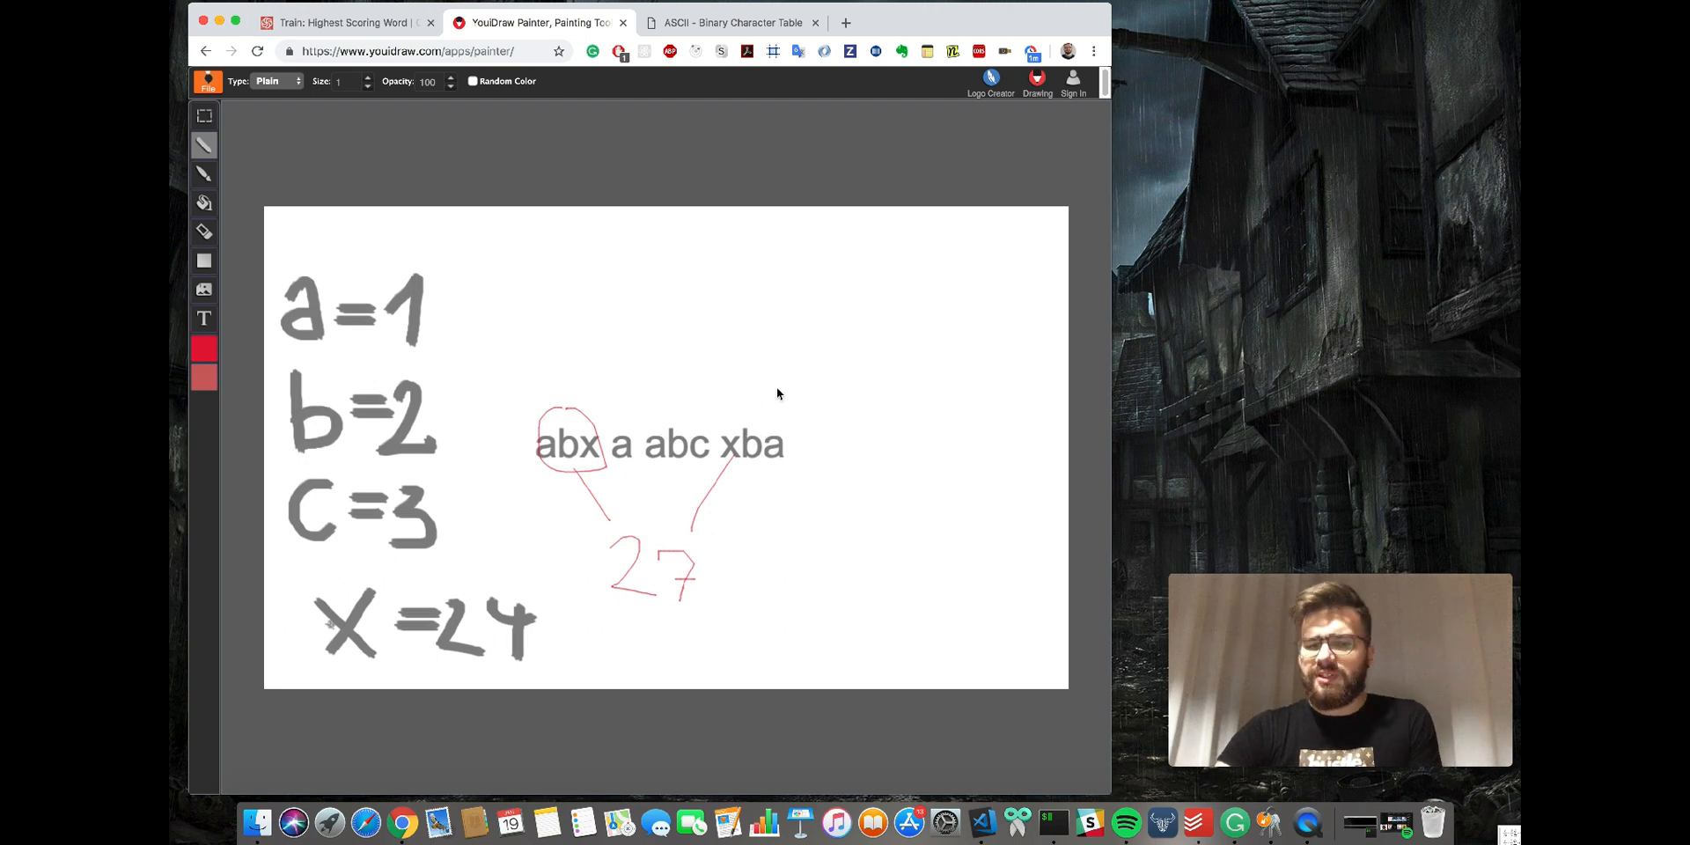
{"action": "mouse_move", "coordinate": [860, 271]}
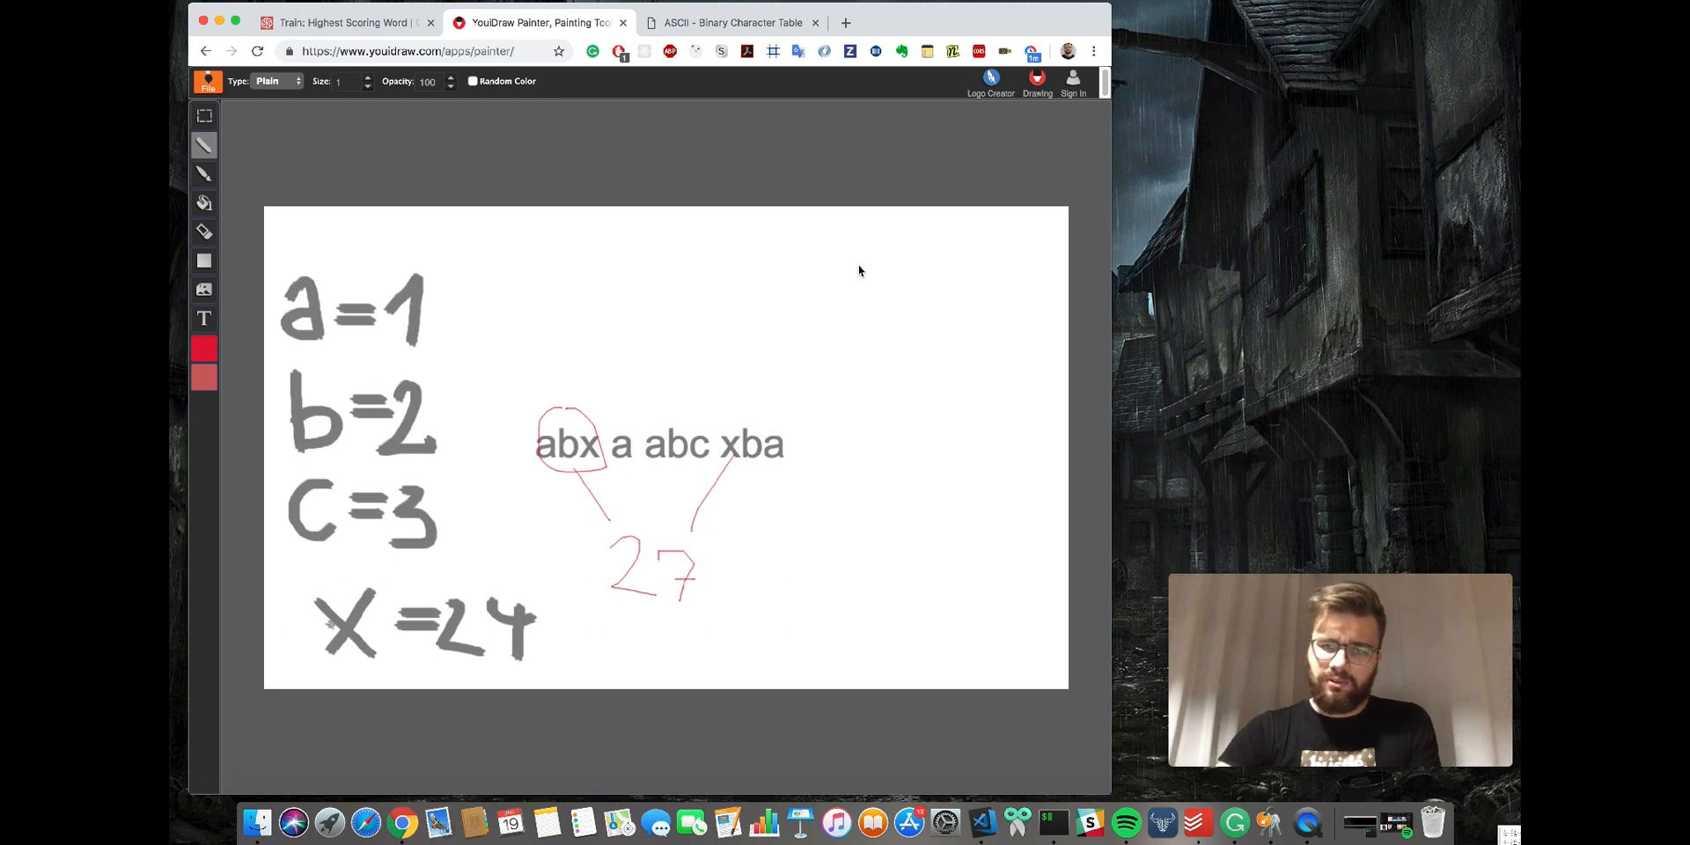
{"action": "mouse_move", "coordinate": [752, 451]}
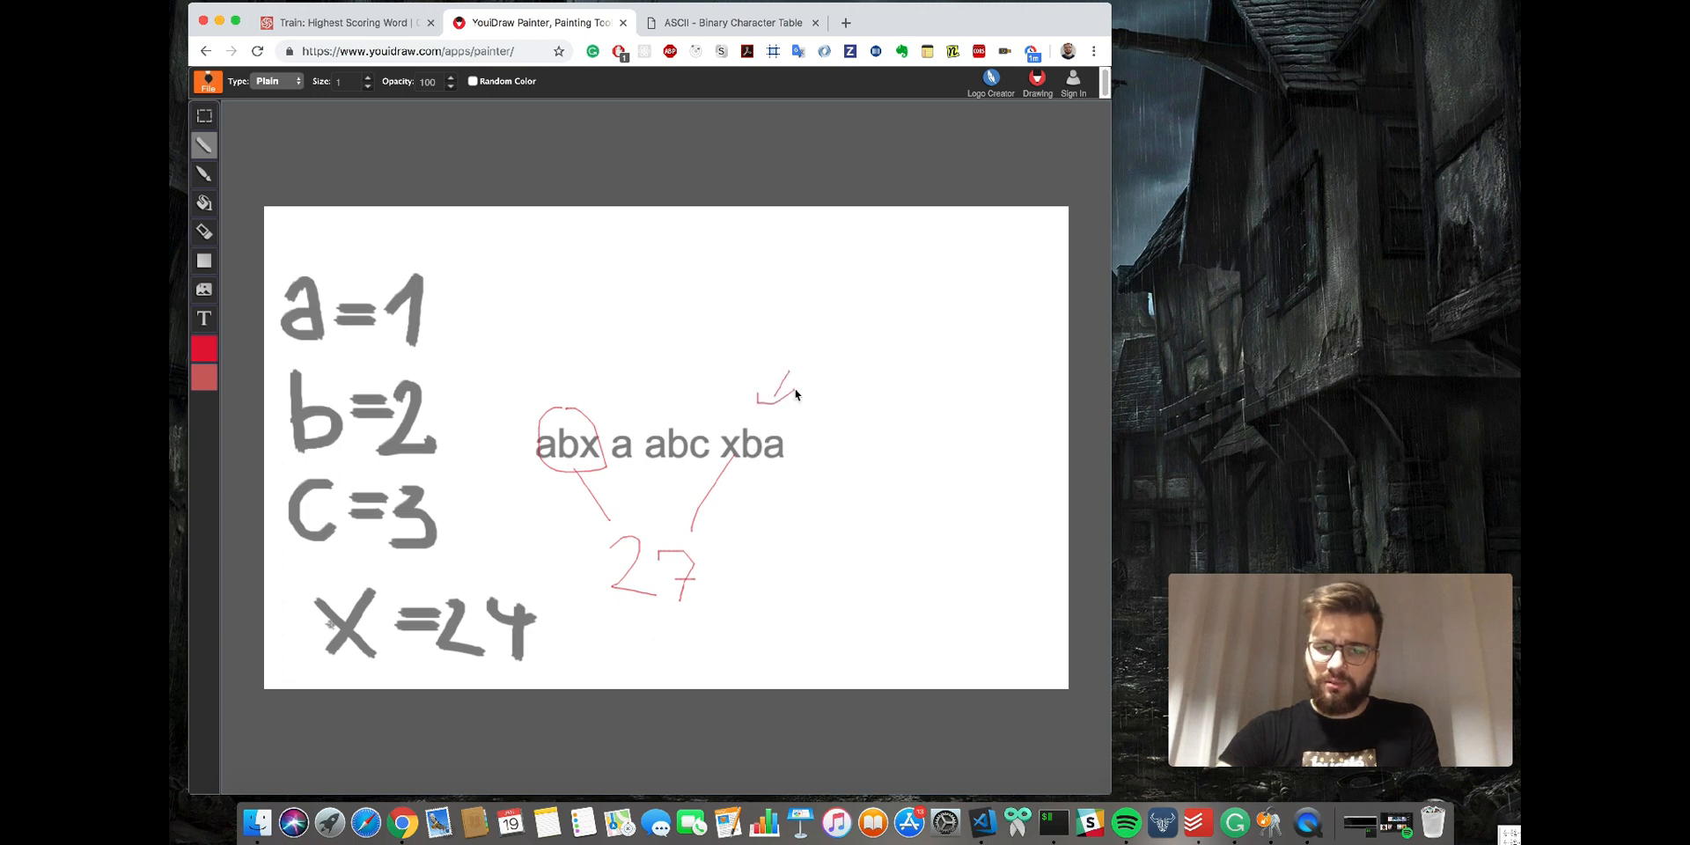
{"action": "mouse_move", "coordinate": [792, 396]}
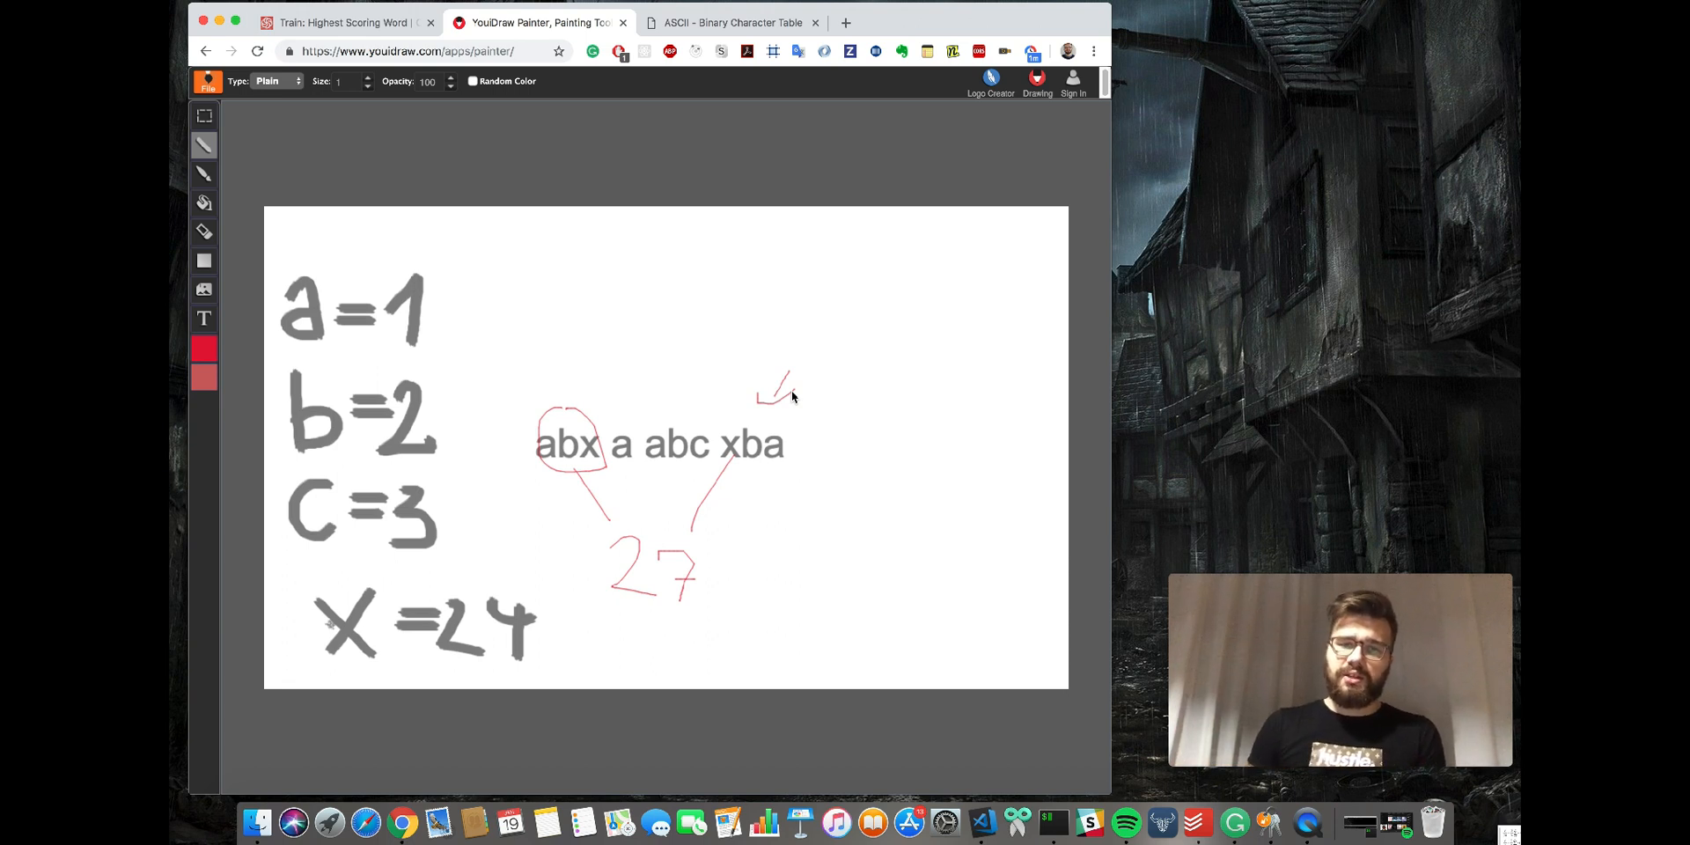
{"action": "left_click_drag", "start_coordinate": [588, 388], "coordinate": [615, 372]}
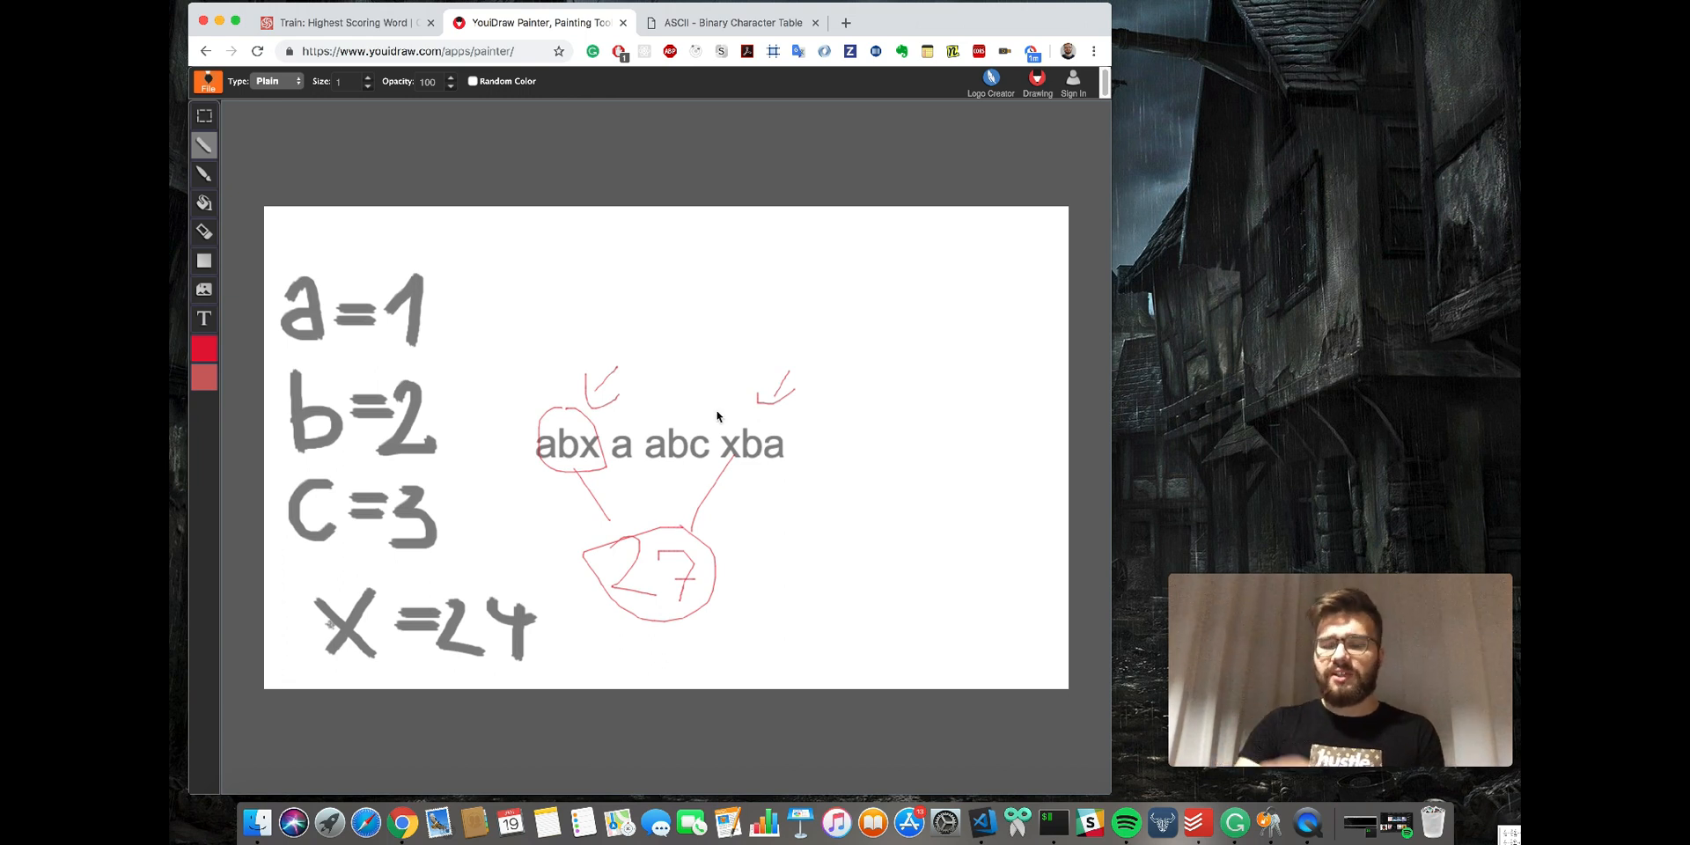
{"action": "mouse_move", "coordinate": [349, 125]}
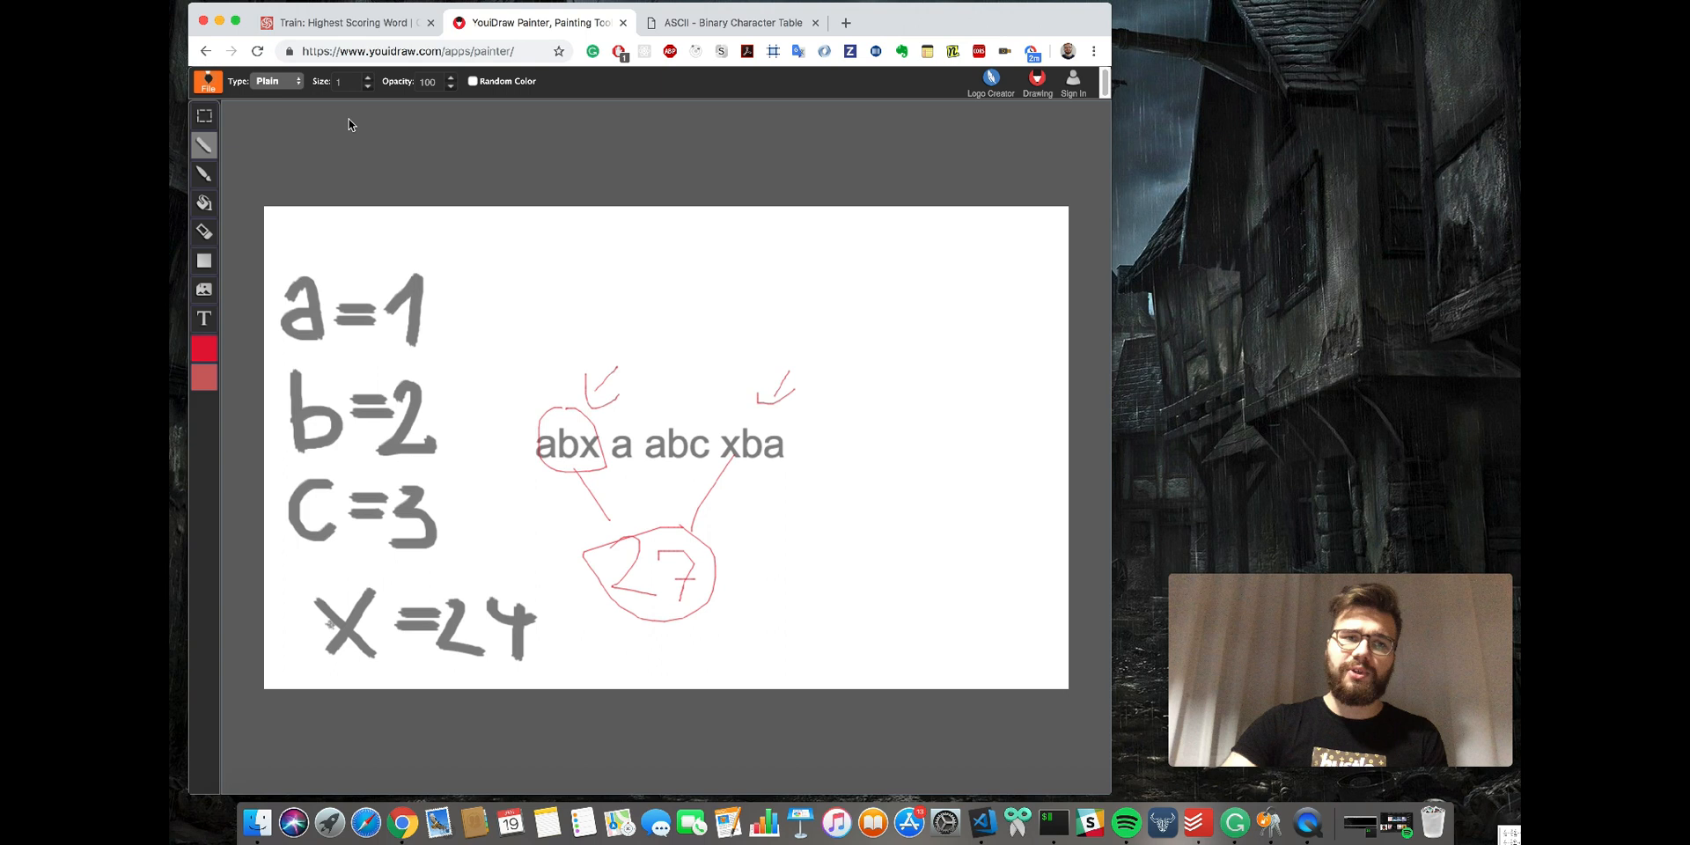
Return to the Codewars kata and resume editing the empty high(x) function.
{"action": "left_click", "coordinate": [345, 21]}
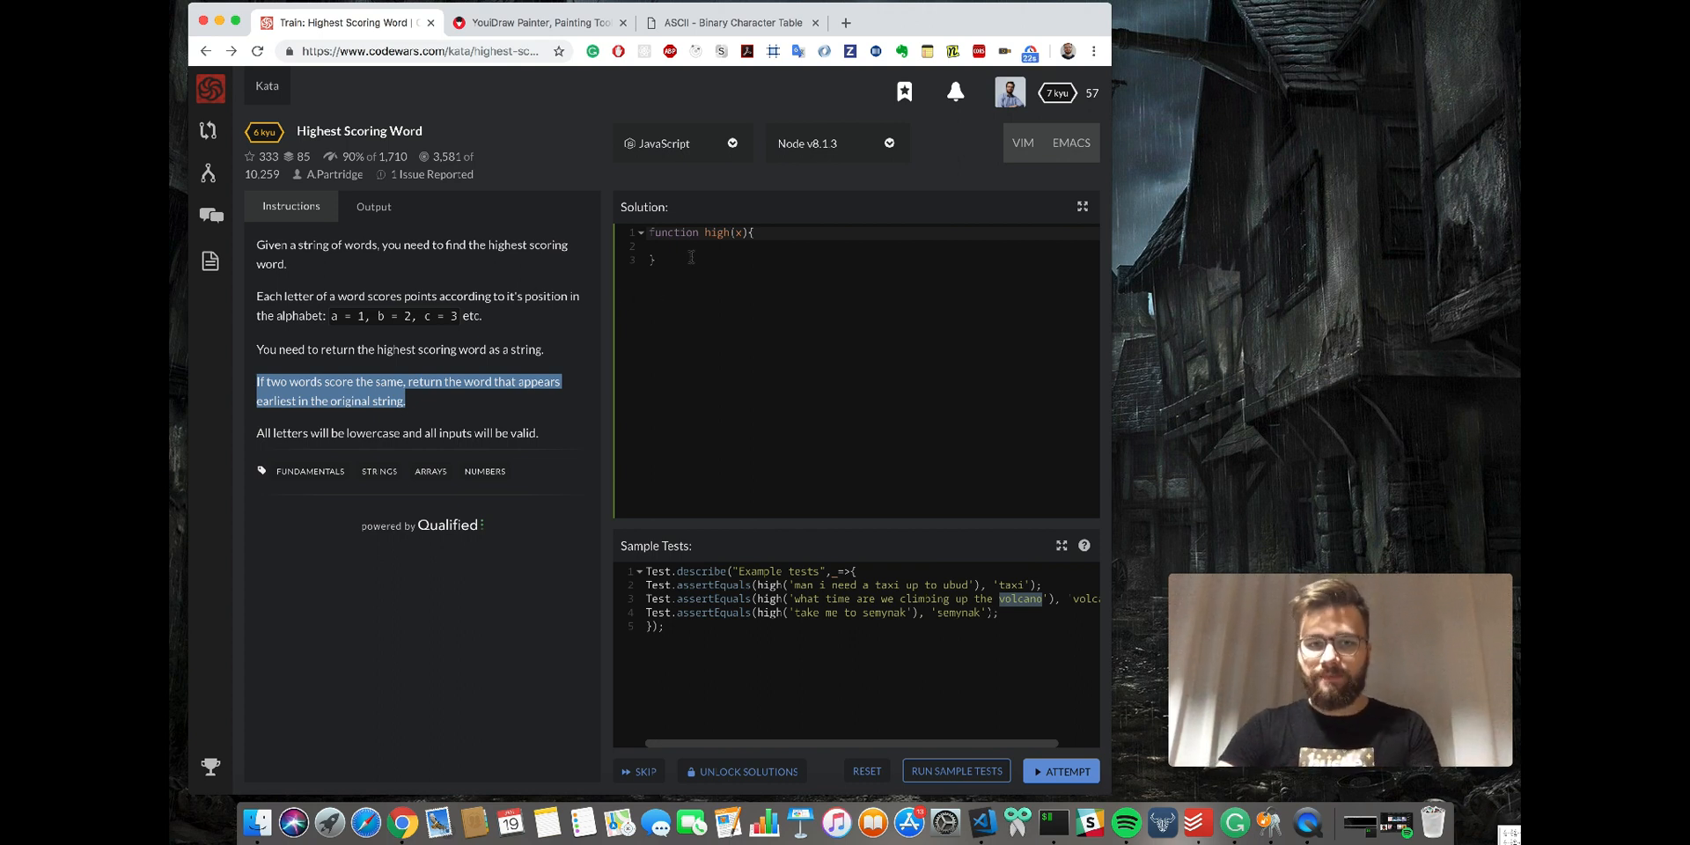
{"action": "left_click", "coordinate": [690, 246]}
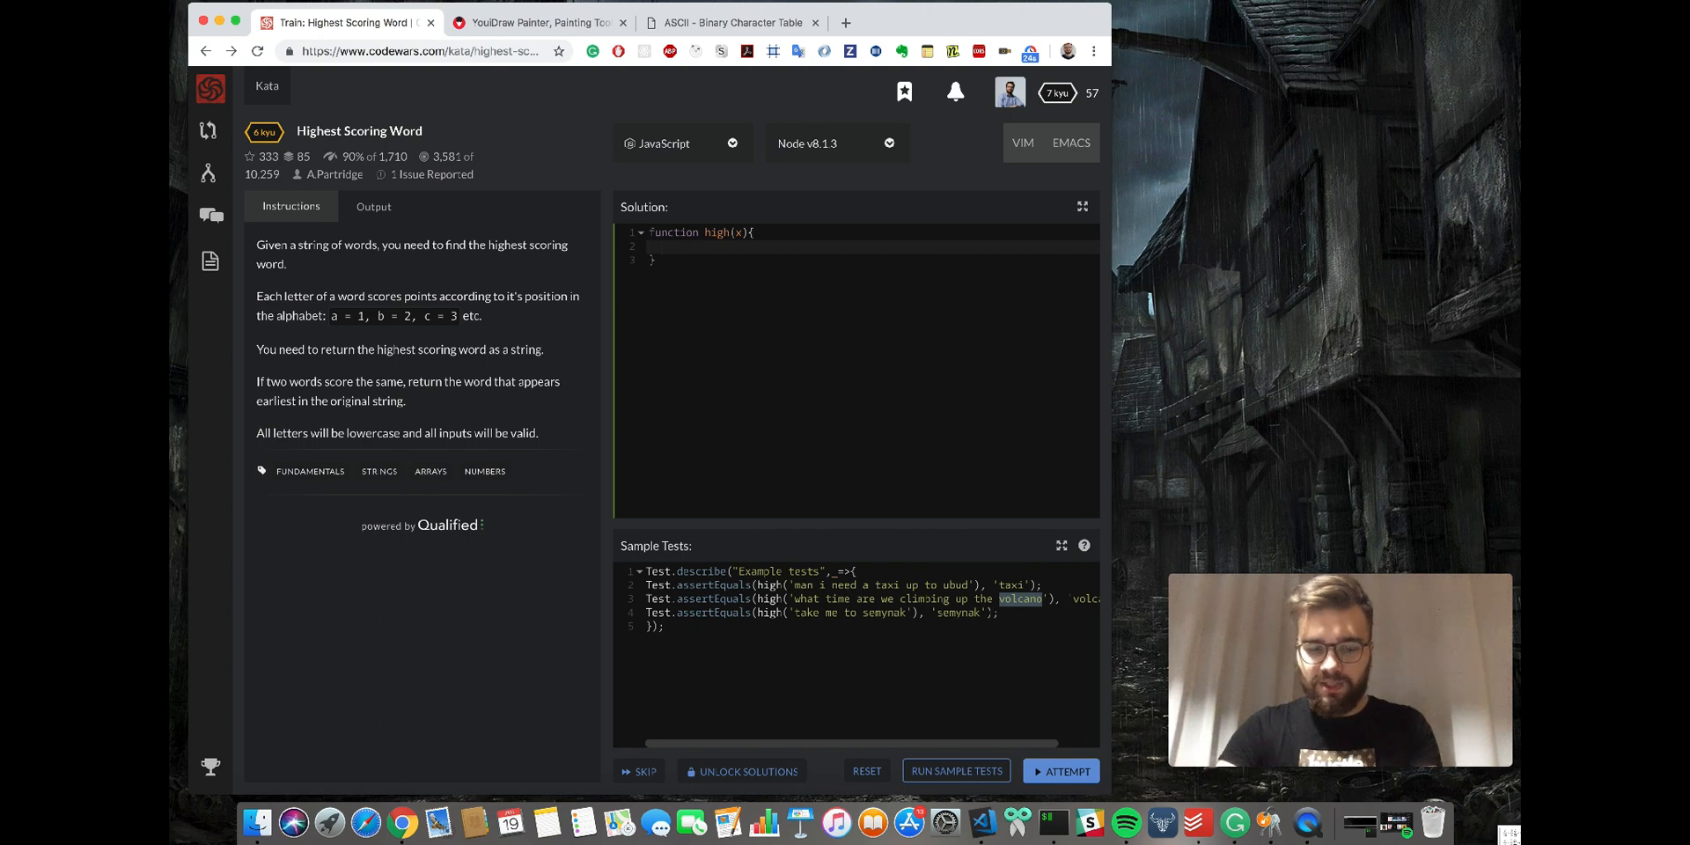
Declare let highestScore = 0 and let highestWord = '' inside high(x).
{"action": "type", "text": "l"}
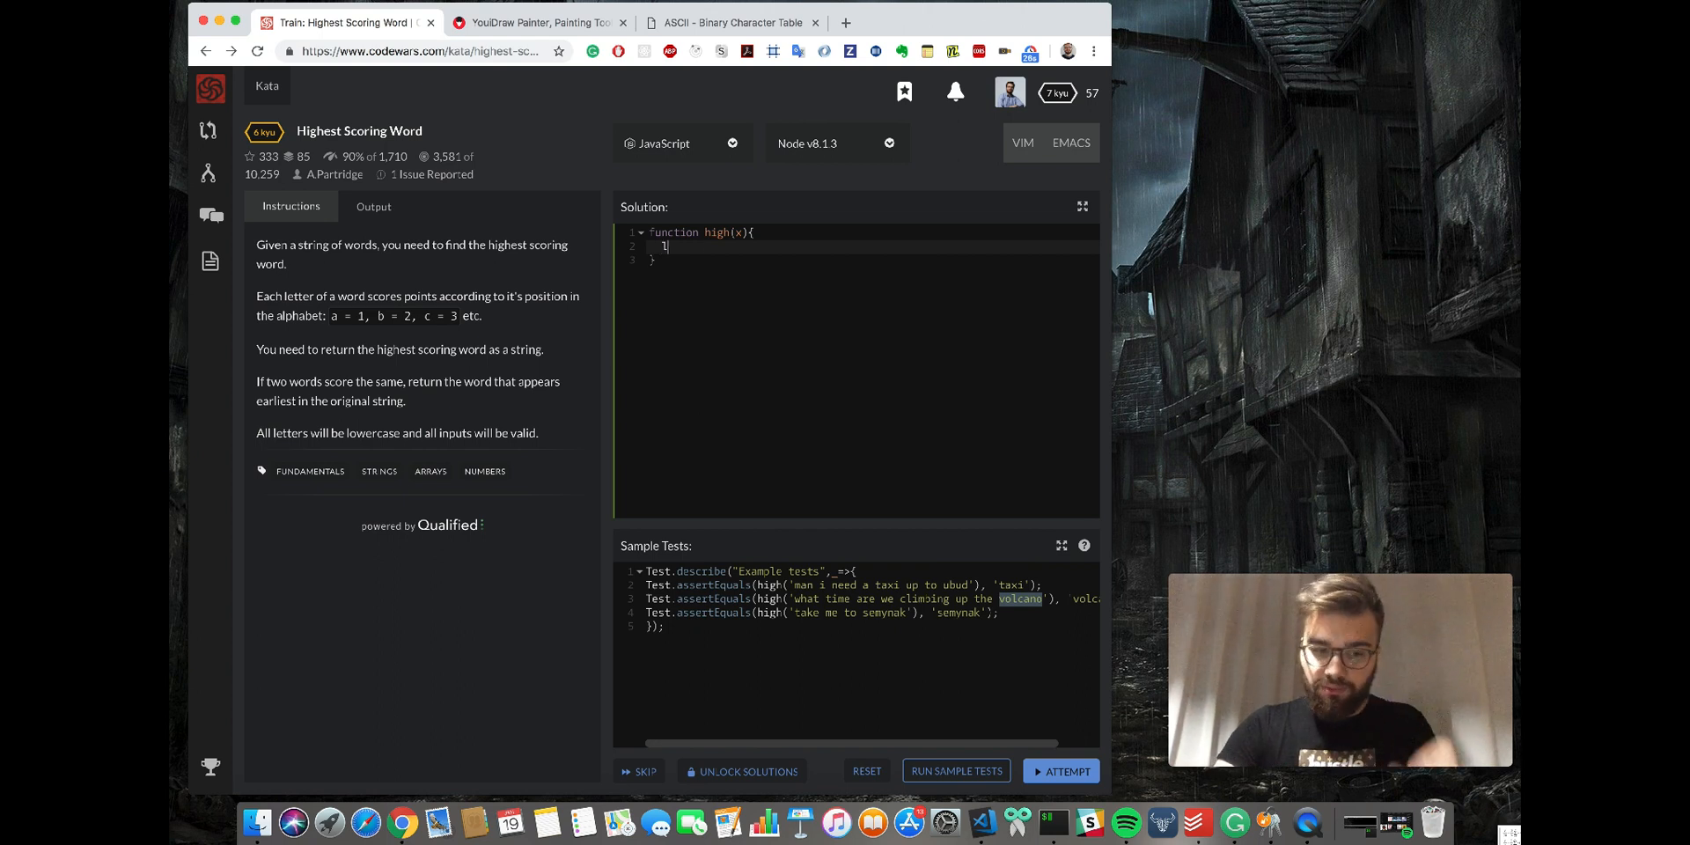
{"action": "type", "text": "et highe"}
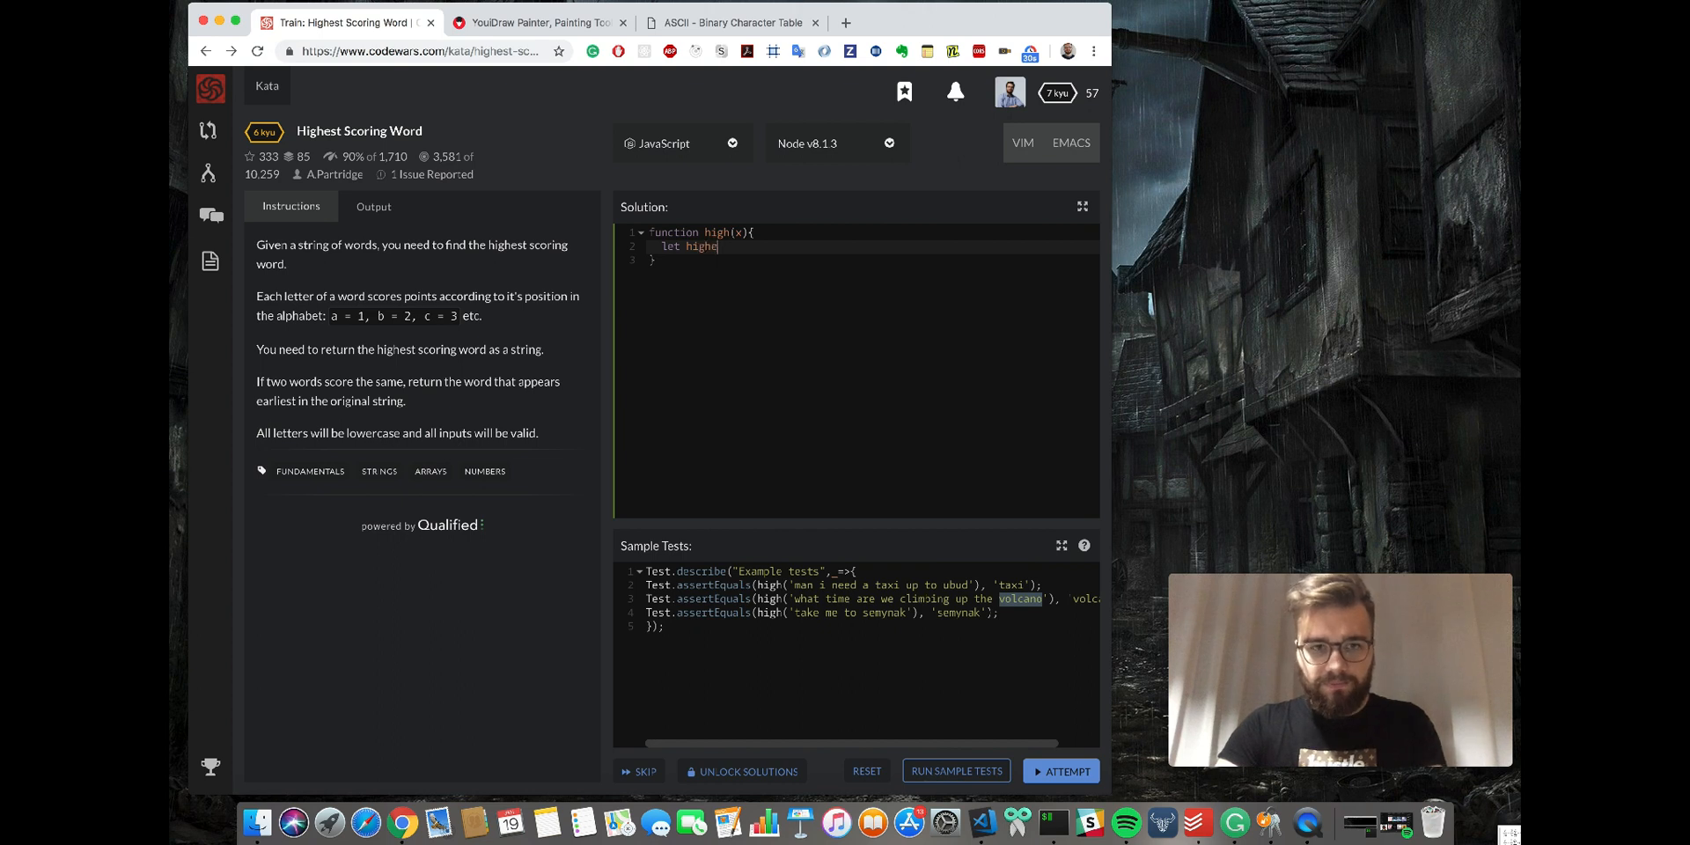
{"action": "type", "text": "stScore = 0;"}
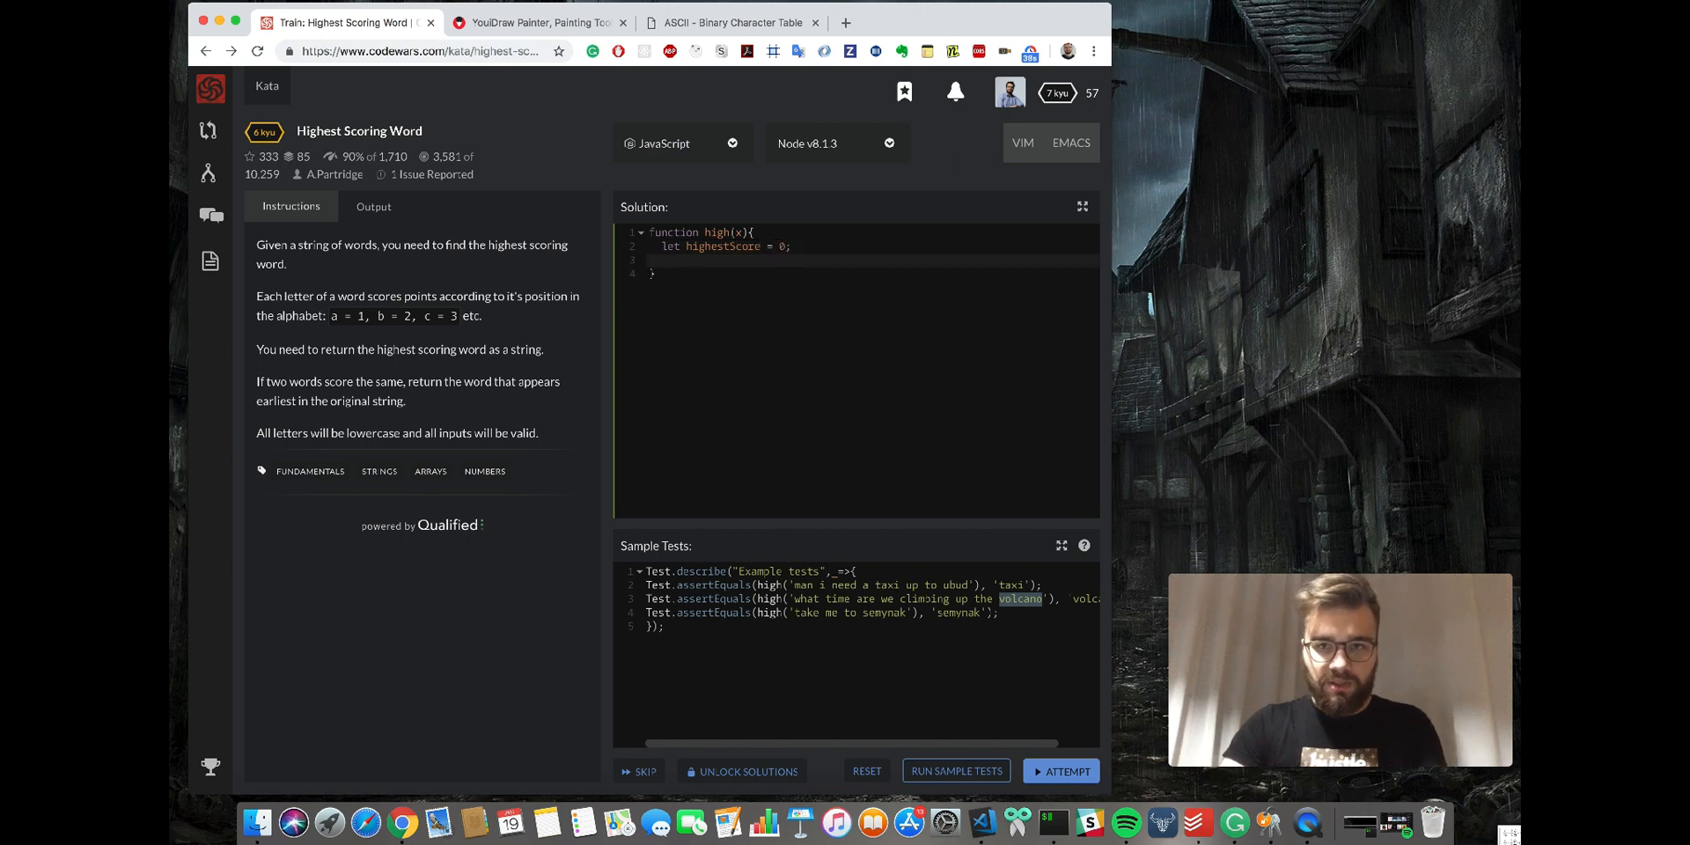
{"action": "type", "text": "let high"}
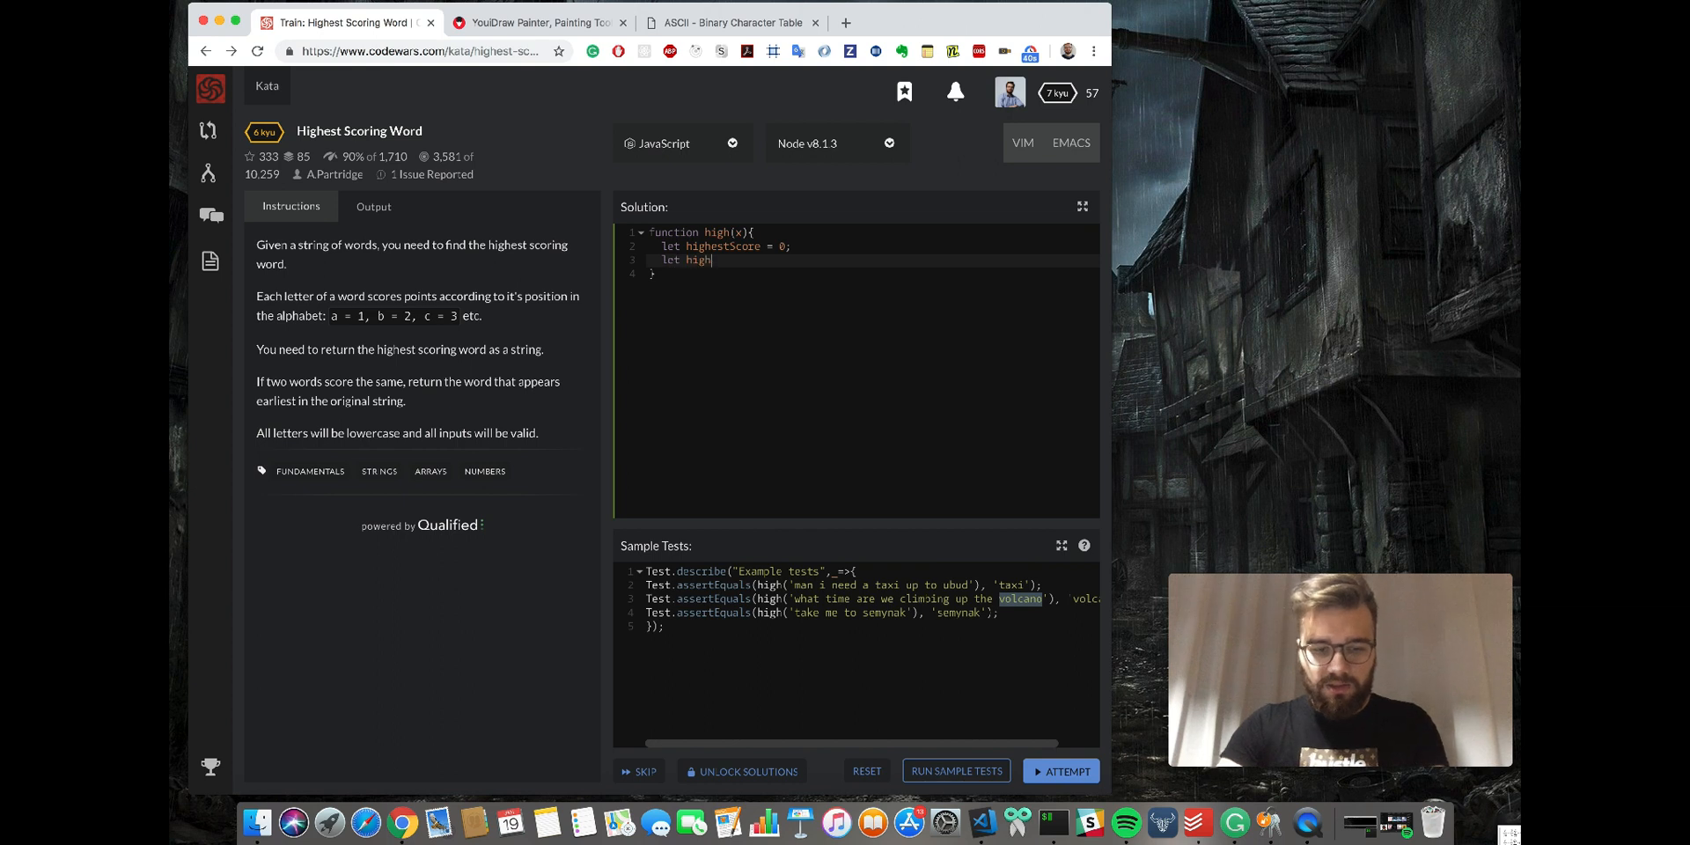
{"action": "type", "text": "estWord = '';"}
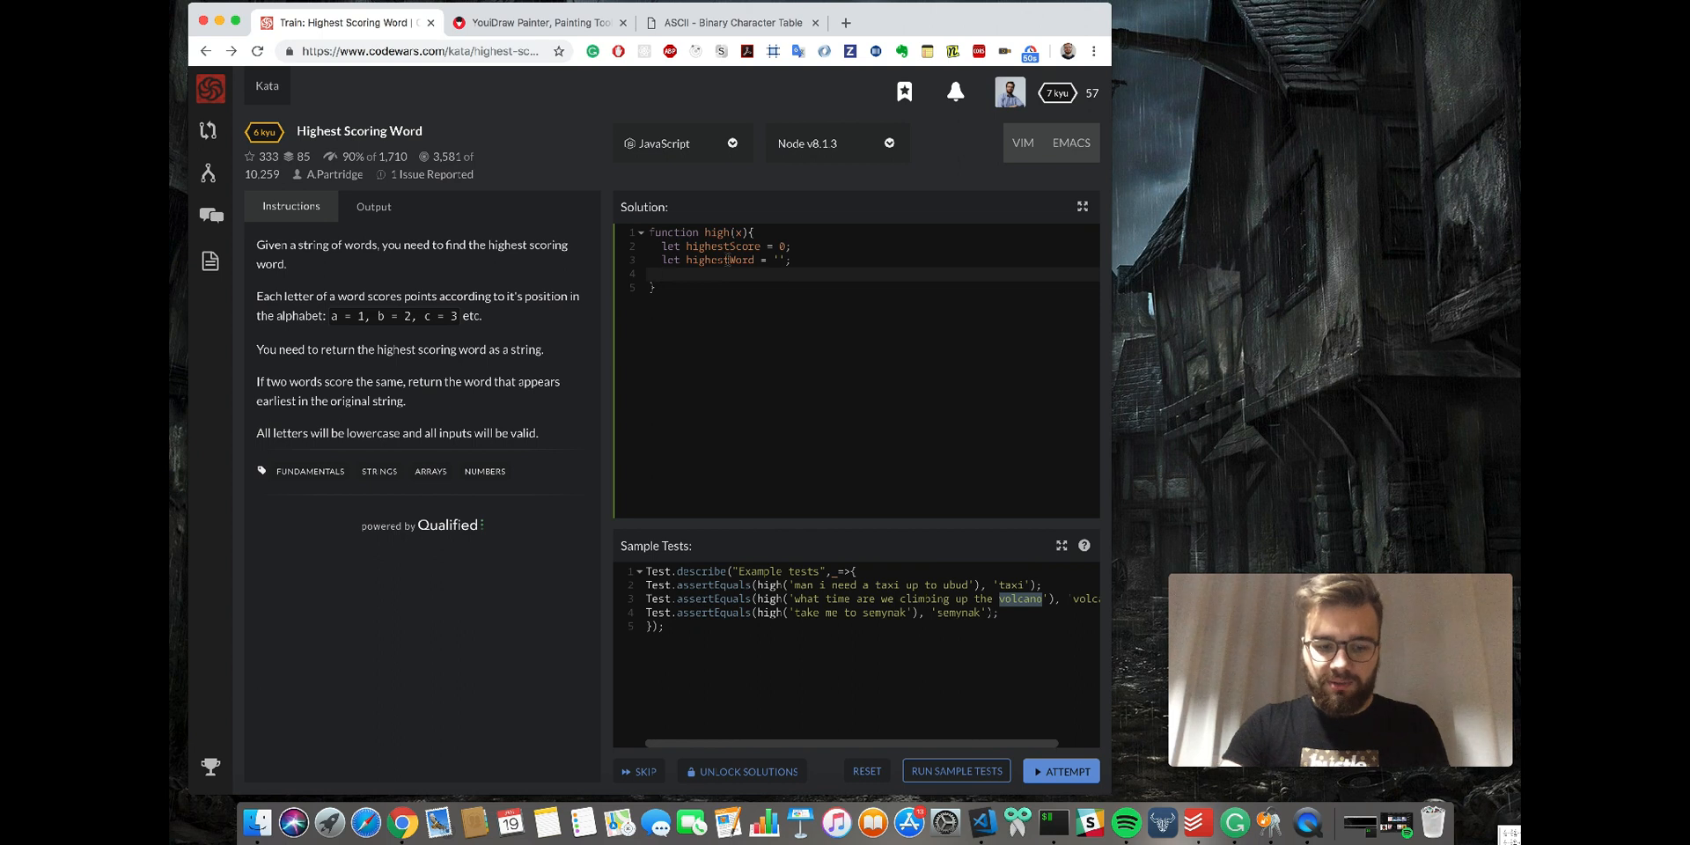
Add console.log(x), attempt the tests (0 passed, 105 failed) and select the first logged sentence.
{"action": "type", "text": "consol"}
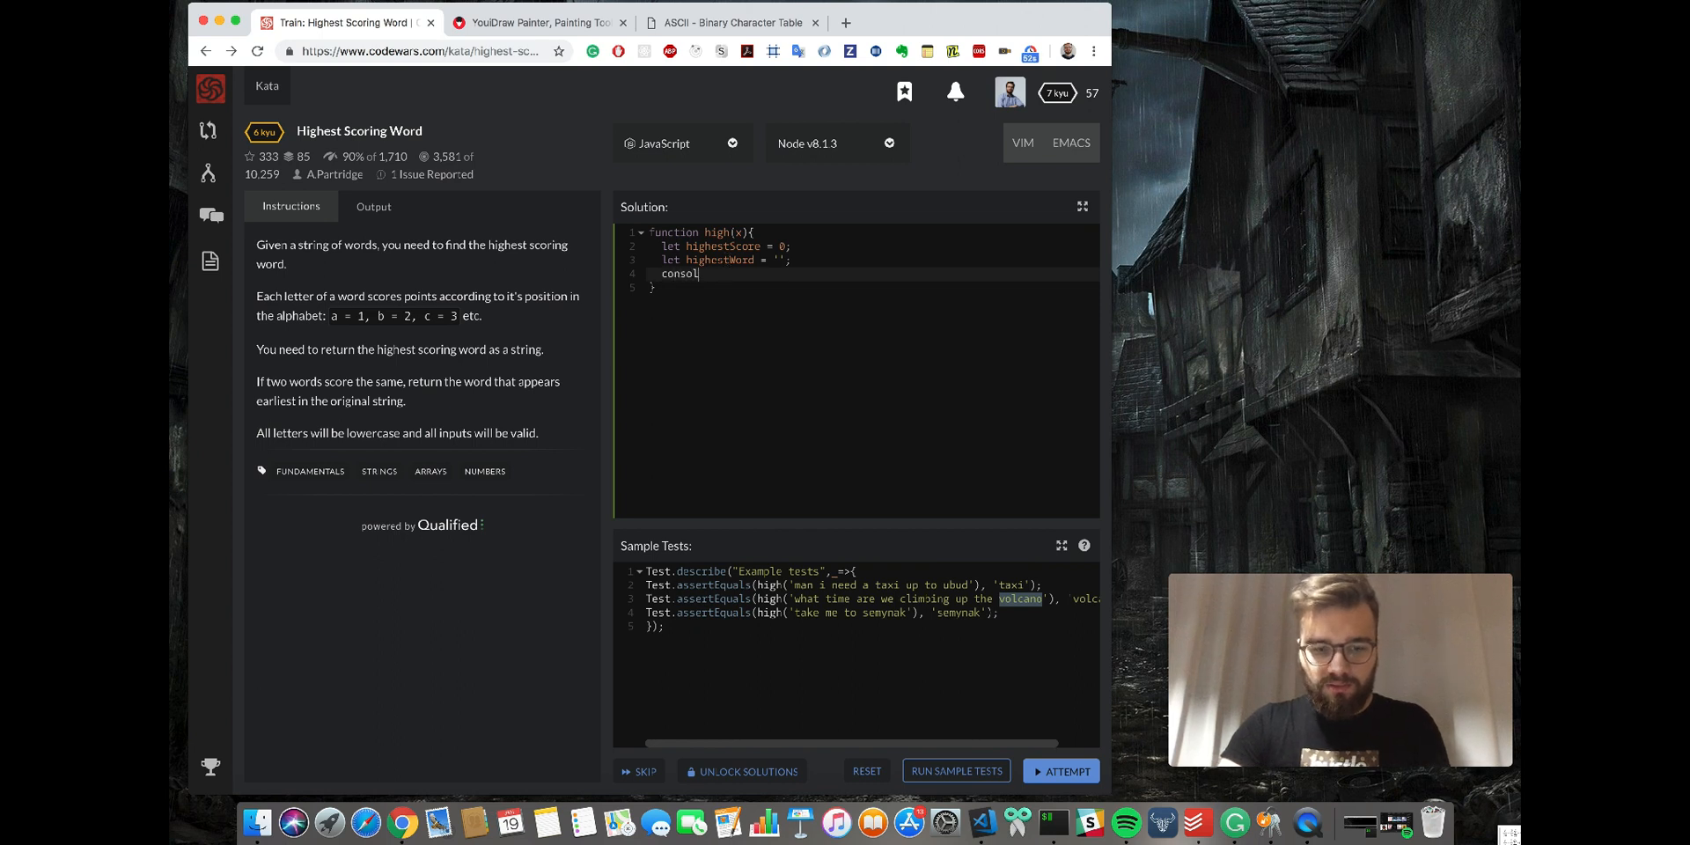
{"action": "type", "text": ".log"}
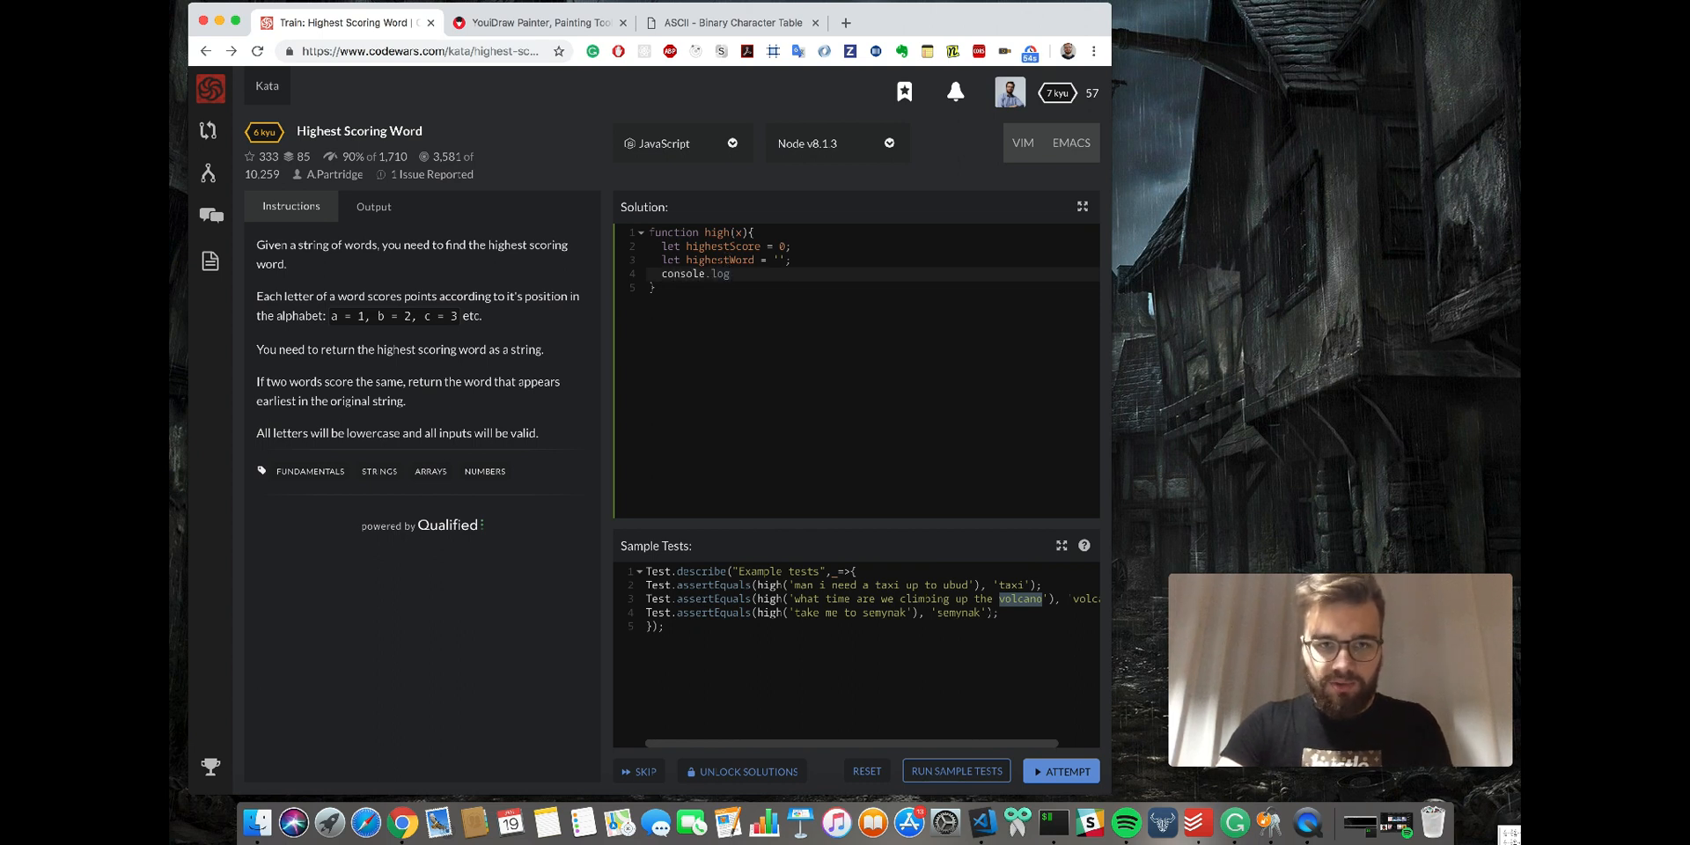
{"action": "type", "text": "(x)"}
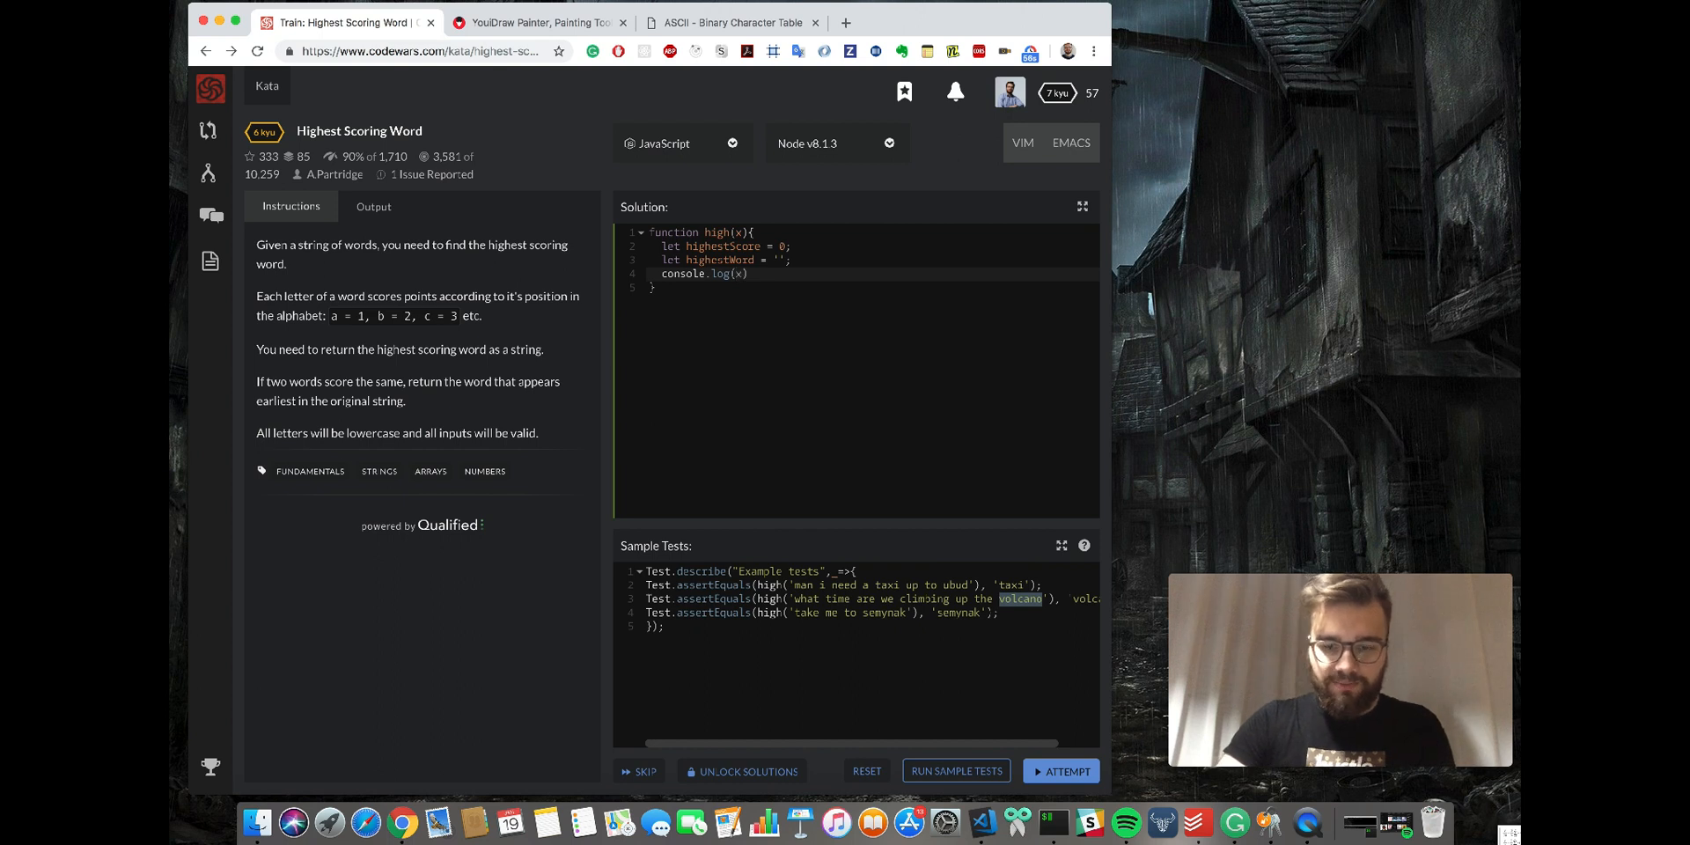
{"action": "left_click", "coordinate": [955, 772]}
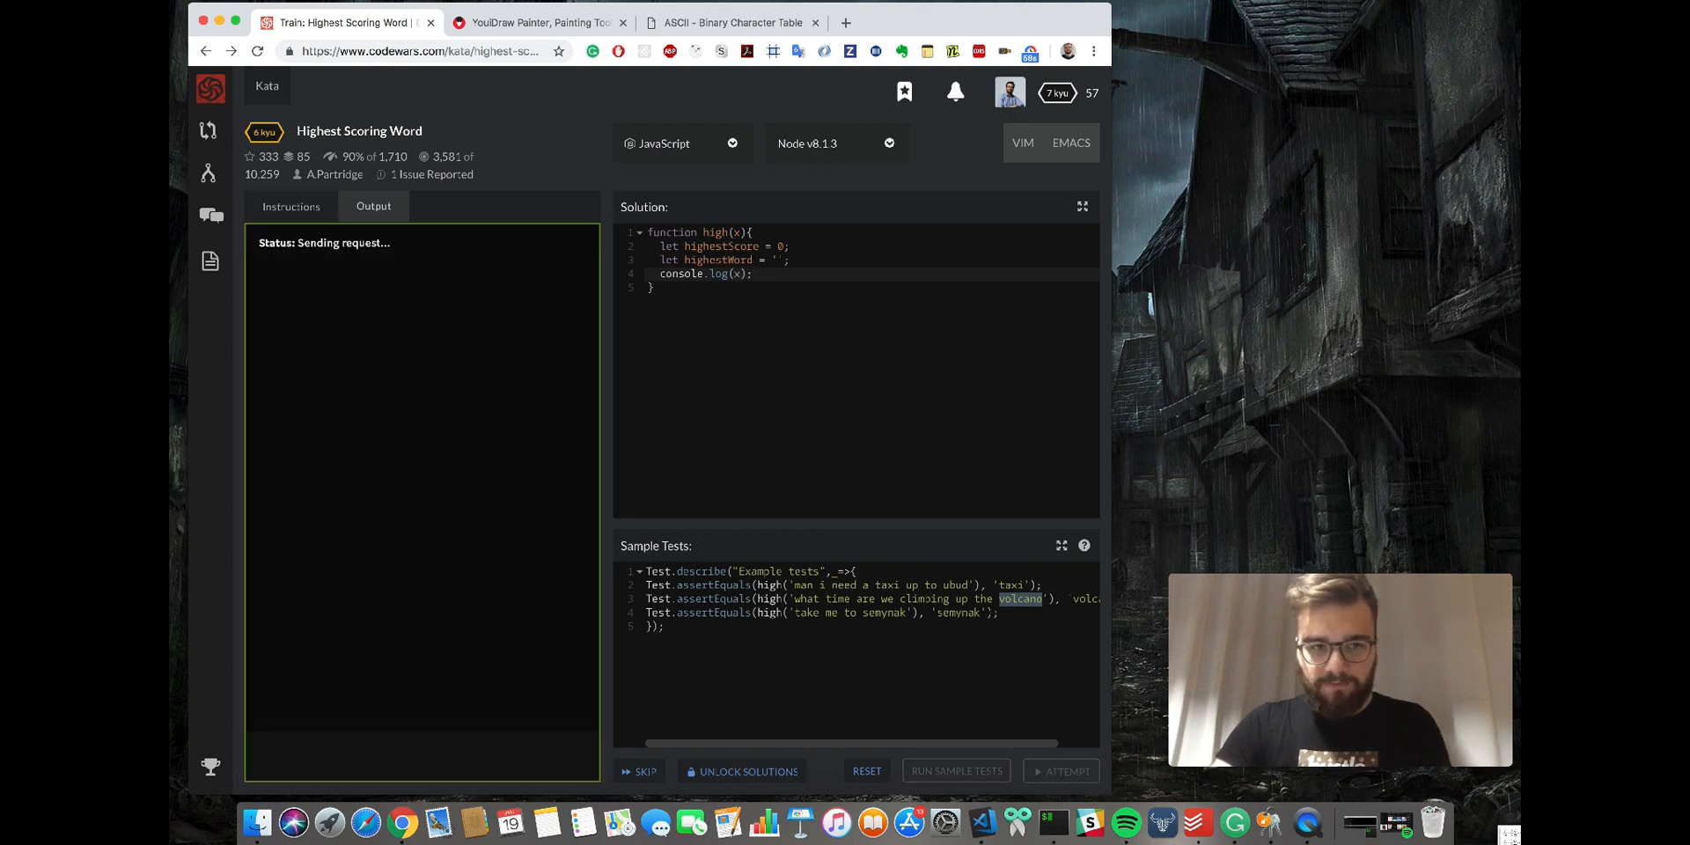
{"action": "left_click", "coordinate": [954, 771]}
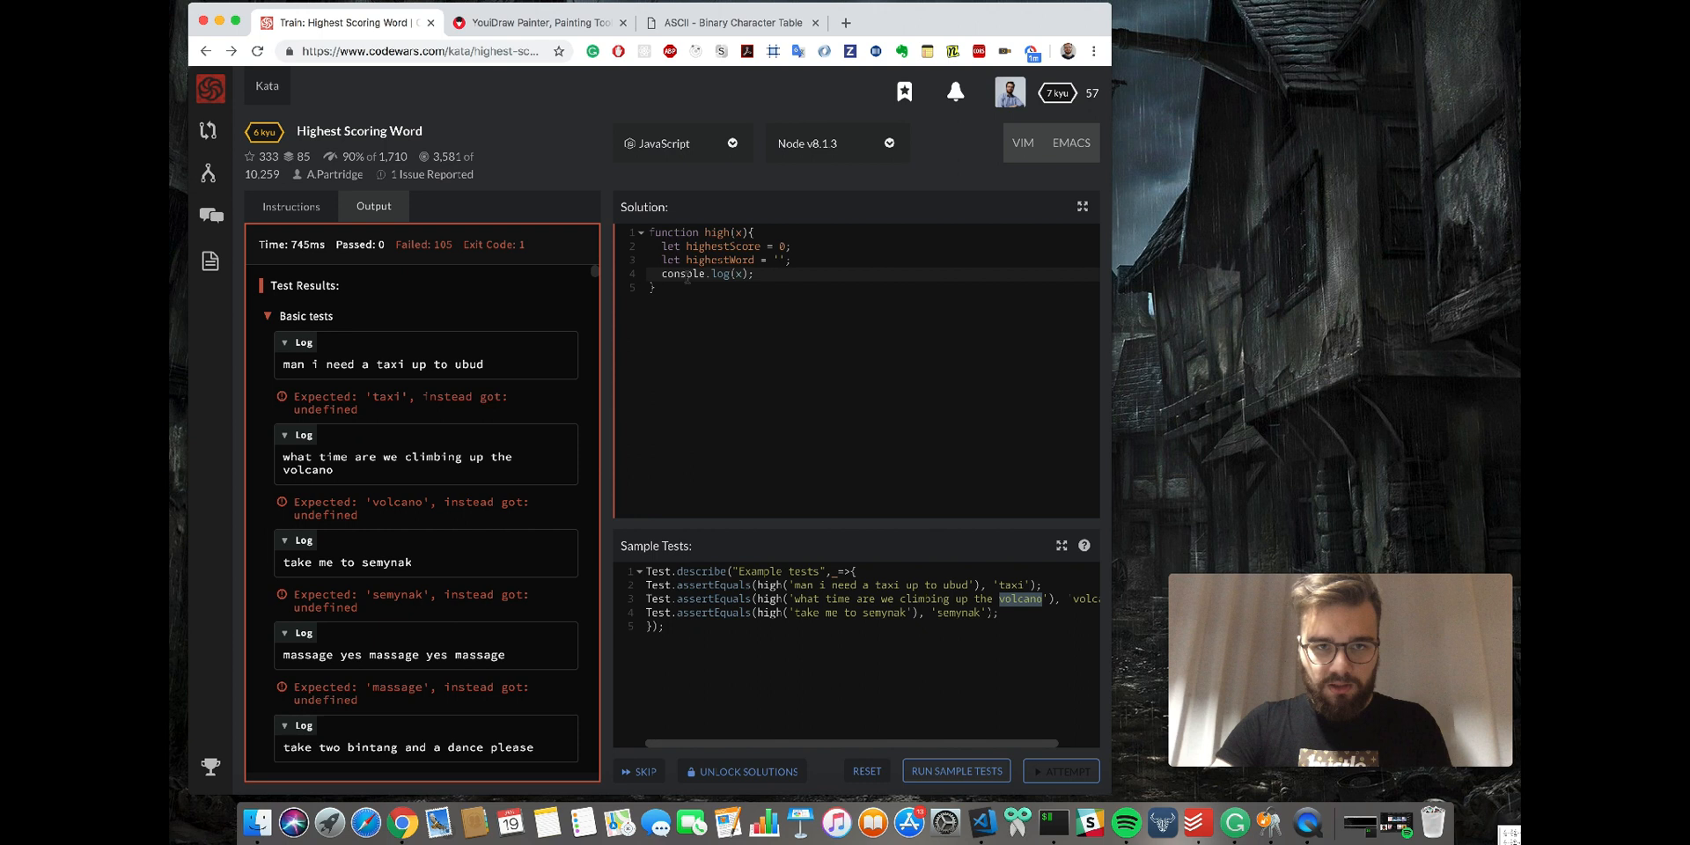
{"action": "mouse_move", "coordinate": [507, 372]}
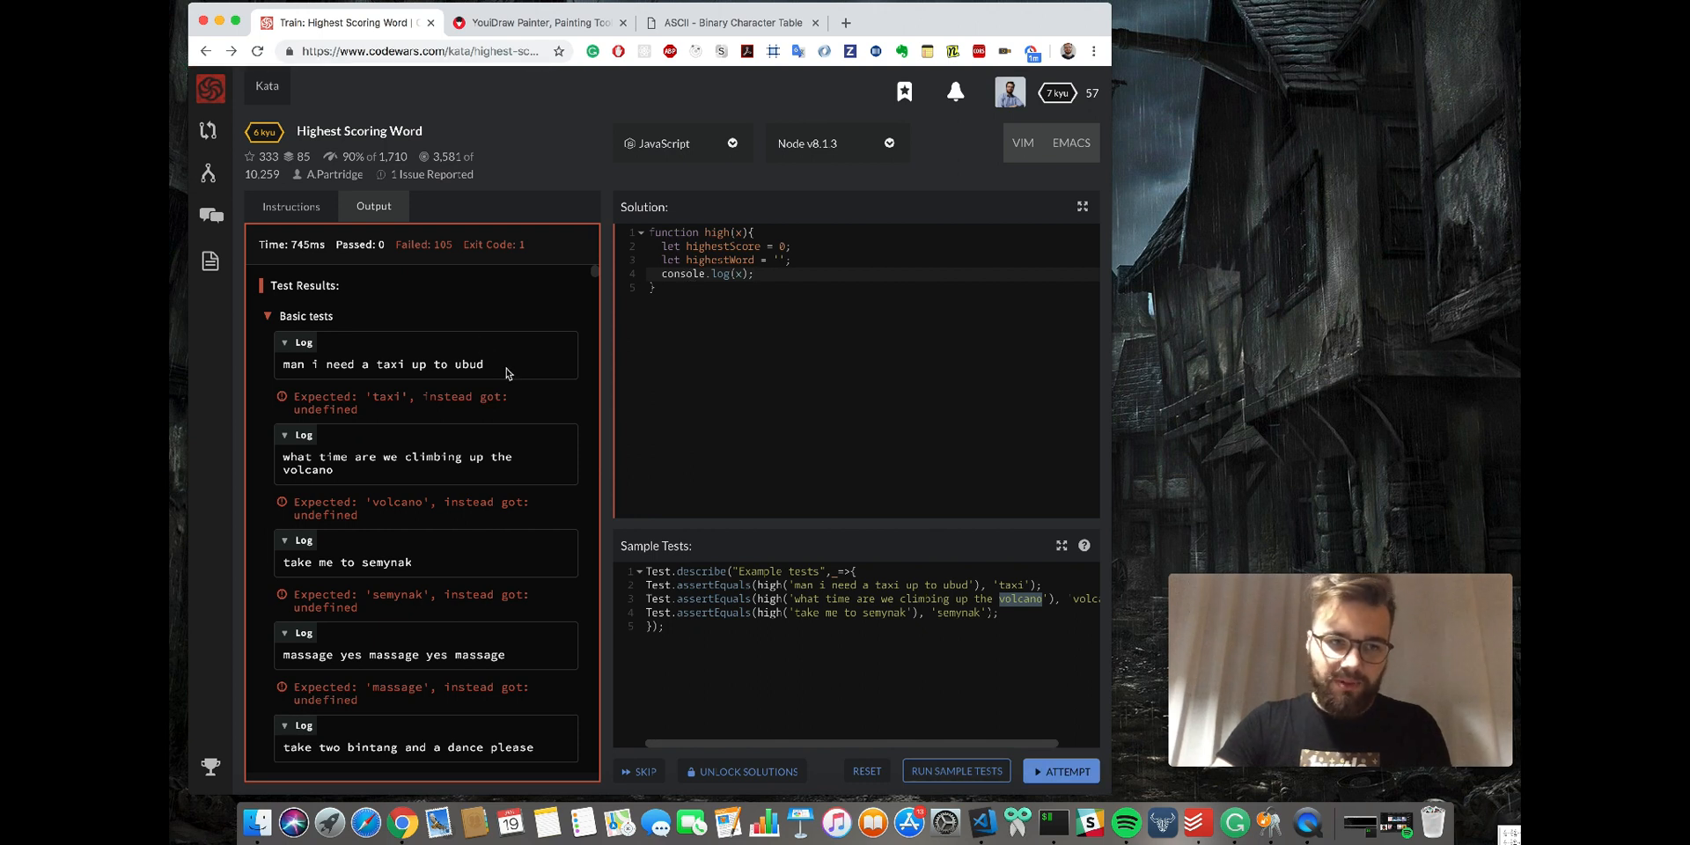
{"action": "triple_click", "coordinate": [382, 363]}
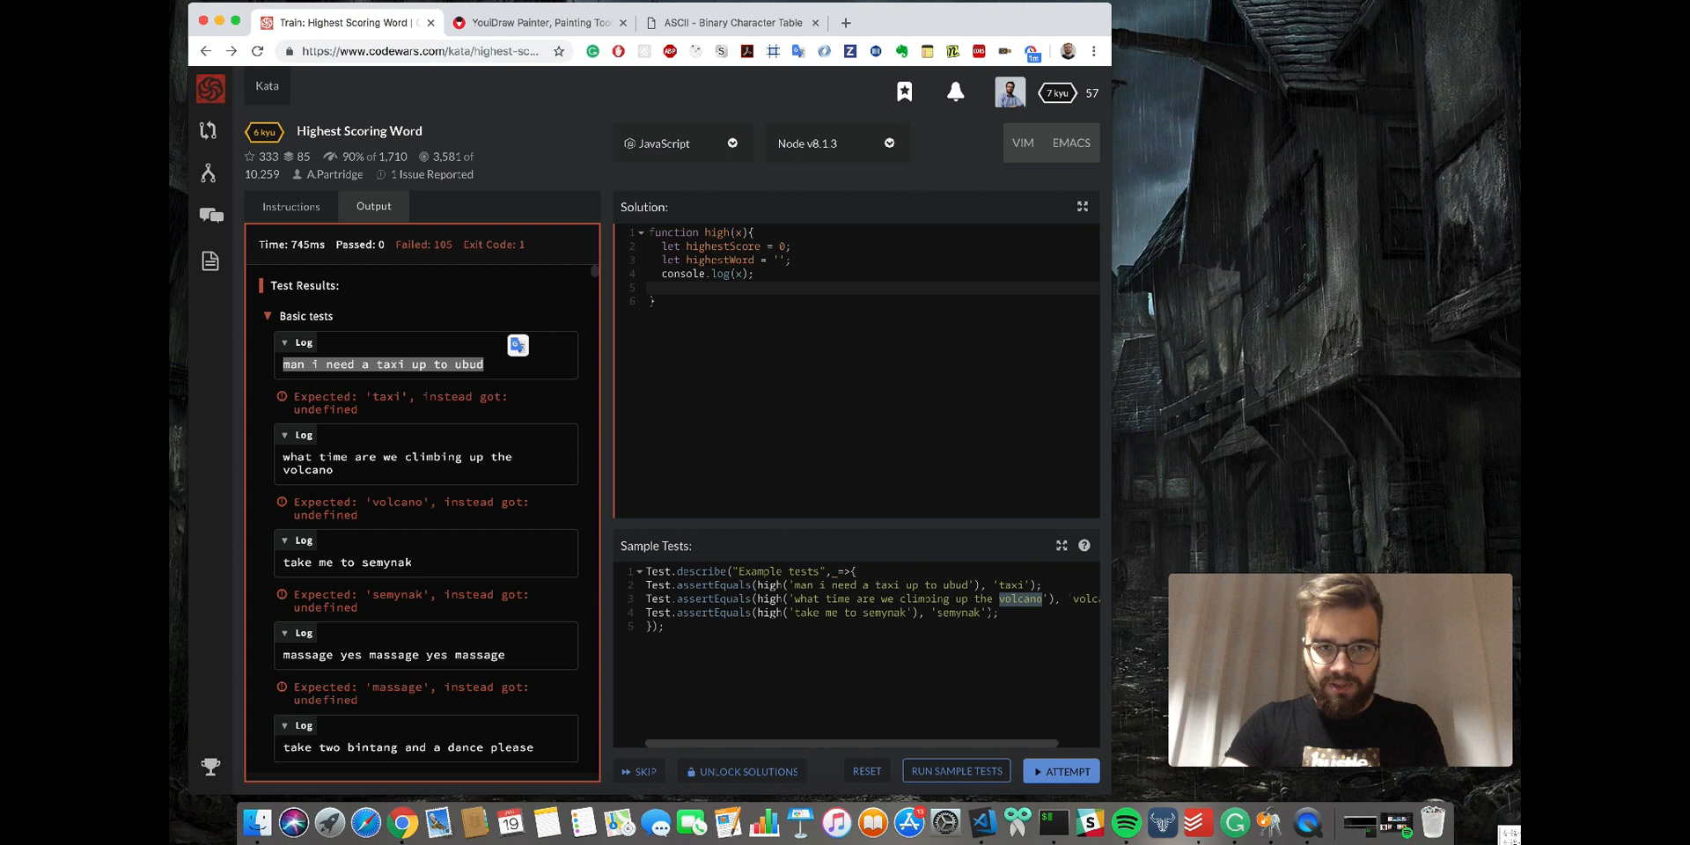
Declare const words = x.split(' '), log it and run the sample tests to see each word array.
{"action": "type", "text": "const"}
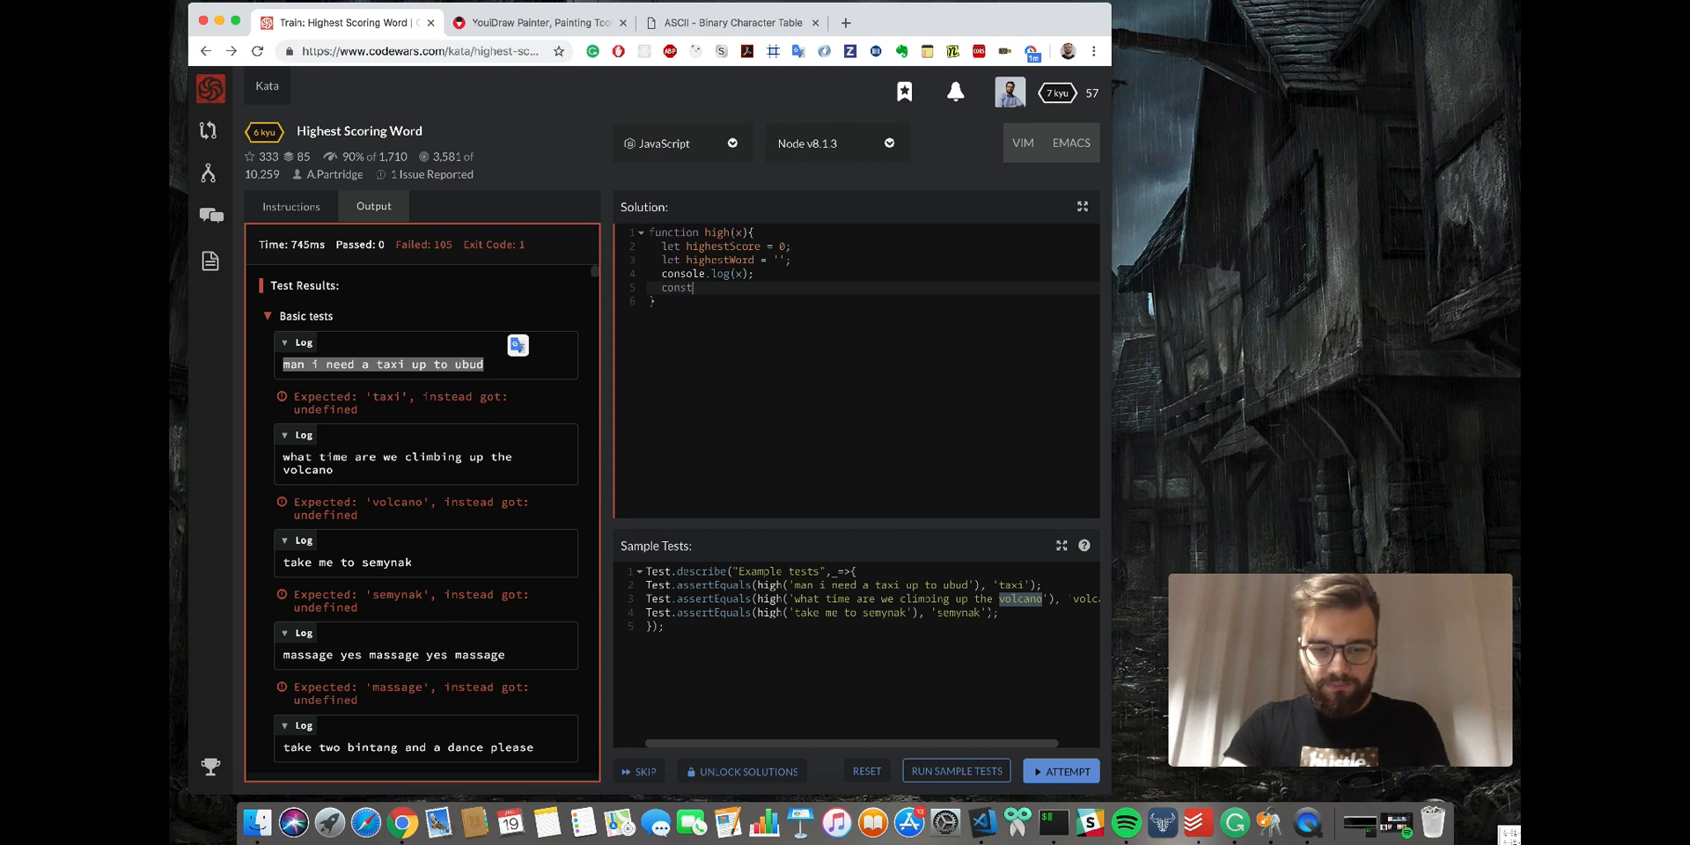
{"action": "type", "text": "words ="}
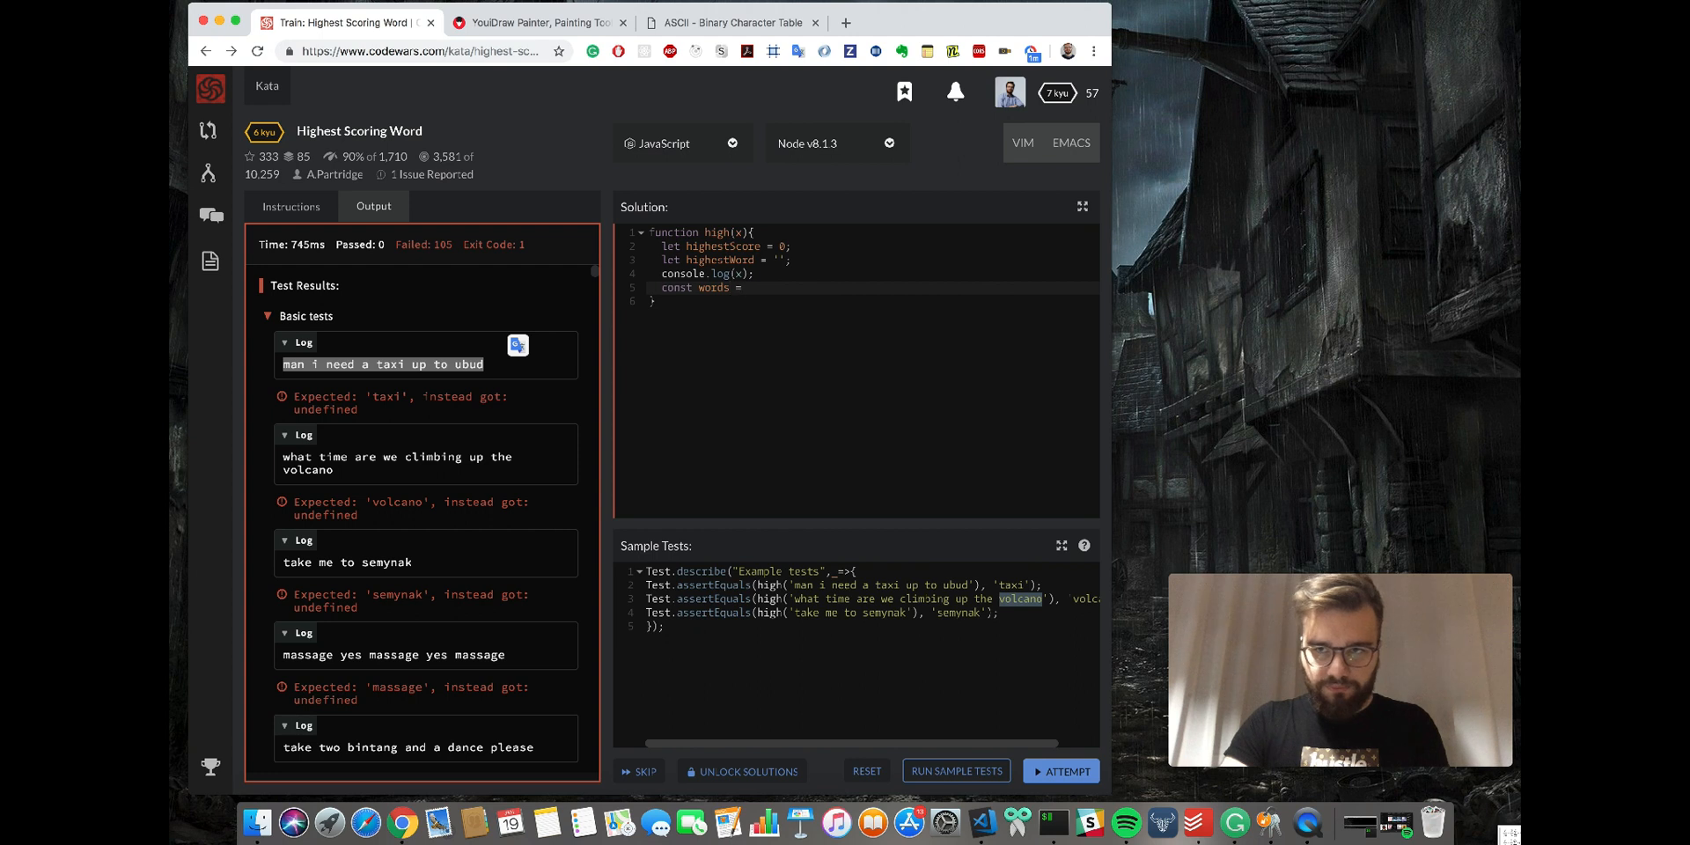
{"action": "type", "text": "x.sp"}
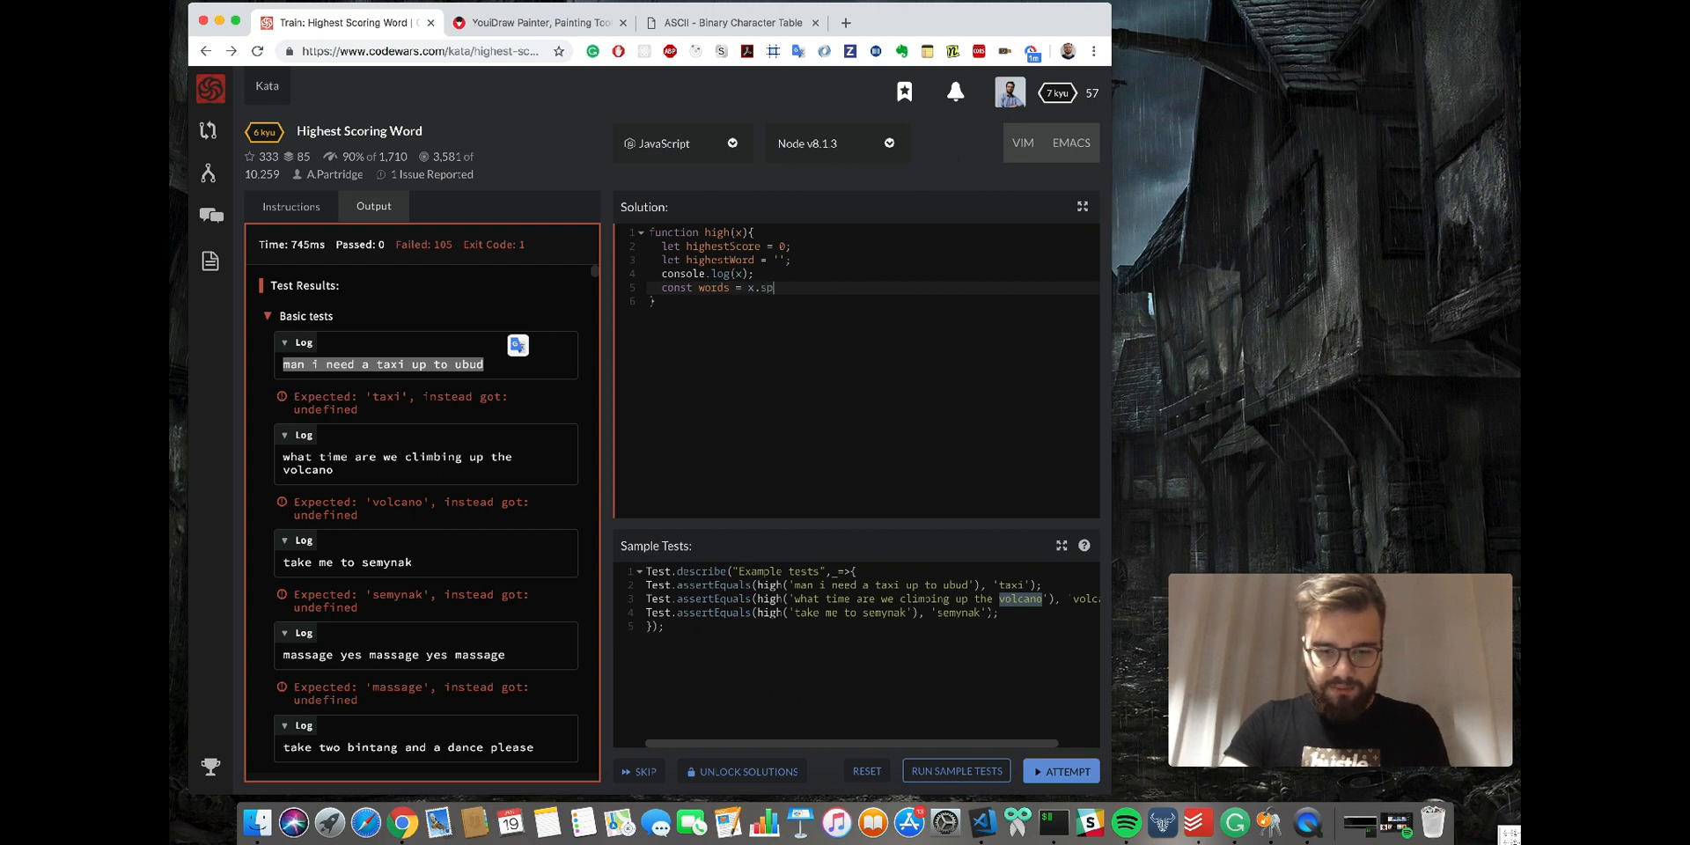
{"action": "type", "text": "lit("}
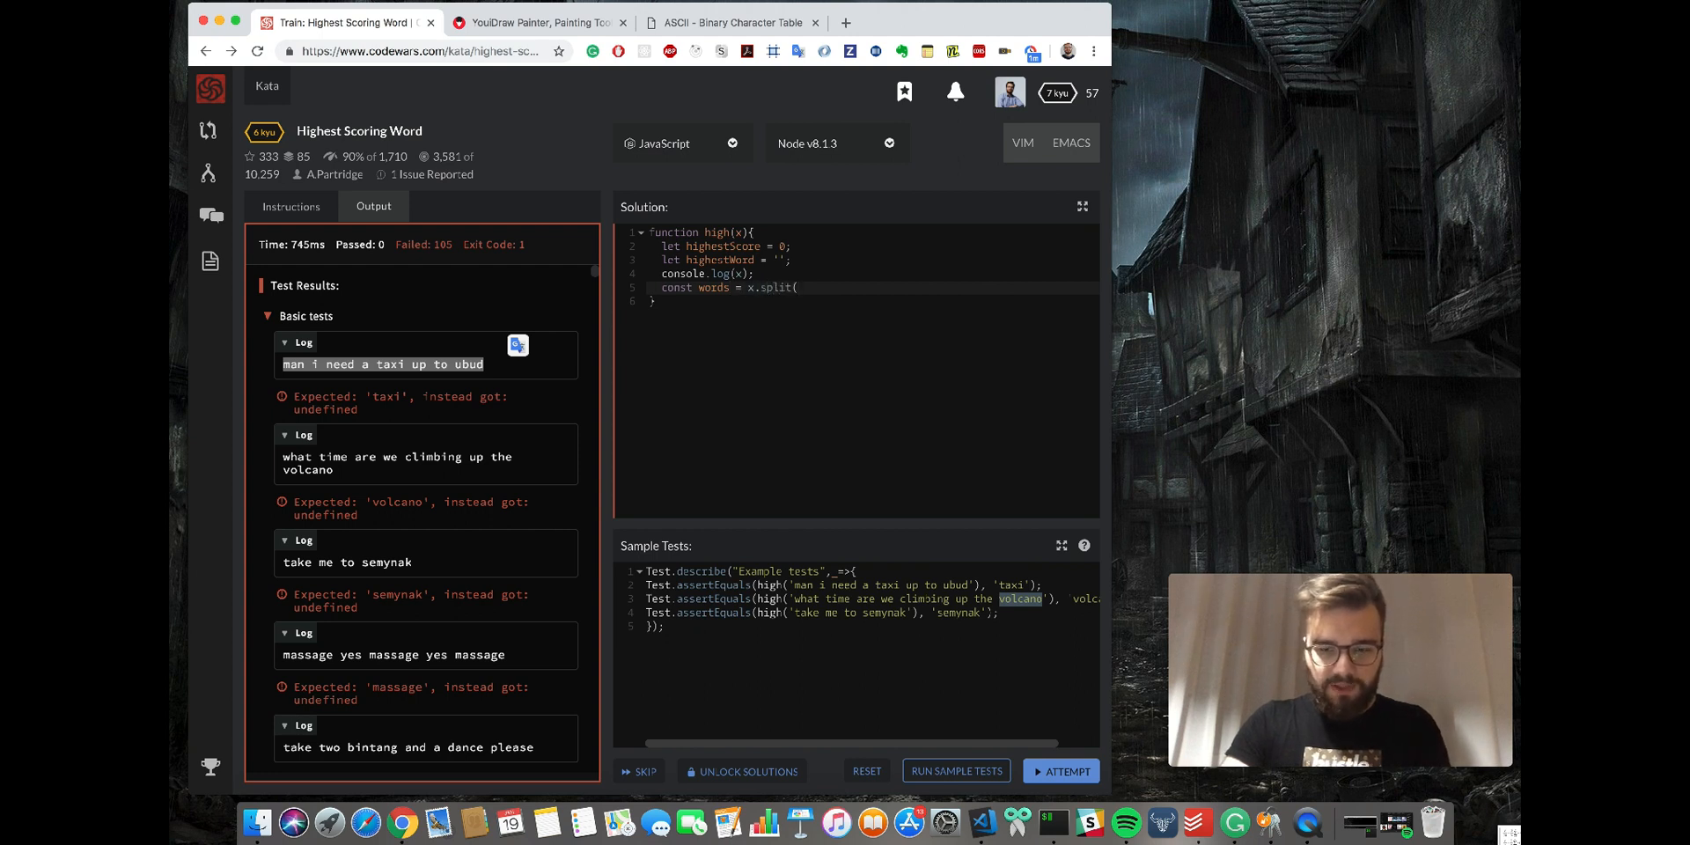
{"action": "type", "text": "' ');"}
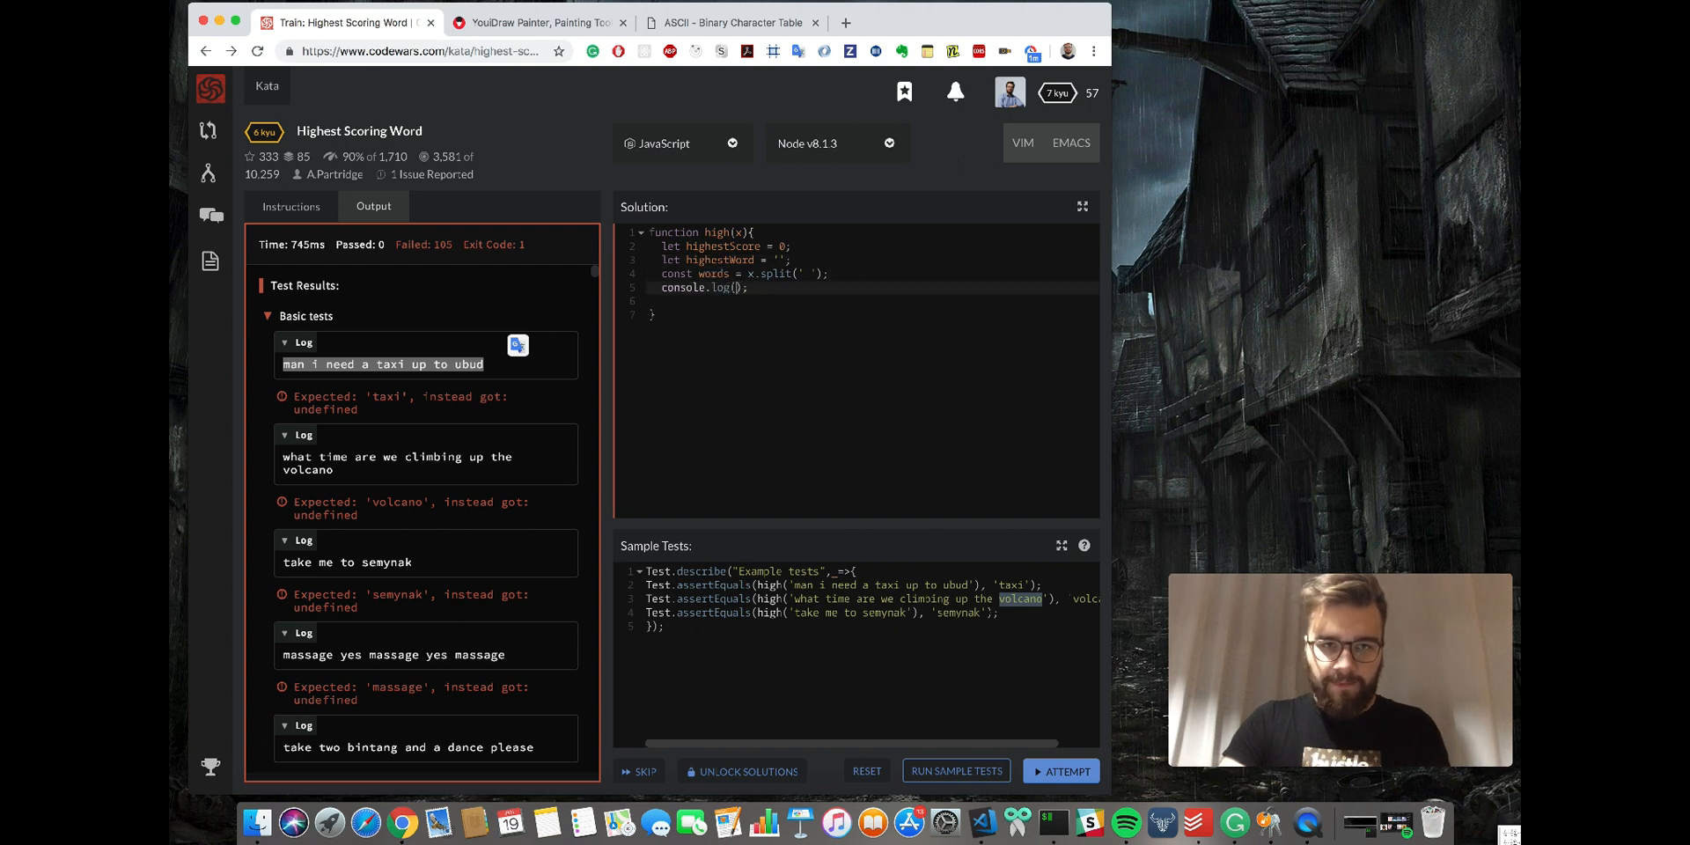
{"action": "left_click", "coordinate": [954, 771]}
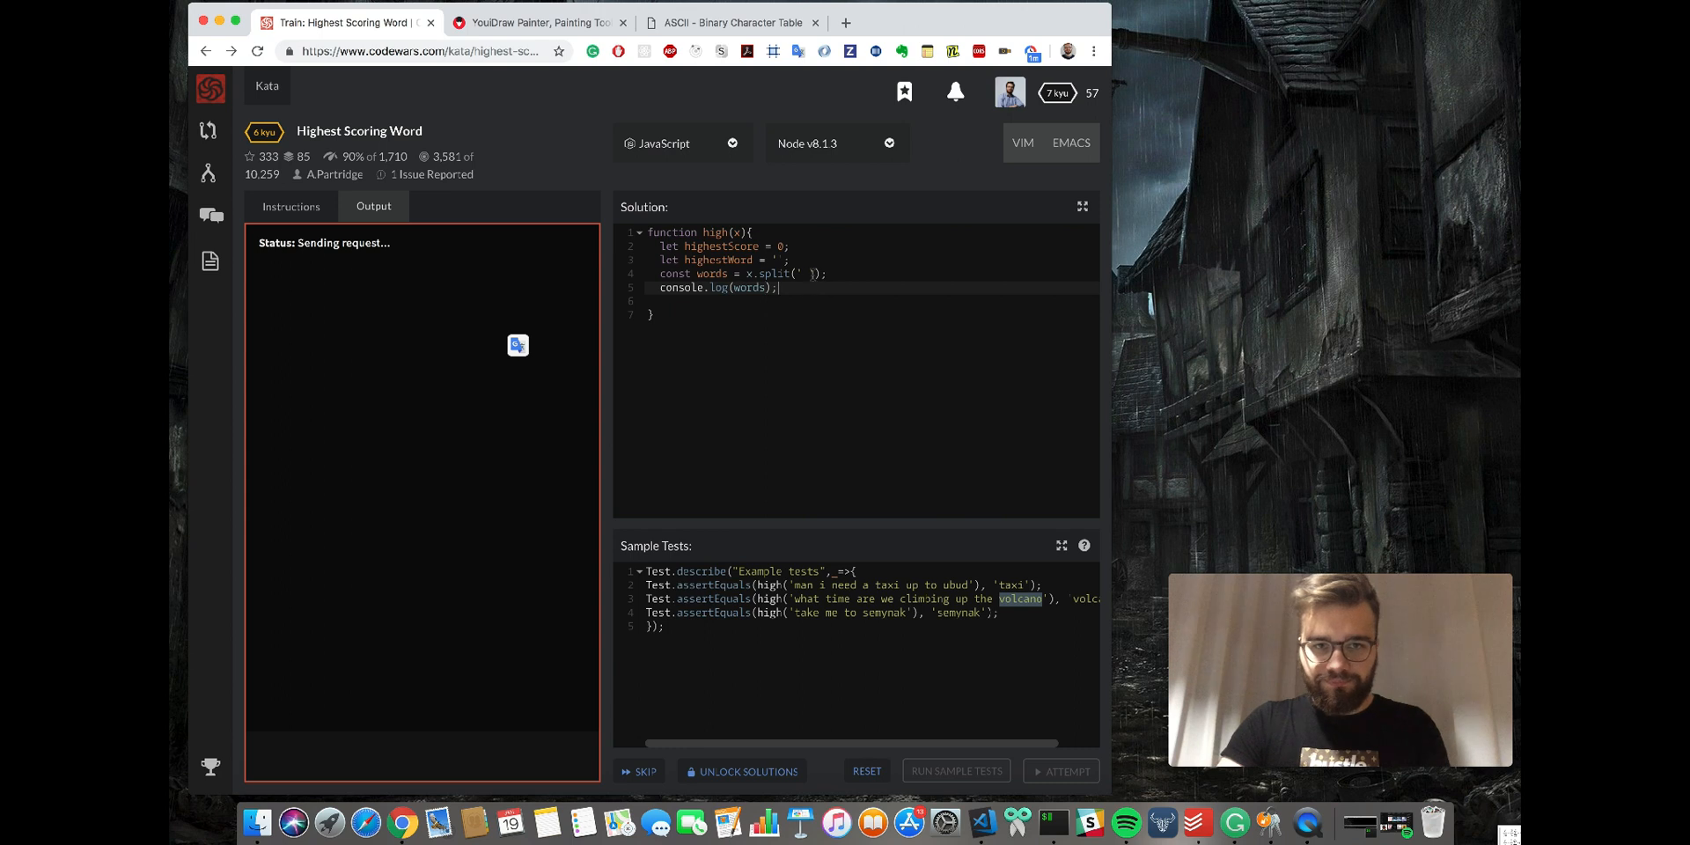
{"action": "left_click", "coordinate": [955, 771]}
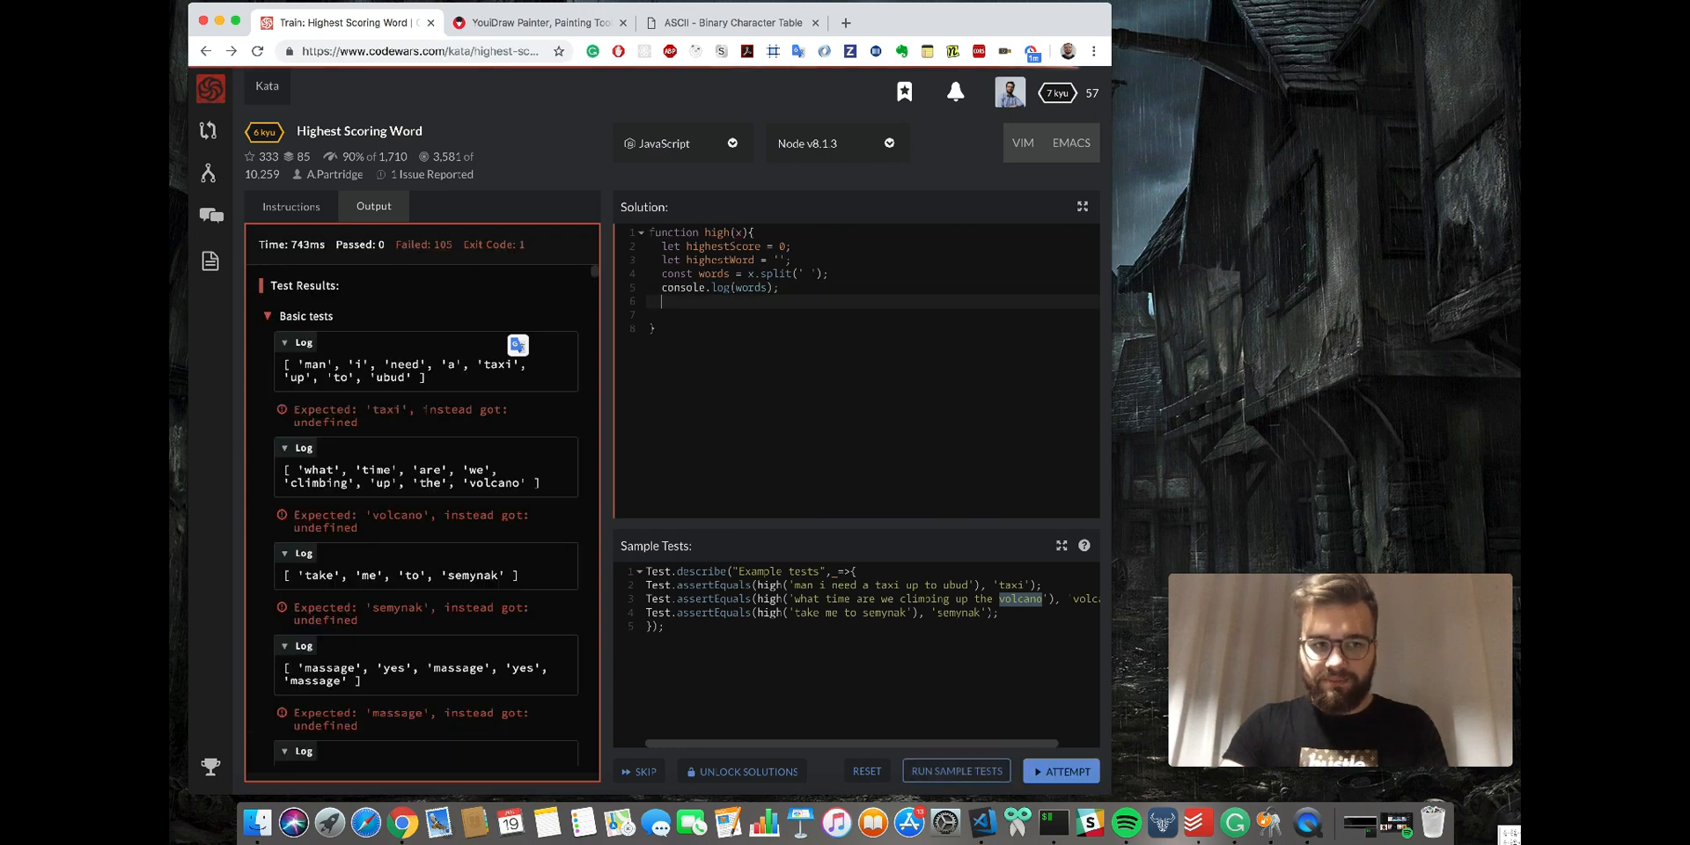
Write for (let i = words.length - 1; i >= 0; i--) looping backwards over words.
{"action": "type", "text": "for"}
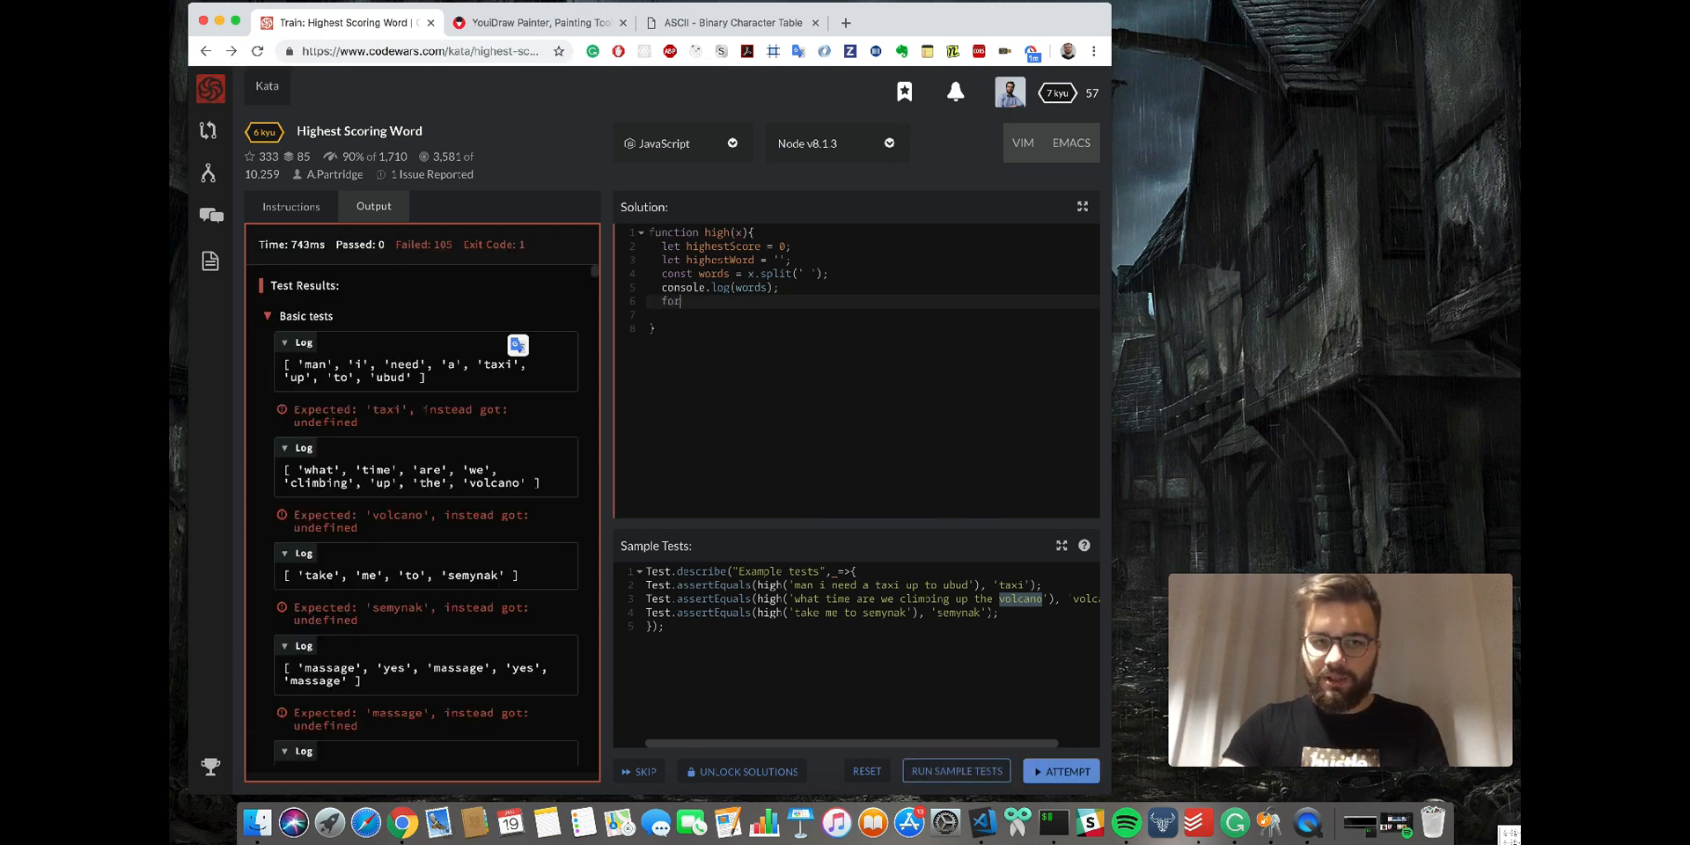
{"action": "type", "text": "("}
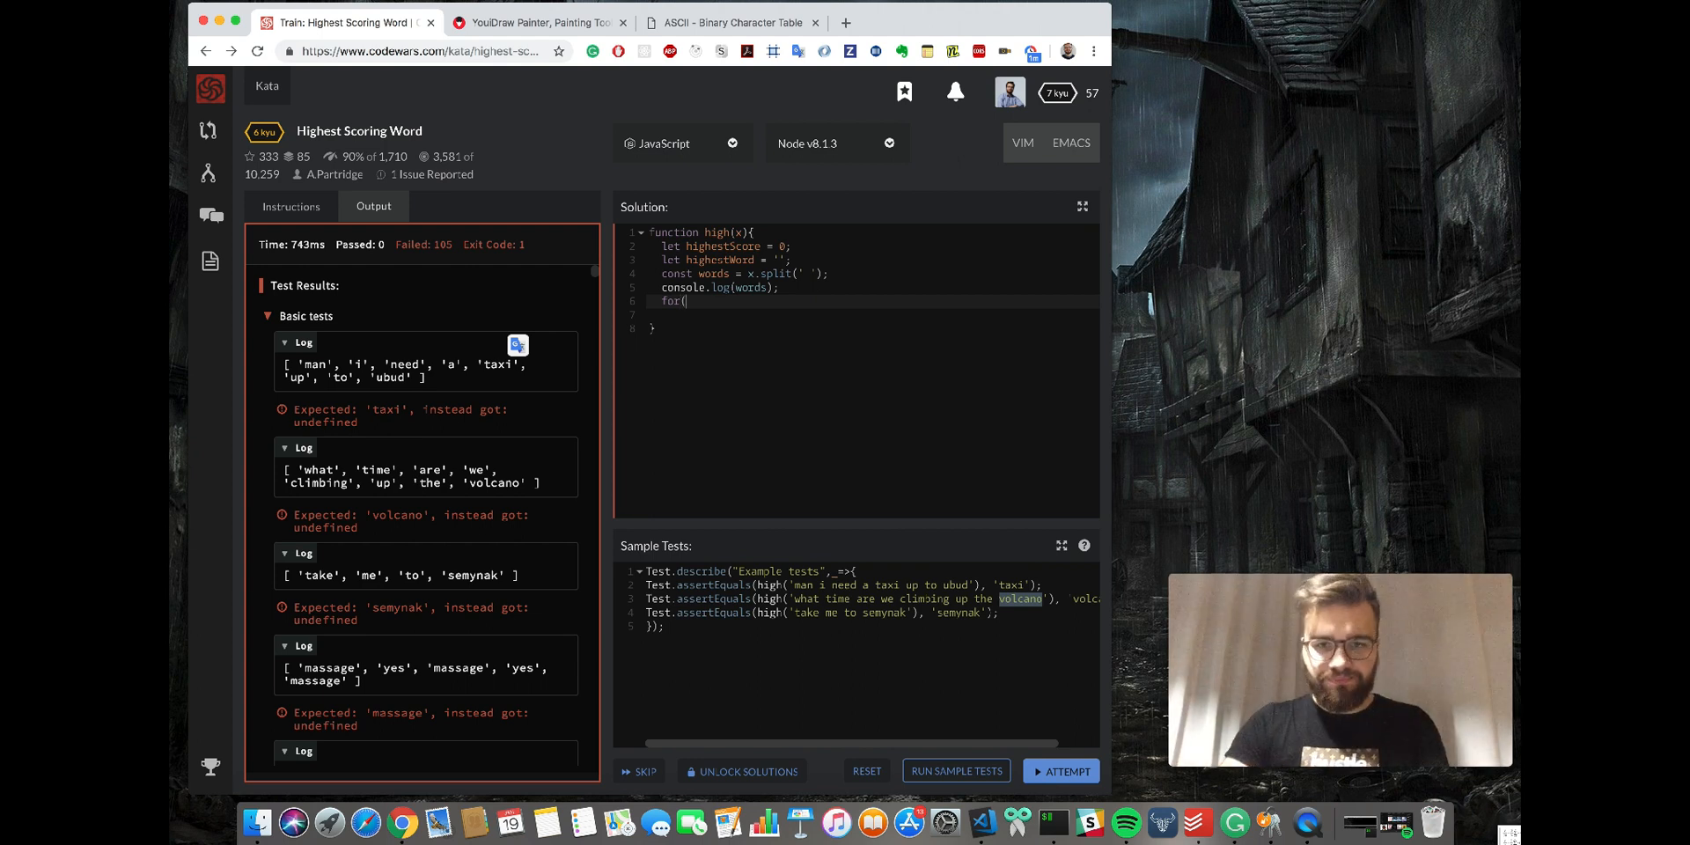
{"action": "type", "text": "let i"}
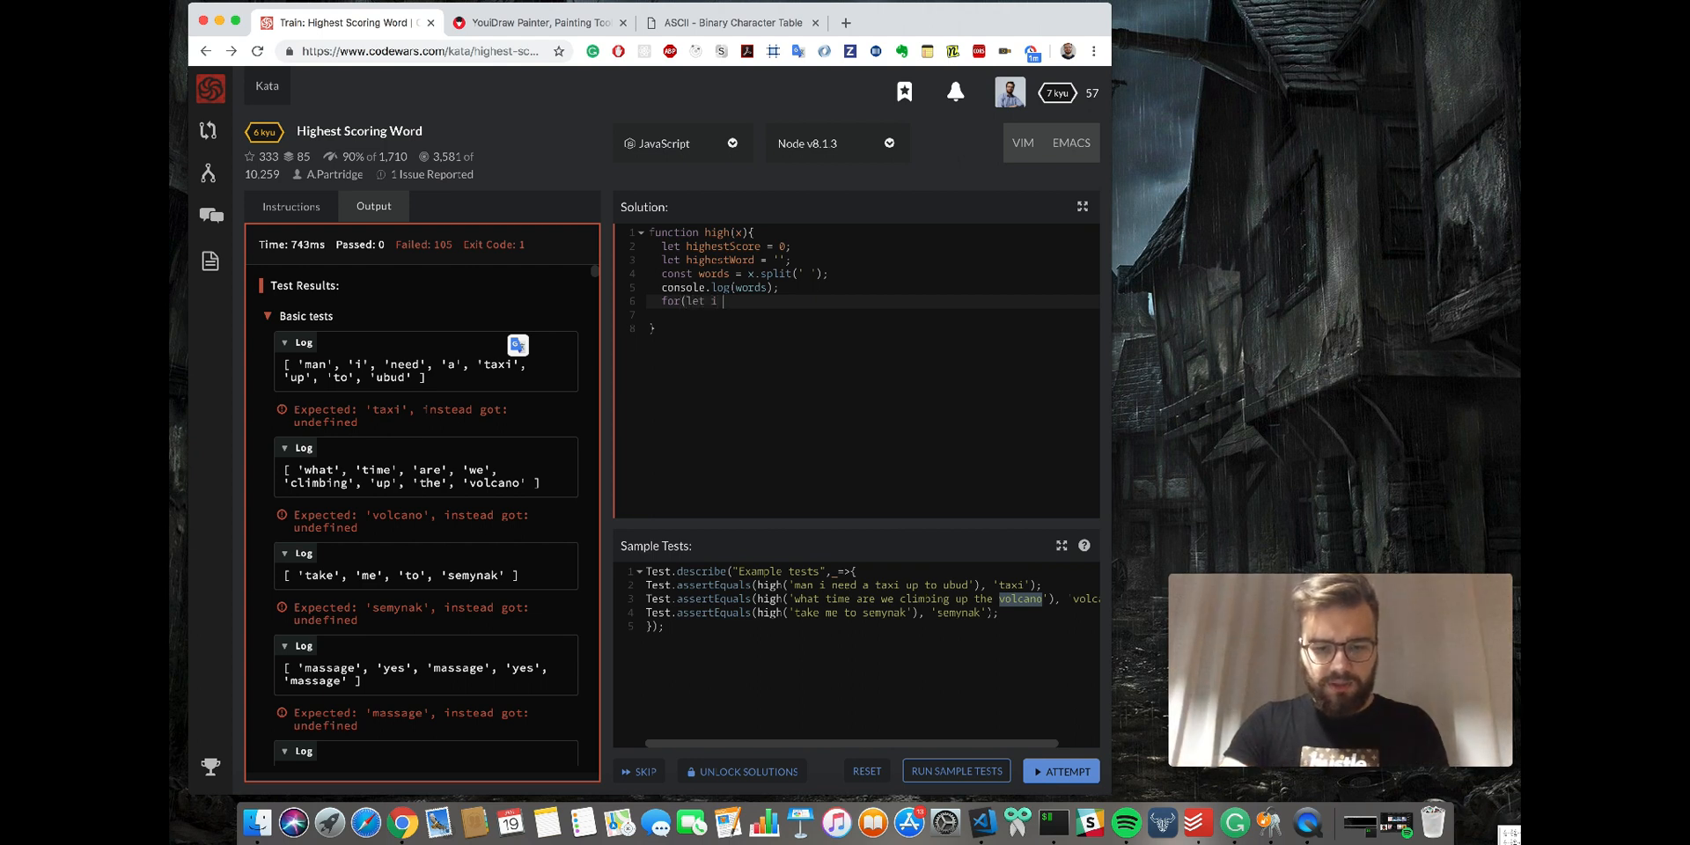
{"action": "type", "text": "= w"}
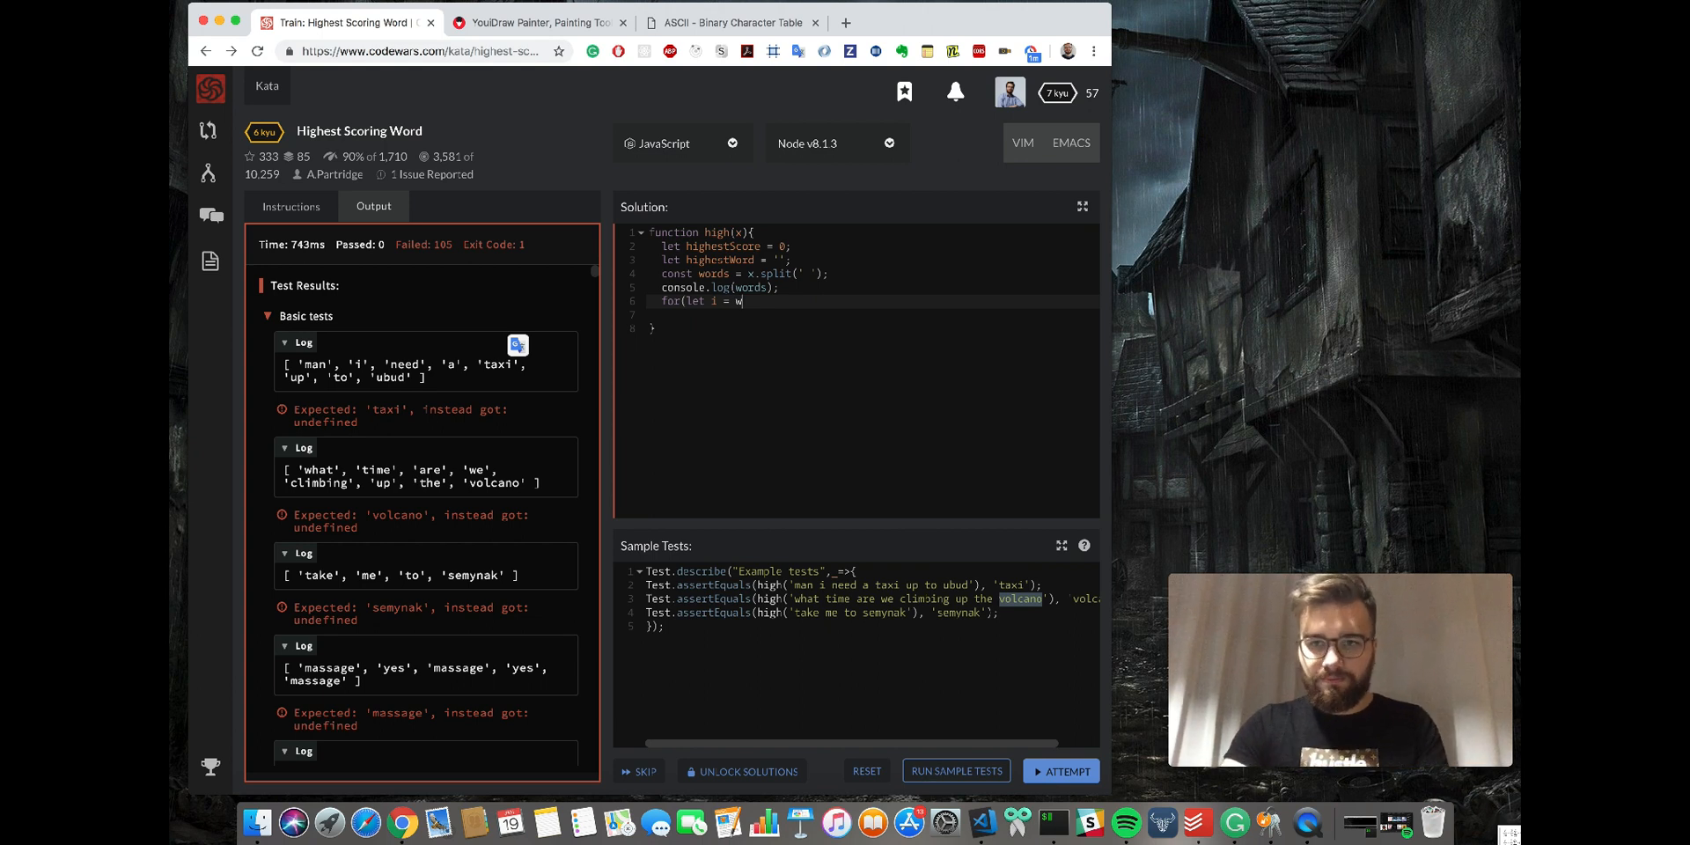
{"action": "type", "text": "o"}
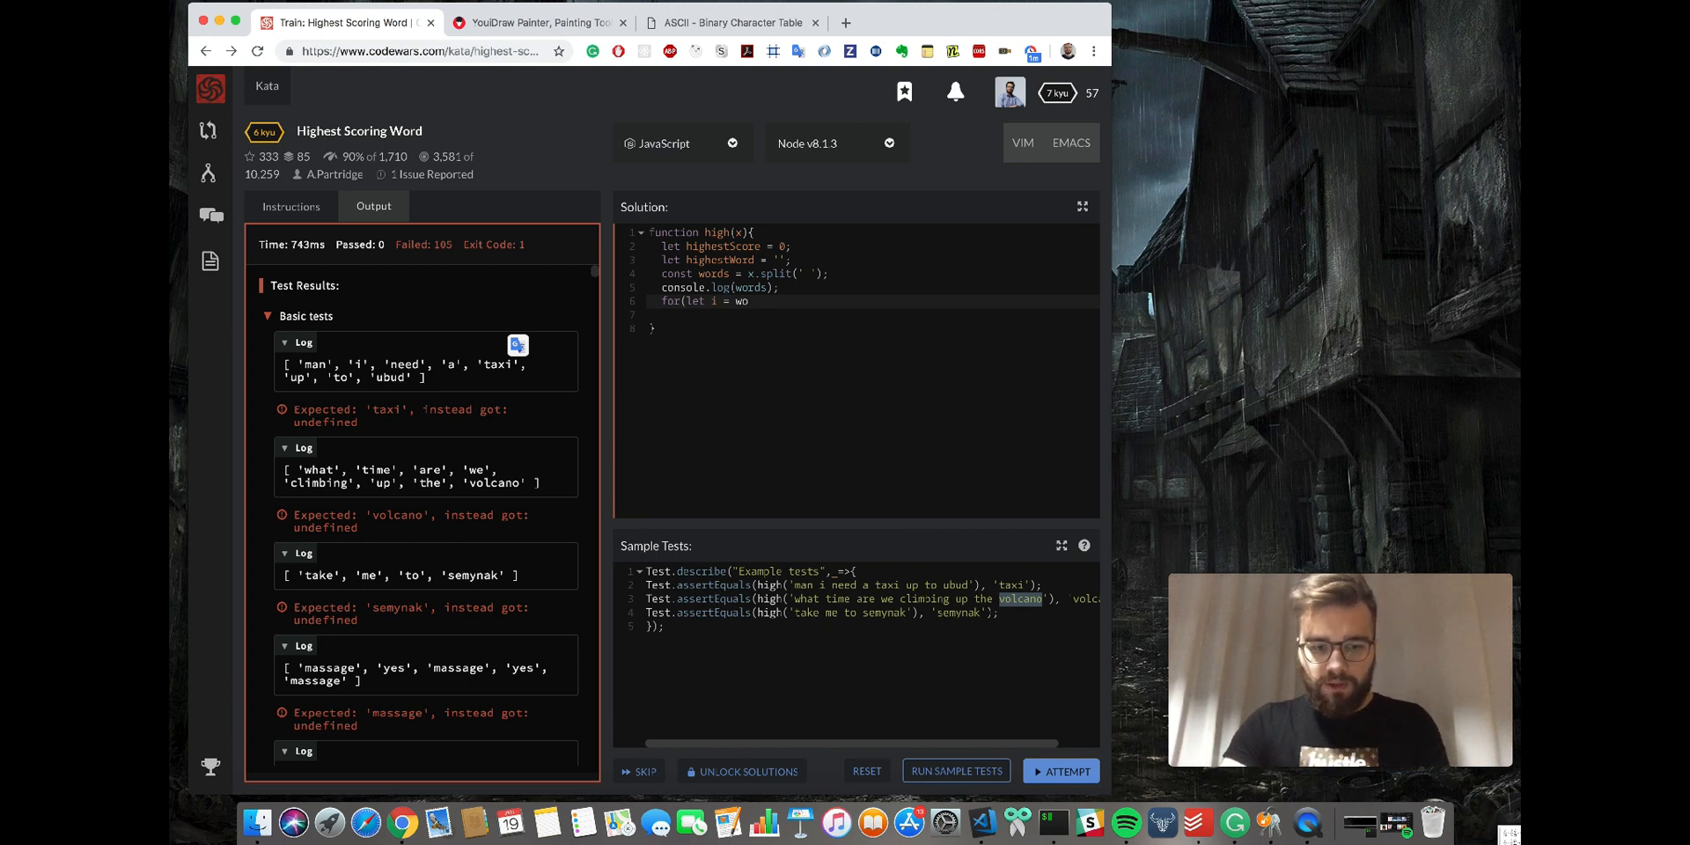
{"action": "type", "text": "rds"}
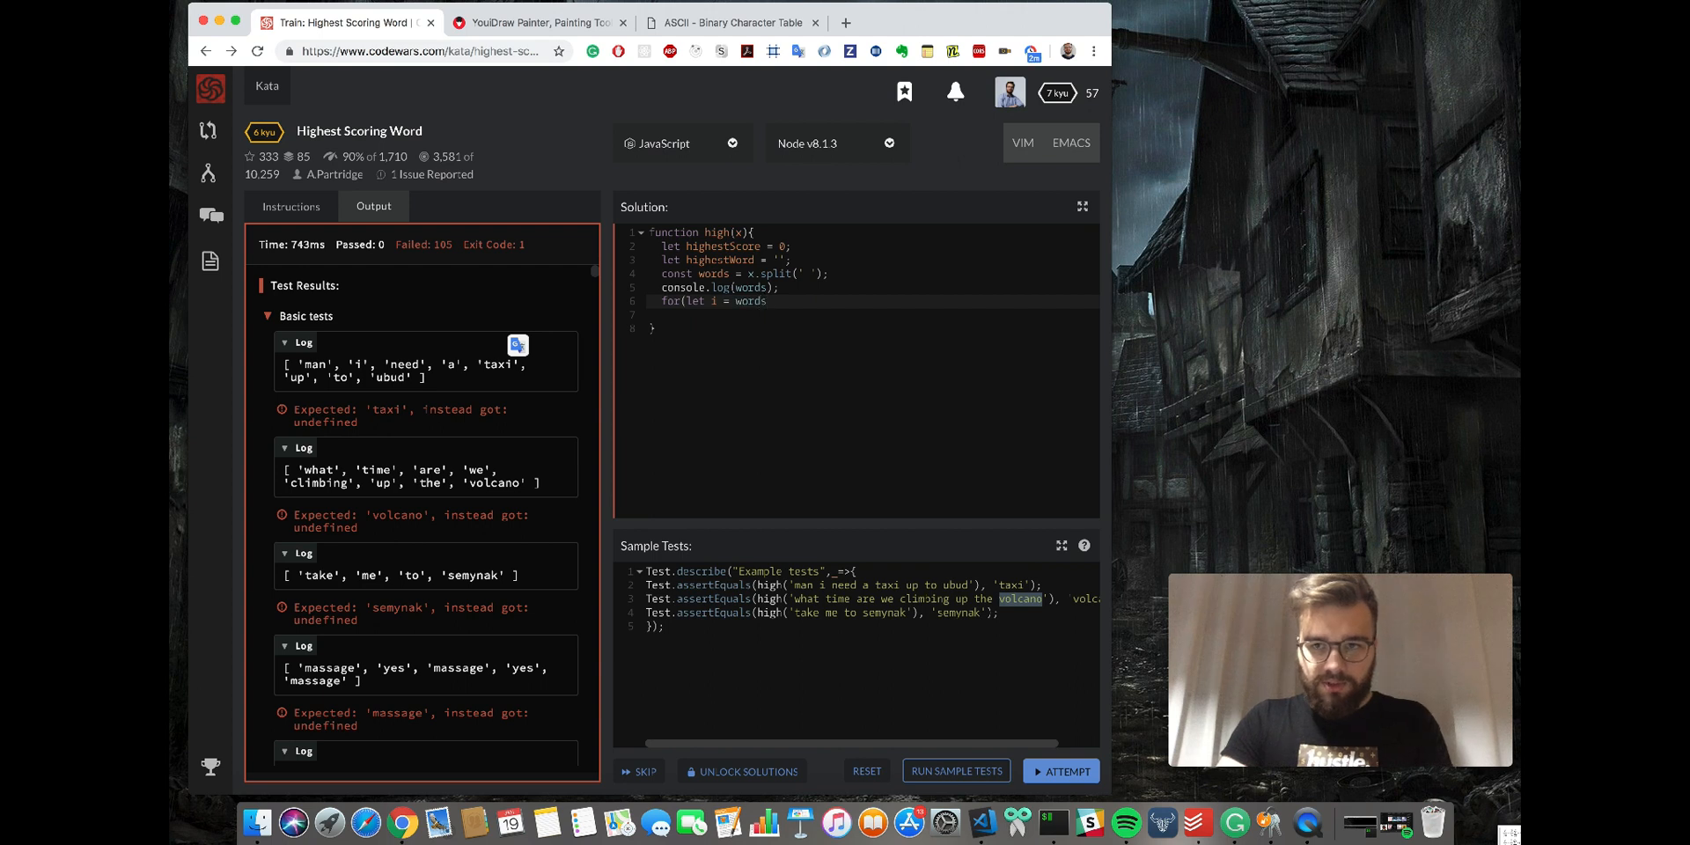
{"action": "type", "text": ".lenght"}
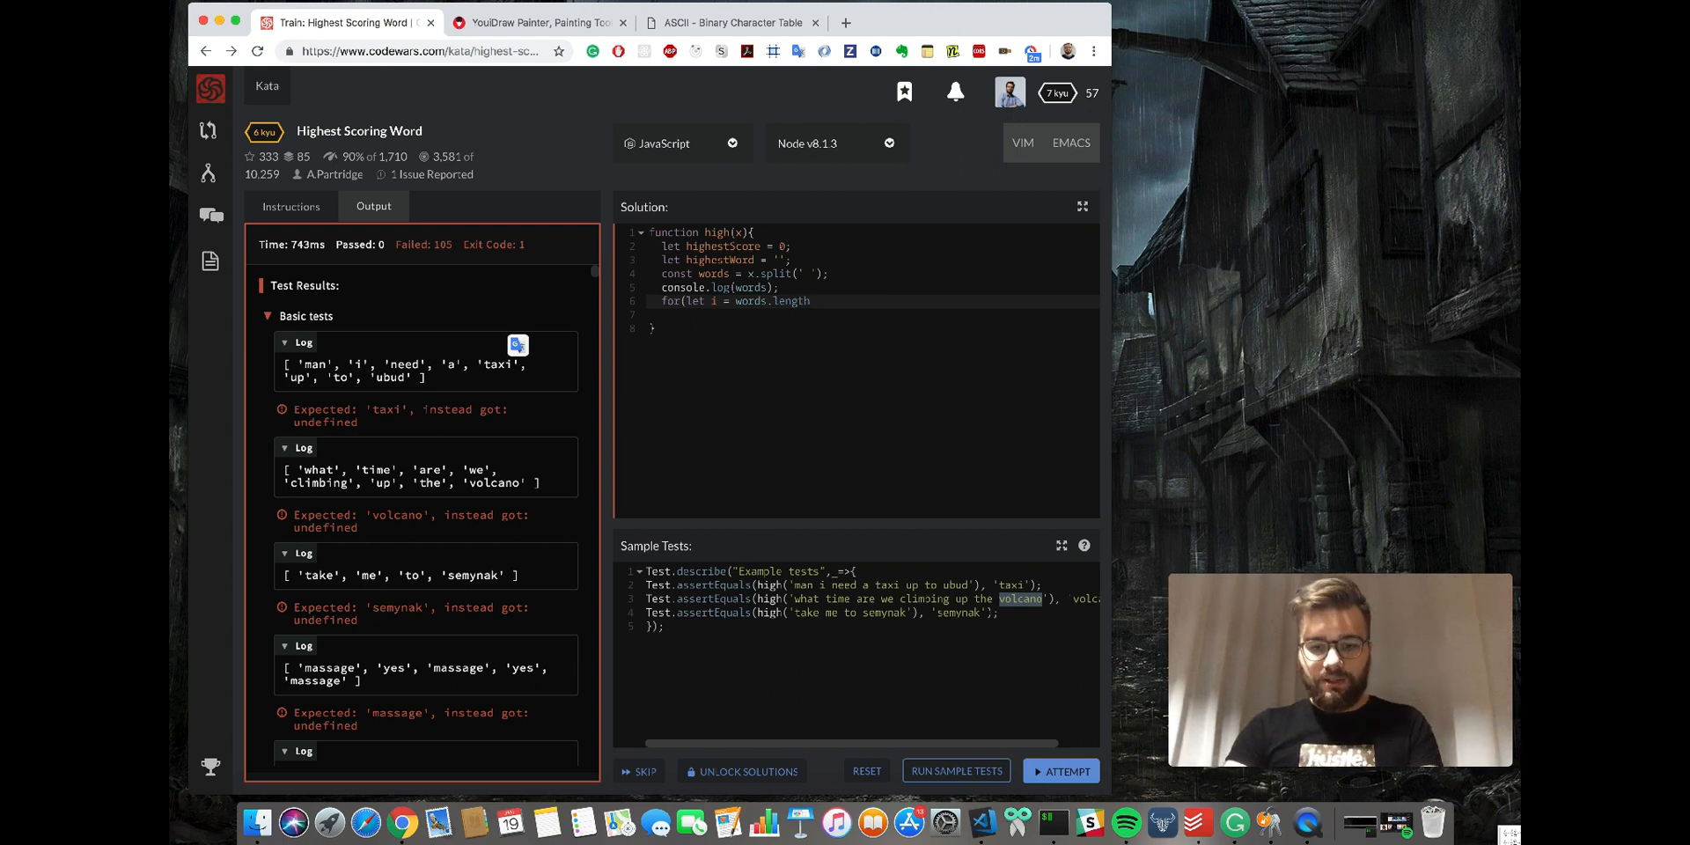
{"action": "type", "text": "- 1; i"}
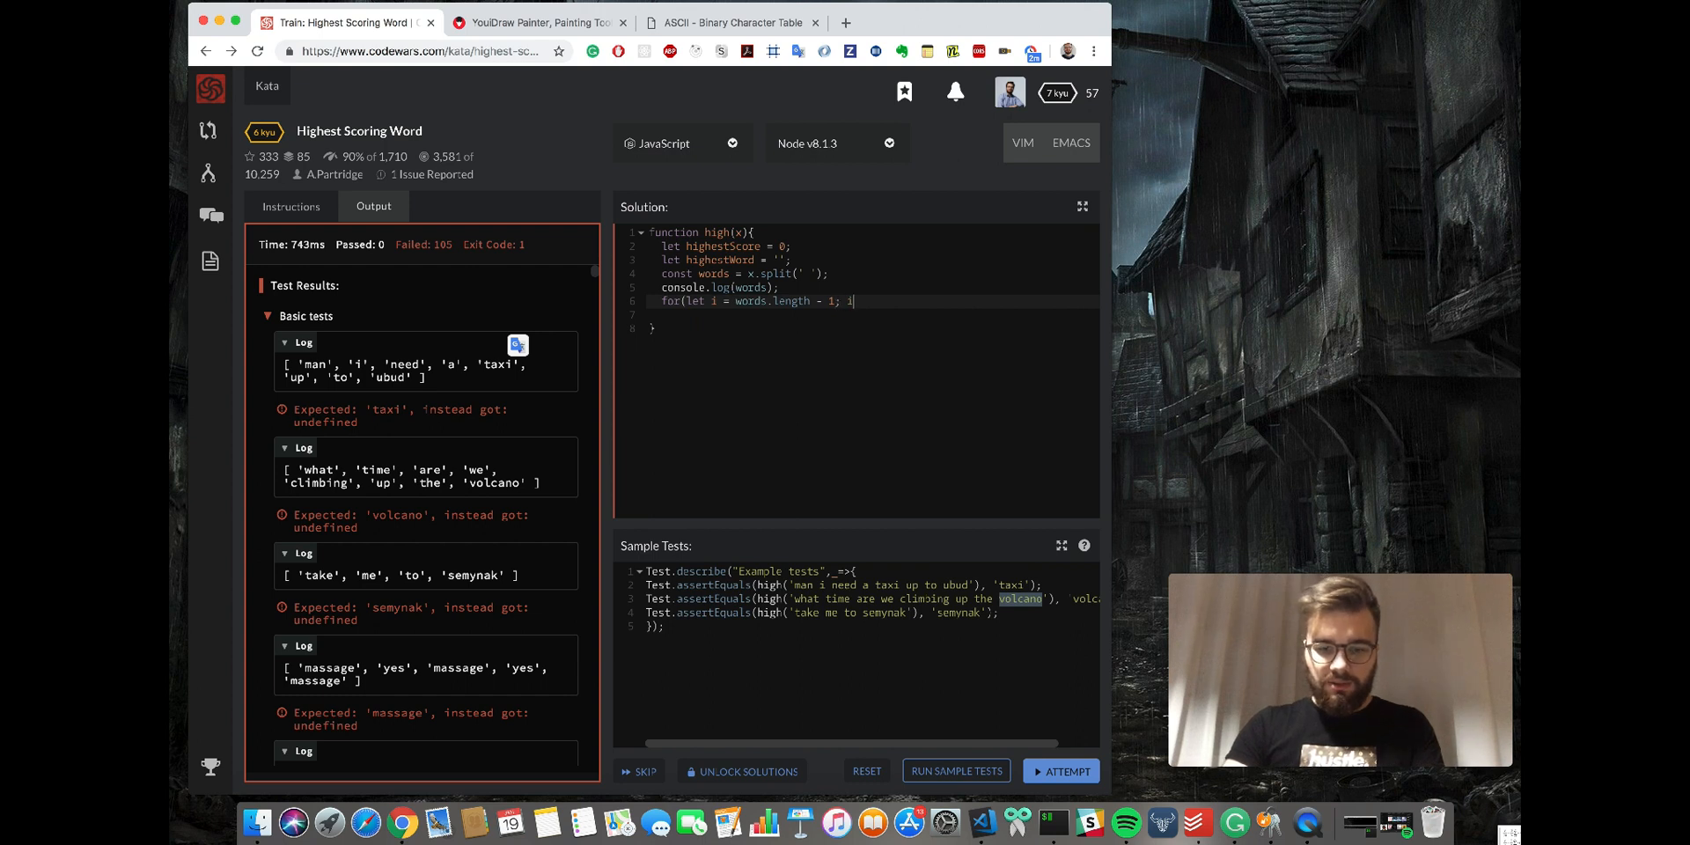
{"action": "type", "text": ">= 0;"}
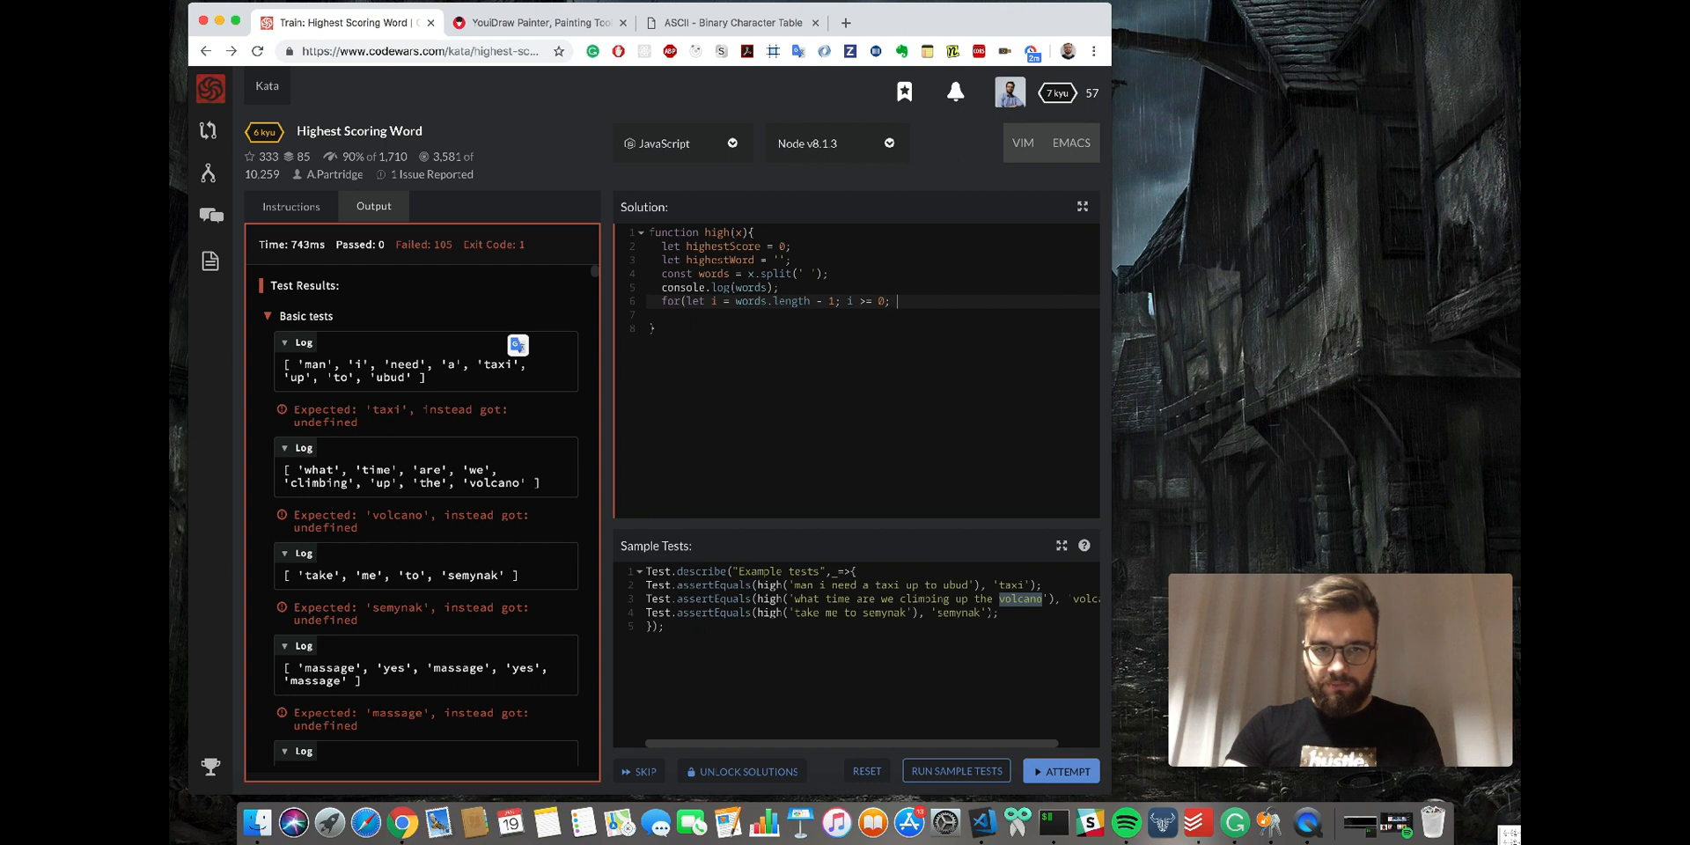
{"action": "type", "text": "i--) {"}
{"action": "type", "text": "const word = words"}
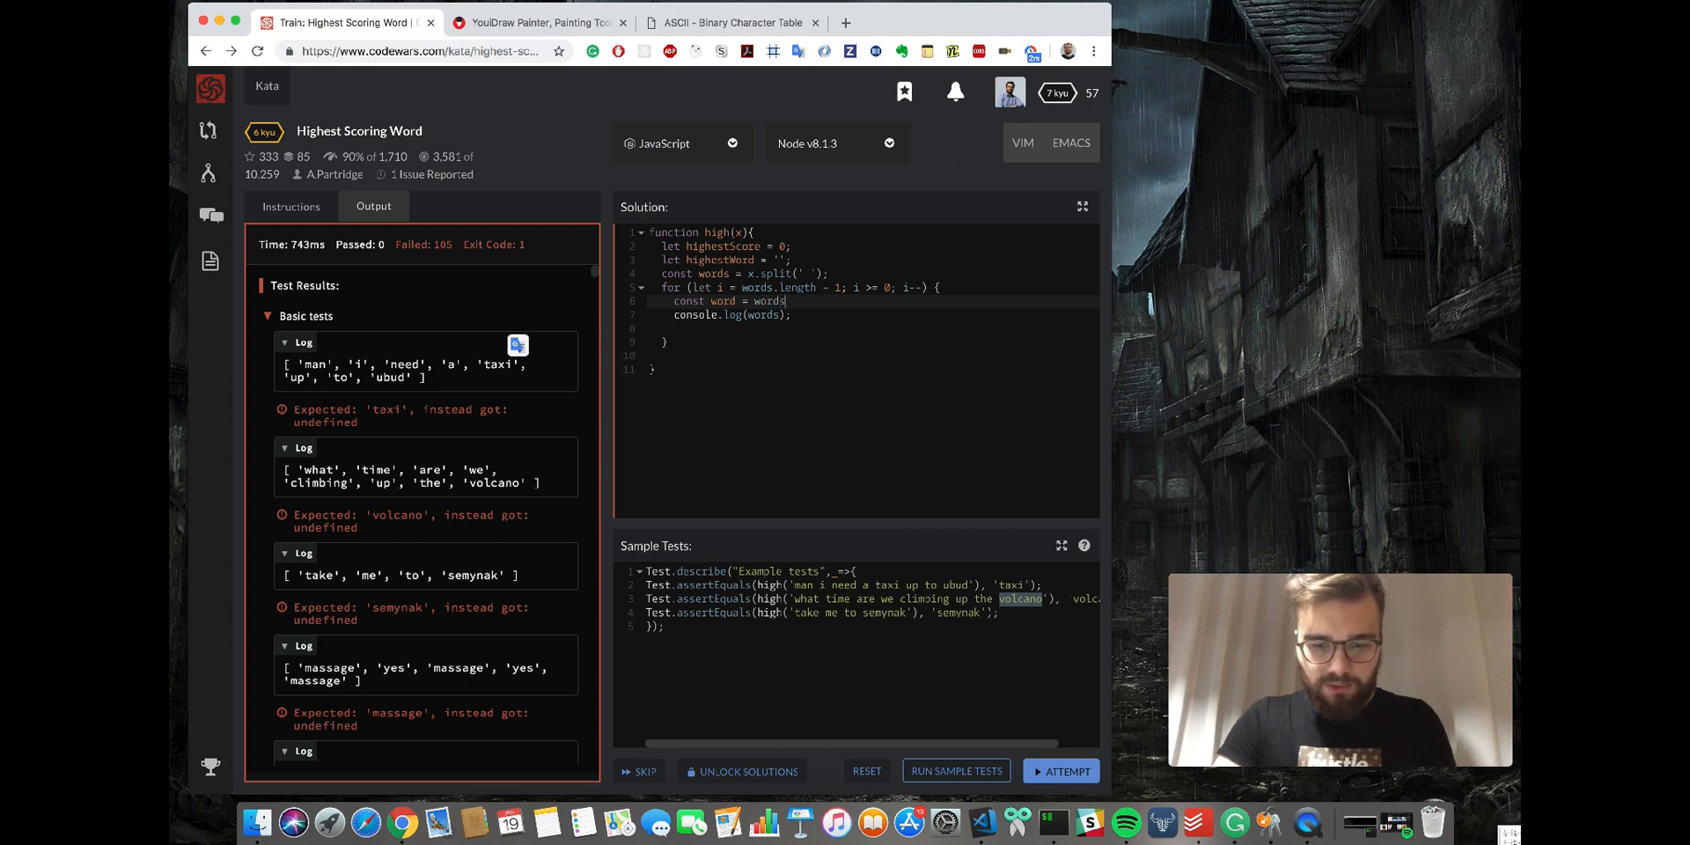
Assign word = words[i], log each word and run the sample tests to list words in reverse.
{"action": "type", "text": "[i];"}
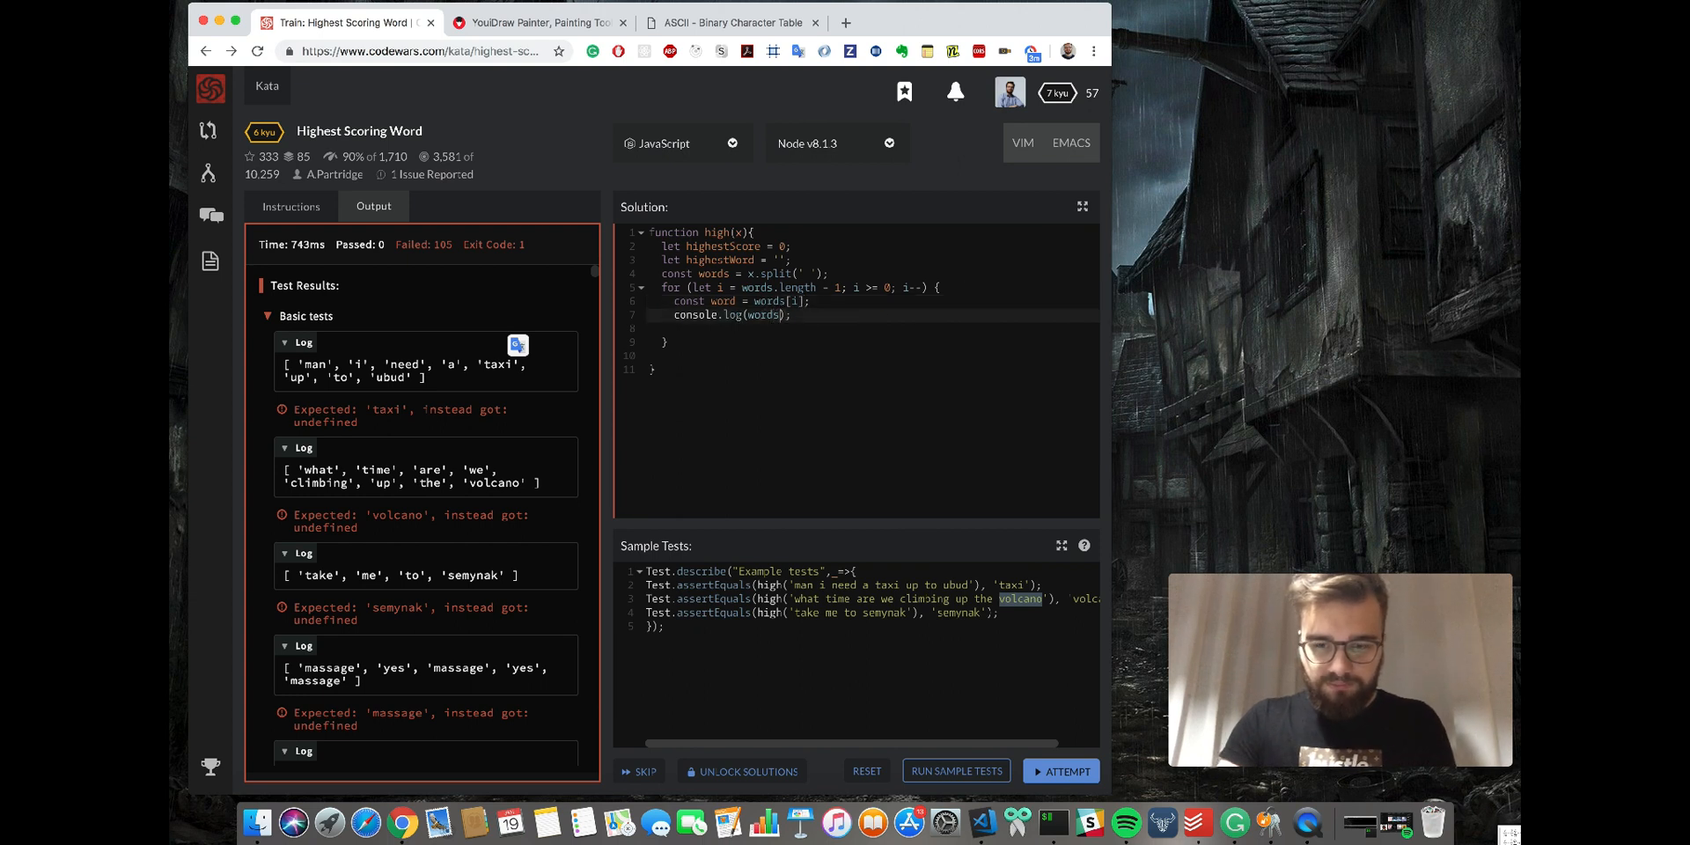
{"action": "left_click", "coordinate": [954, 771]}
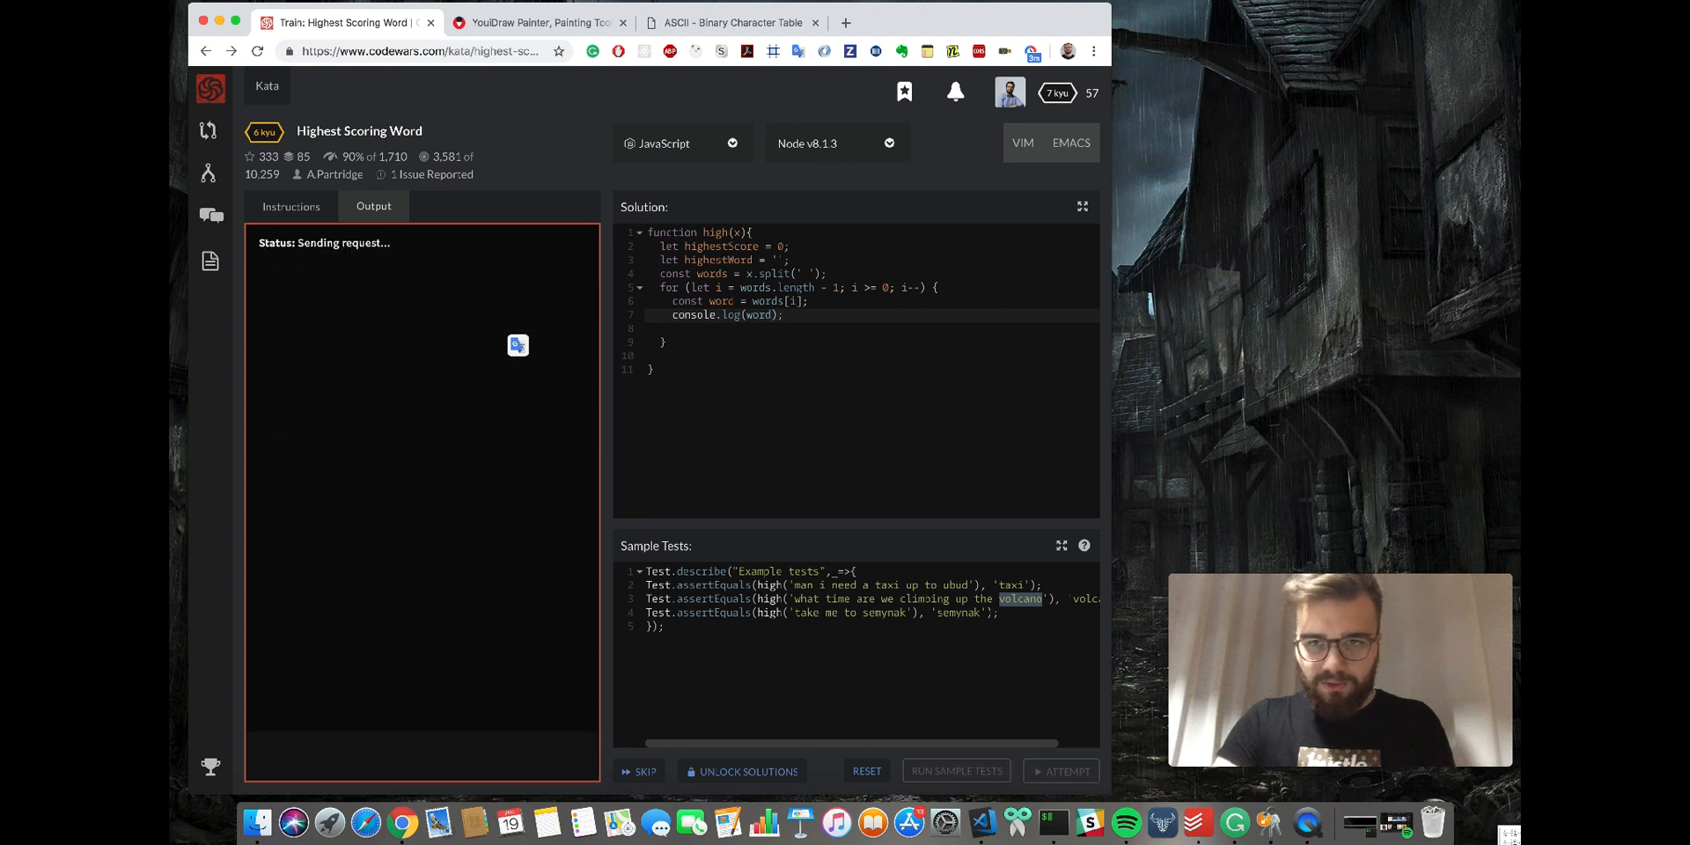
{"action": "left_click", "coordinate": [954, 771]}
{"action": "type", "text": "const"}
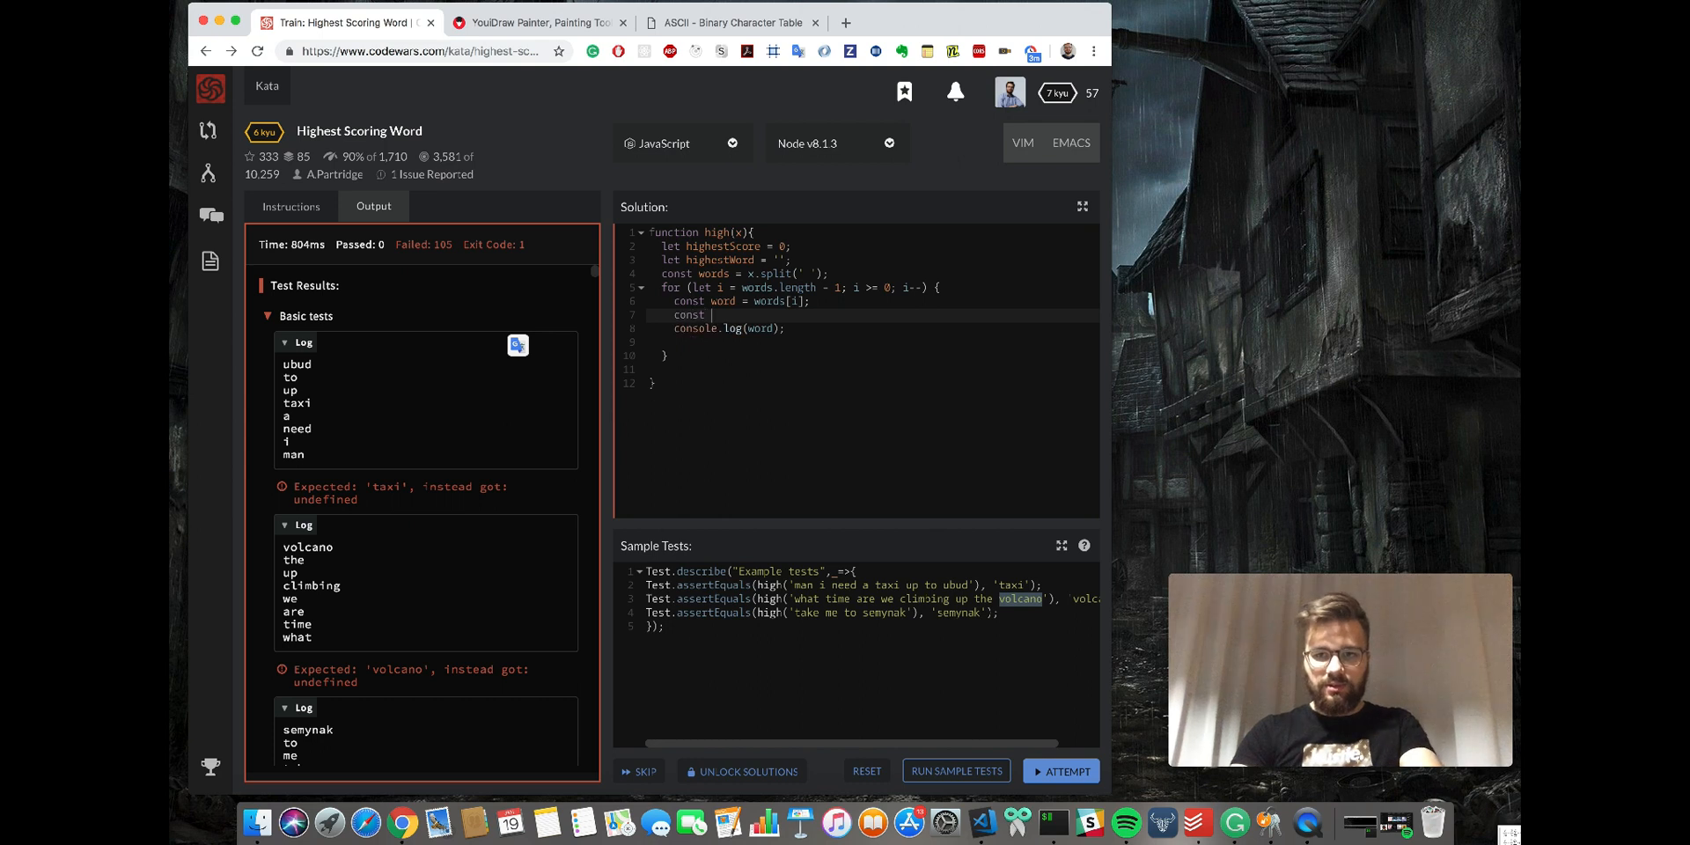
Declare const wordScoreCounter = 0 and begin word.split('').forEach(letter => { }).
{"action": "type", "text": "wordScoreCounter = 0"}
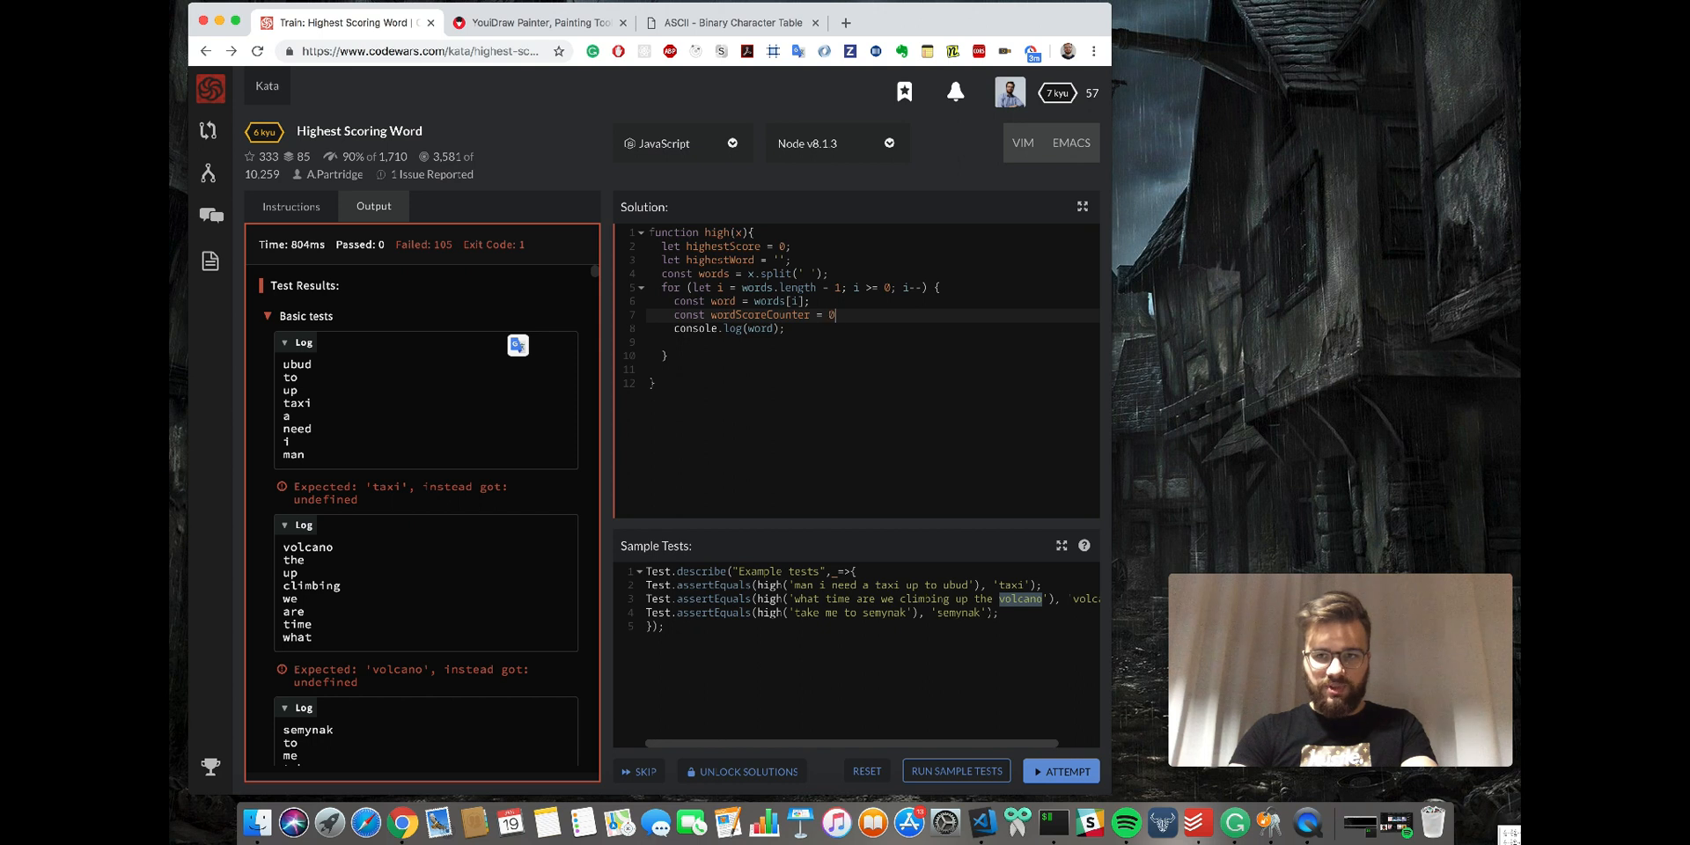
{"action": "key", "text": "Return"}
{"action": "type", "text": "word"}
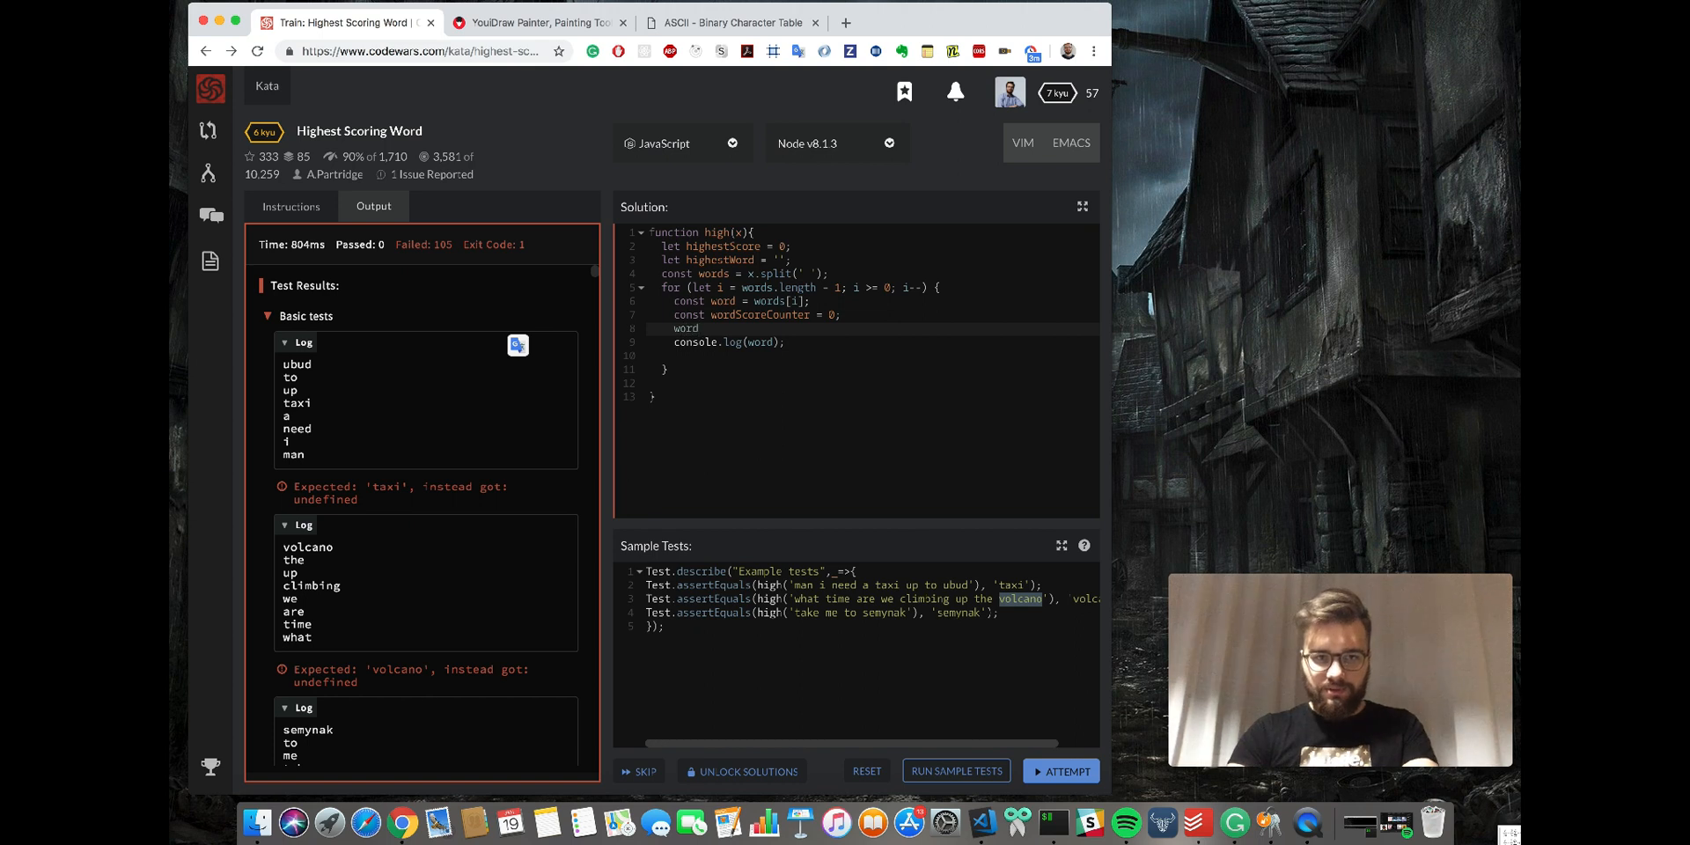
{"action": "type", "text": ".split('').forEach"}
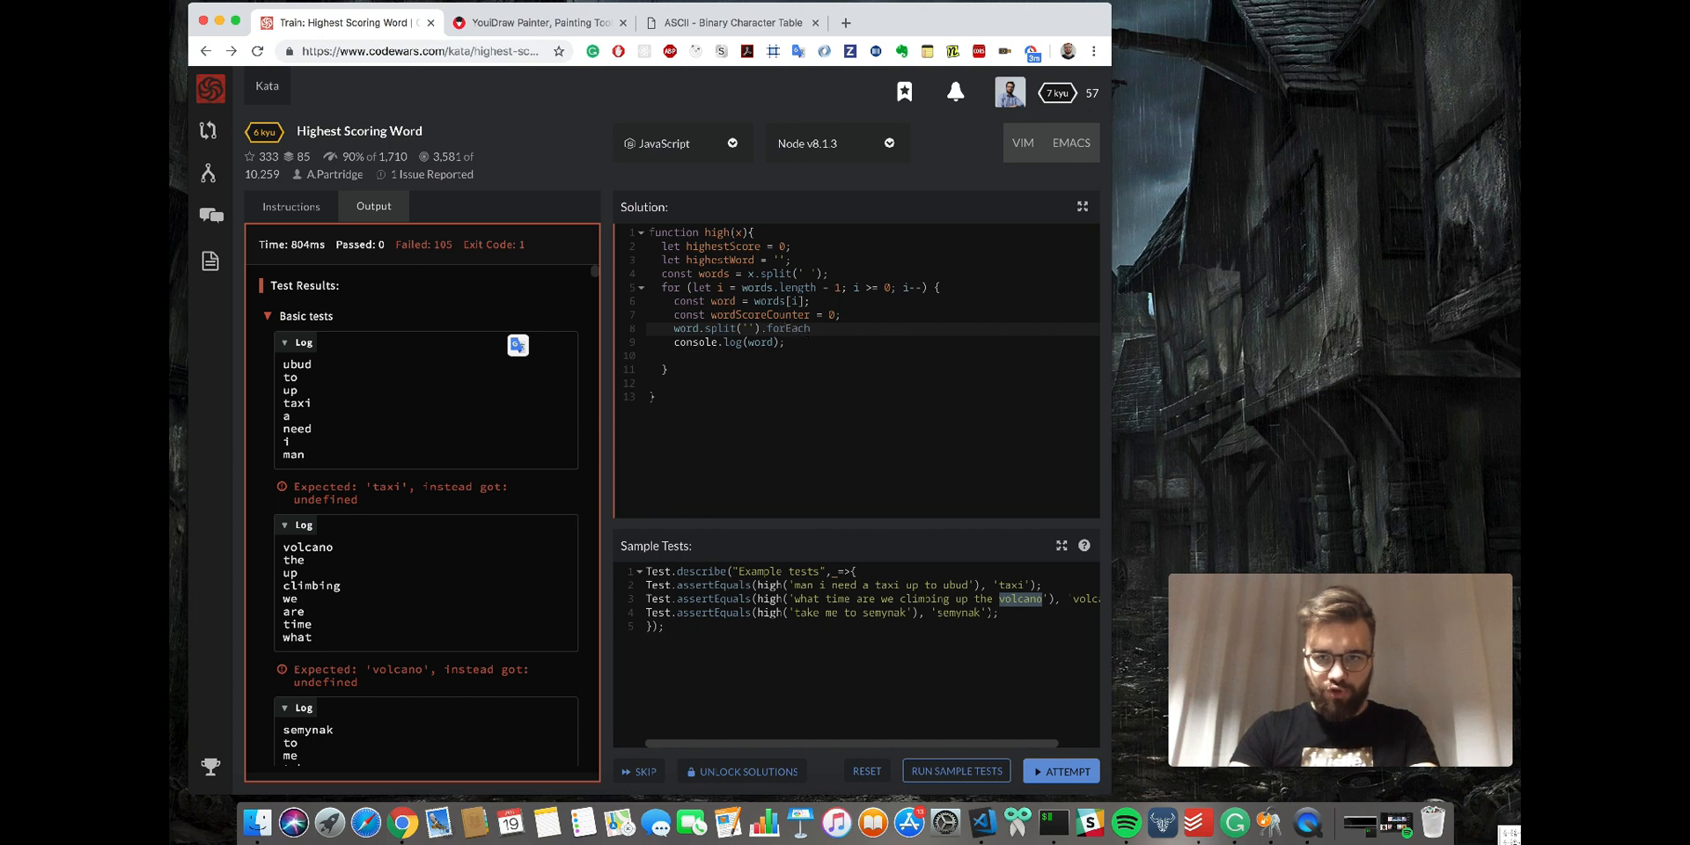
{"action": "type", "text": "(letter =>"}
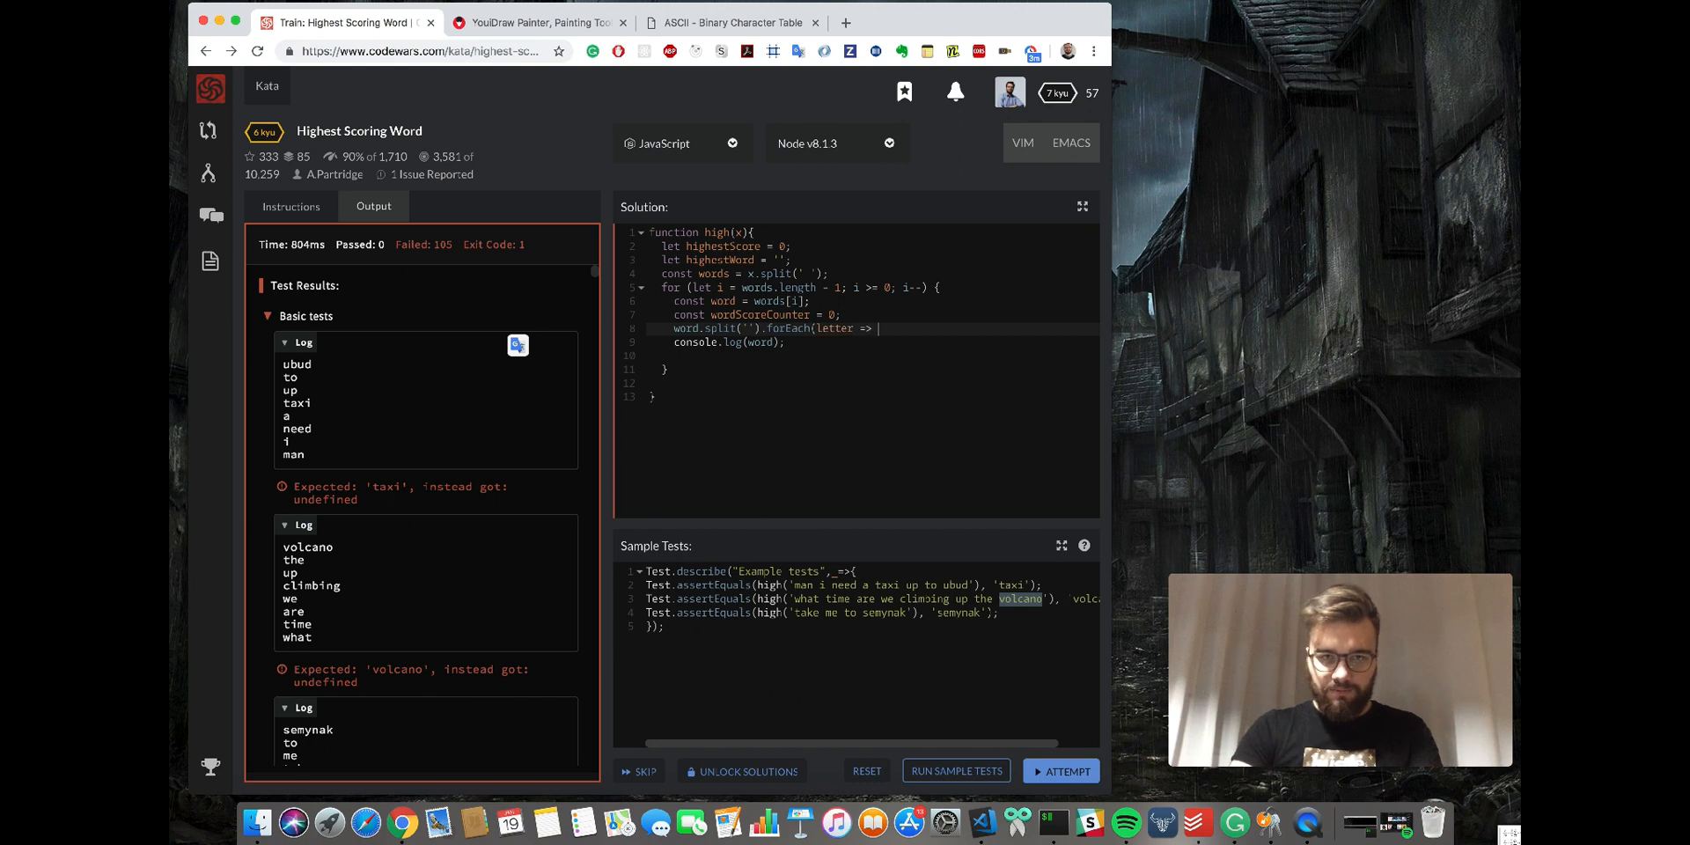
{"action": "type", "text": "{}"}
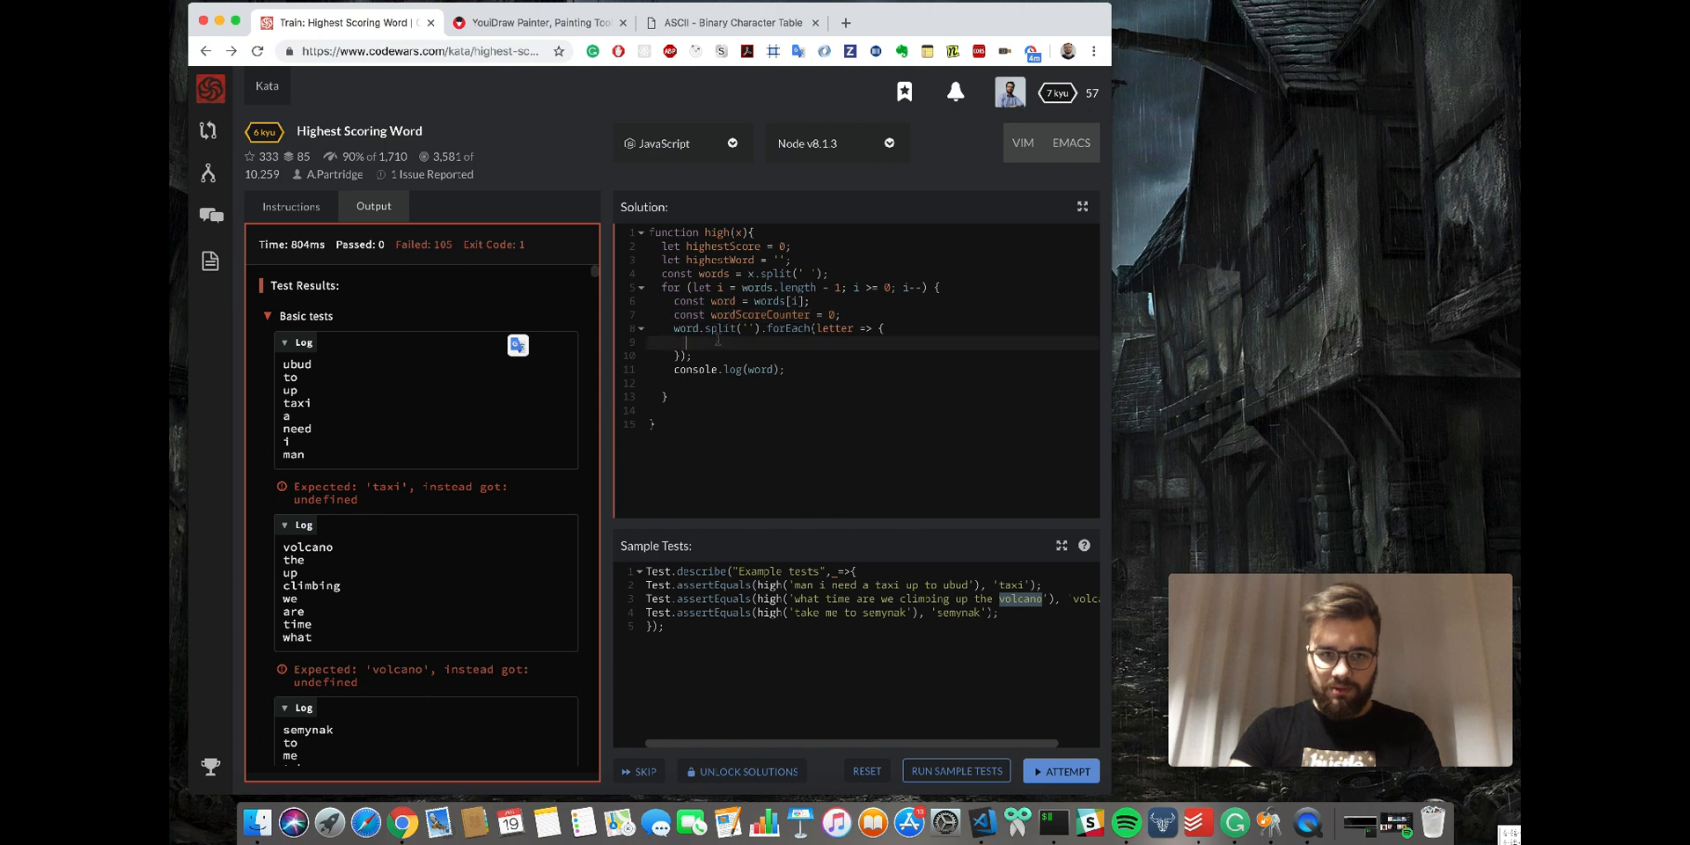
Start the per-letter line wordScoreCounter = wordScoreCounter + and show the kata instructions.
{"action": "type", "text": "wordScoreCounter ="}
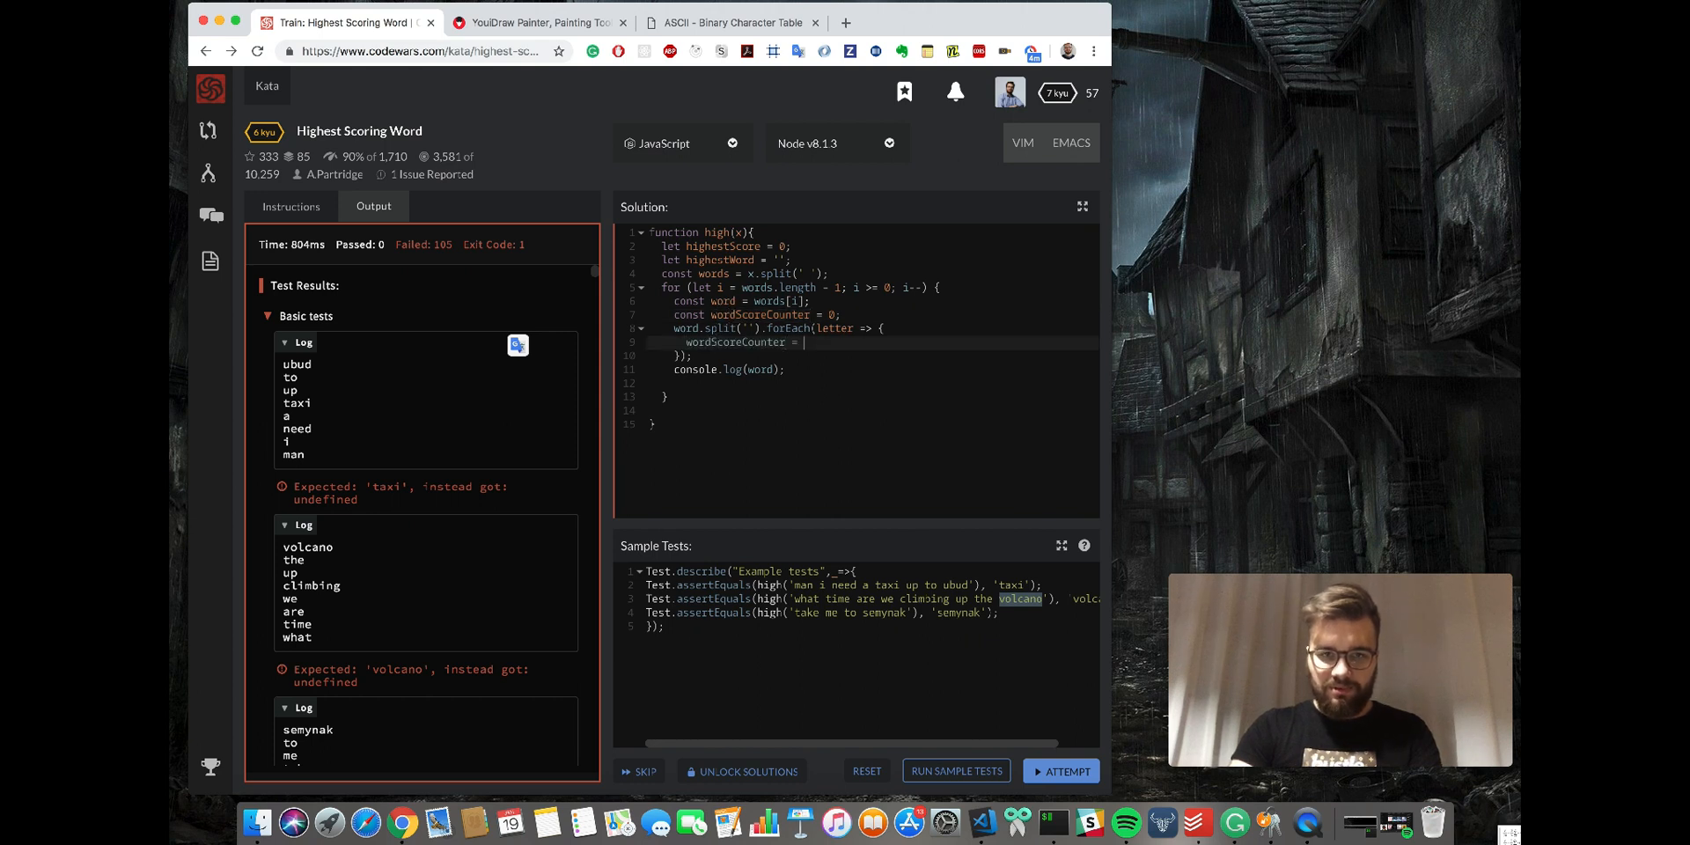
{"action": "type", "text": "wordScoreCounter +"}
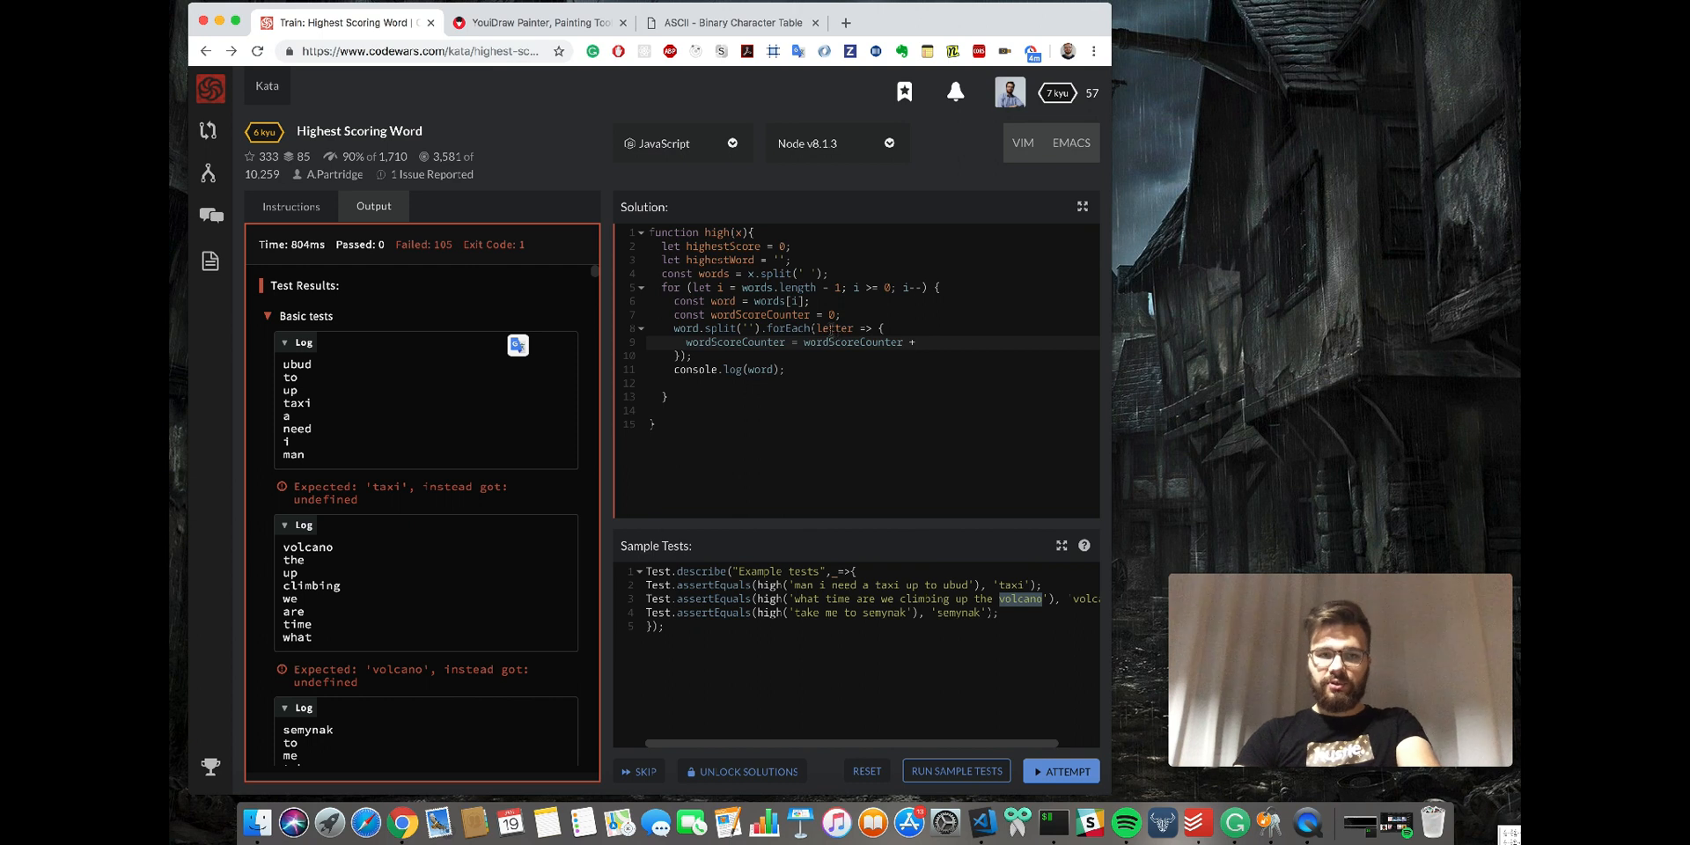
{"action": "left_click", "coordinate": [291, 206]}
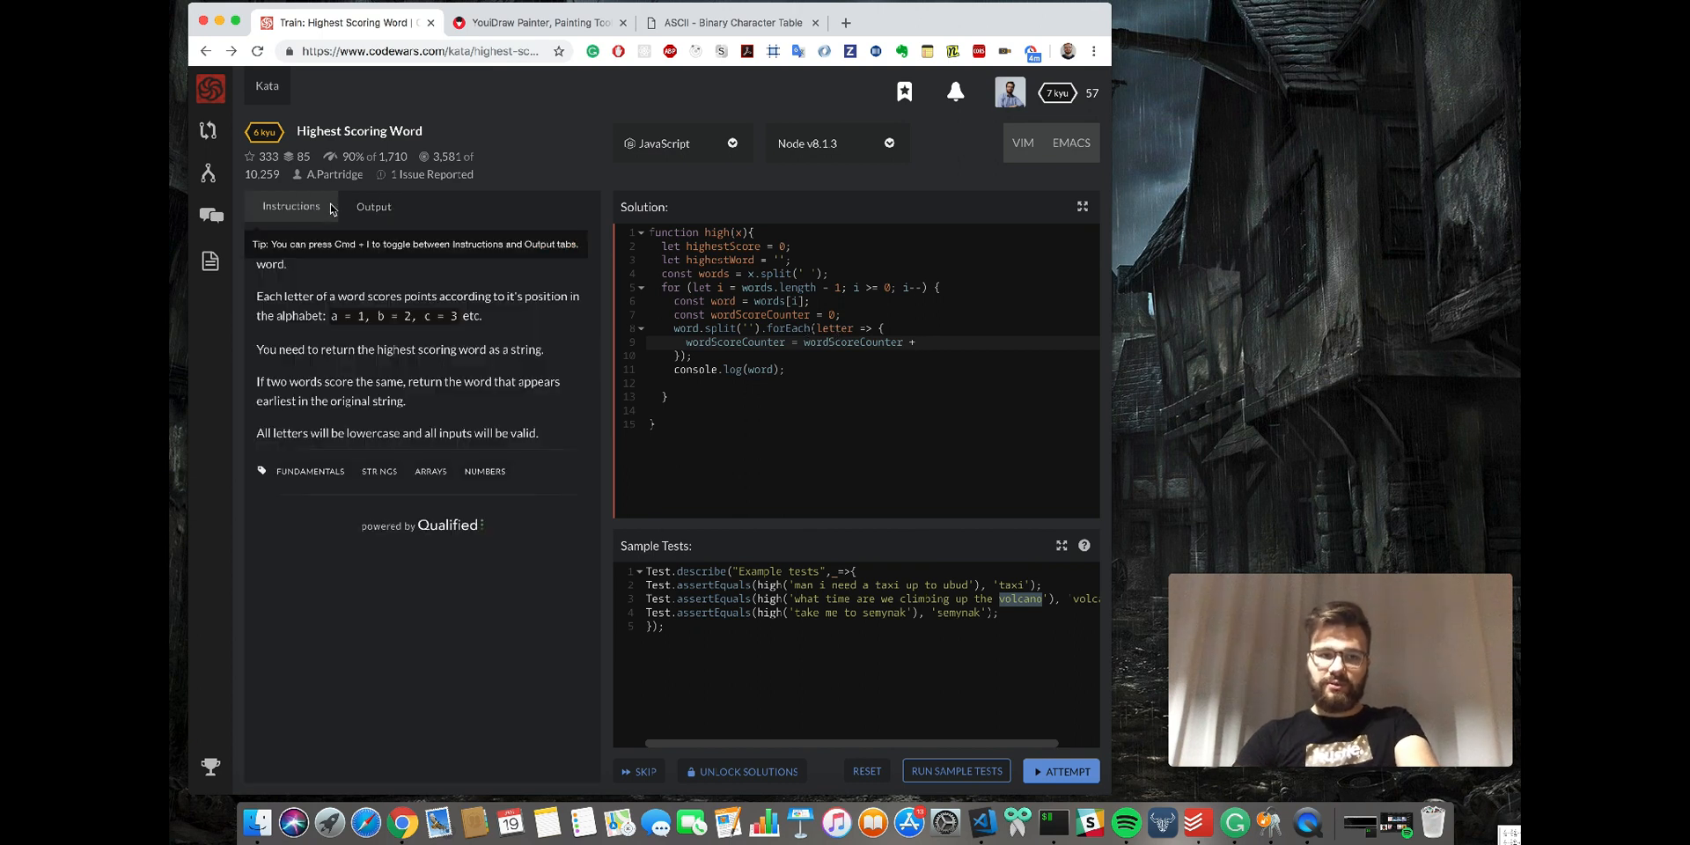
Check the a = 1 scoring rule, then view the ASCII Binary Character Table page.
{"action": "left_click", "coordinate": [291, 206]}
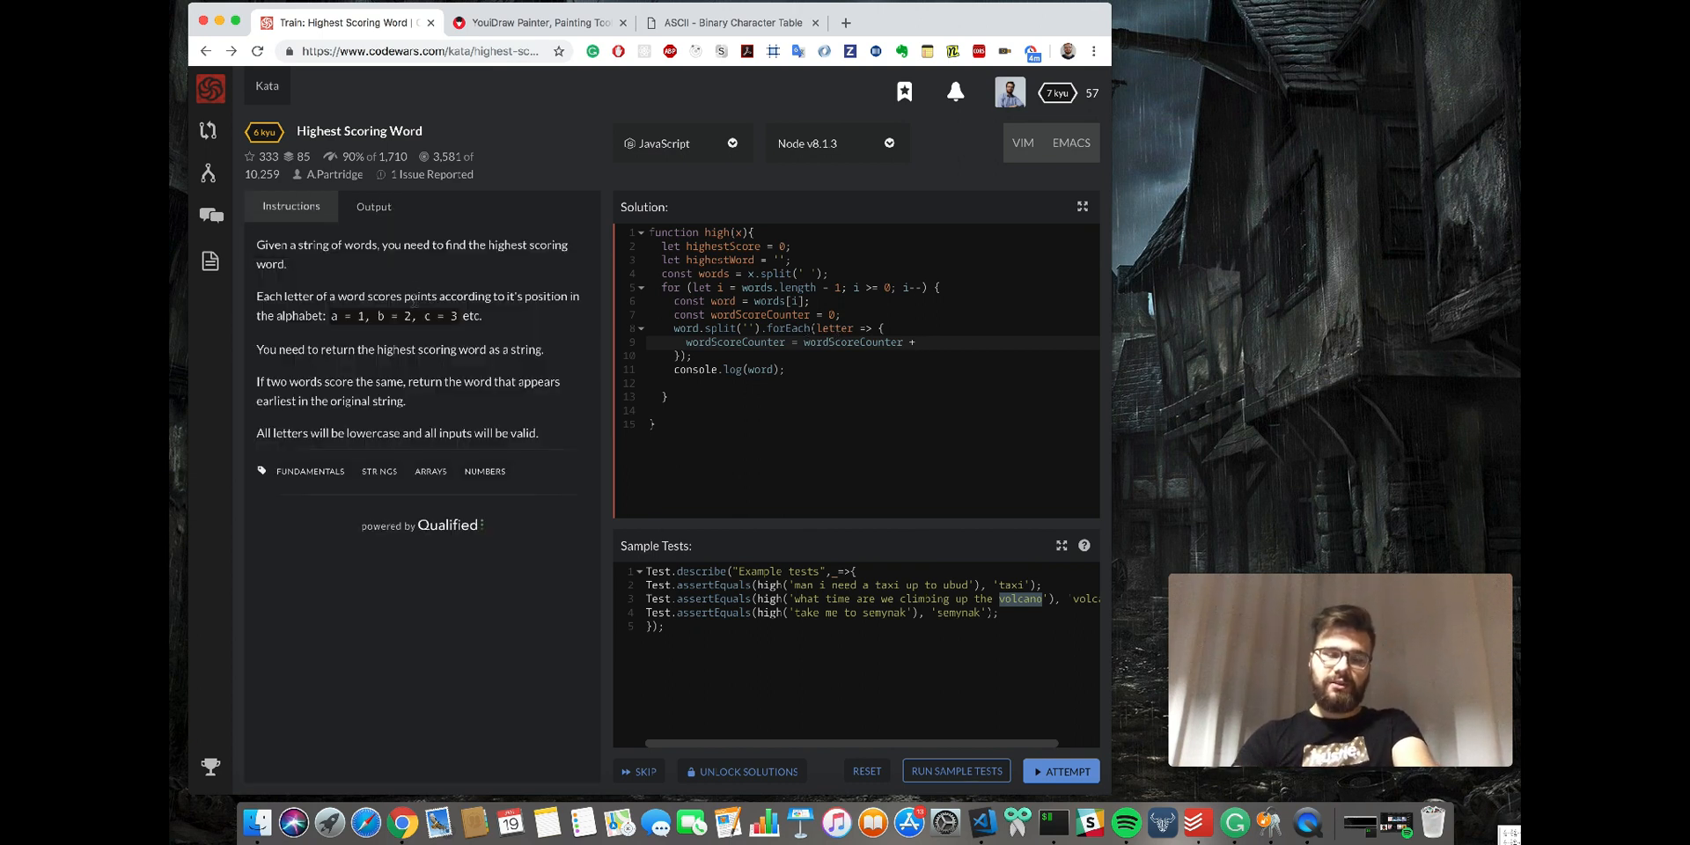
{"action": "double_click", "coordinate": [336, 316]}
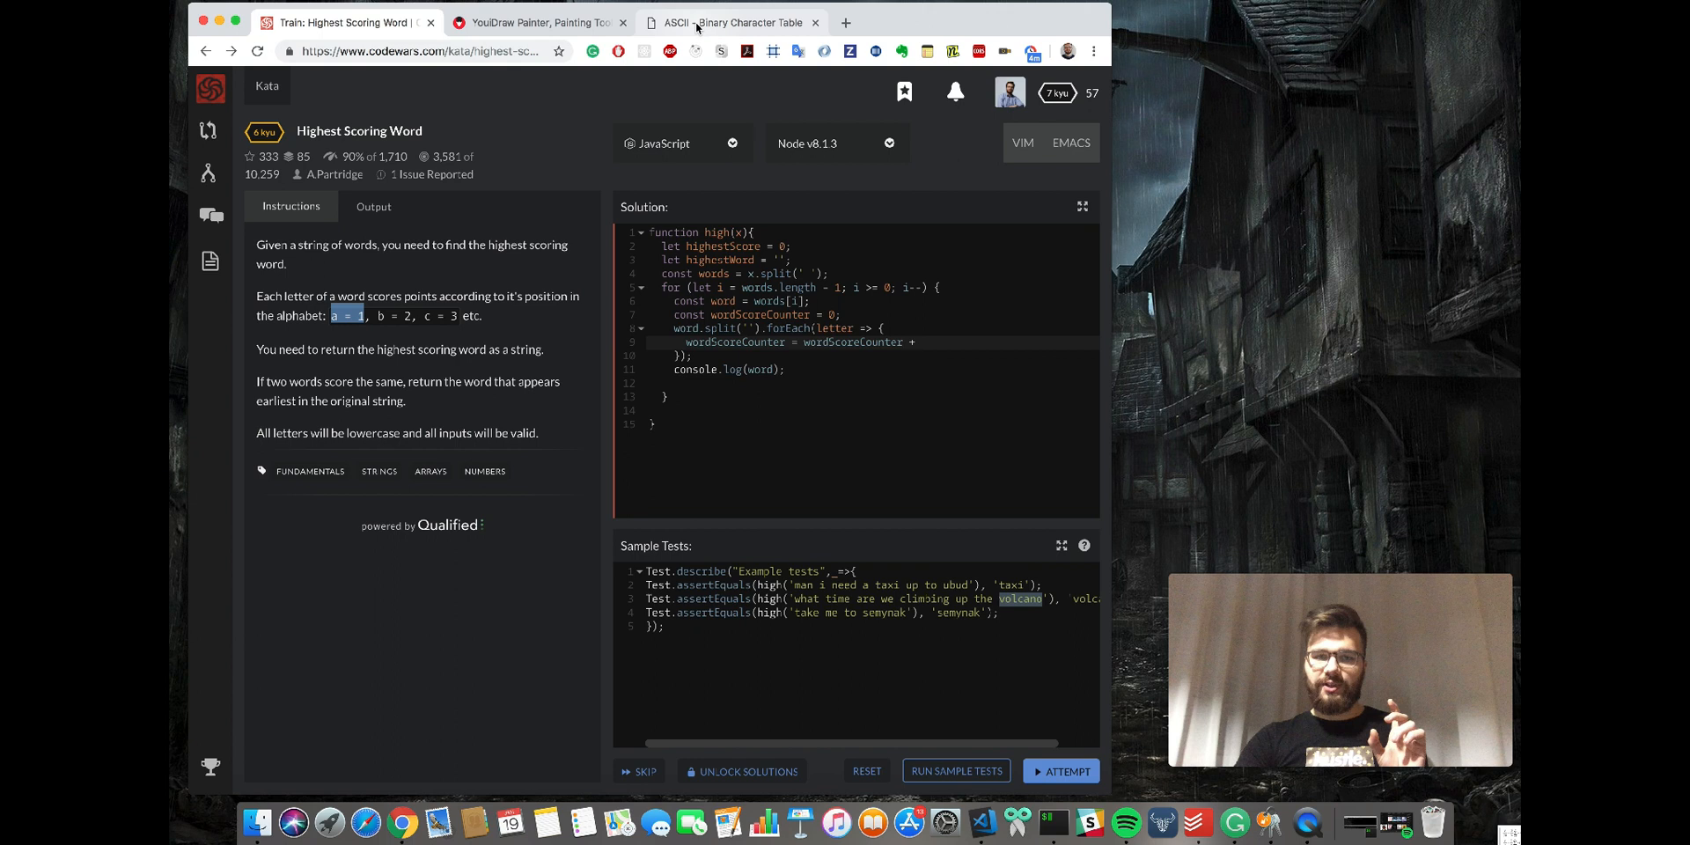
{"action": "left_click", "coordinate": [733, 21]}
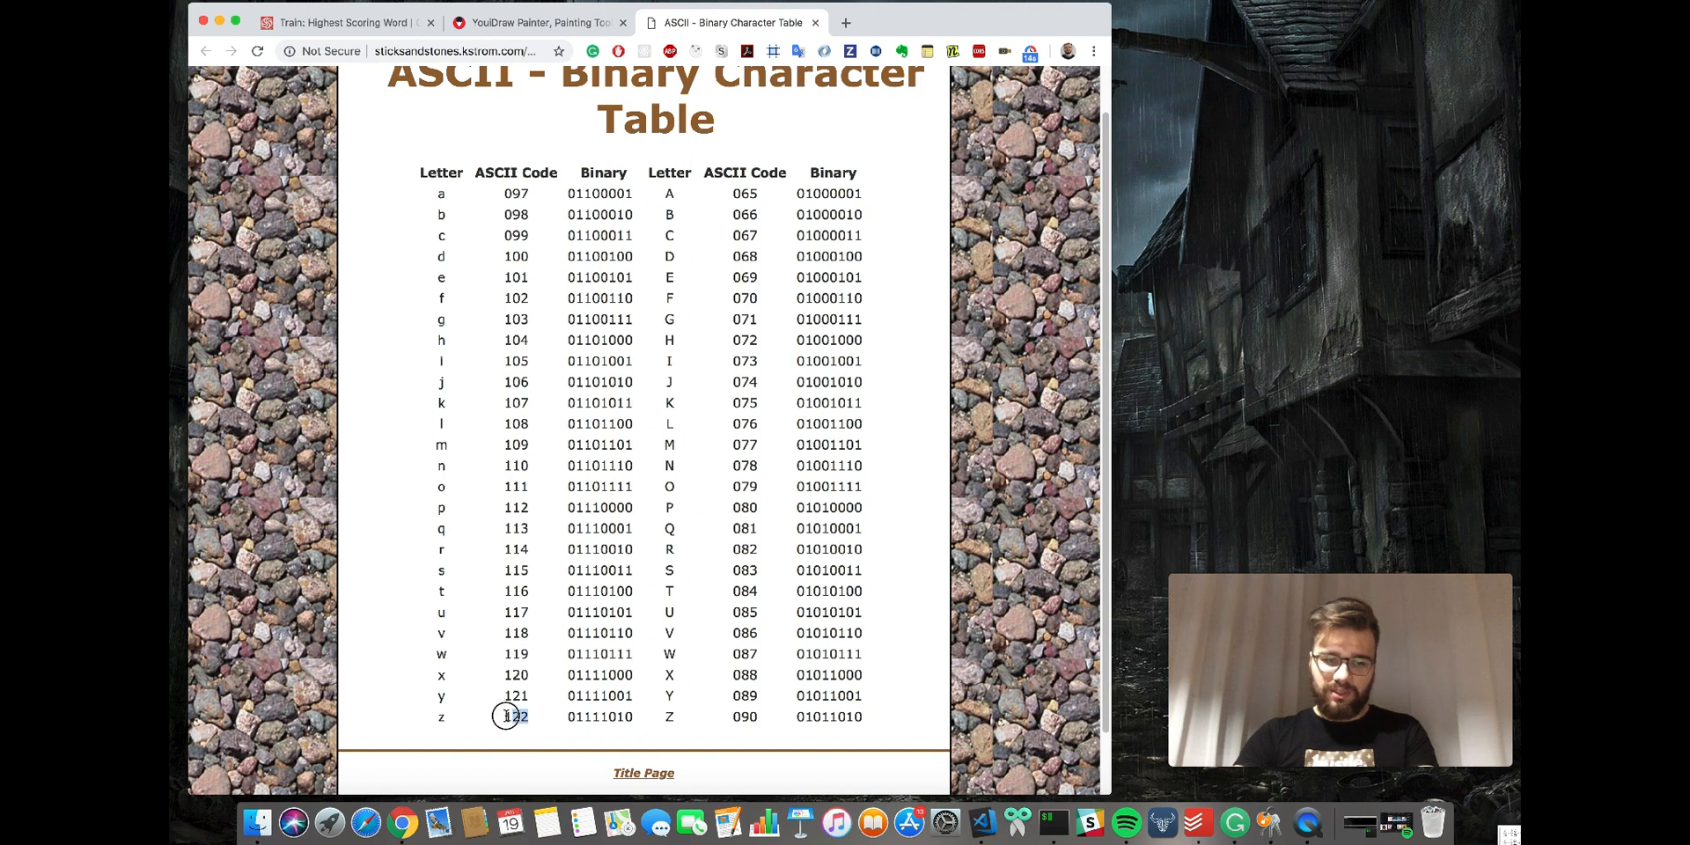
{"action": "double_click", "coordinate": [516, 717]}
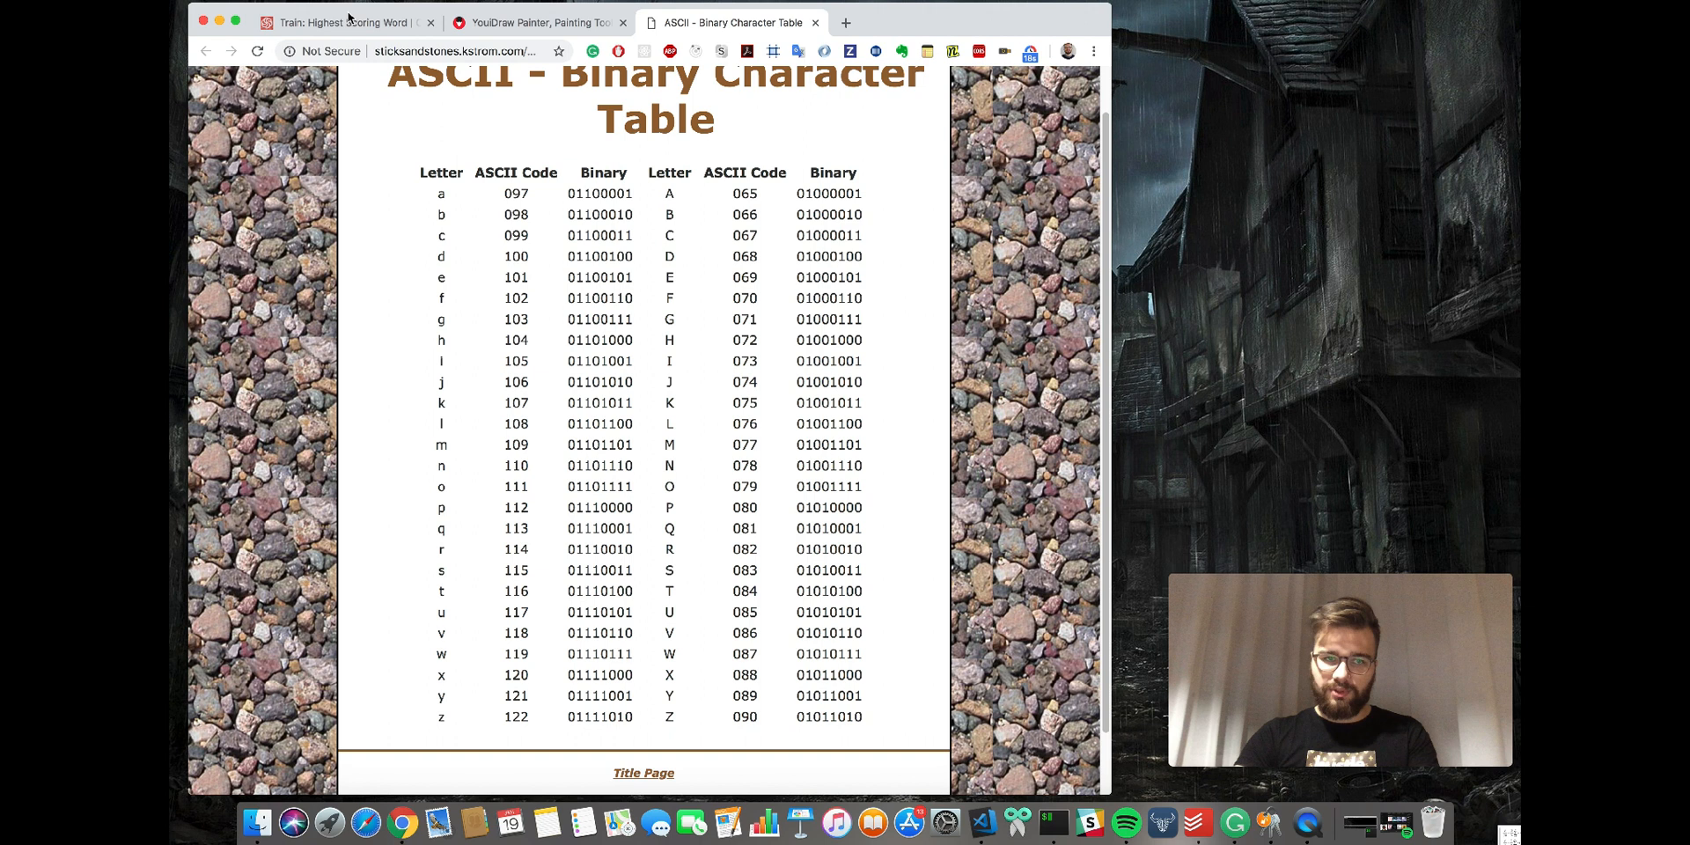
{"action": "left_click", "coordinate": [344, 21]}
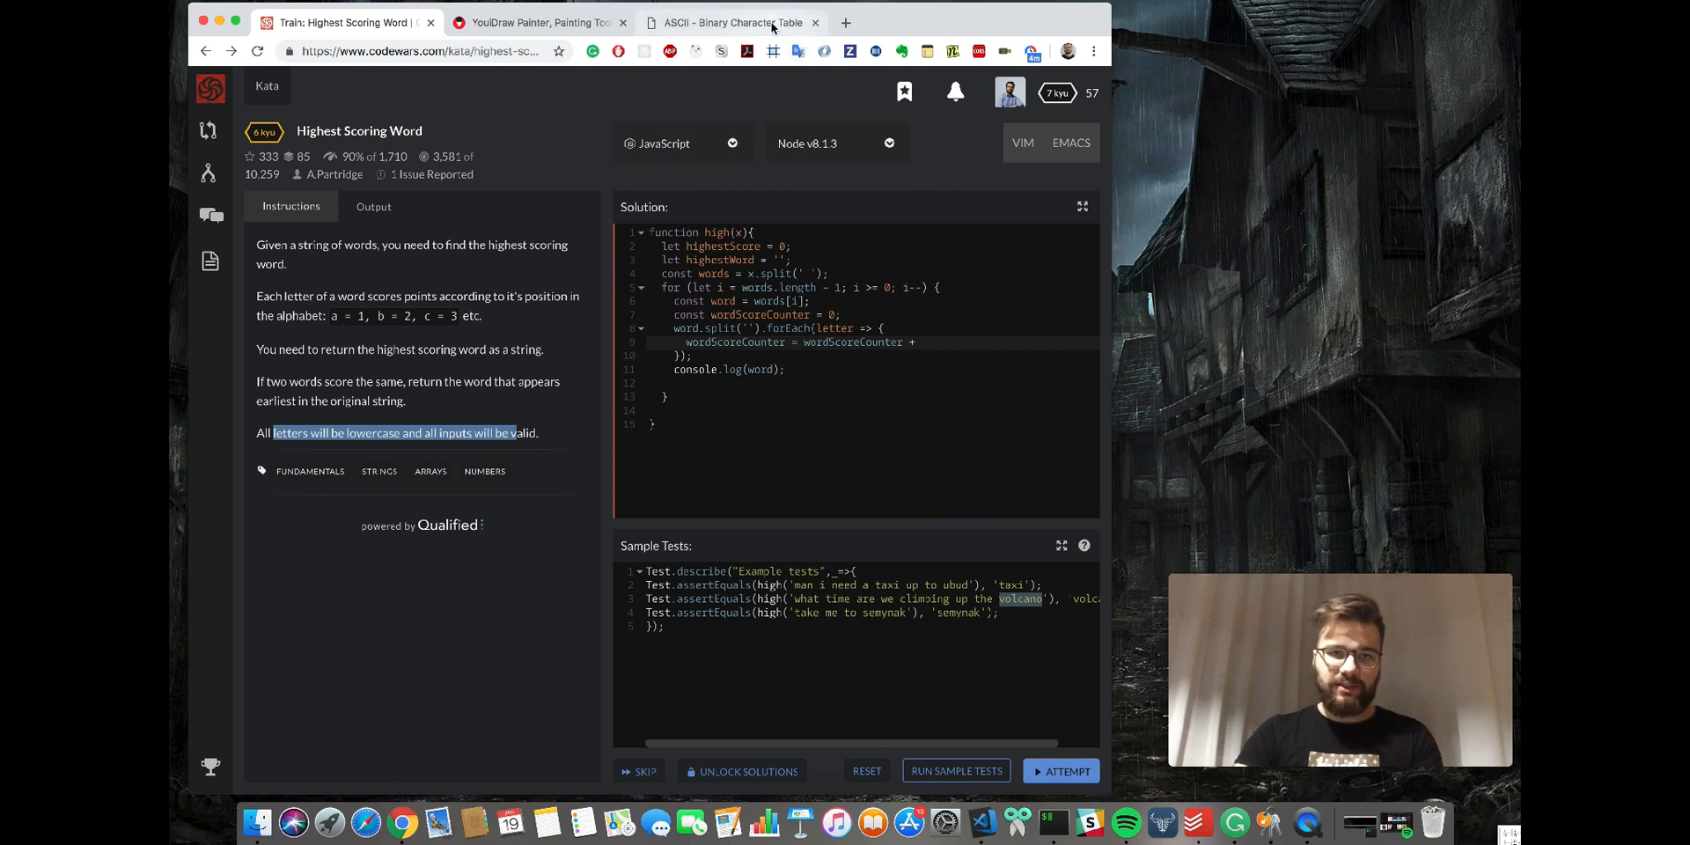
{"action": "left_click", "coordinate": [732, 21]}
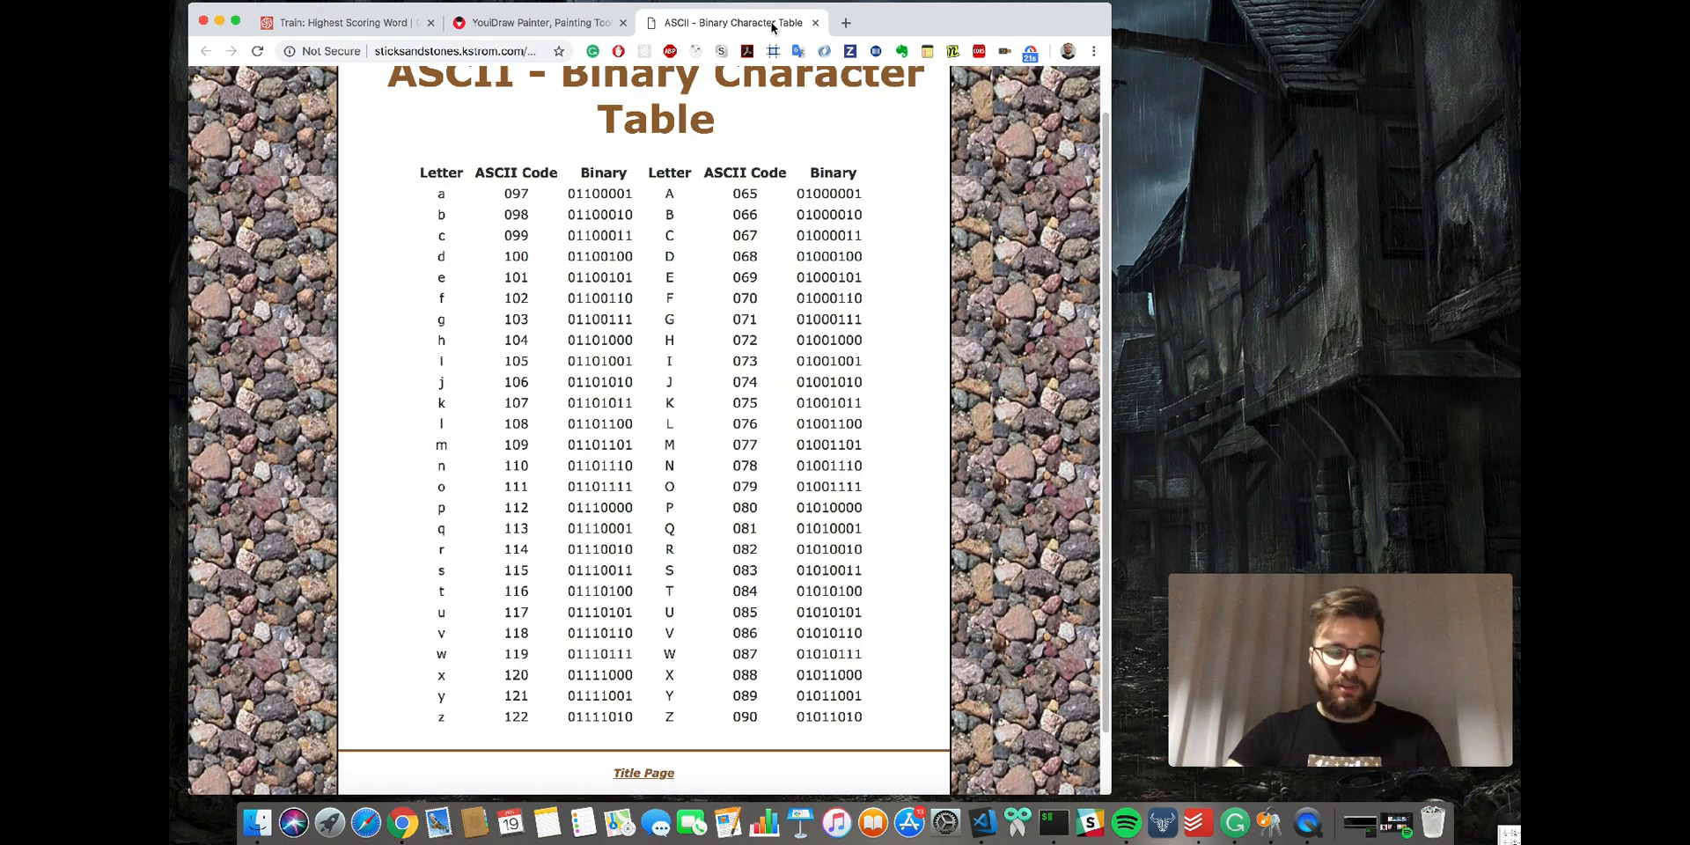
{"action": "mouse_move", "coordinate": [632, 257]}
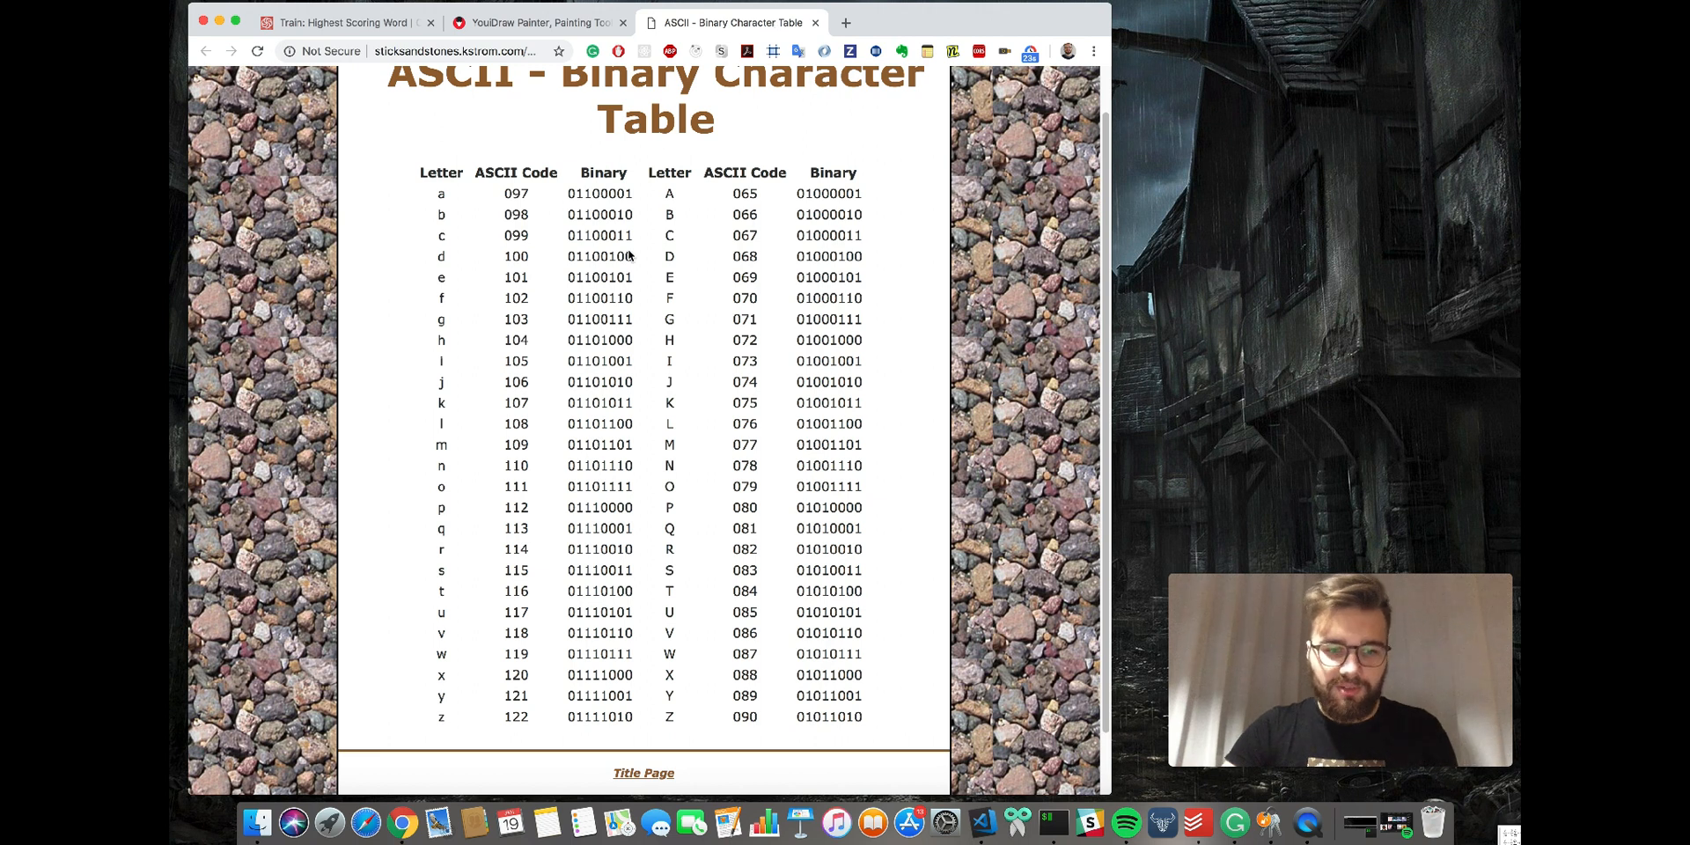
{"action": "mouse_move", "coordinate": [539, 627]}
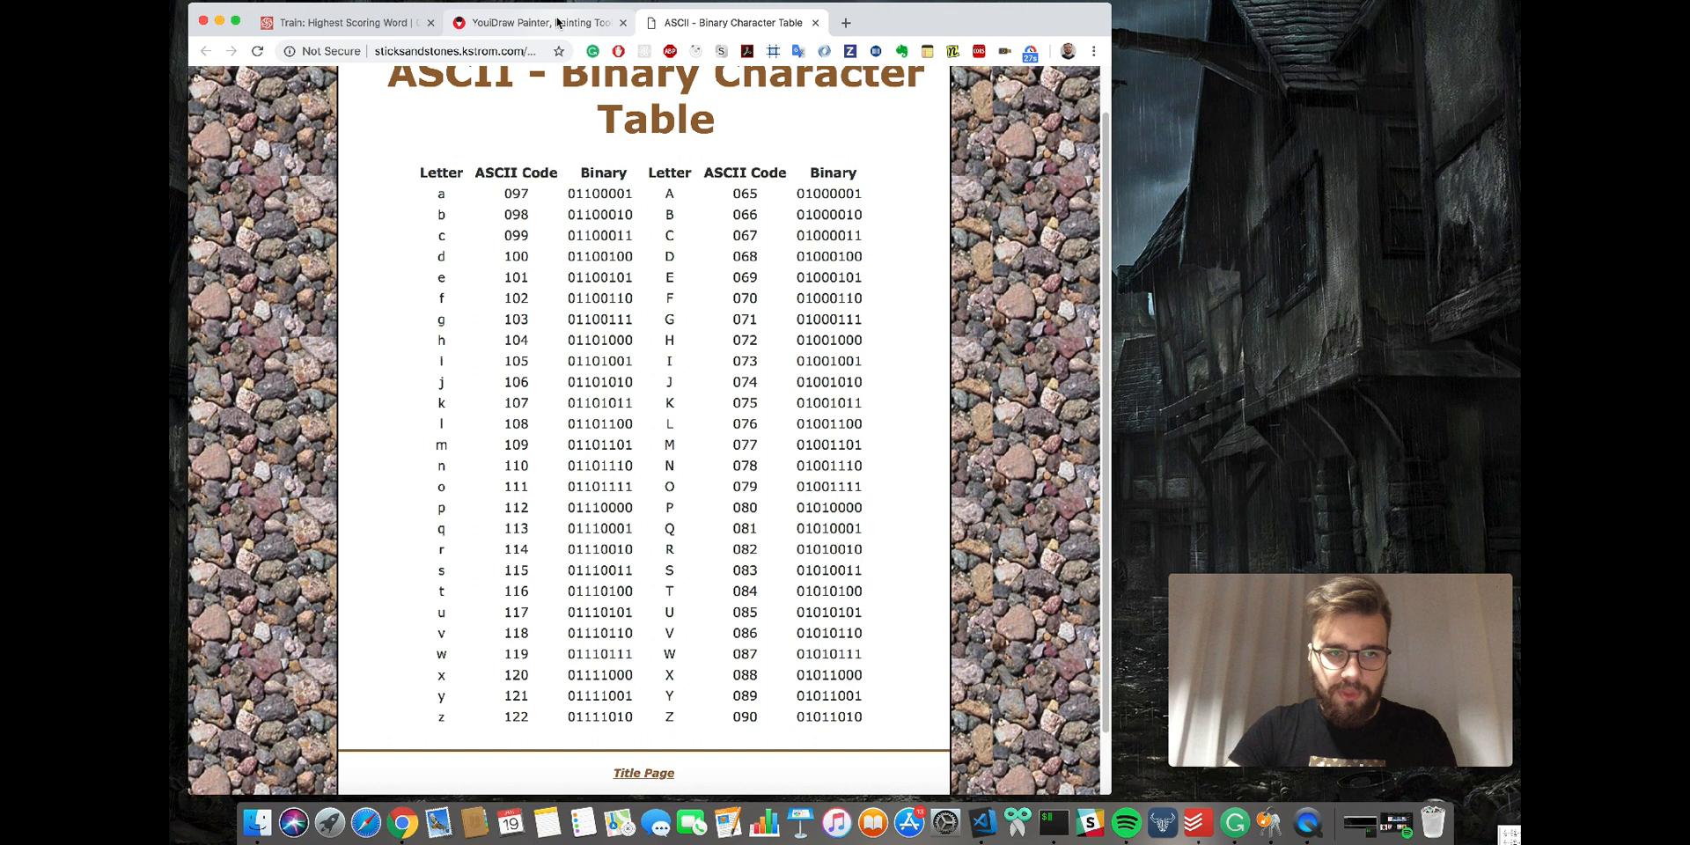
{"action": "left_click", "coordinate": [516, 193]}
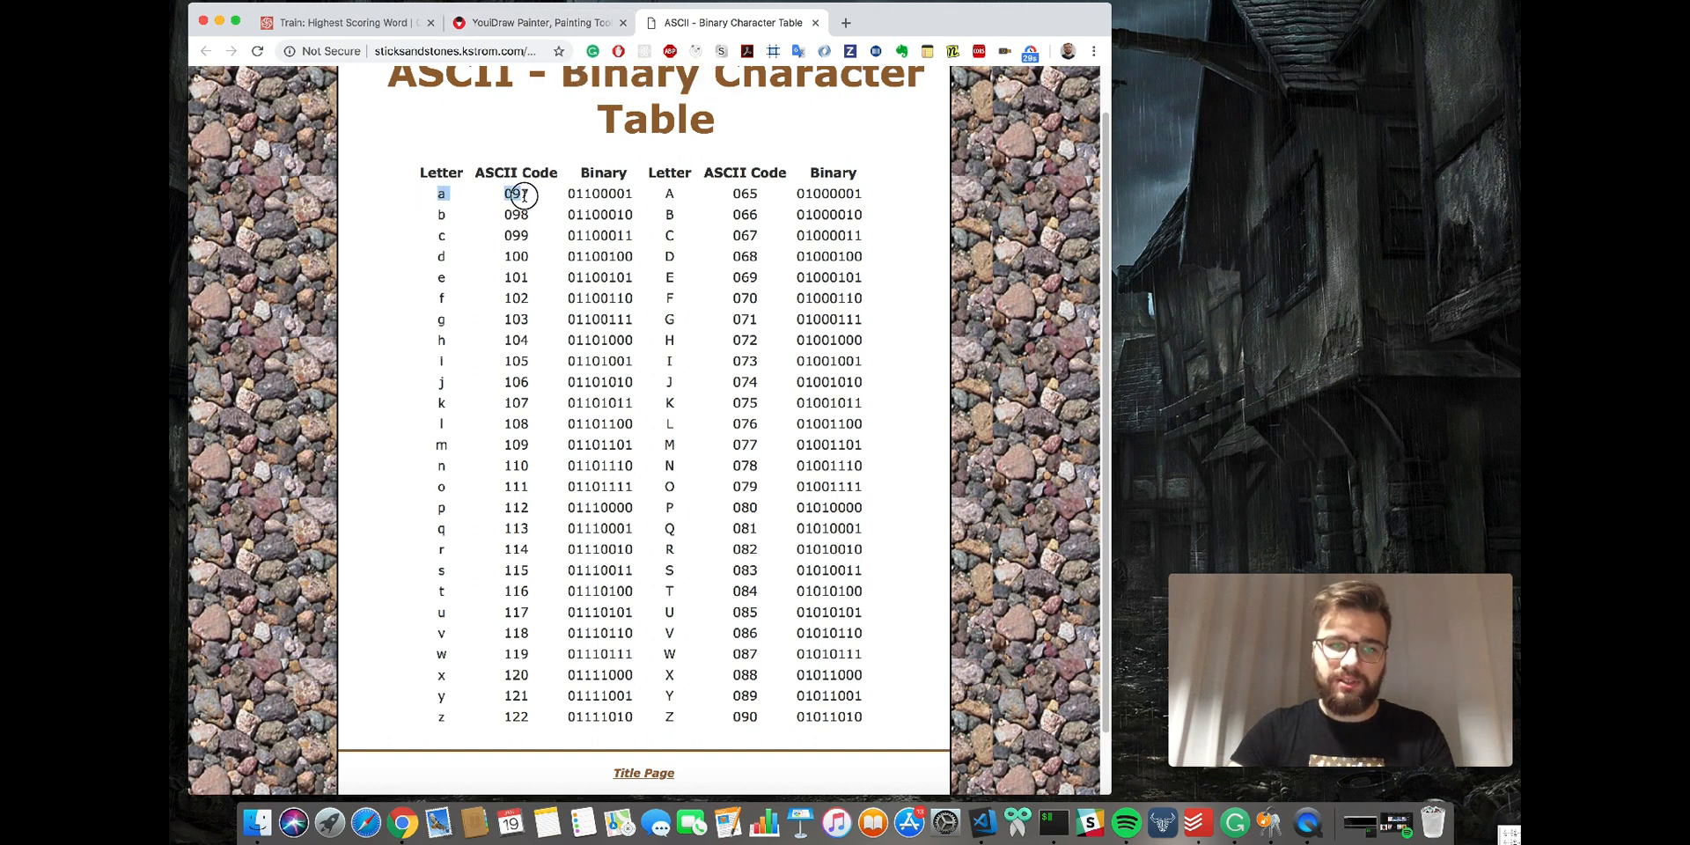
{"action": "left_click", "coordinate": [345, 21]}
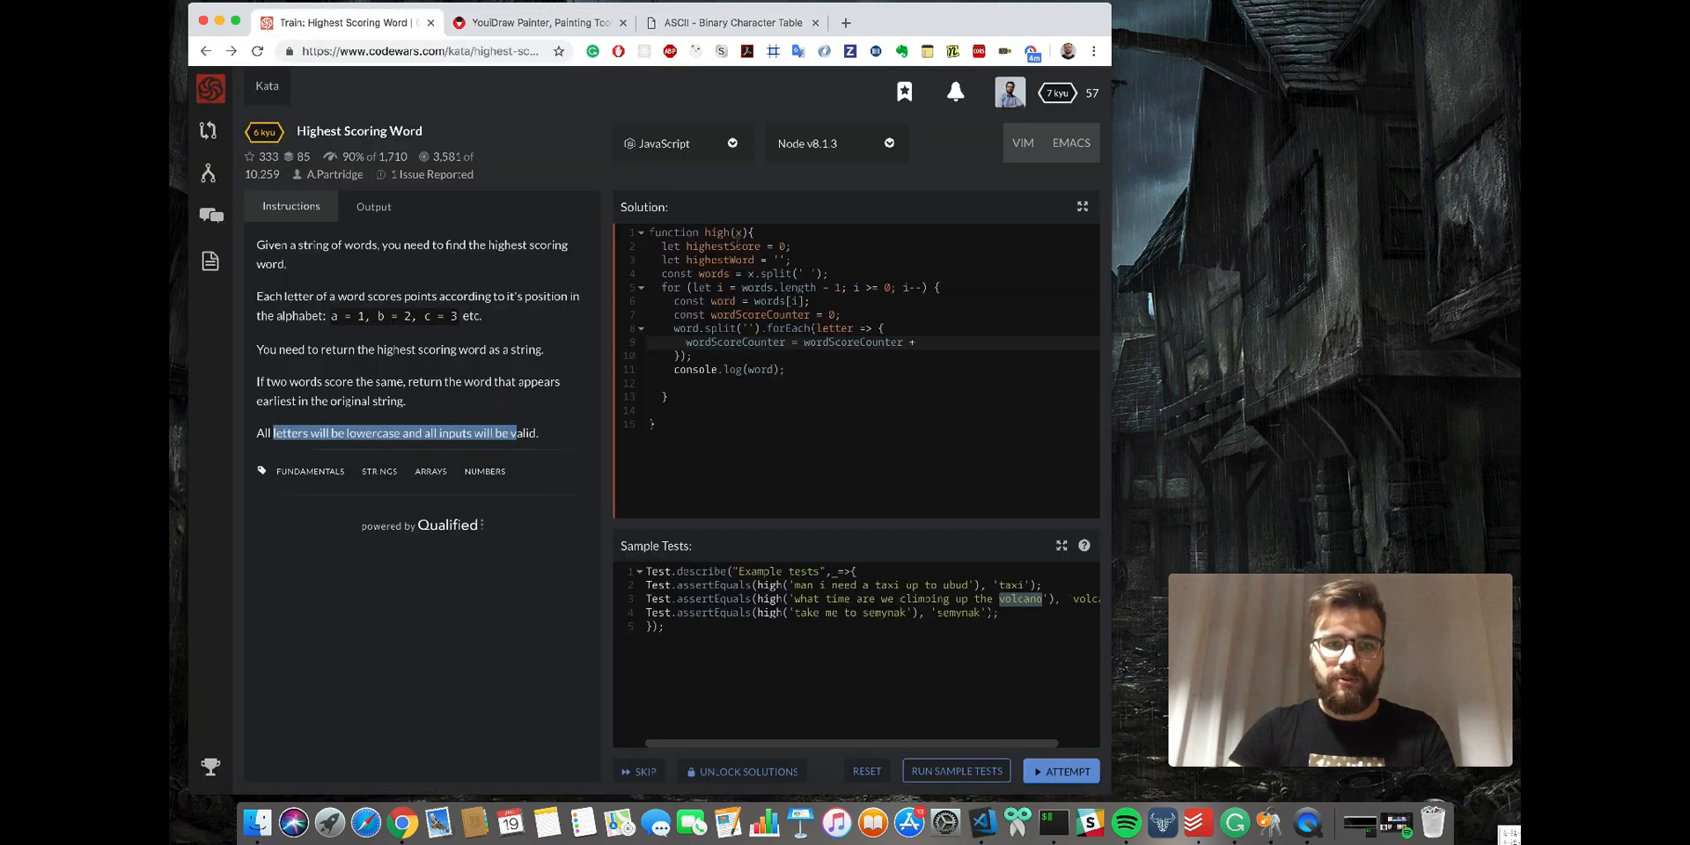
Complete the forEach with letter.charCodeAt(0) - 96 and a comment noting a: 97 - 96 = 1.
{"action": "left_click", "coordinate": [944, 343]}
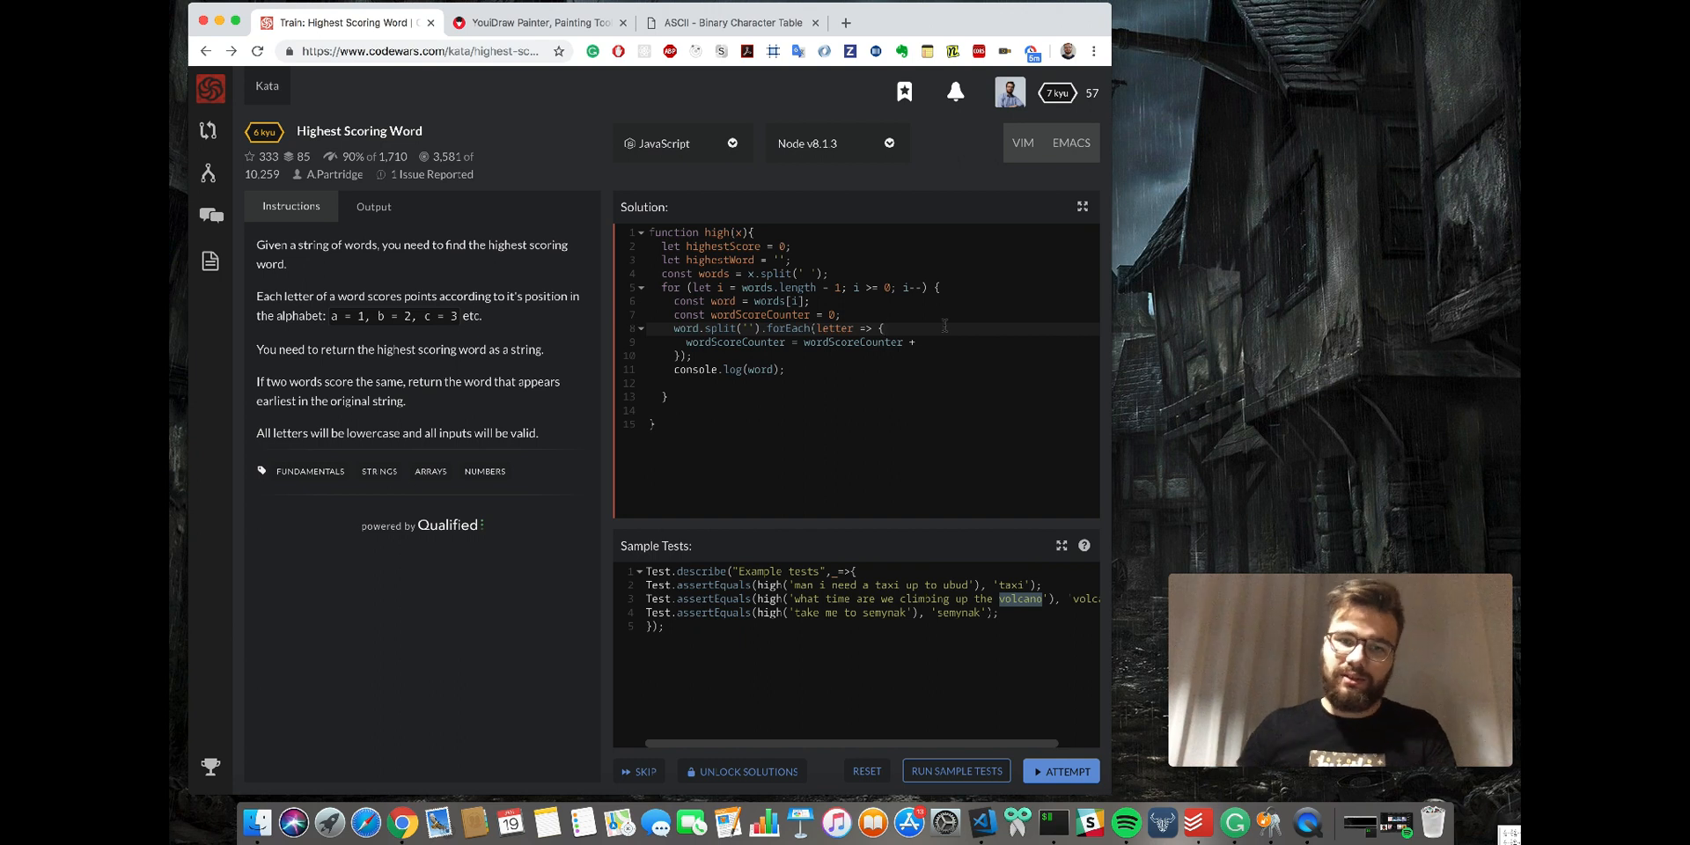
{"action": "key", "text": "Return"}
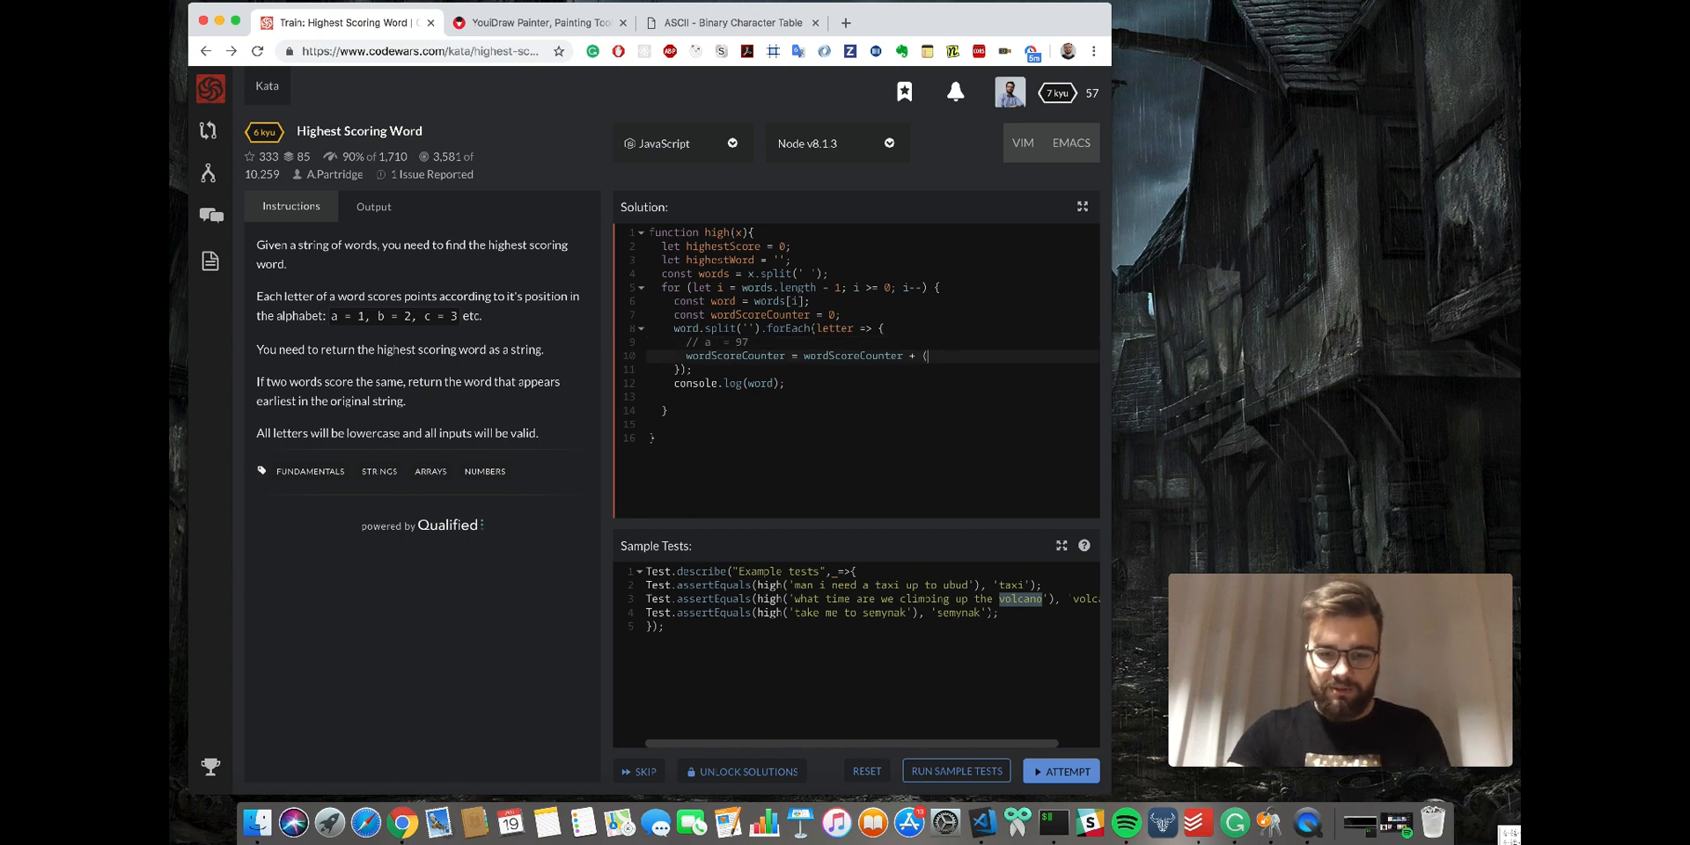
{"action": "type", "text": "letter"}
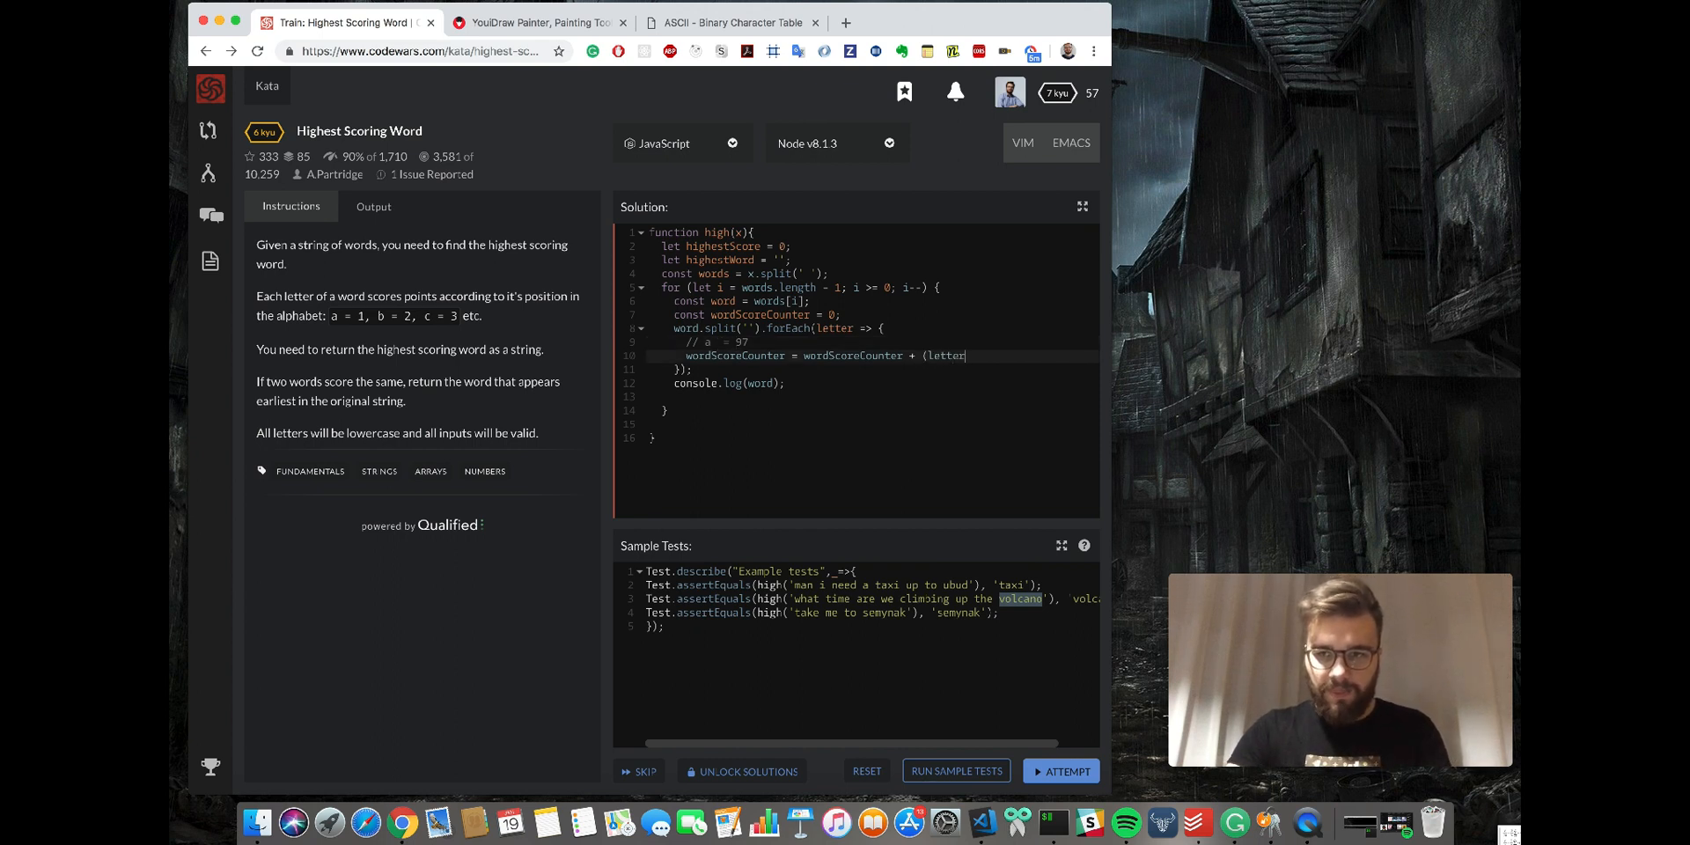
{"action": "type", "text": ".charCod"}
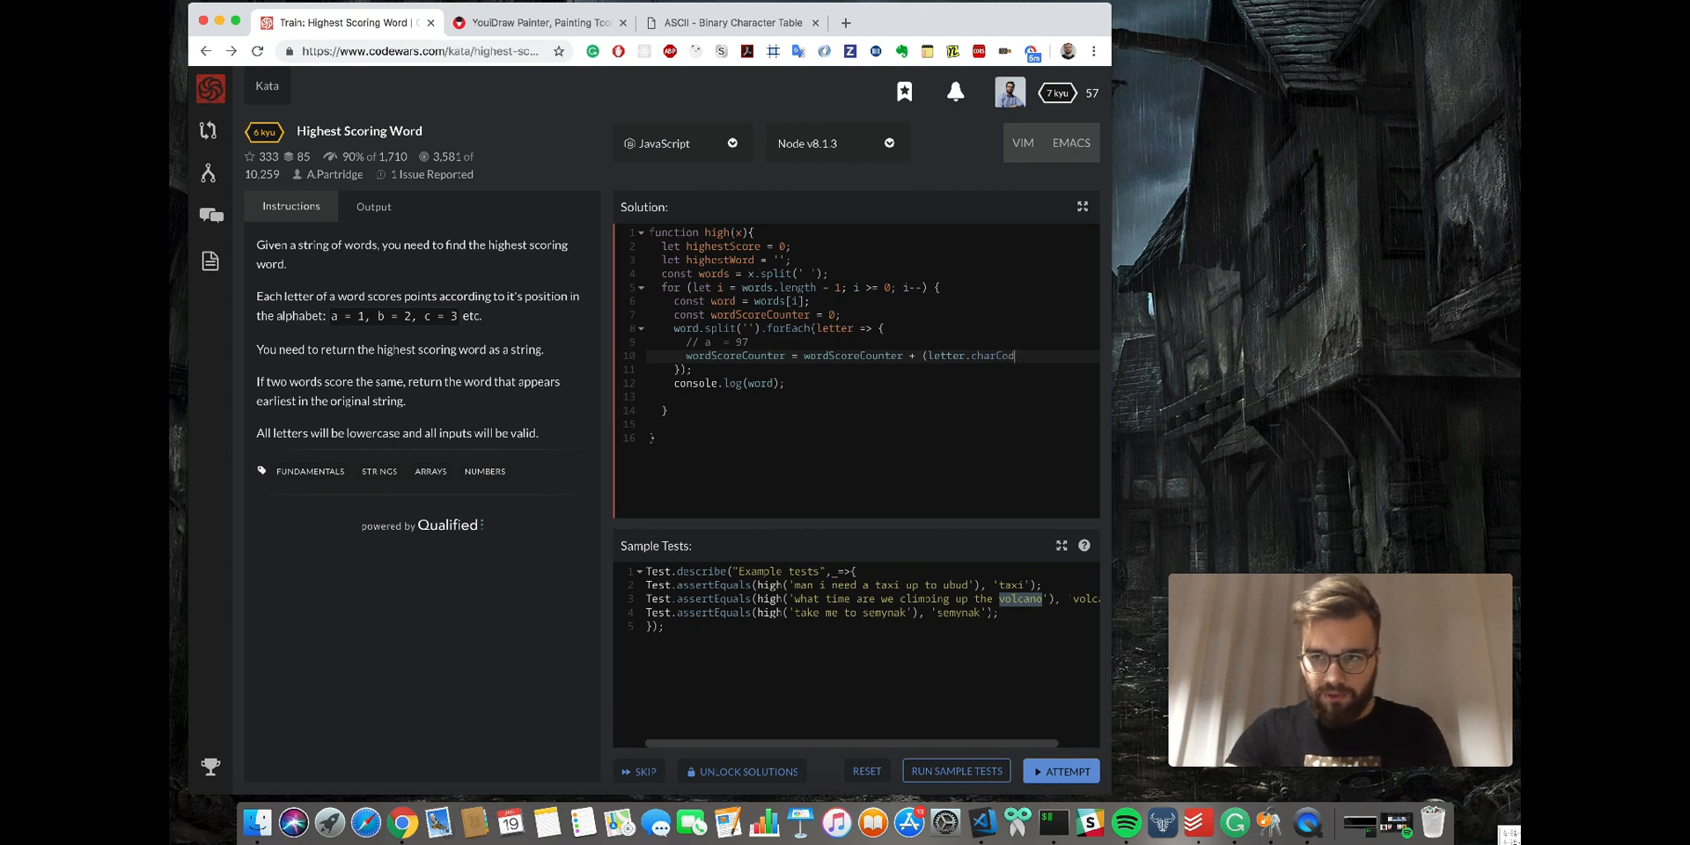
{"action": "type", "text": "eAt(0"}
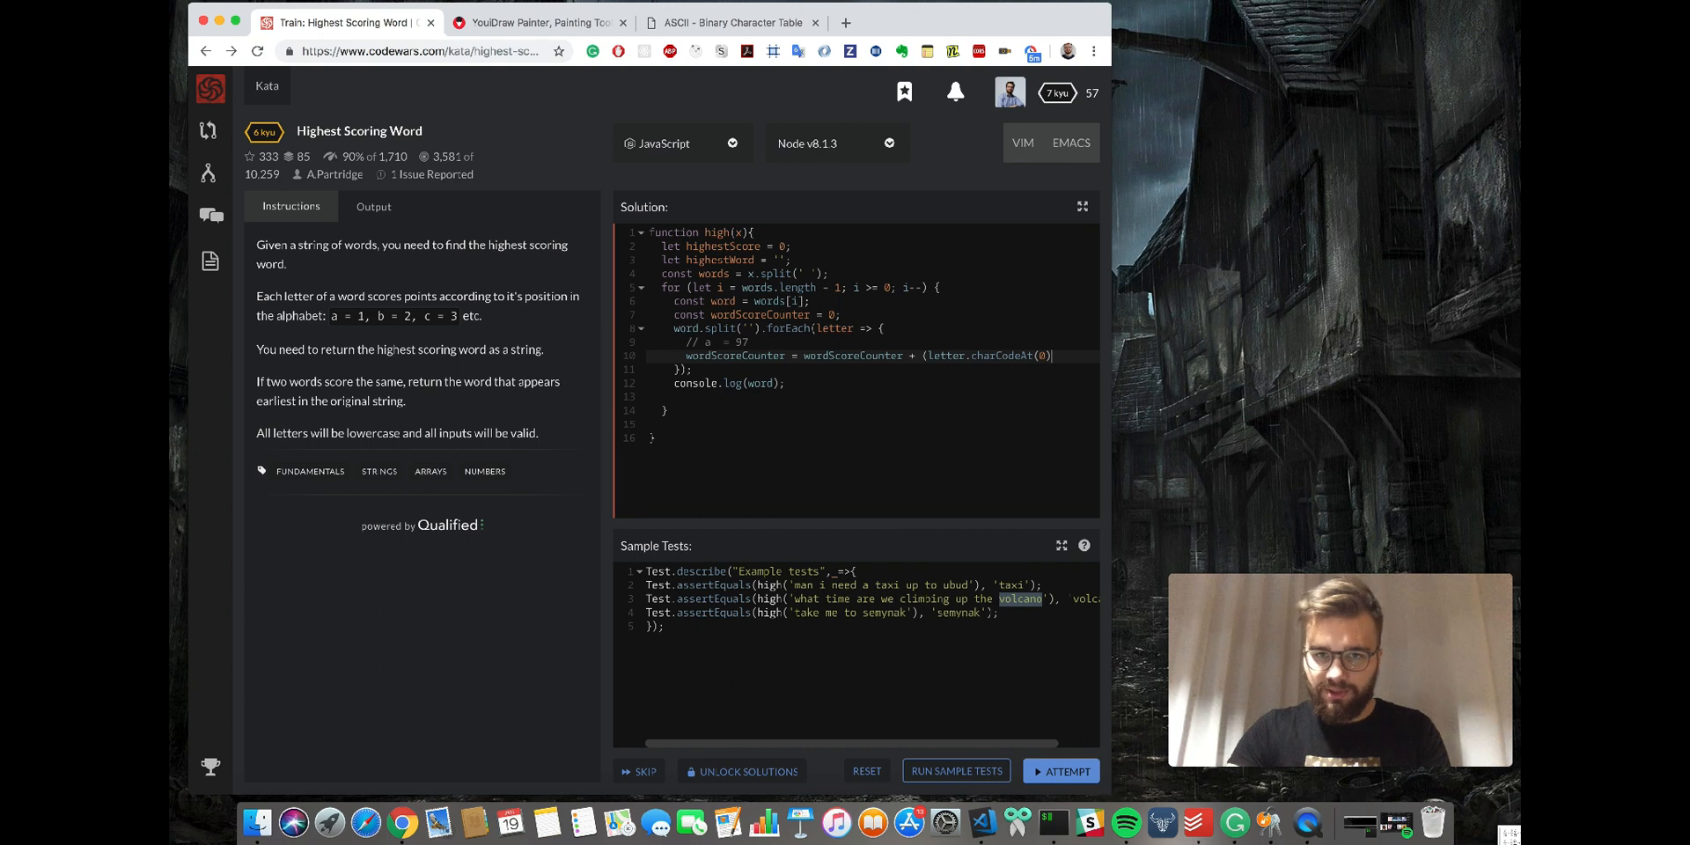
{"action": "type", "text": "- 96)"}
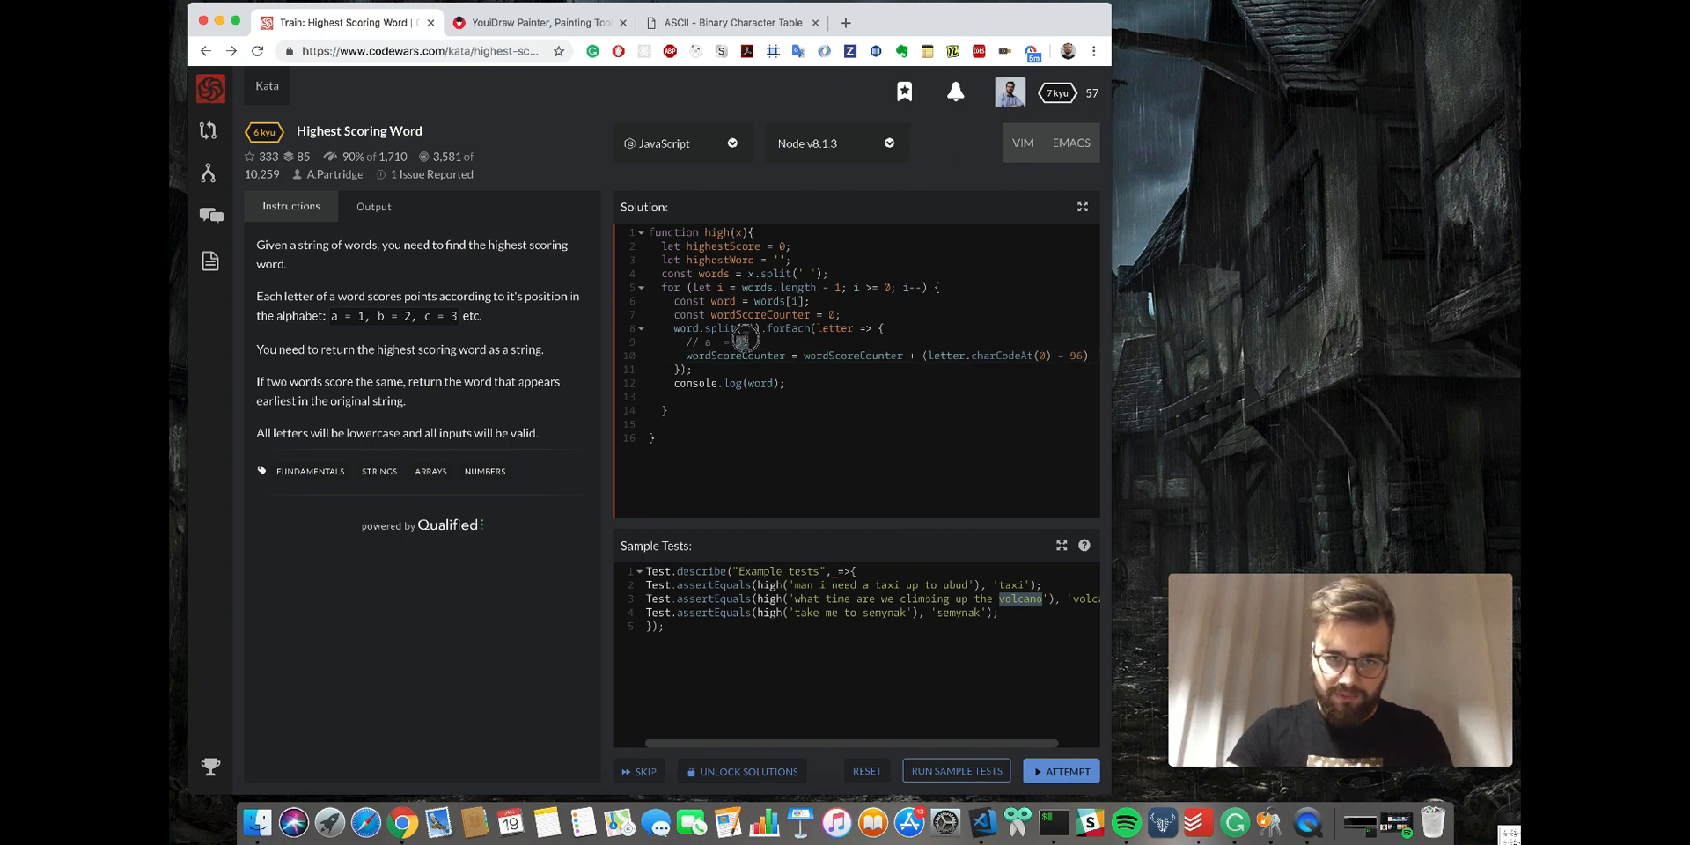
{"action": "type", "text": "97 - 96 ="}
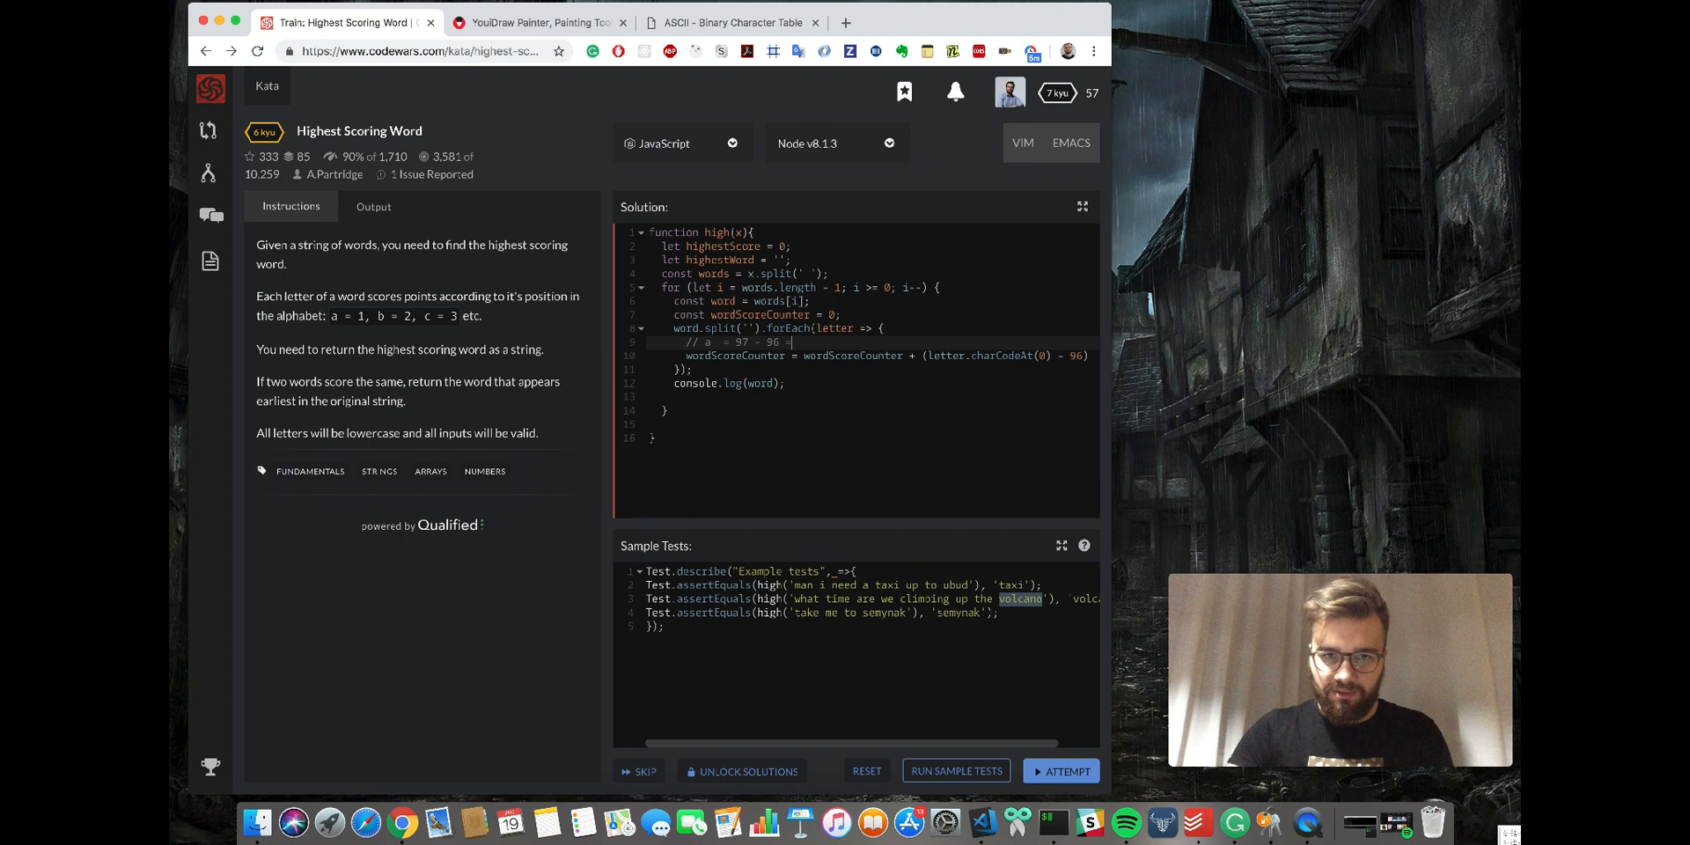
{"action": "type", "text": "1"}
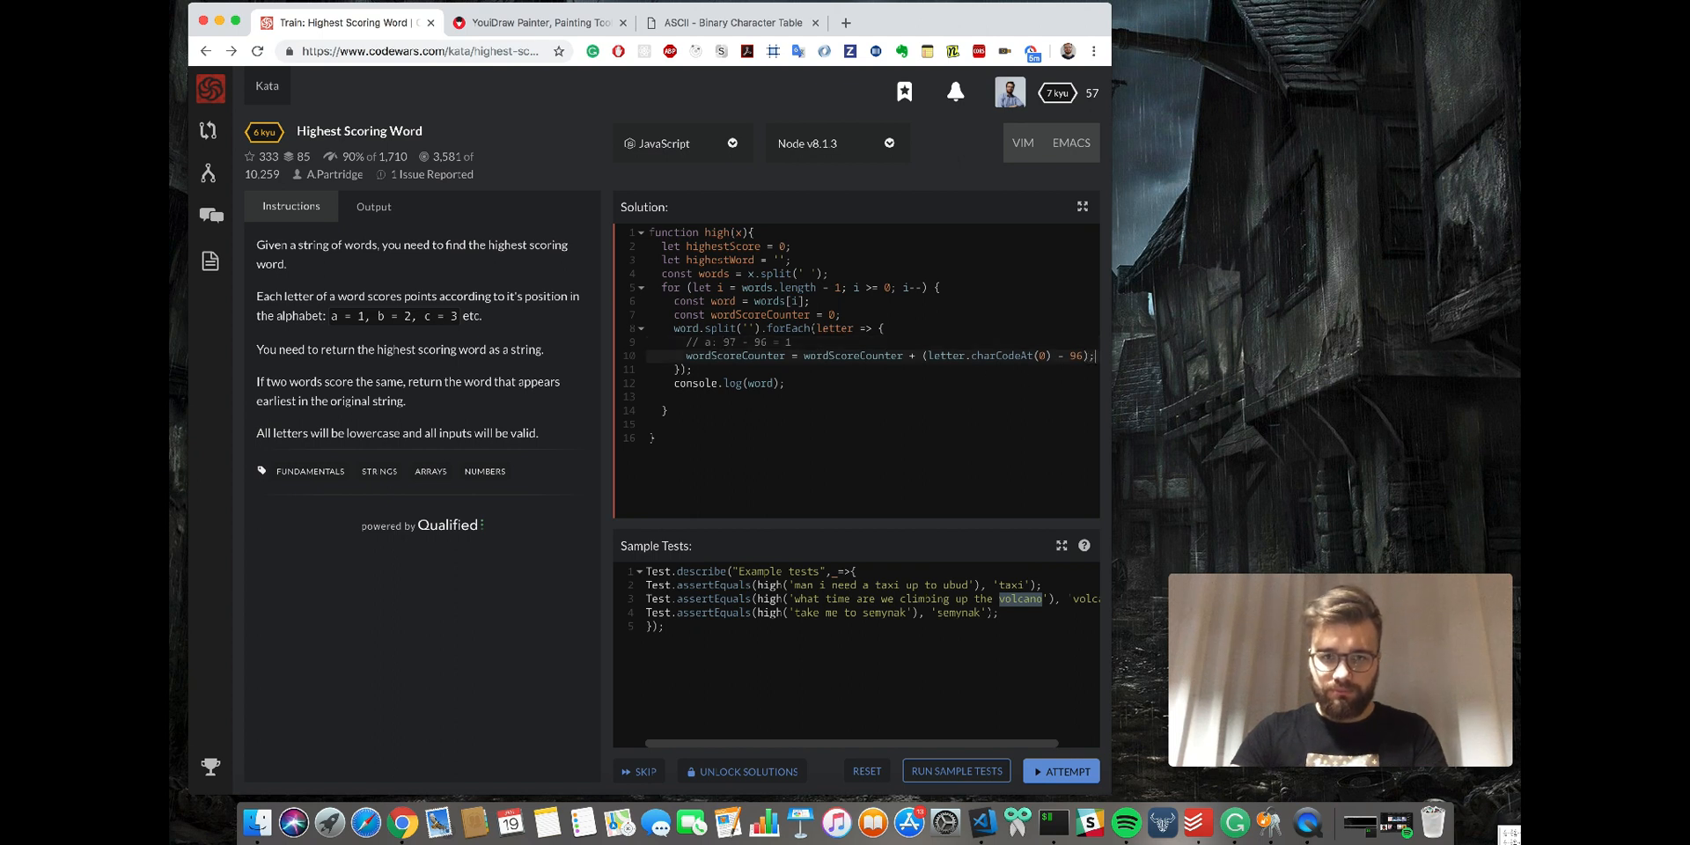
Add wordScoreCounter to the console.log and run the sample tests.
{"action": "double_click", "coordinate": [734, 355]}
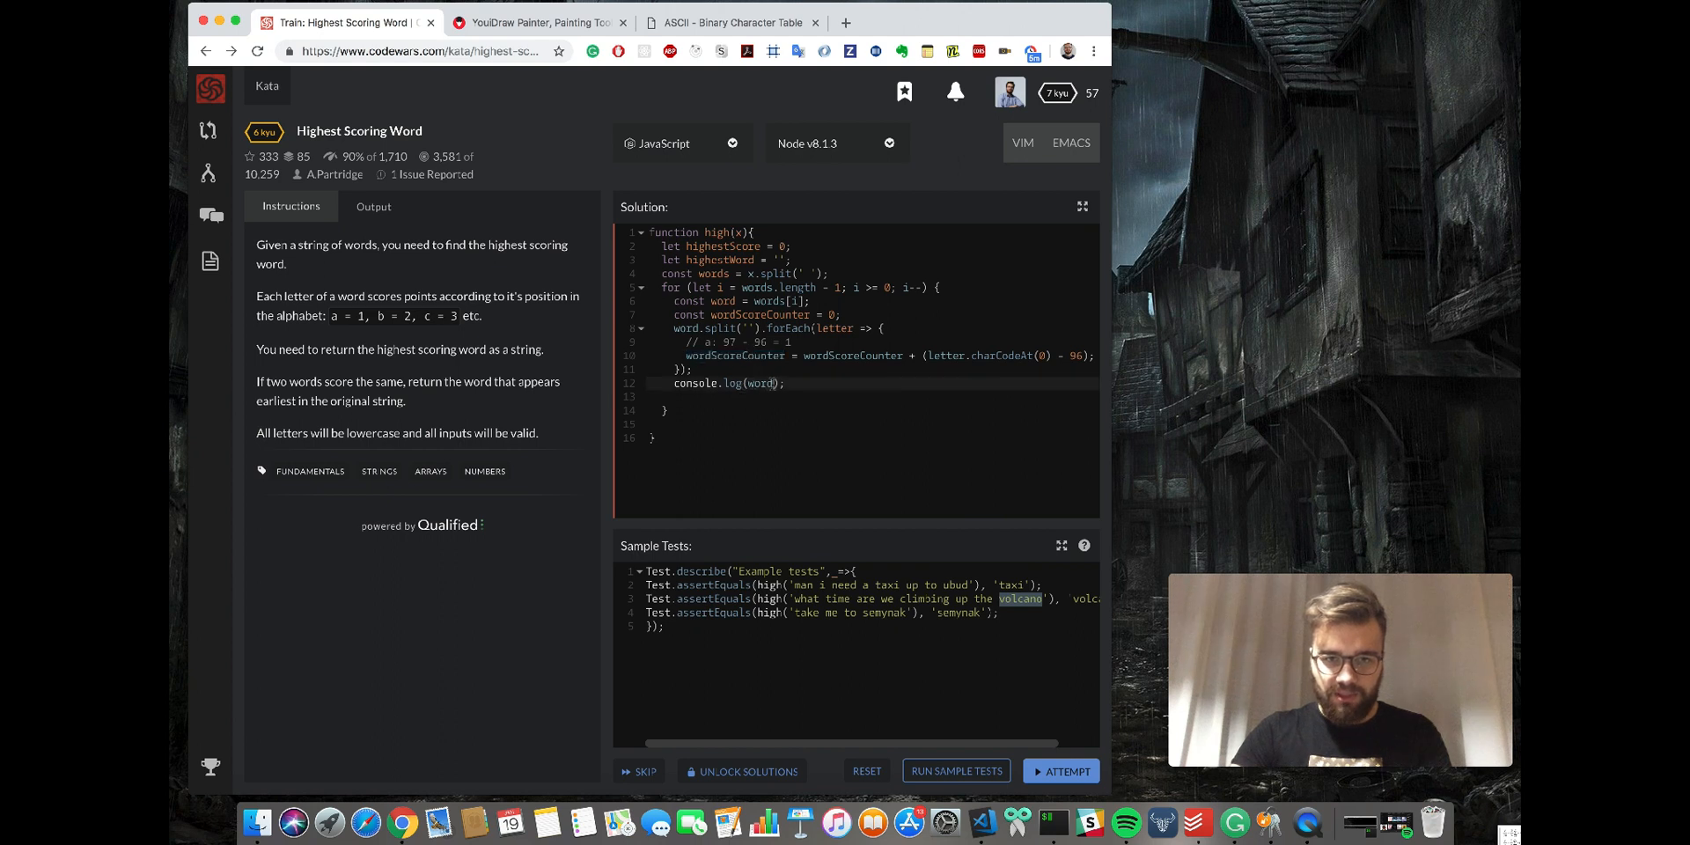
{"action": "type", "text": ", wordScoreCounter"}
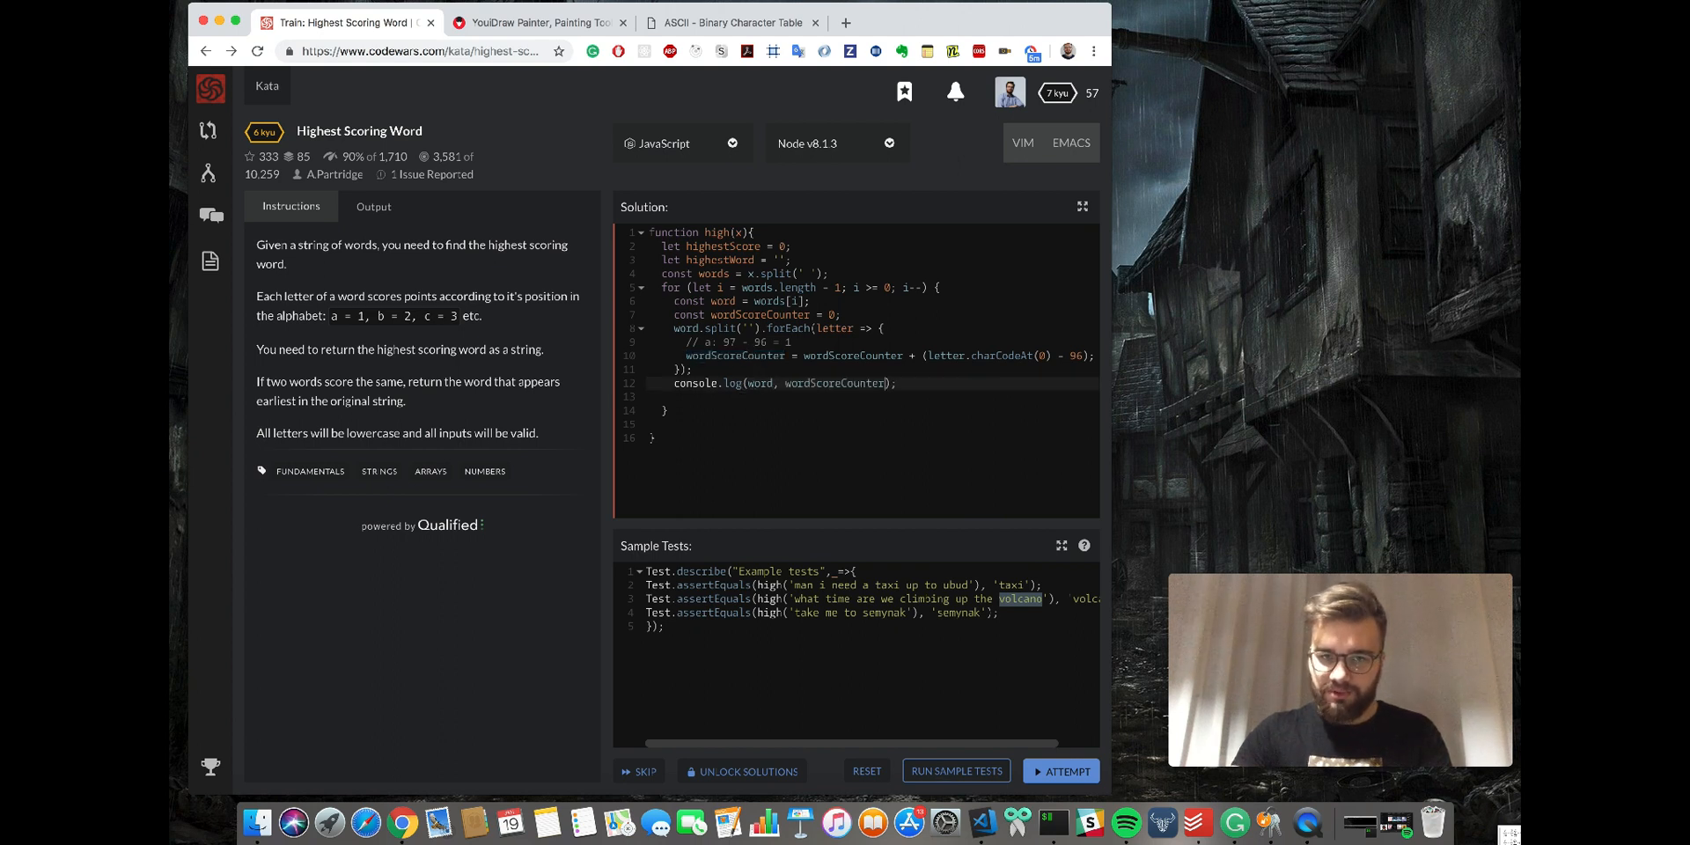
{"action": "left_click", "coordinate": [955, 771]}
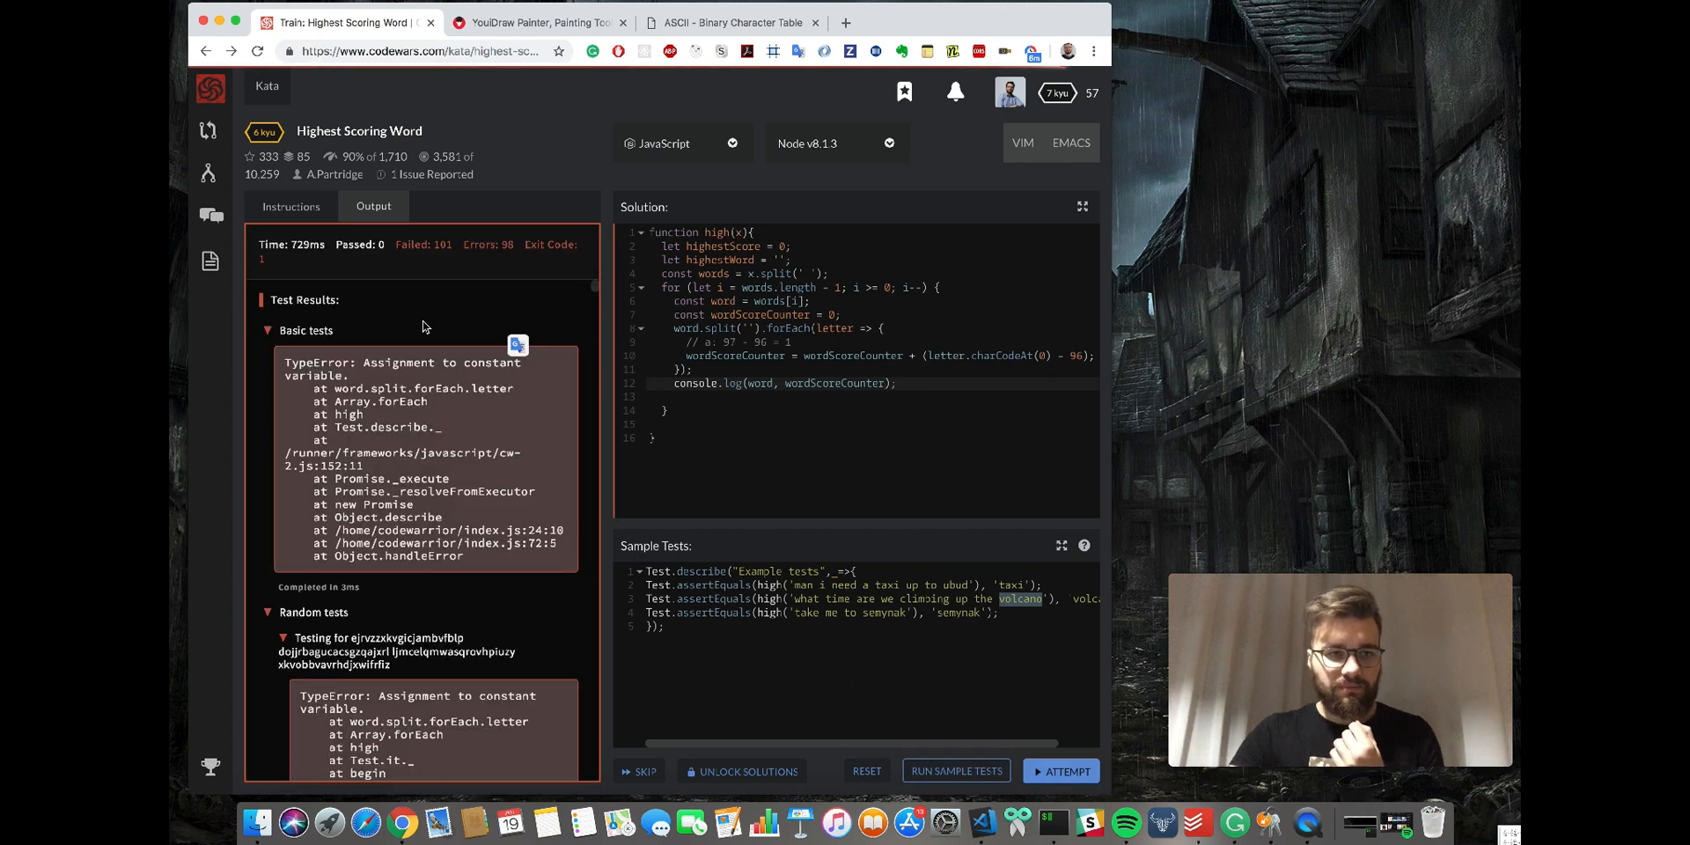
{"action": "mouse_move", "coordinate": [538, 373]}
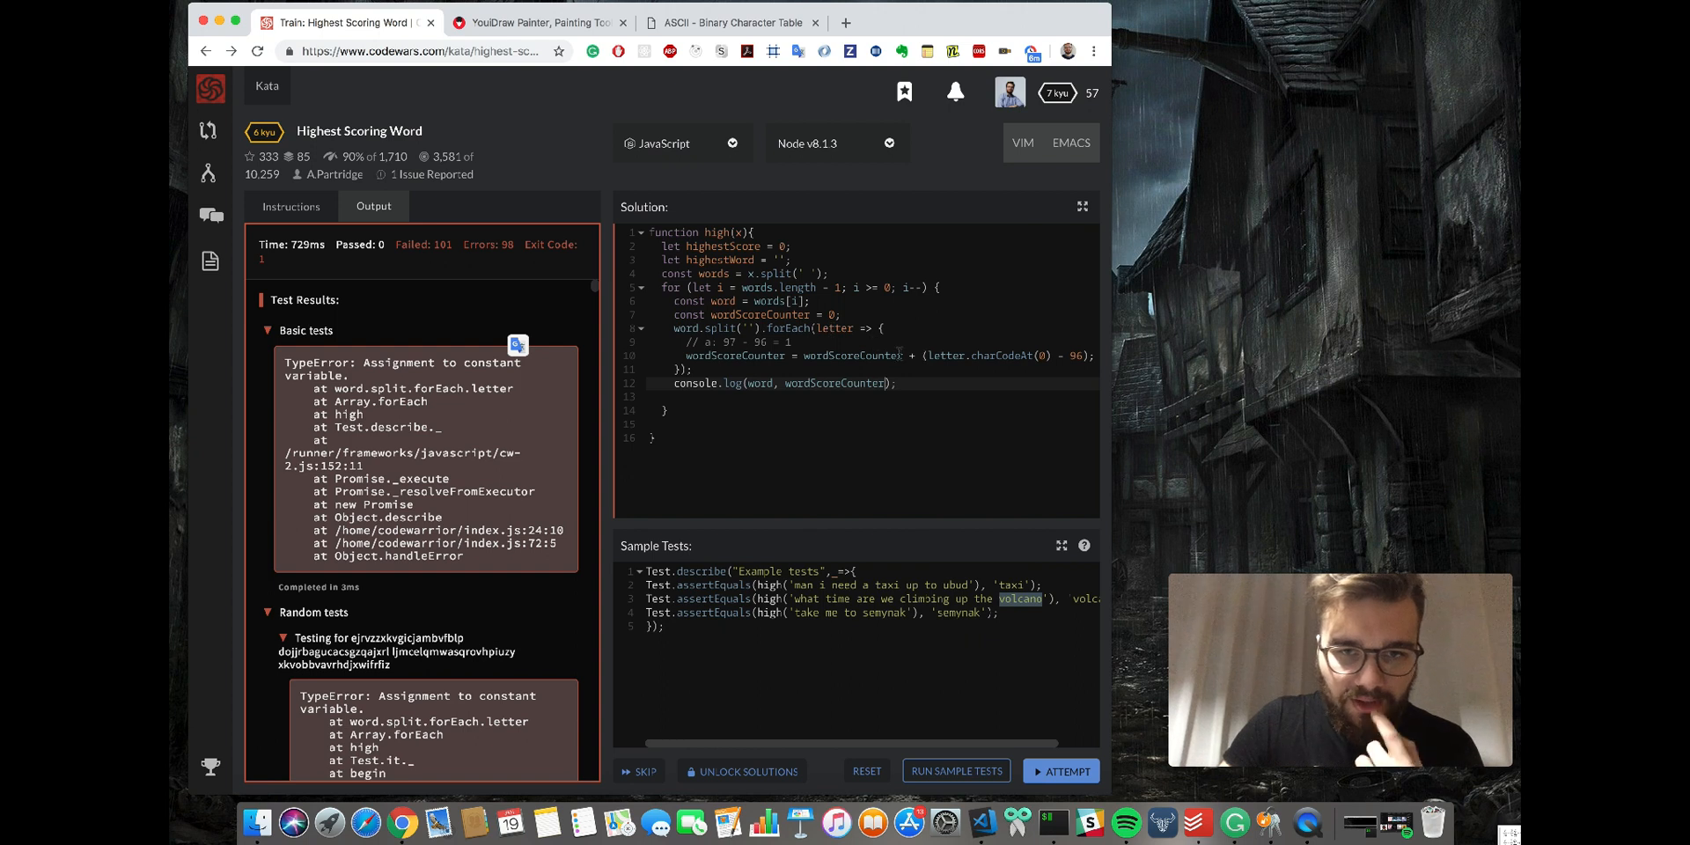
{"action": "mouse_move", "coordinate": [541, 405]}
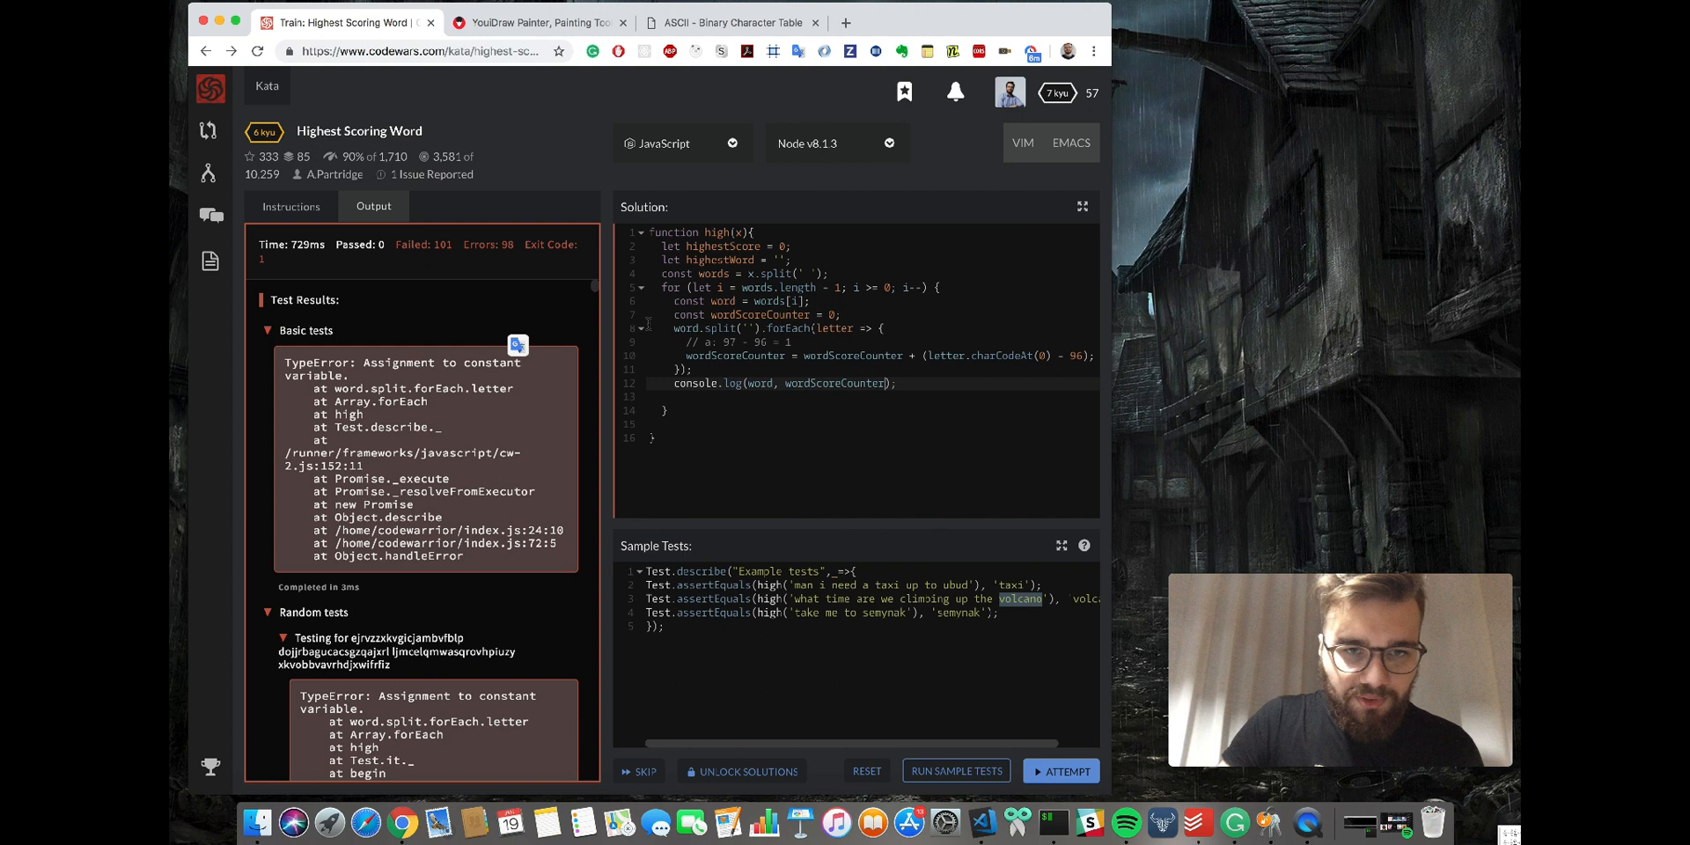
Declare wordScoreCounter with let, rerun the sample tests and select the logged word scores.
{"action": "left_click", "coordinate": [954, 771]}
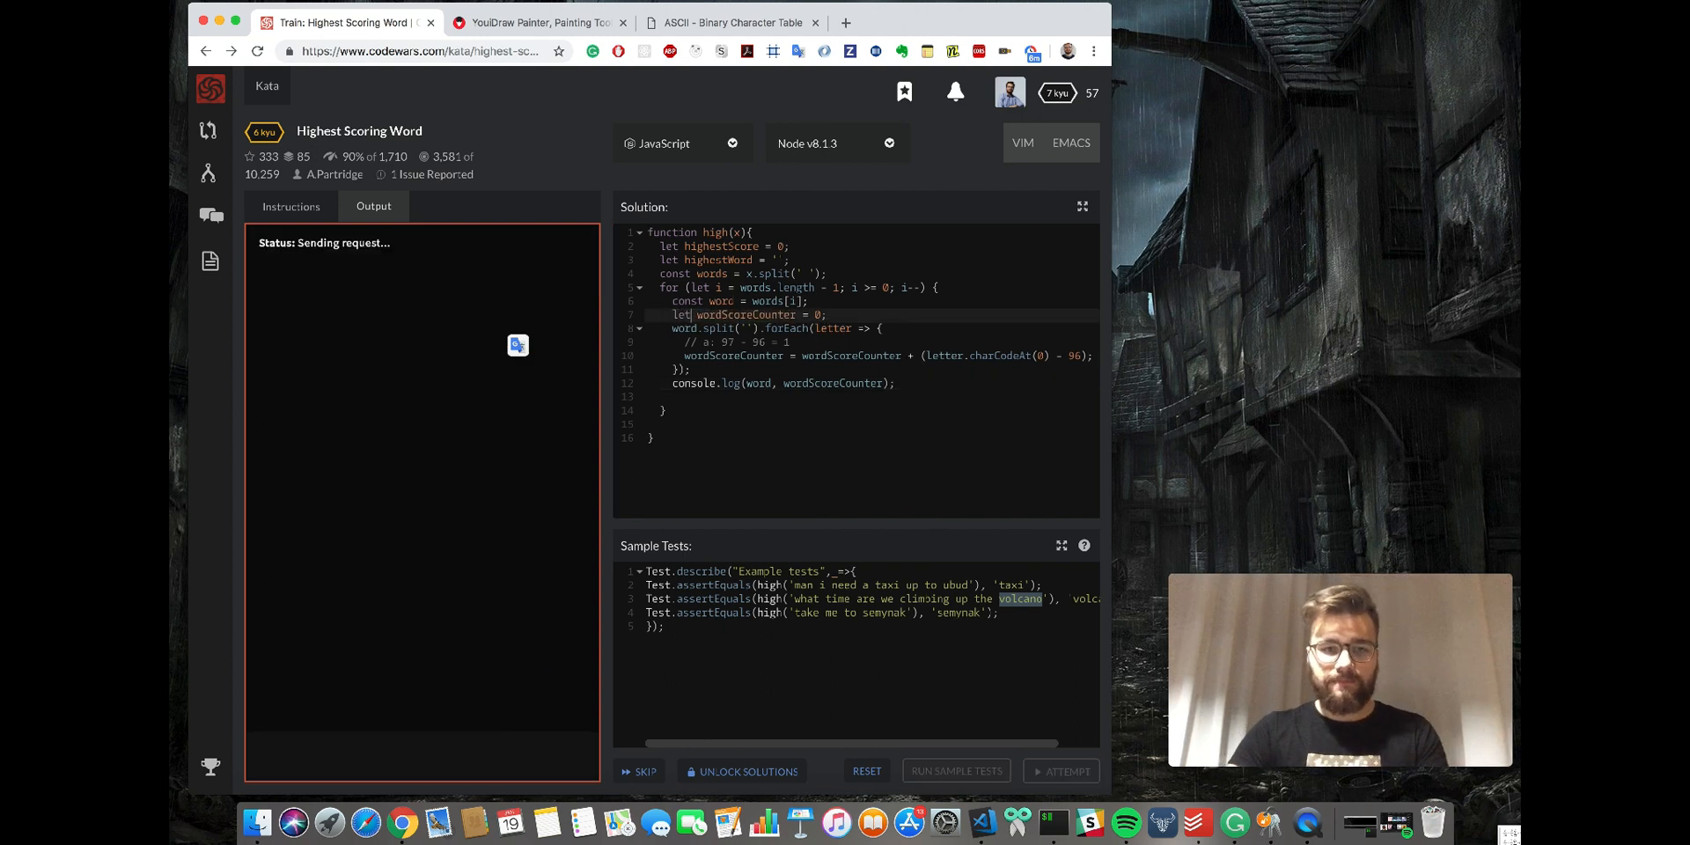
{"action": "left_click", "coordinate": [955, 771]}
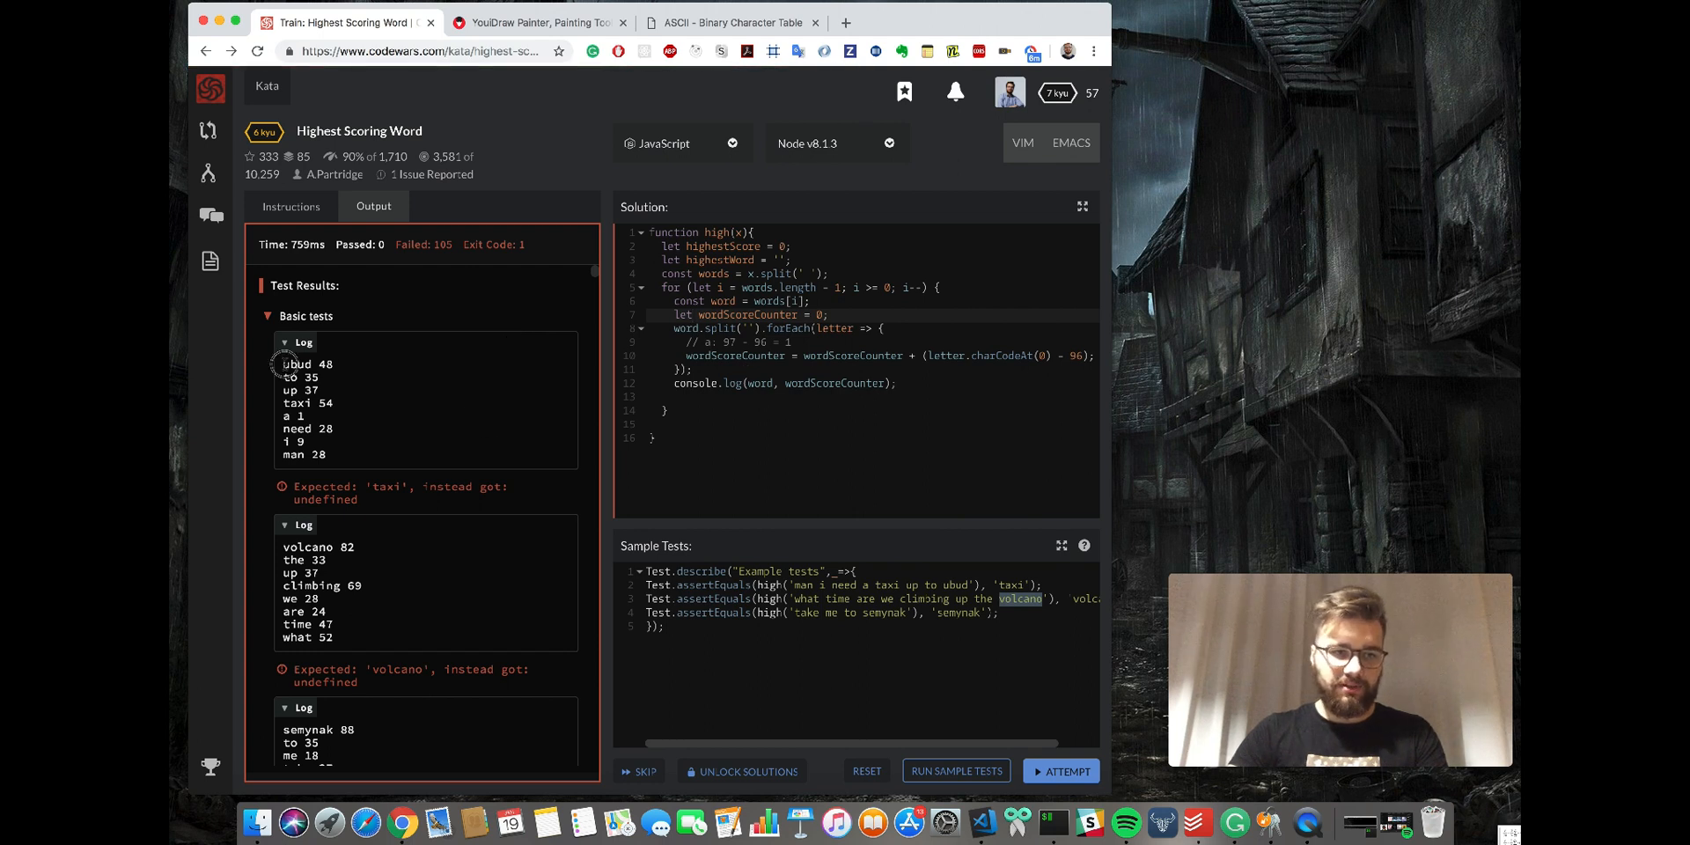
{"action": "left_click_drag", "start_coordinate": [291, 362], "coordinate": [324, 454]}
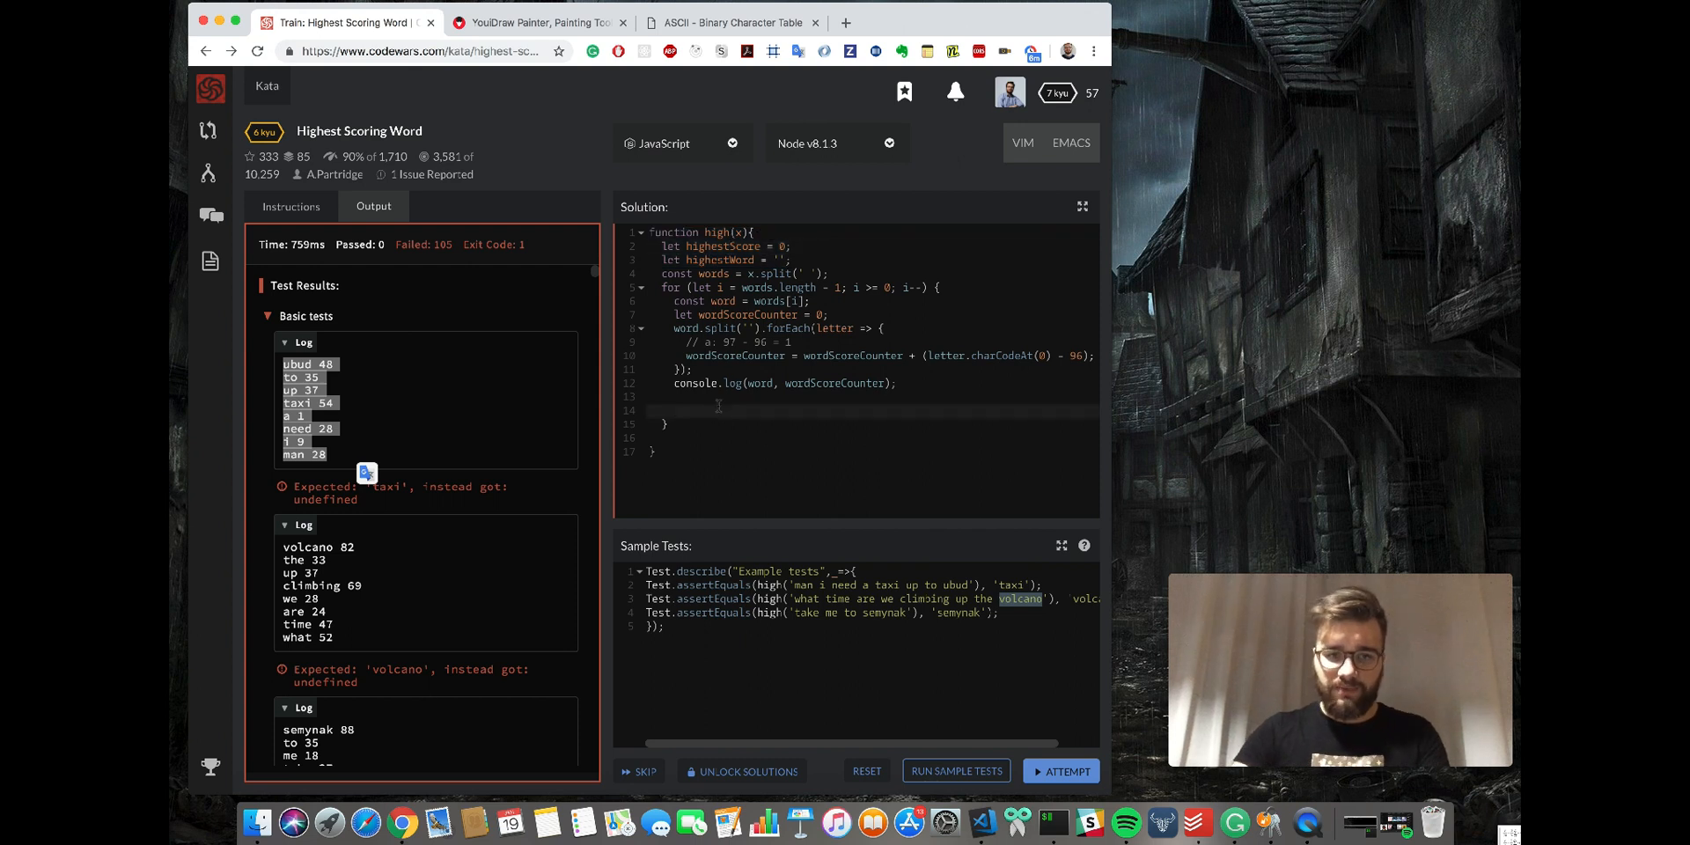
Write the condition if (wordScoreCounter >= highestScore).
{"action": "type", "text": "if("}
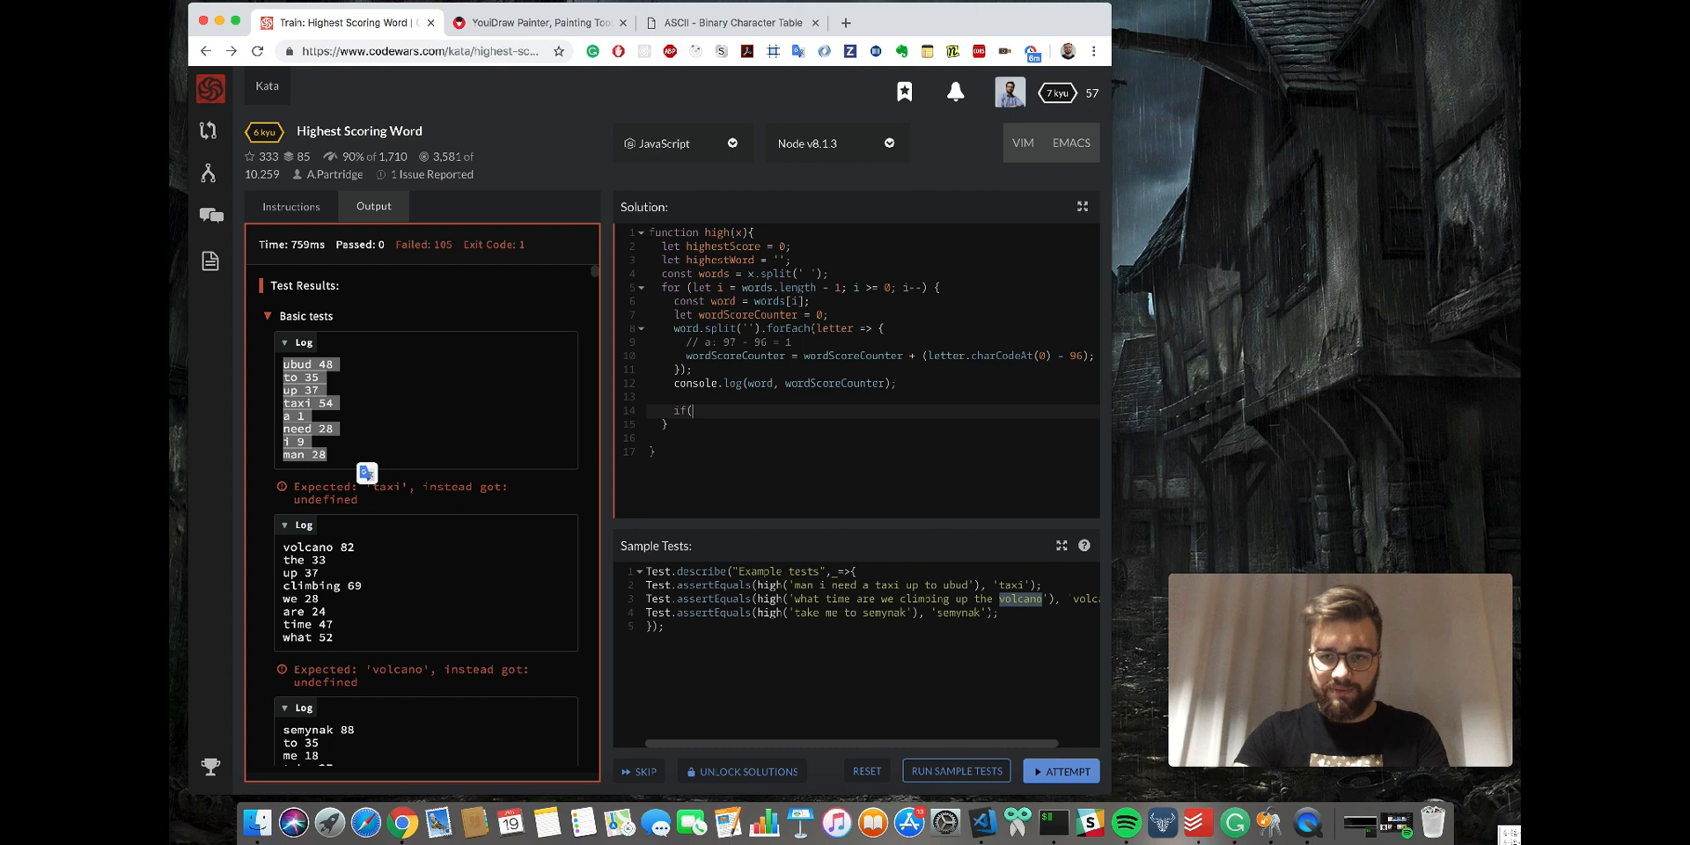
{"action": "type", "text": "wordScore"}
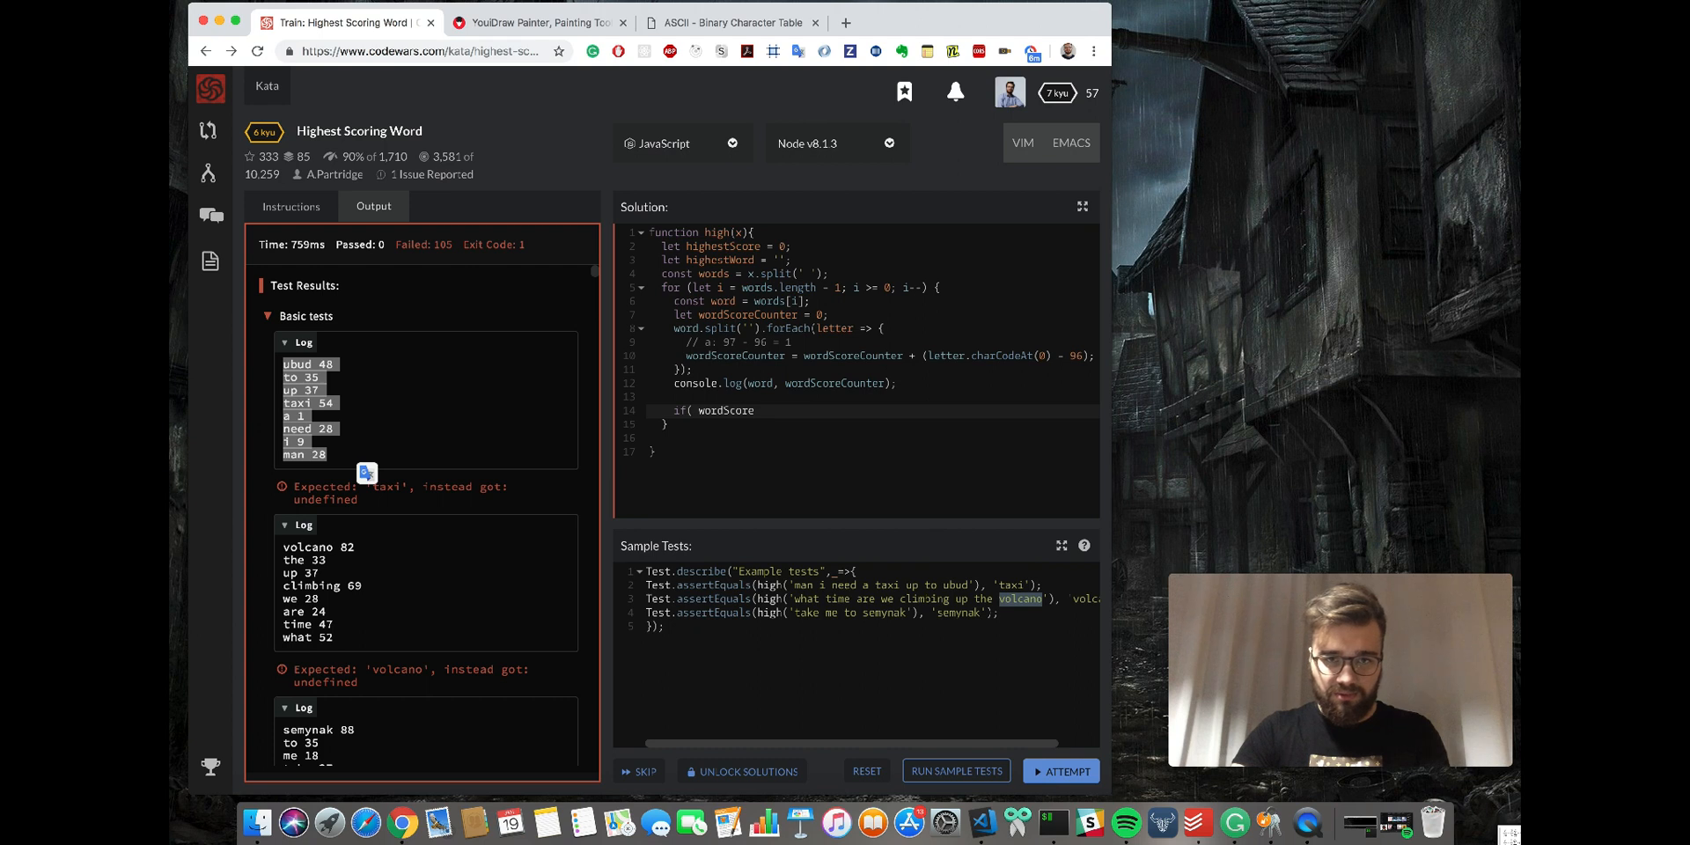
{"action": "type", "text": "Counter"}
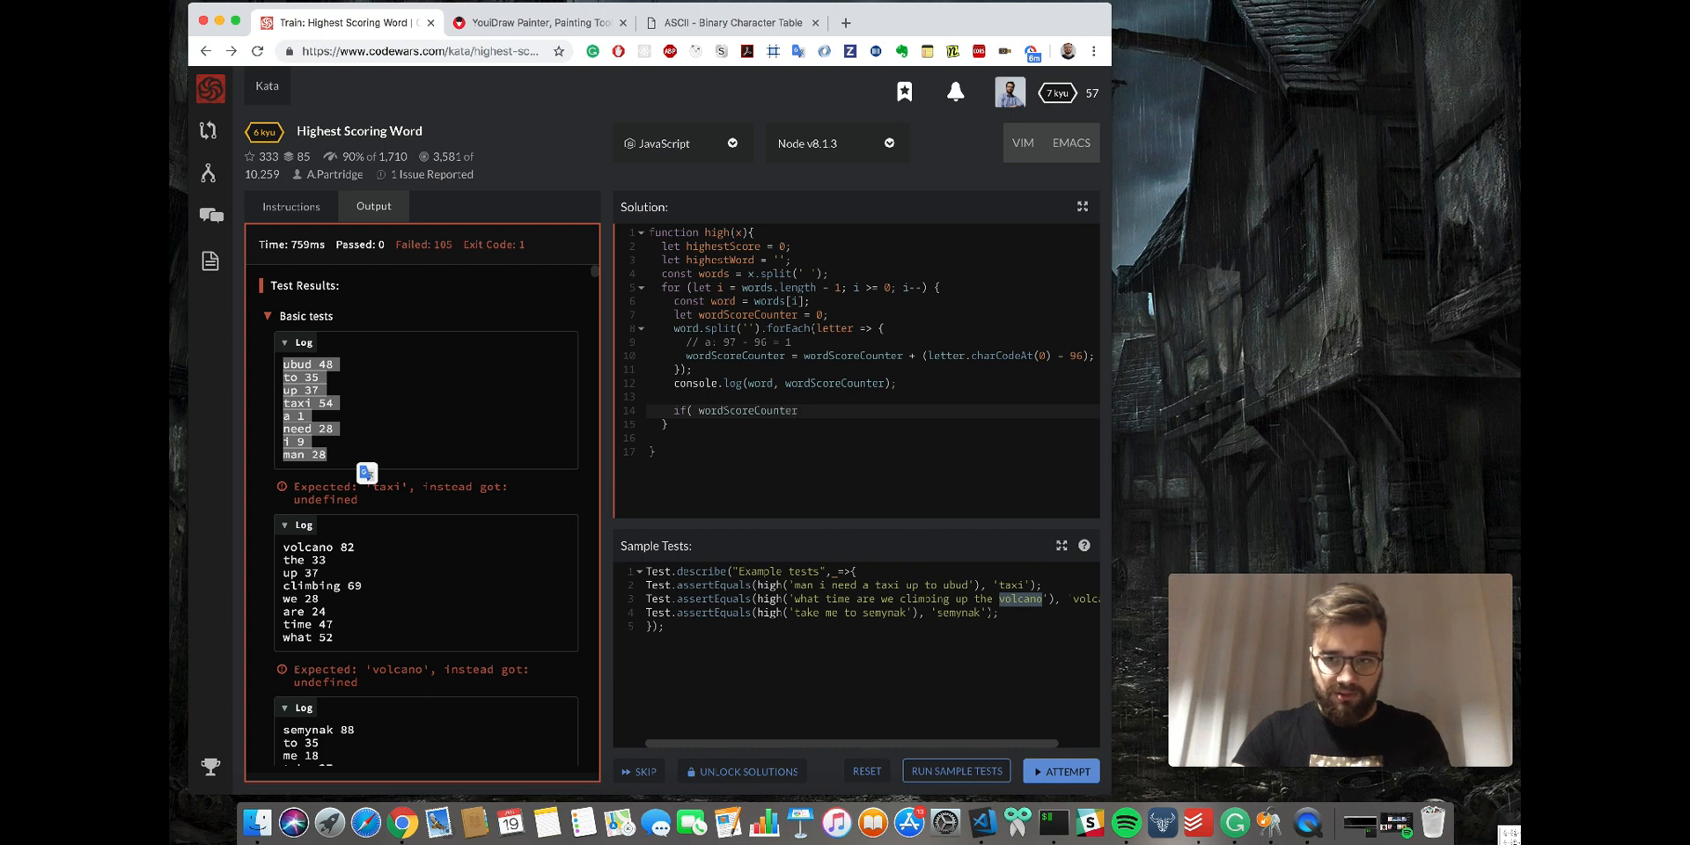
{"action": "type", "text": ">"}
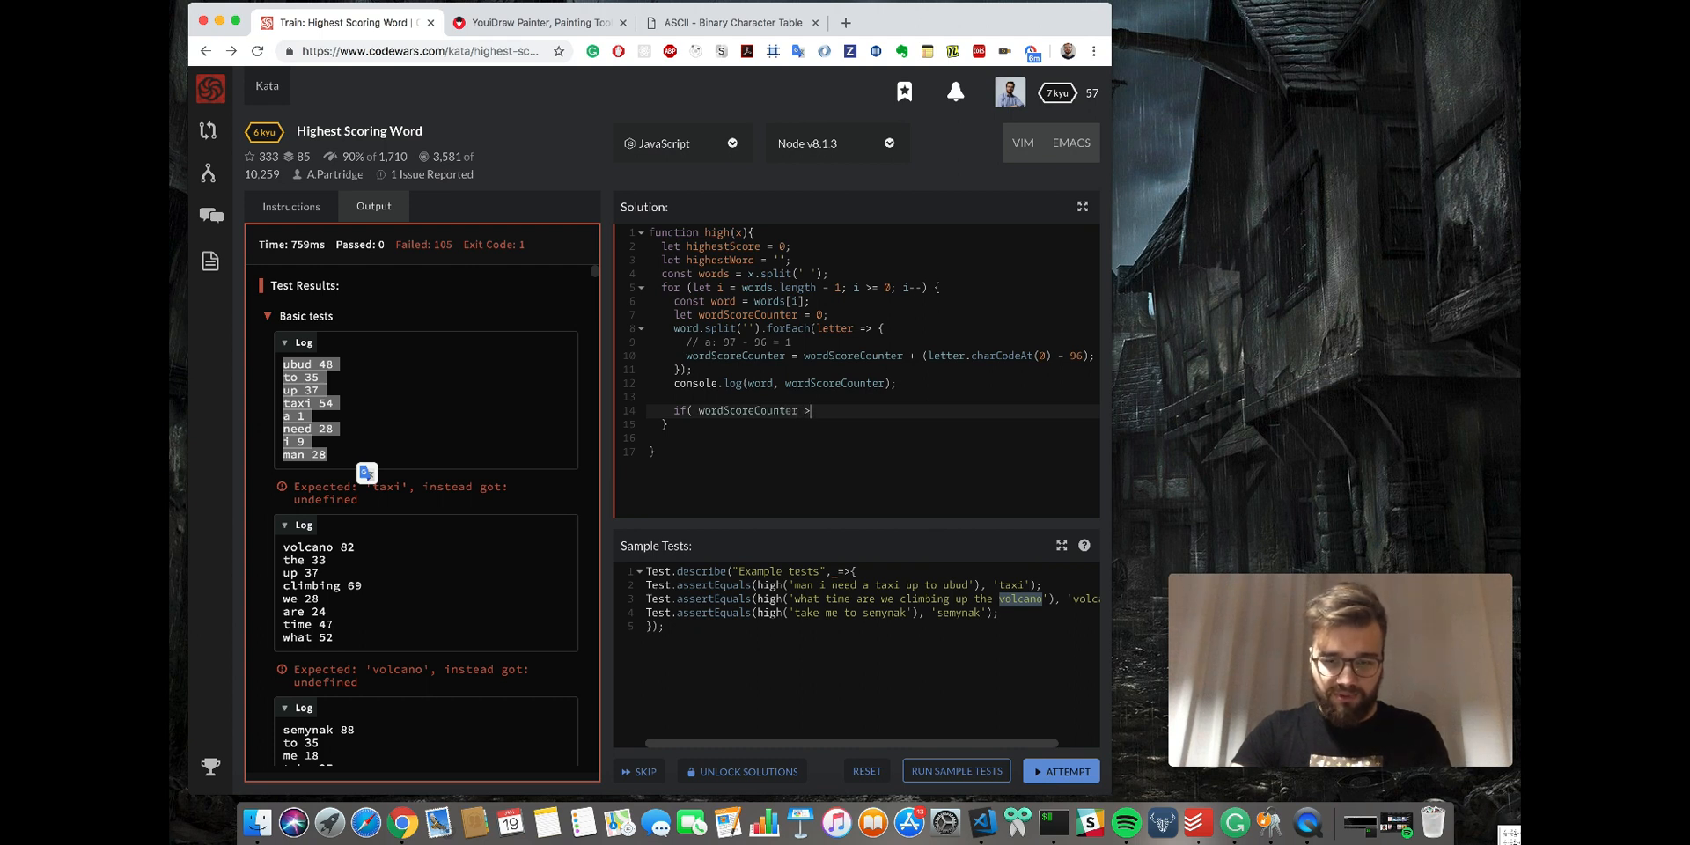
{"action": "type", "text": "= h"}
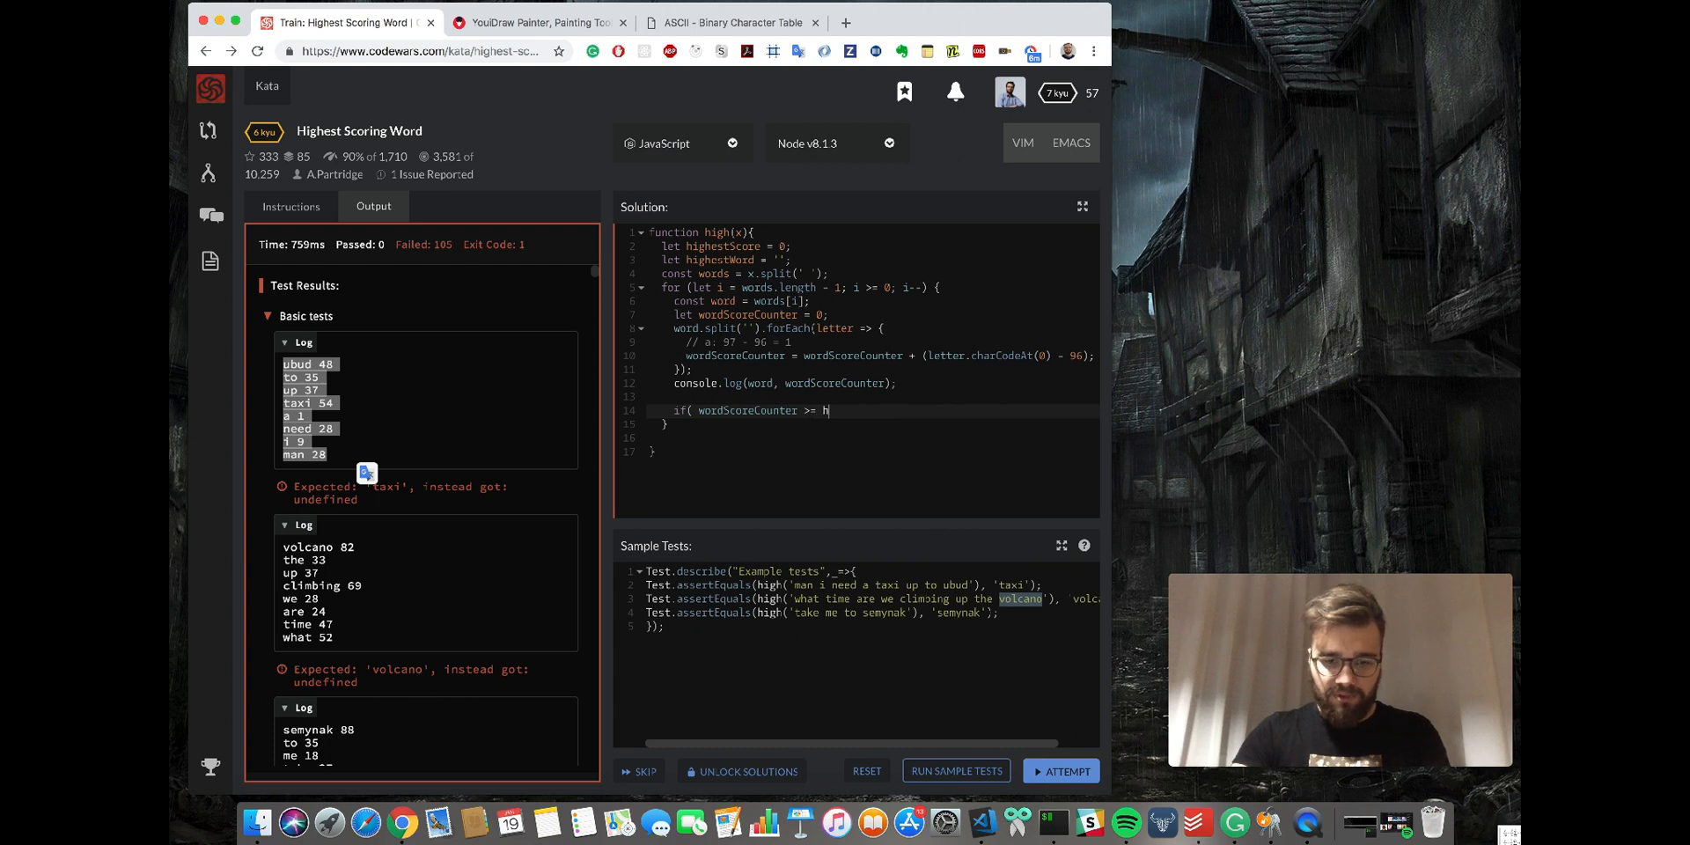
{"action": "type", "text": "ighest"}
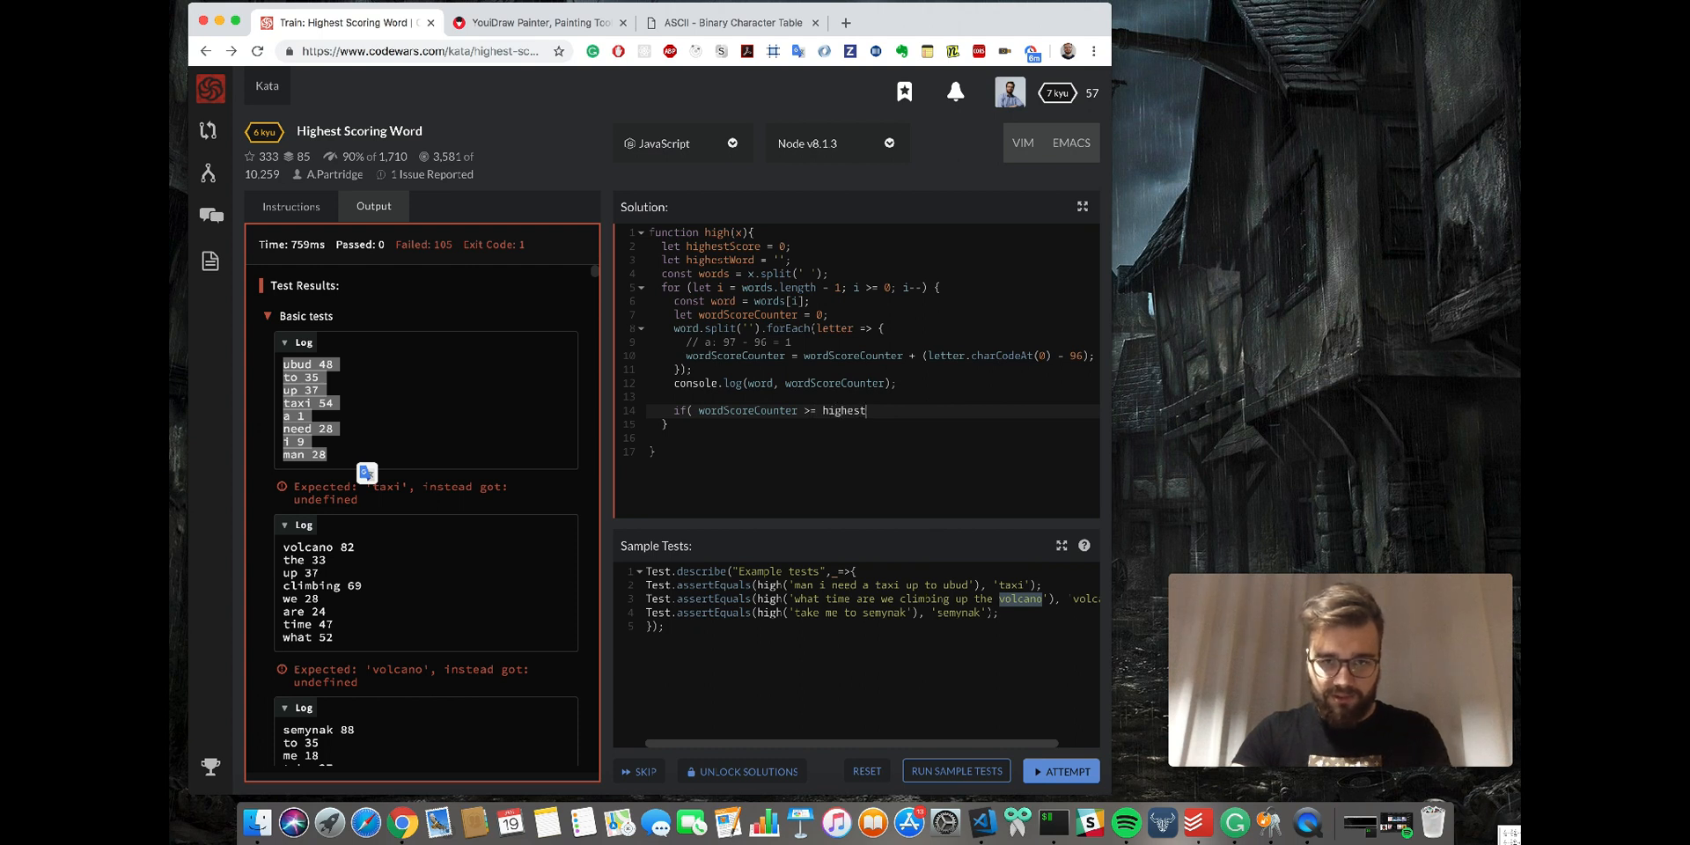
{"action": "key", "text": "Backspace"}
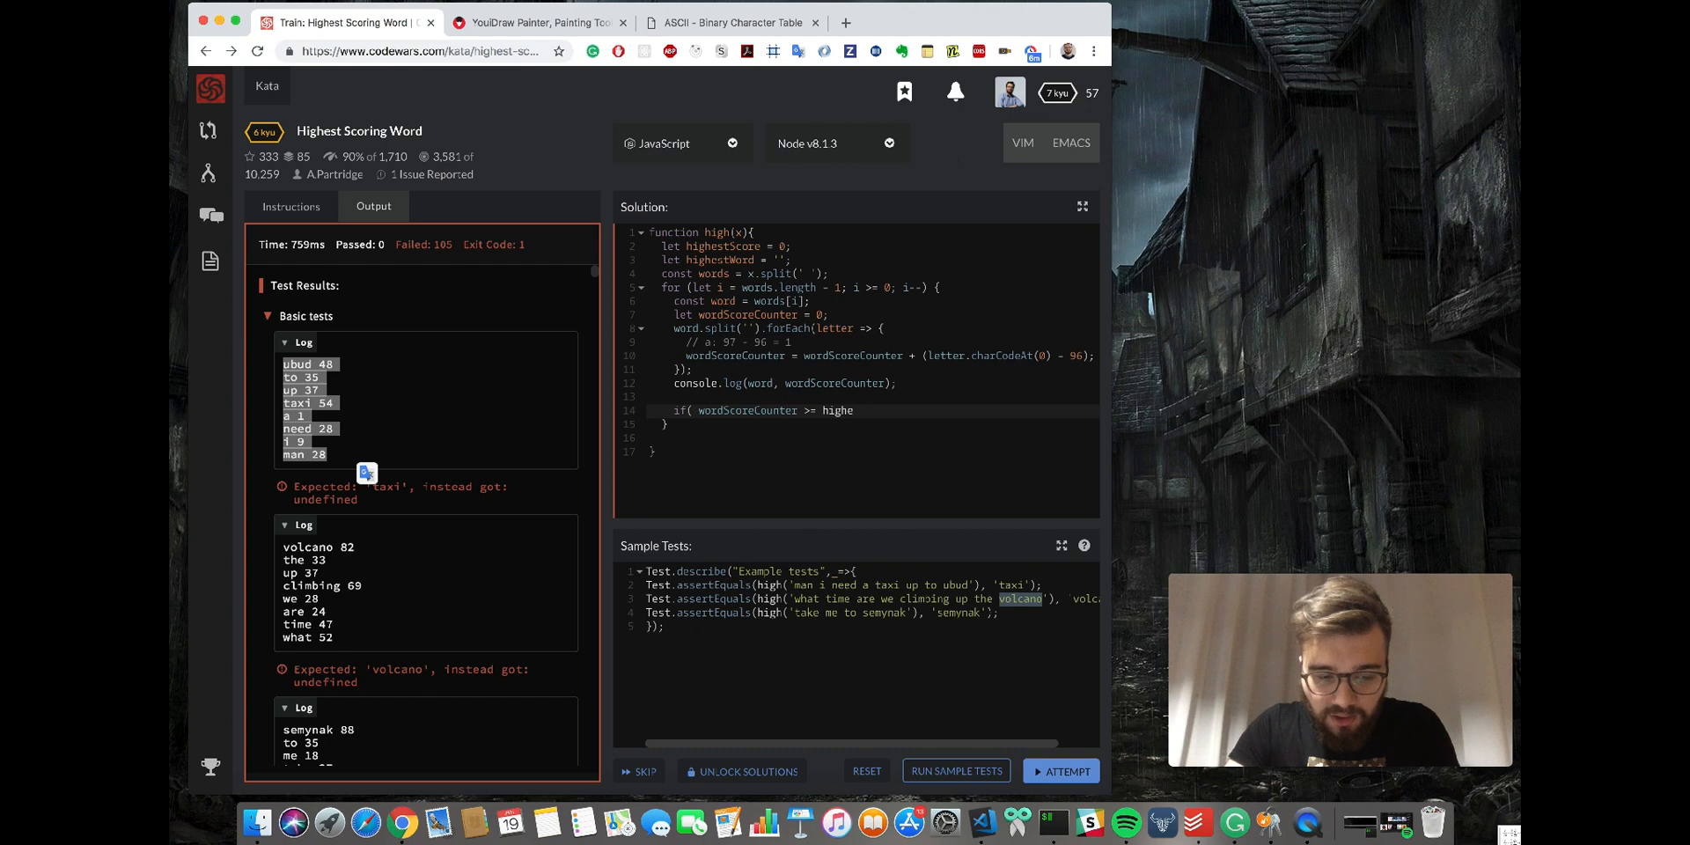
{"action": "type", "text": "stScore"}
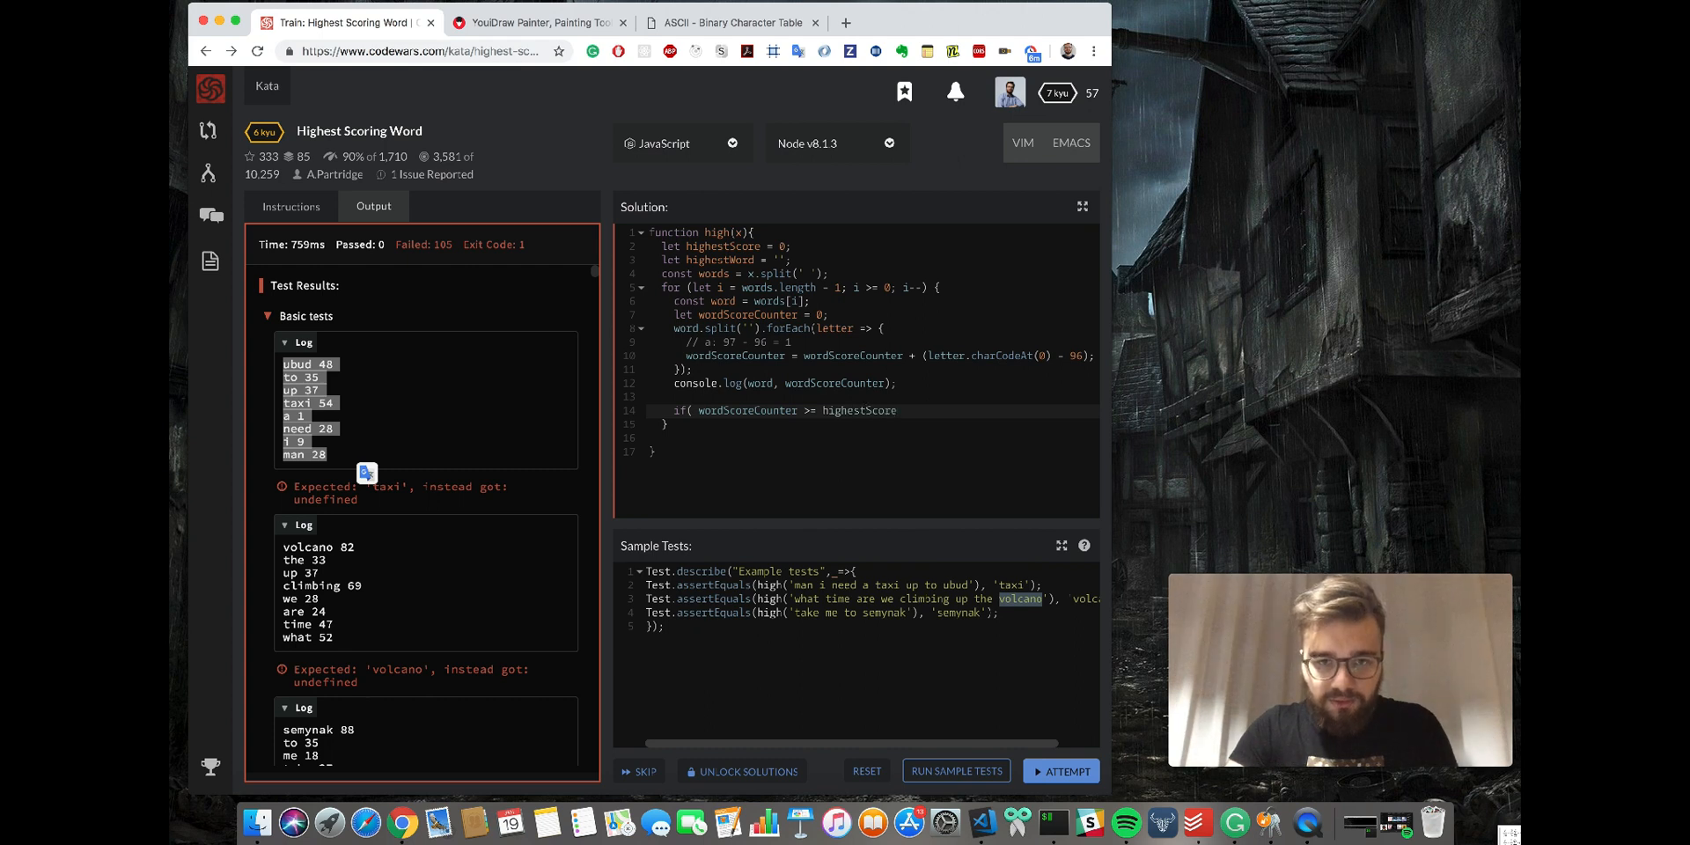
{"action": "type", "text": ") {"}
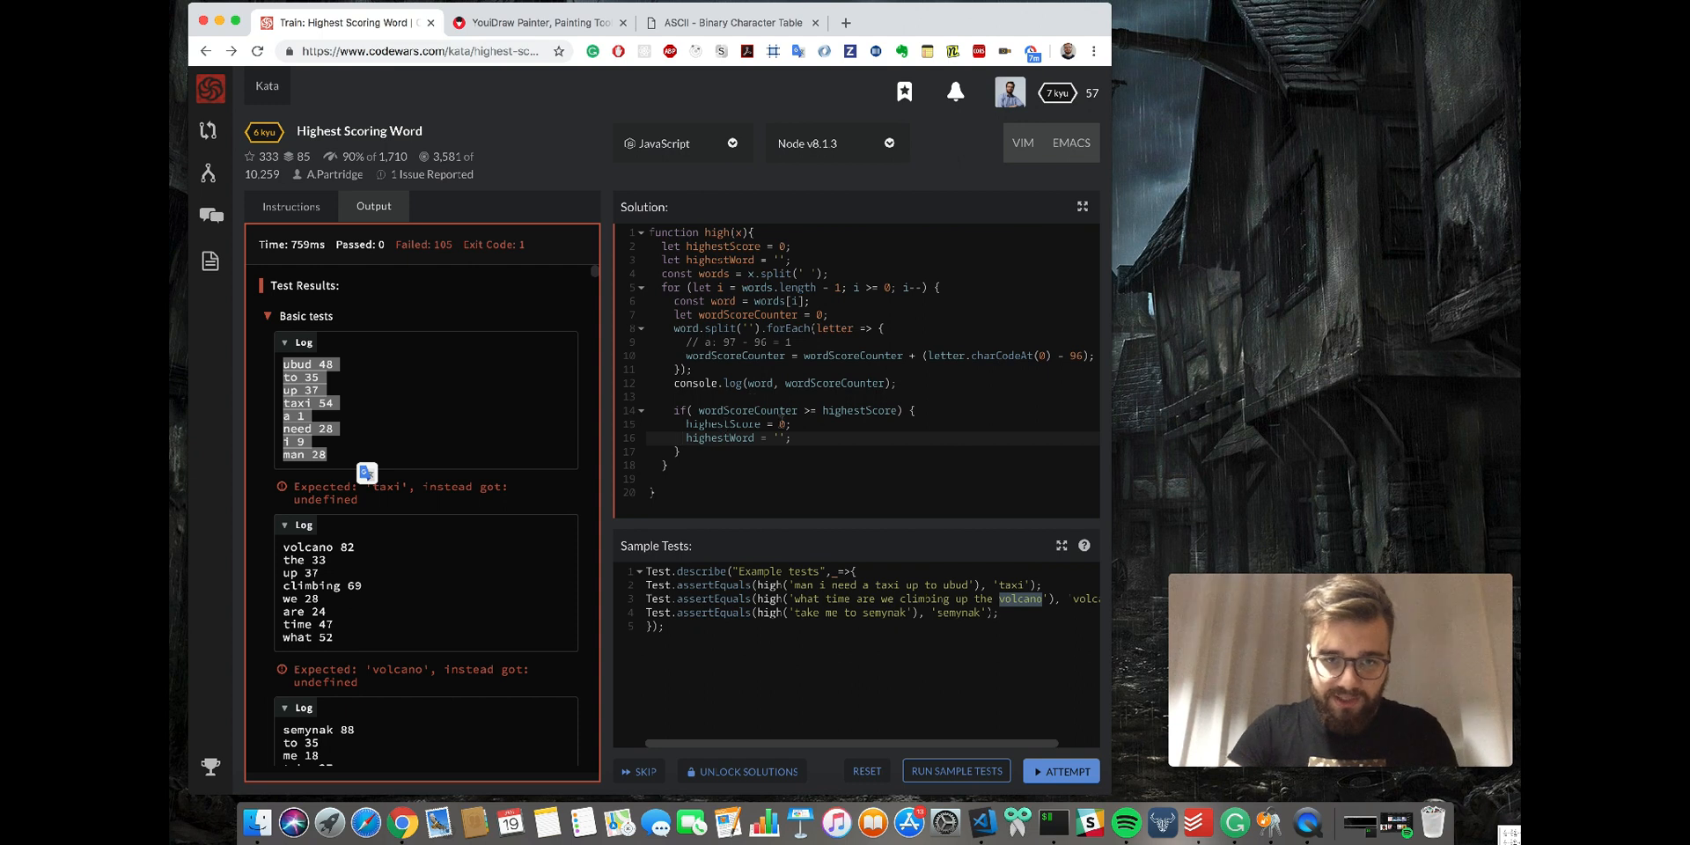
Store wordScoreCounter and word in the if block and return highestWord at the end.
{"action": "double_click", "coordinate": [746, 410]}
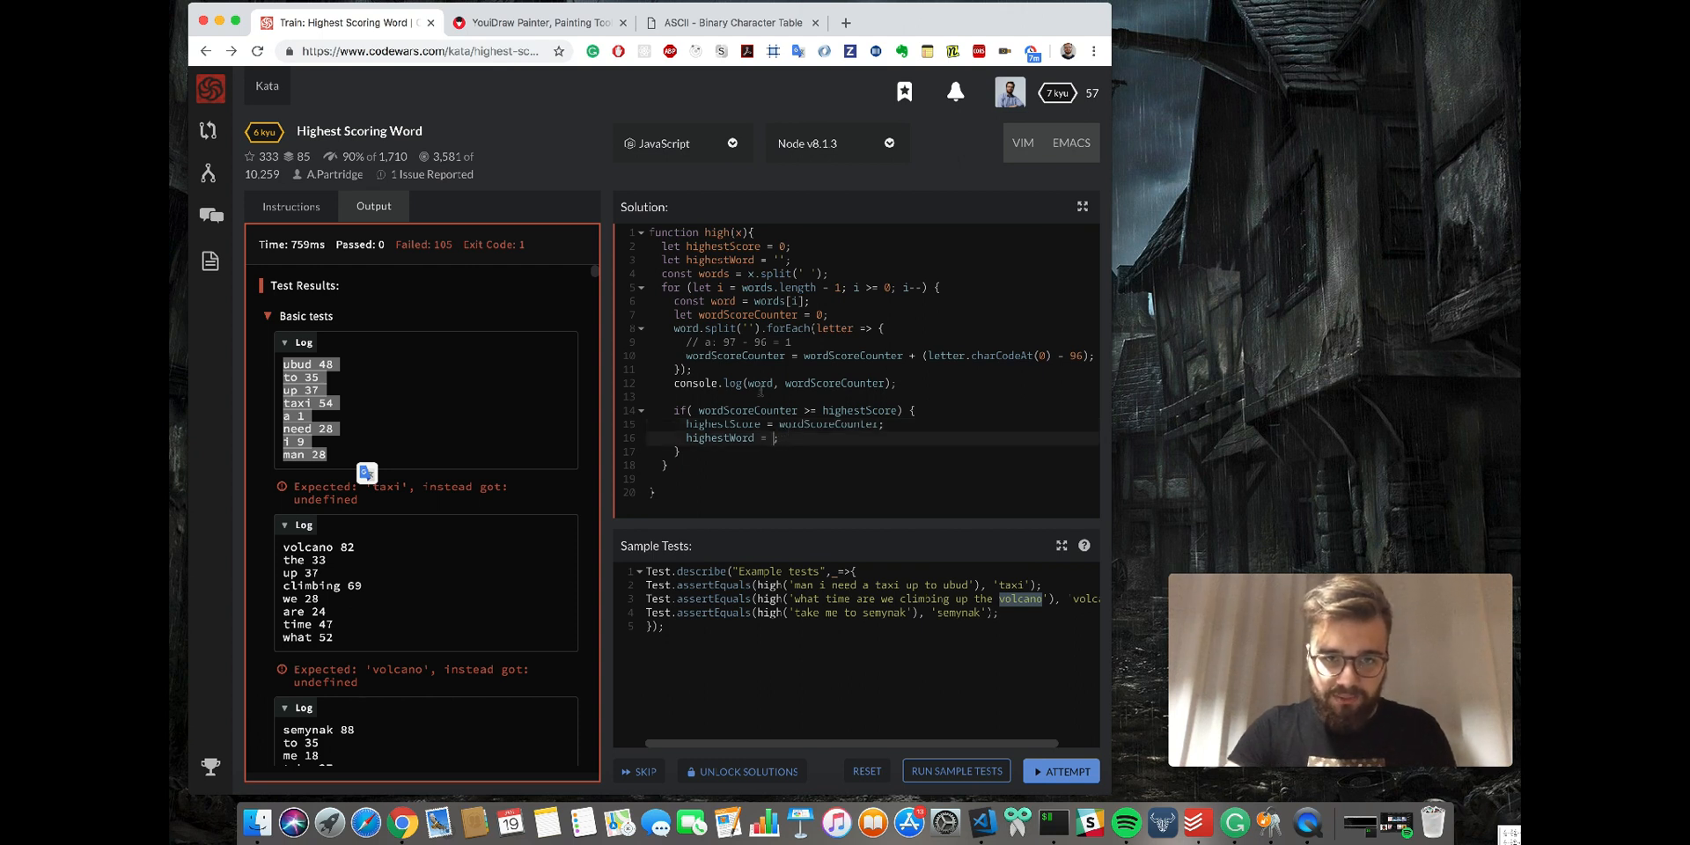
{"action": "type", "text": "word"}
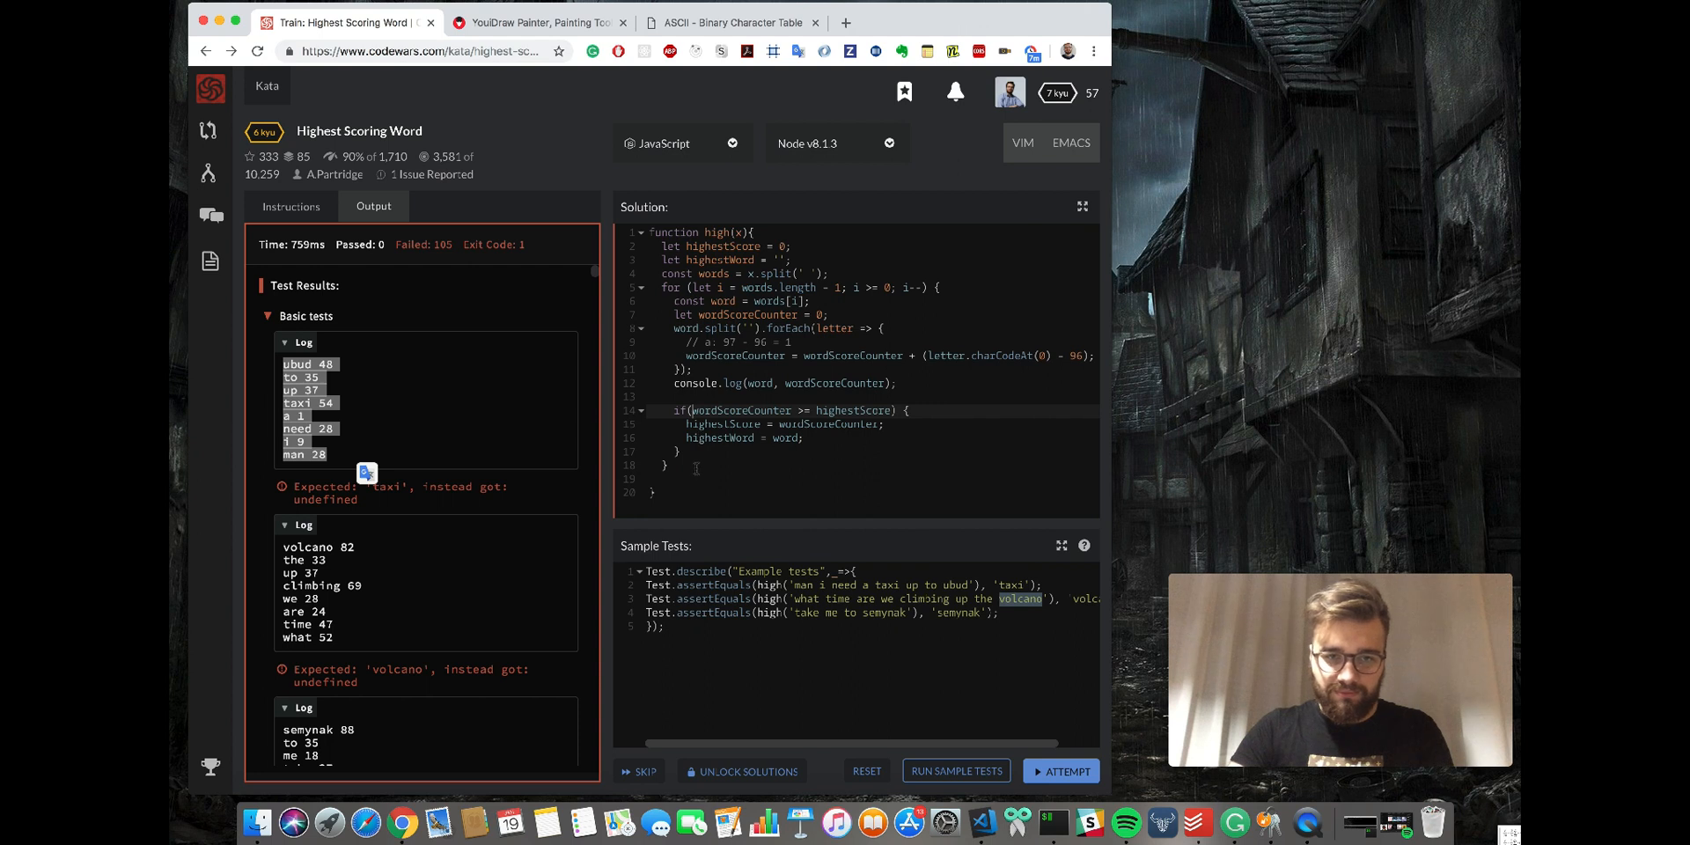
{"action": "type", "text": "re"}
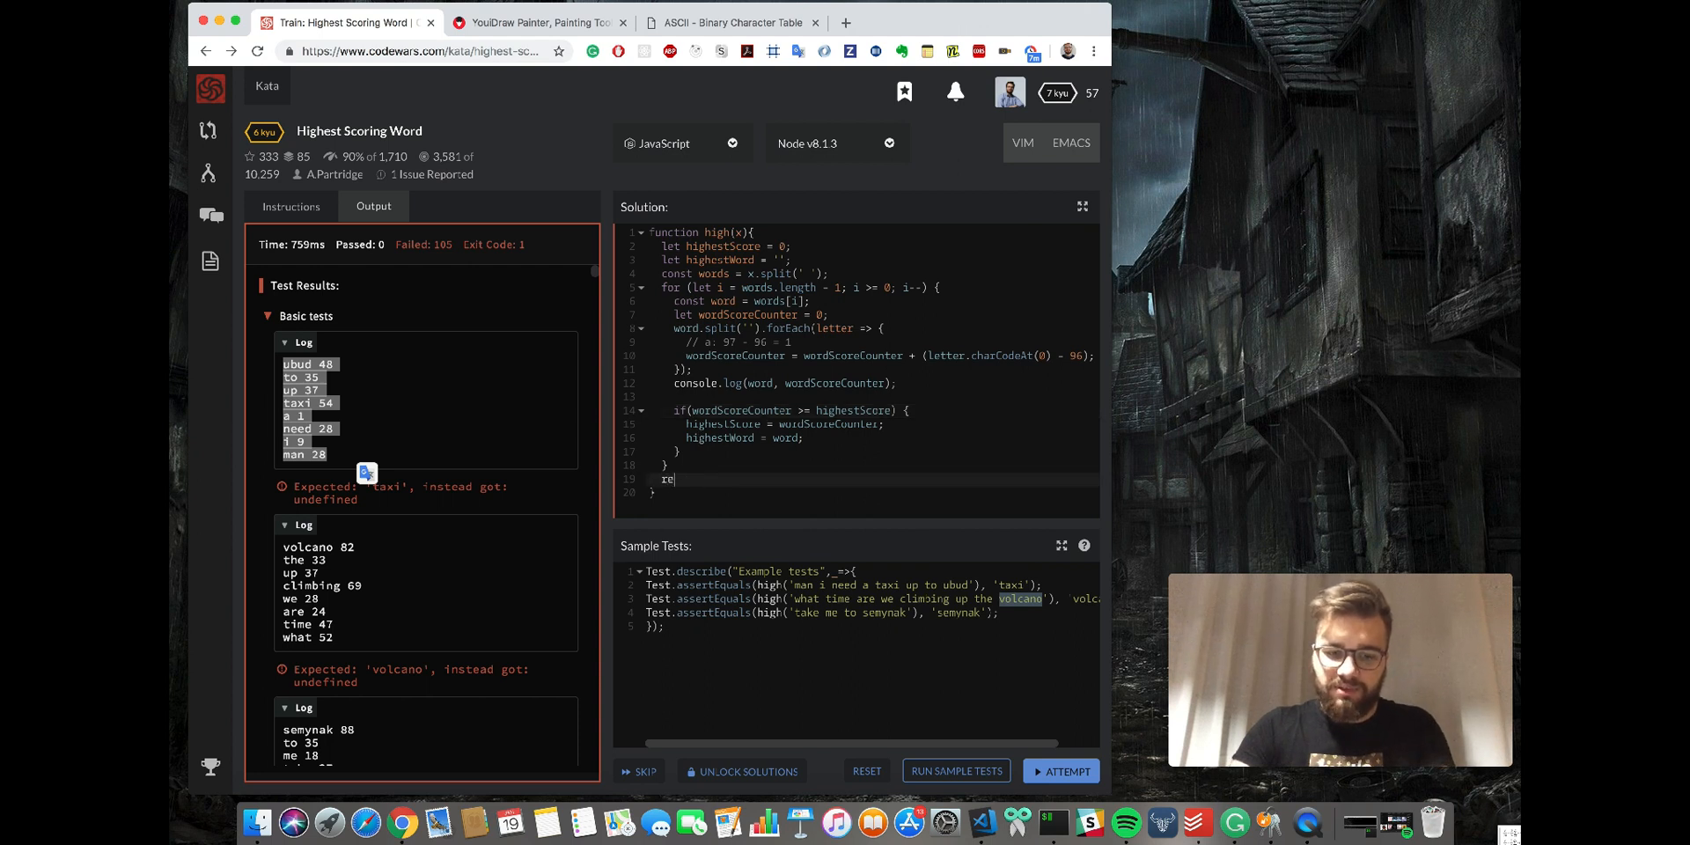
{"action": "type", "text": "turn"}
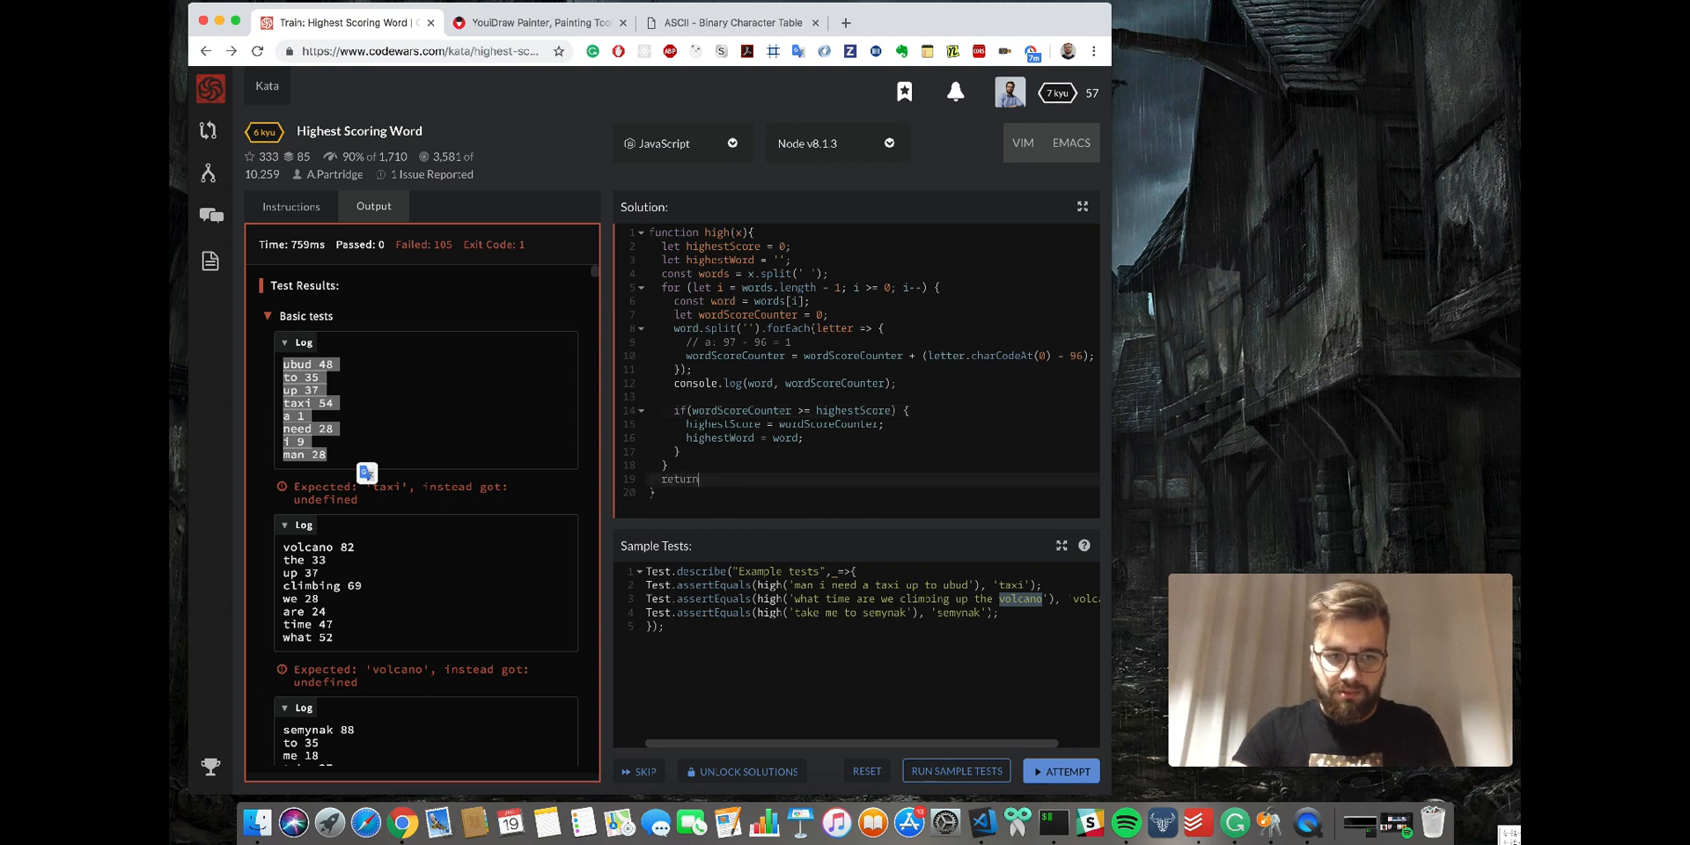
{"action": "type", "text": "hi"}
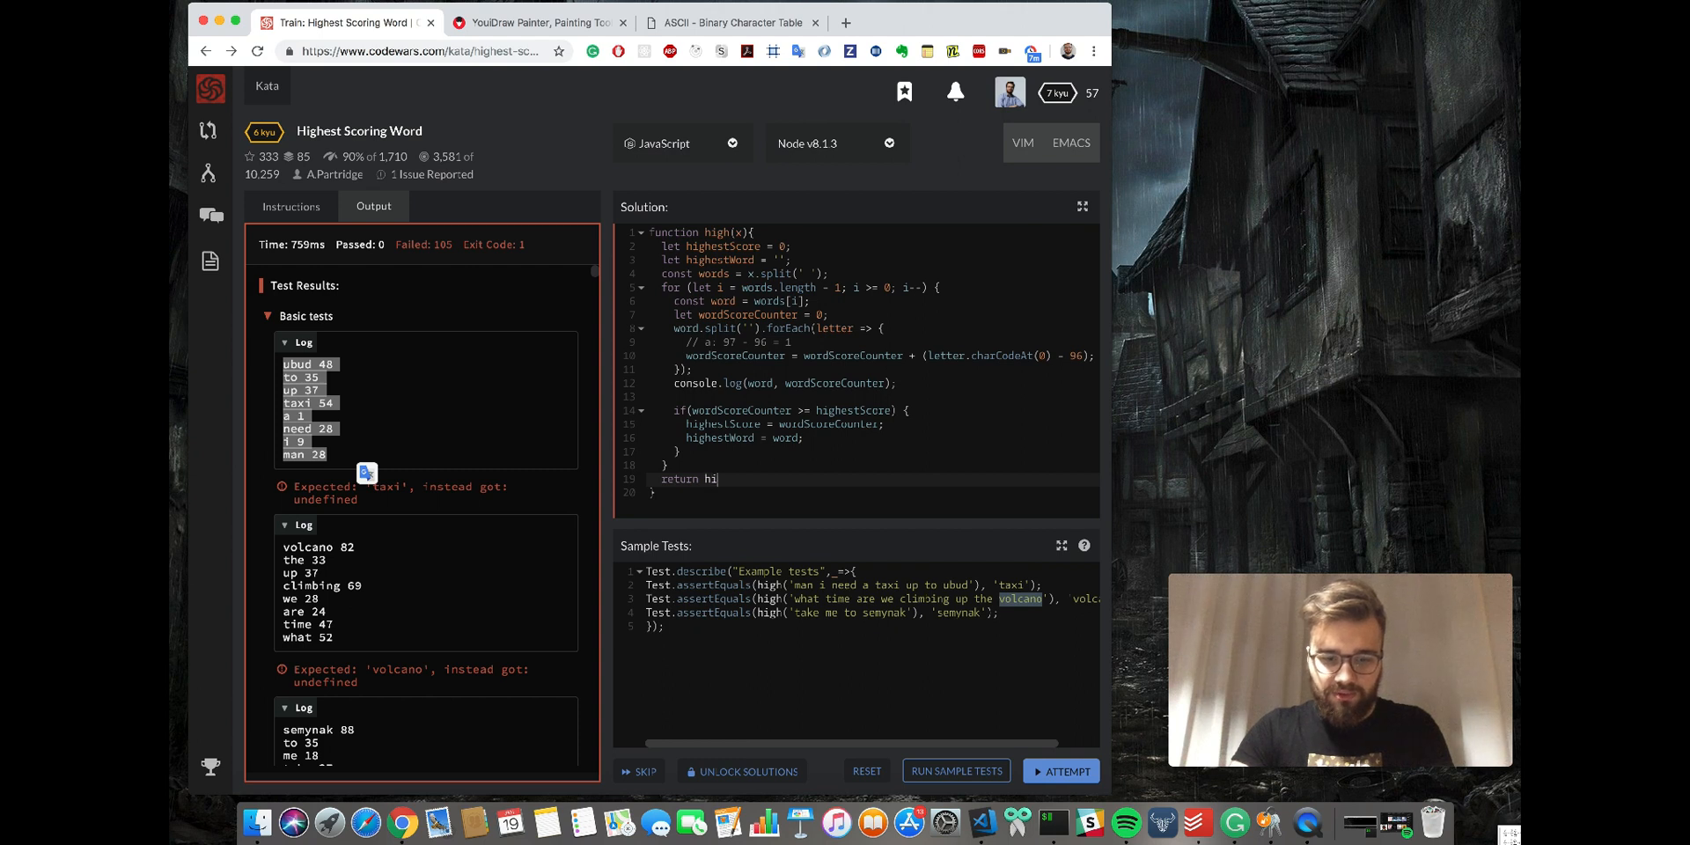
{"action": "type", "text": "ghestW"}
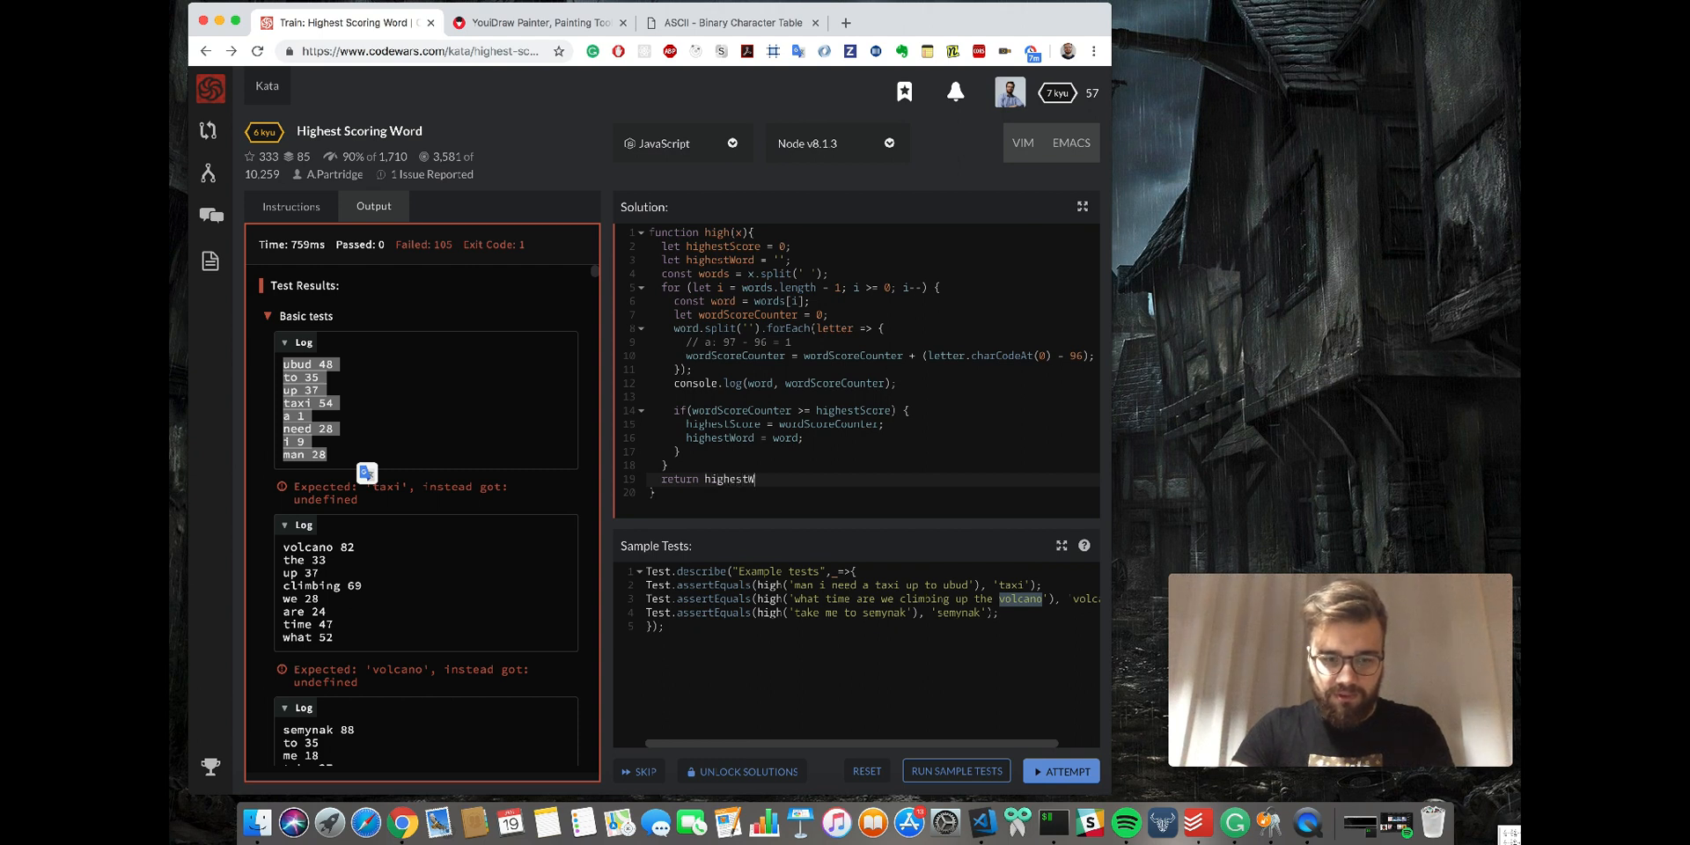
{"action": "type", "text": "ord;"}
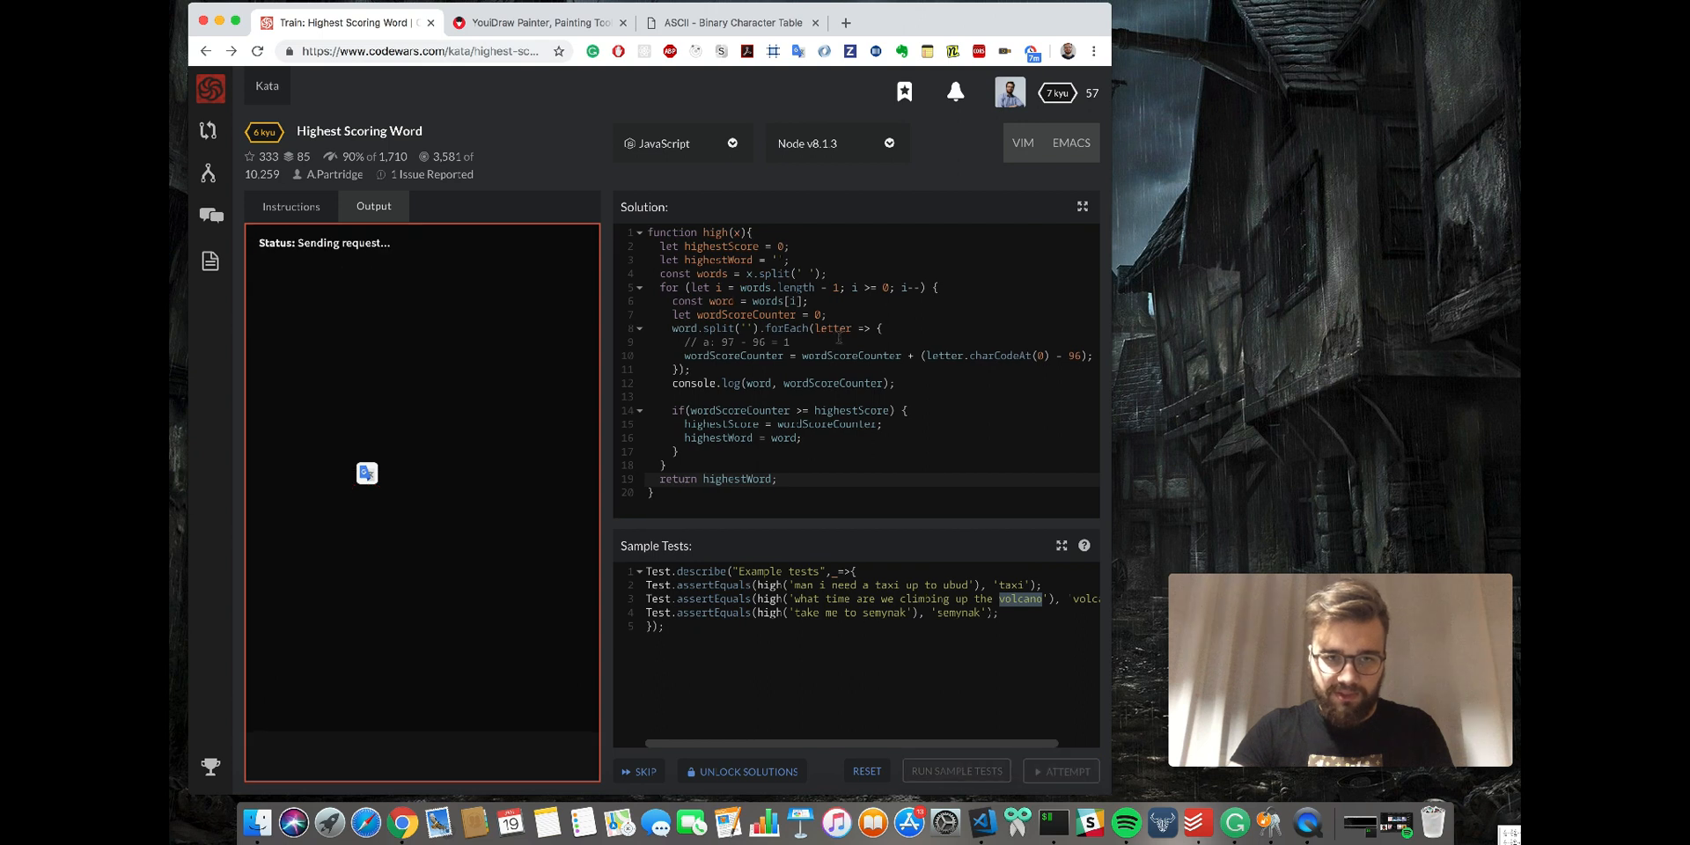
Run the sample tests, glance at the YouDraw example words, and return to the kata.
{"action": "left_click", "coordinate": [955, 771]}
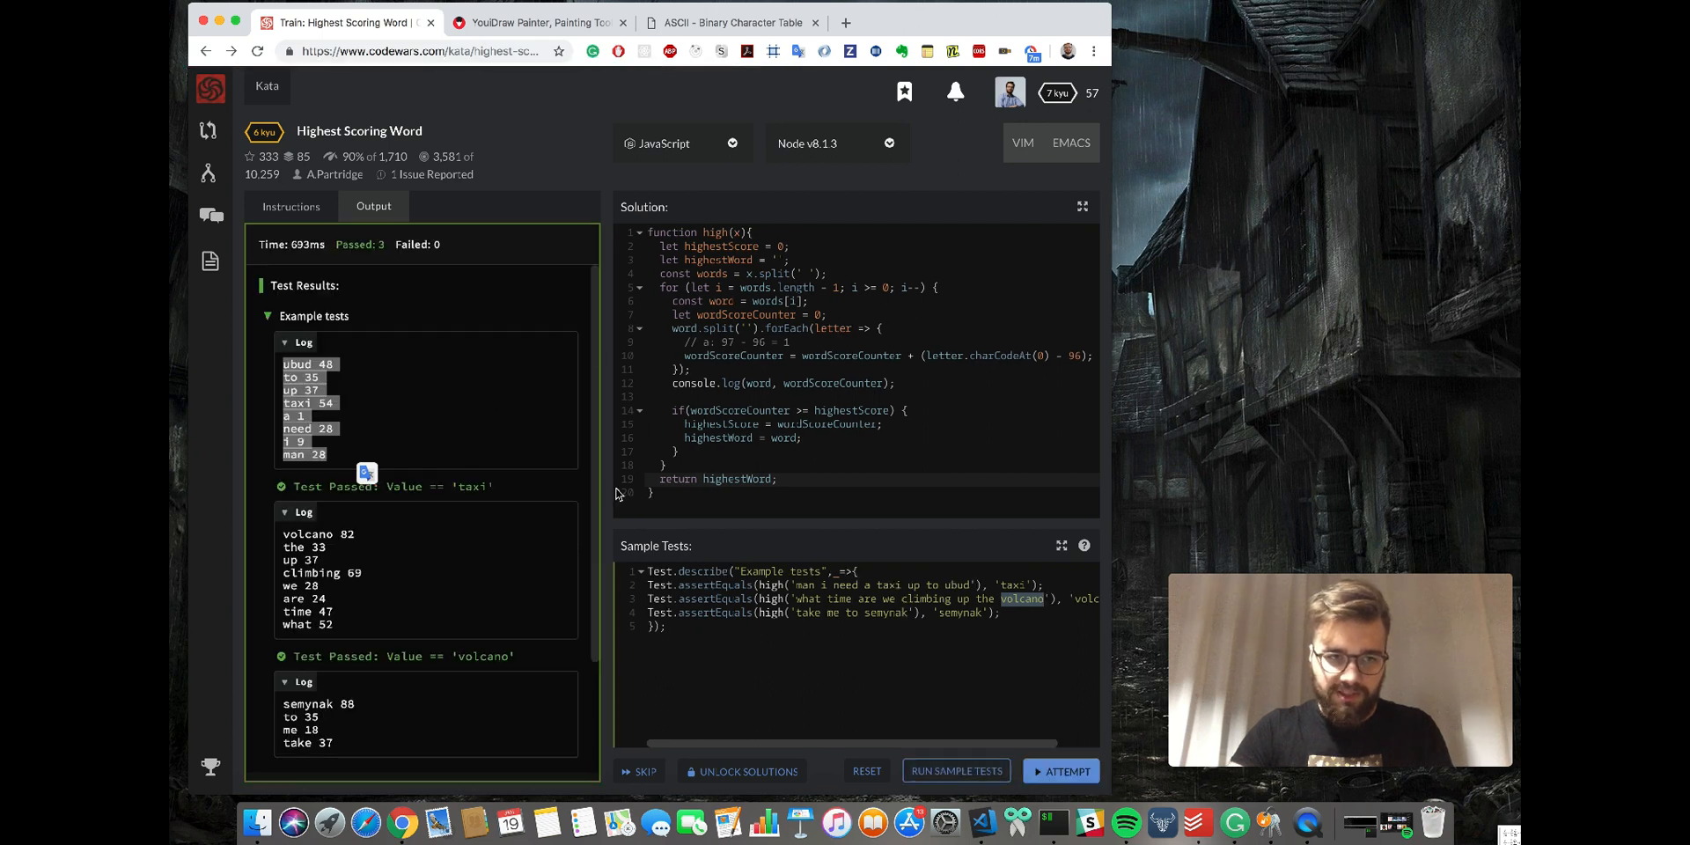
{"action": "mouse_move", "coordinate": [603, 150]}
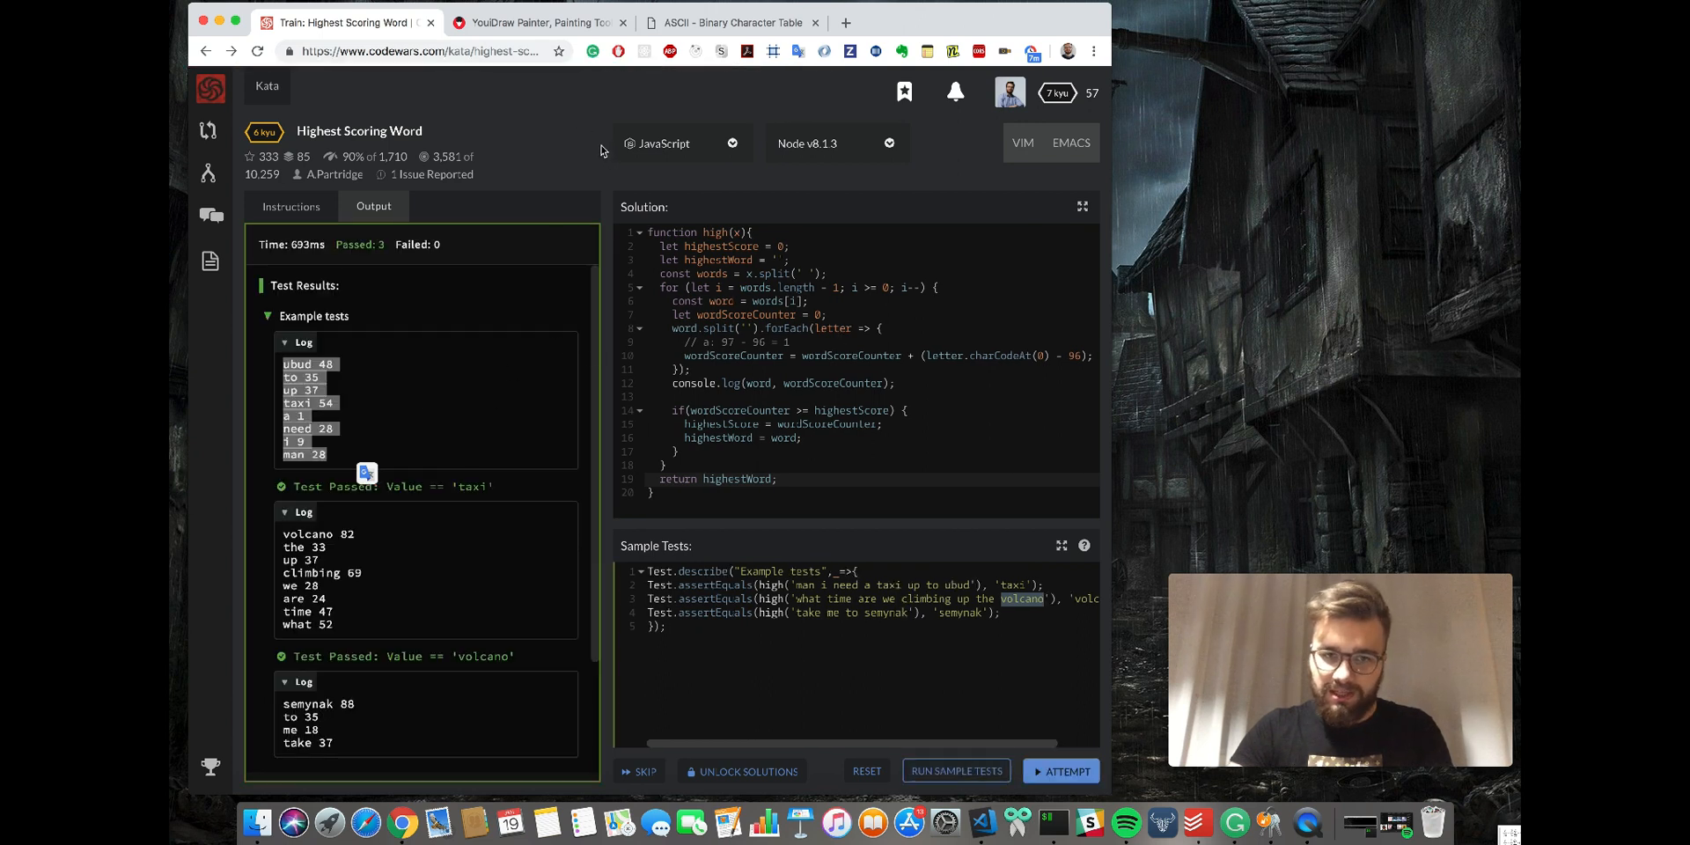
{"action": "left_click", "coordinate": [535, 21]}
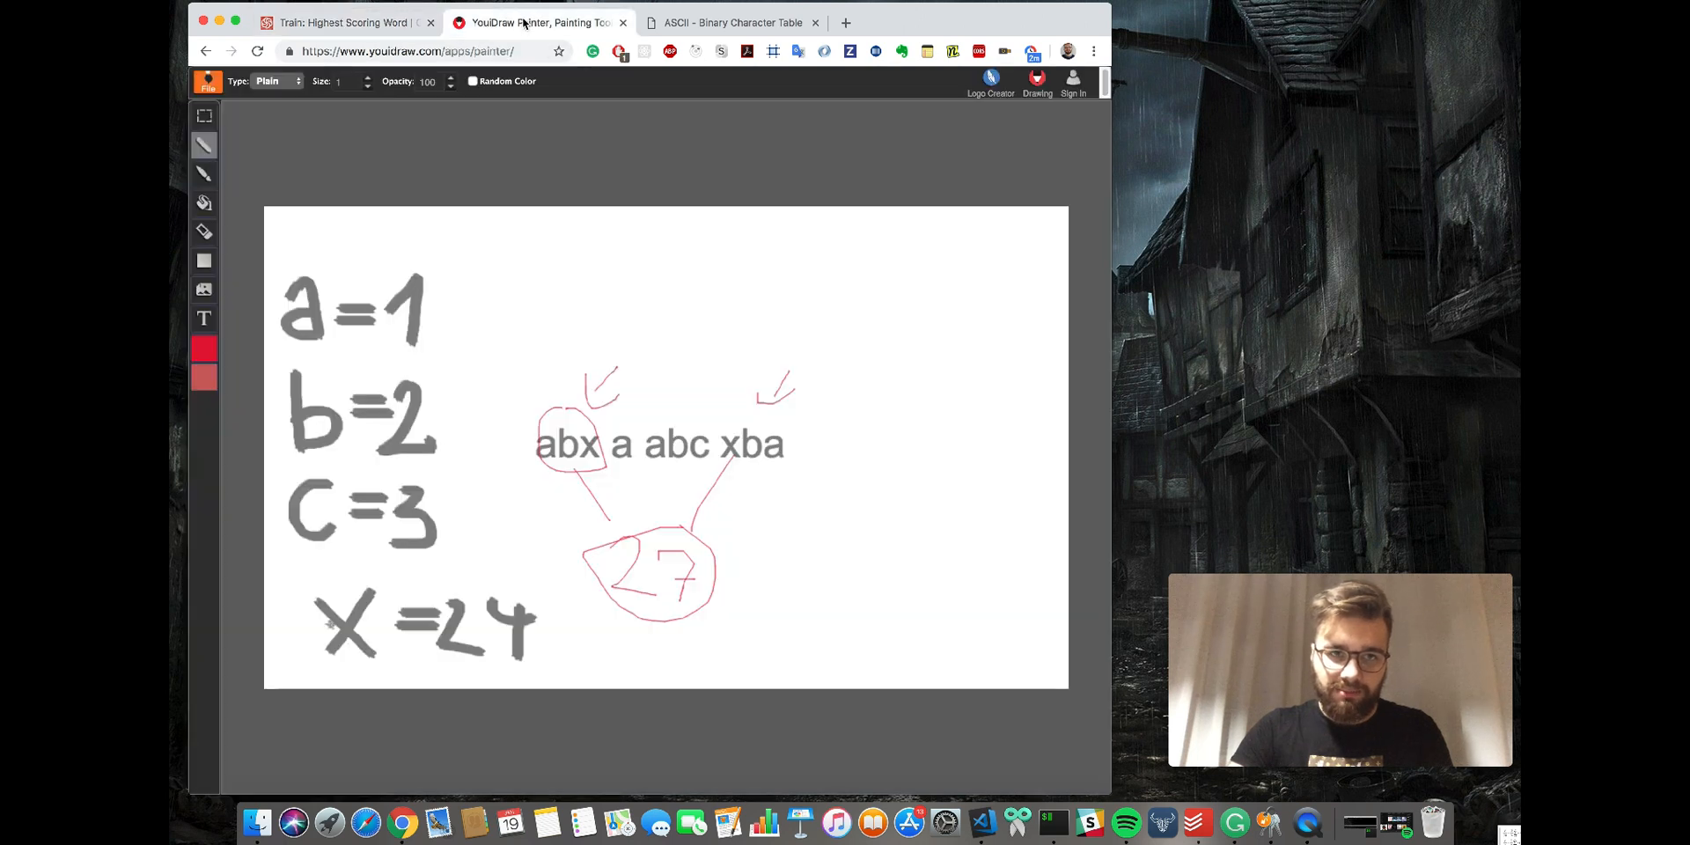
{"action": "mouse_move", "coordinate": [454, 127]}
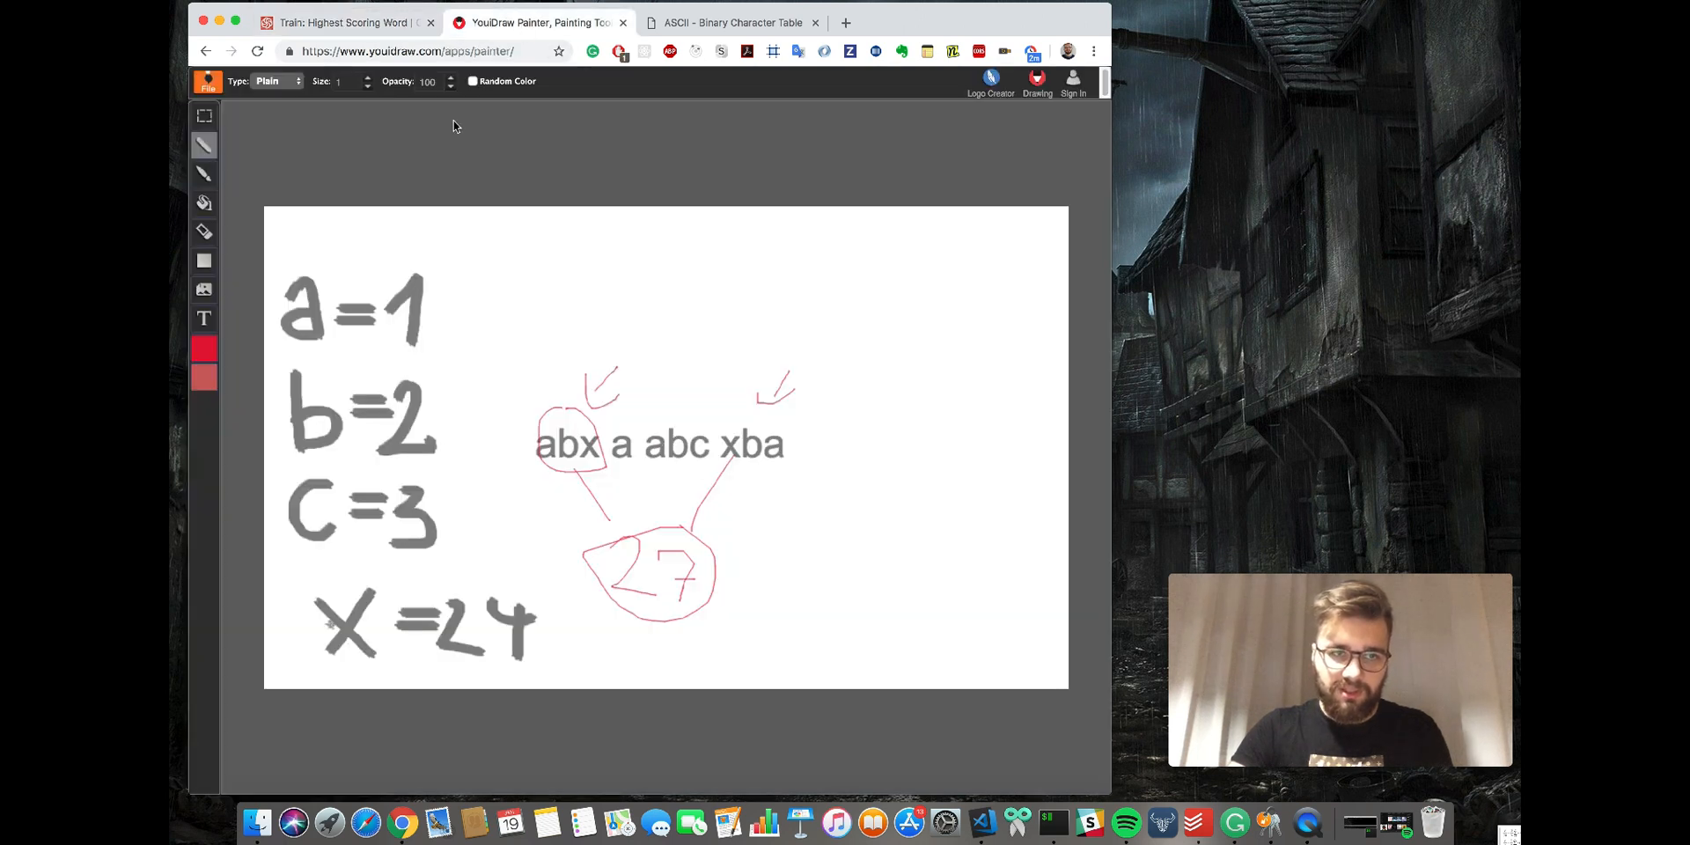
{"action": "left_click", "coordinate": [346, 21]}
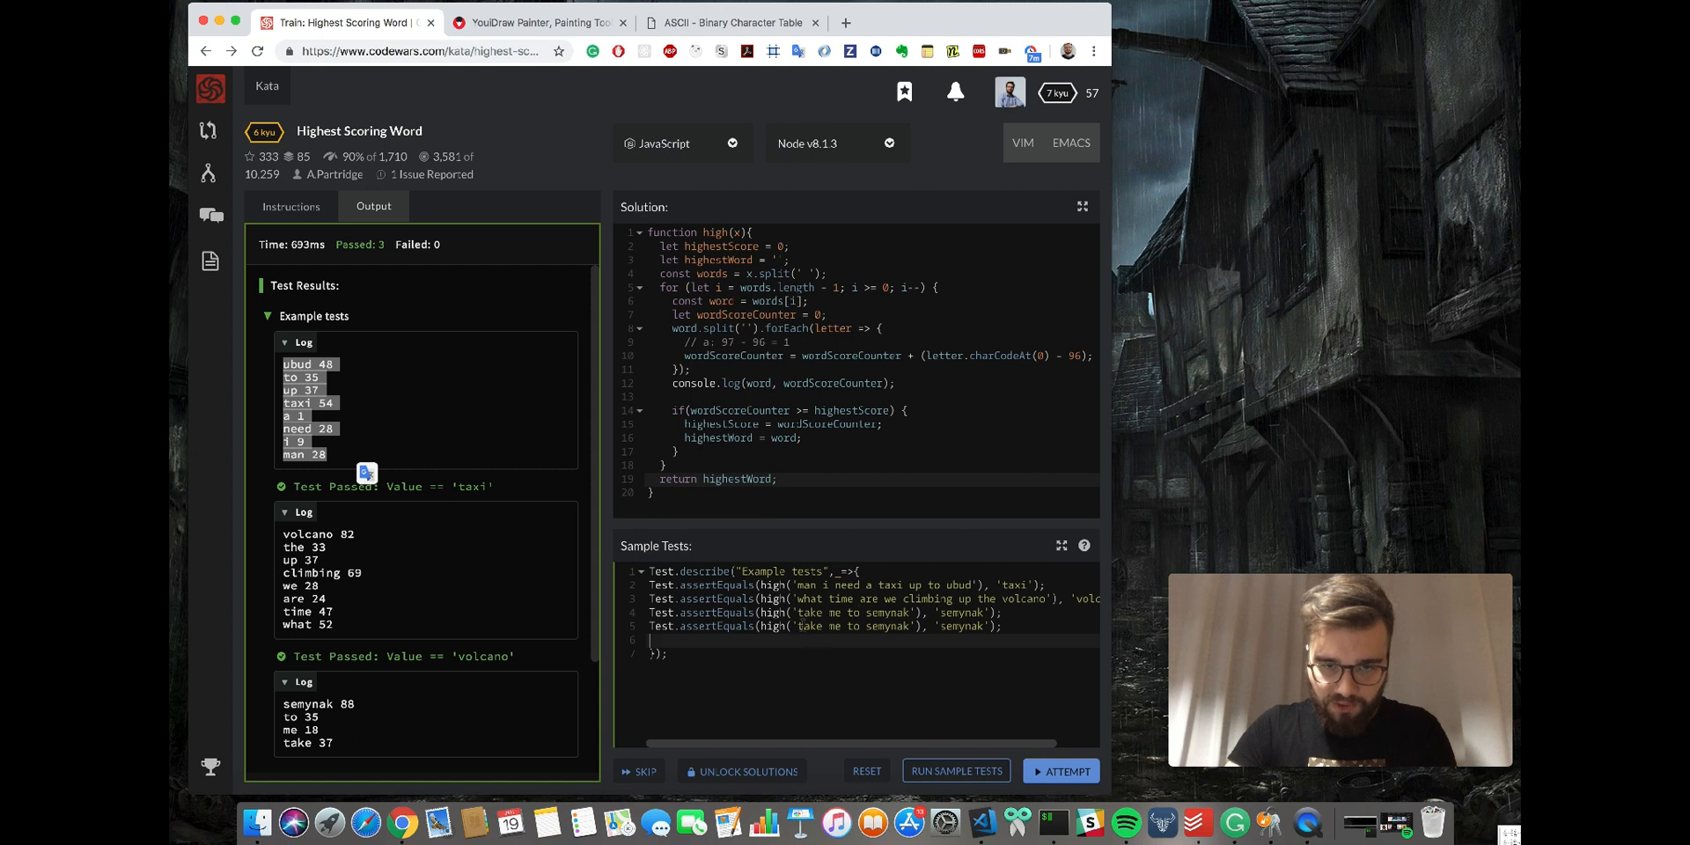
Edit the copied test to high('abx a abc xba') expecting 'abx' and run the sample tests.
{"action": "double_click", "coordinate": [854, 626]}
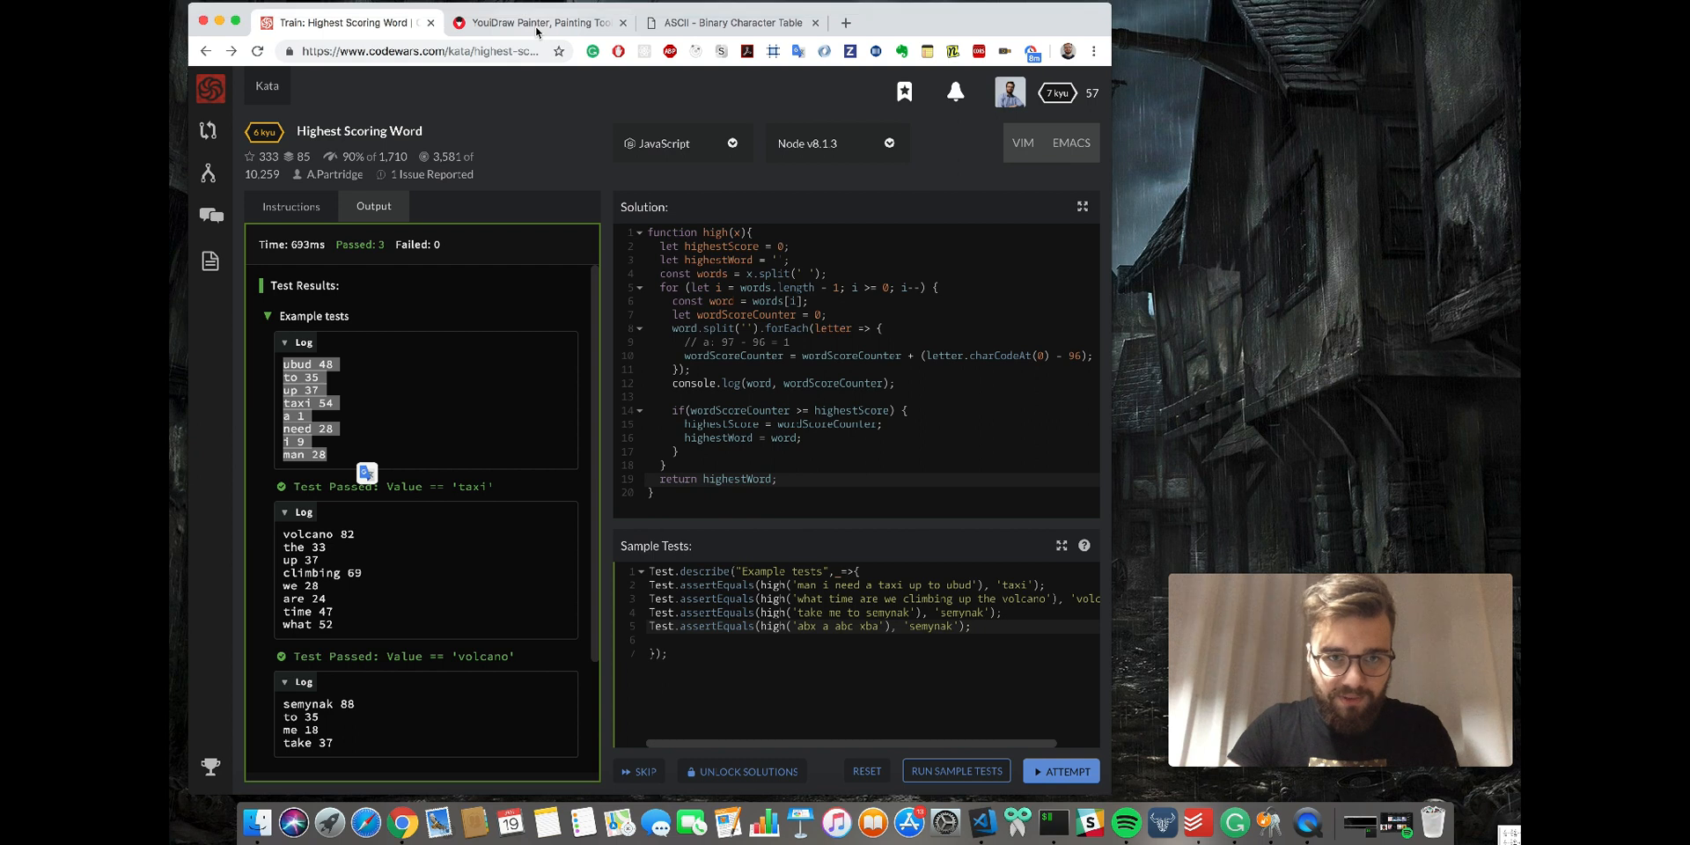
{"action": "left_click", "coordinate": [539, 22]}
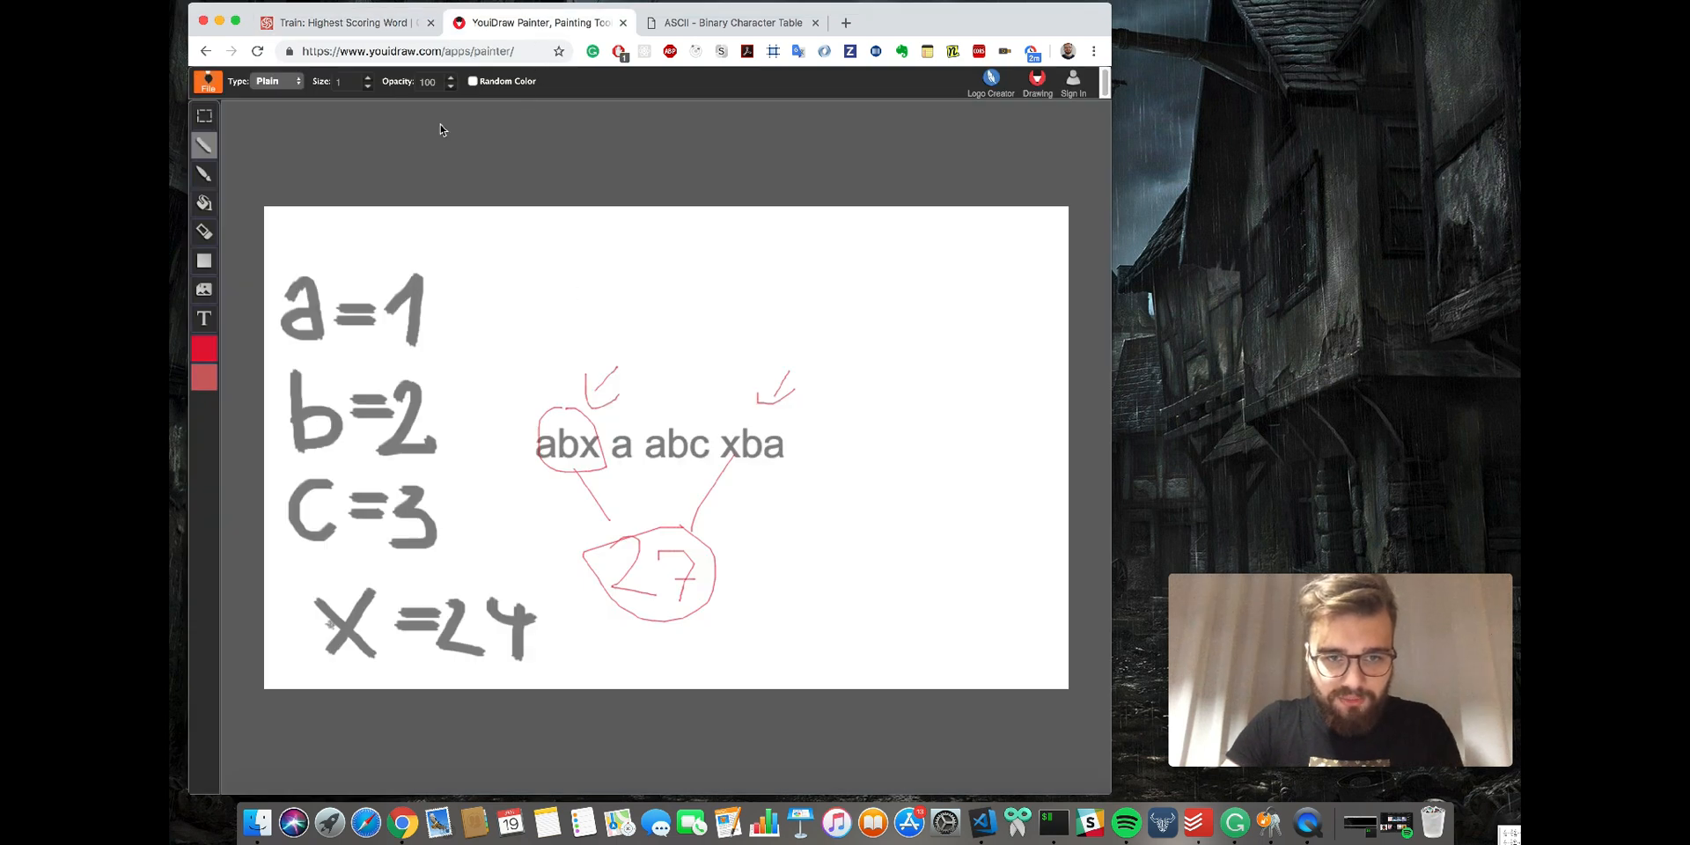
{"action": "left_click", "coordinate": [345, 21]}
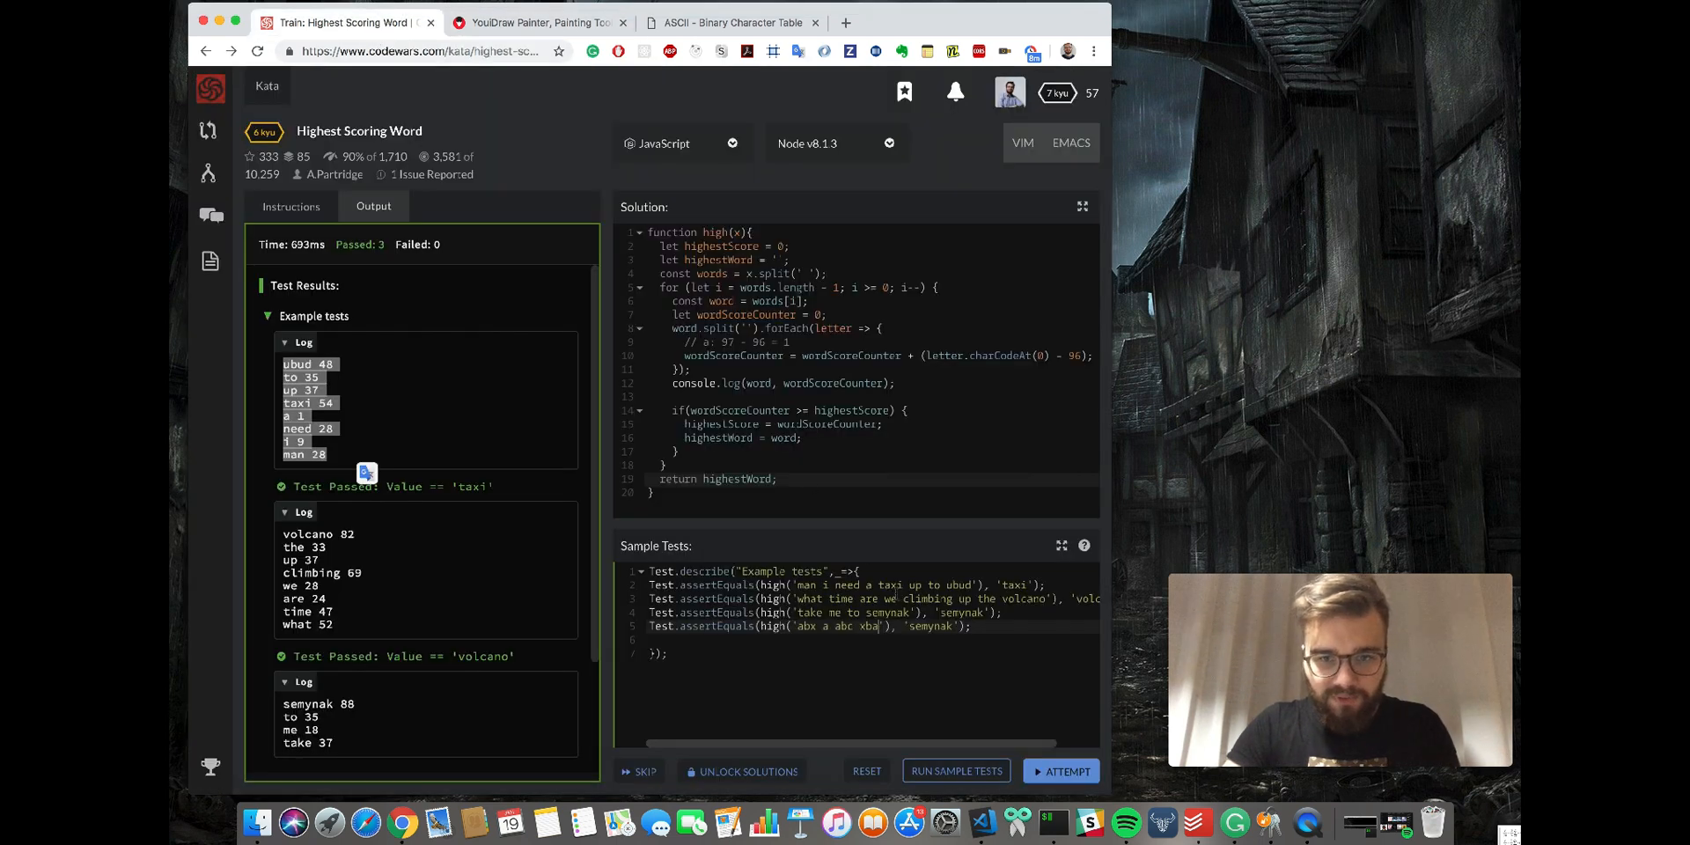
{"action": "double_click", "coordinate": [806, 627]}
{"action": "type", "text": "bx"}
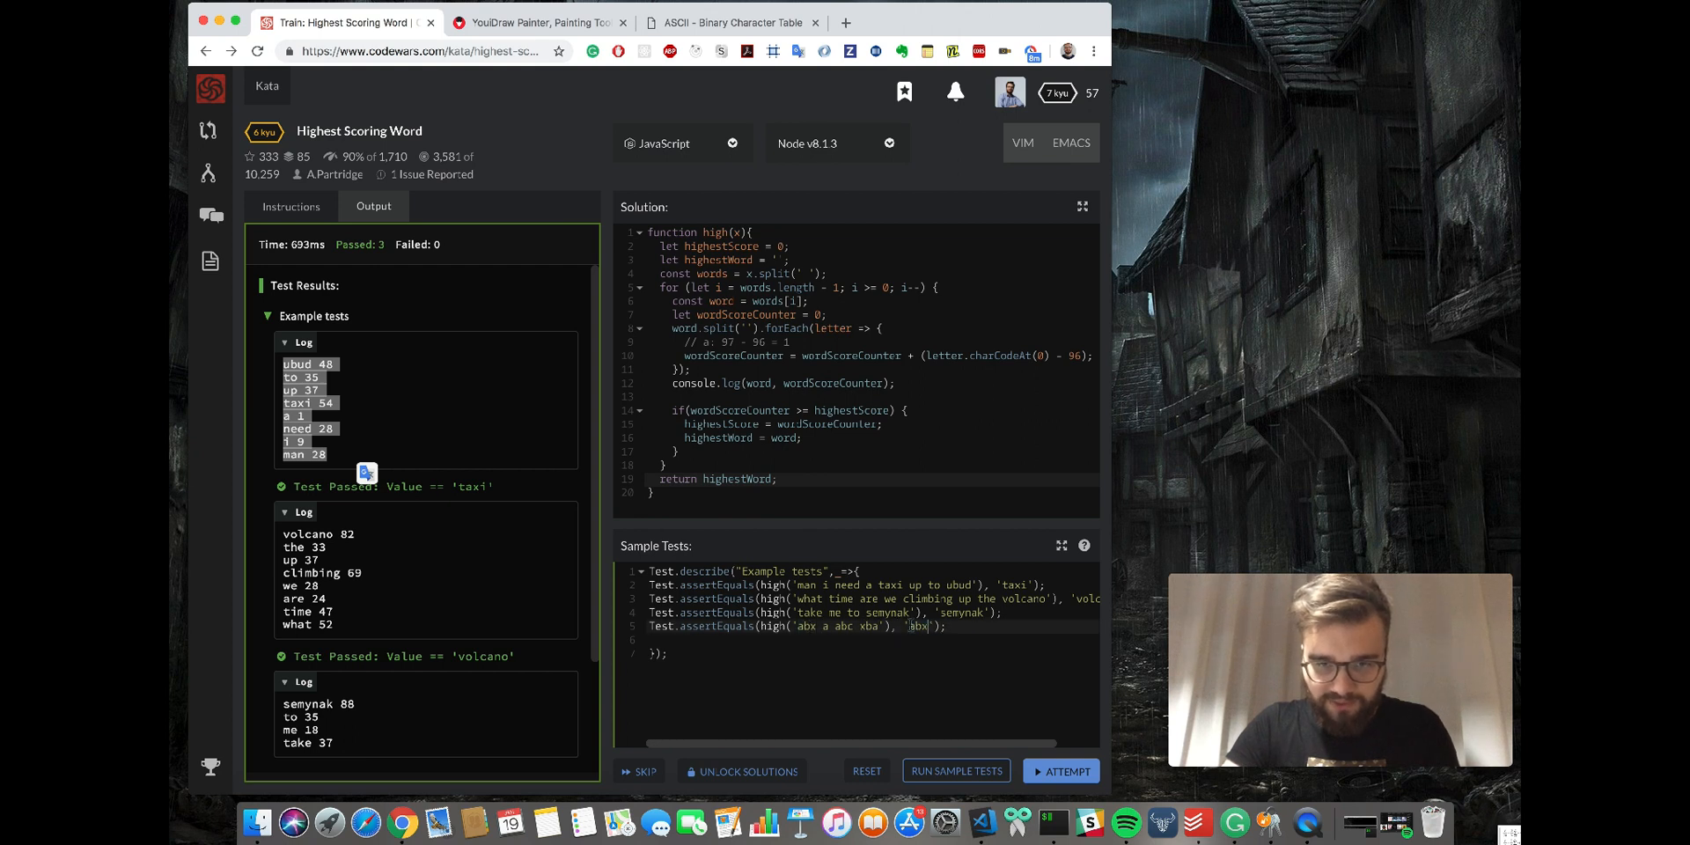
{"action": "left_click", "coordinate": [955, 771]}
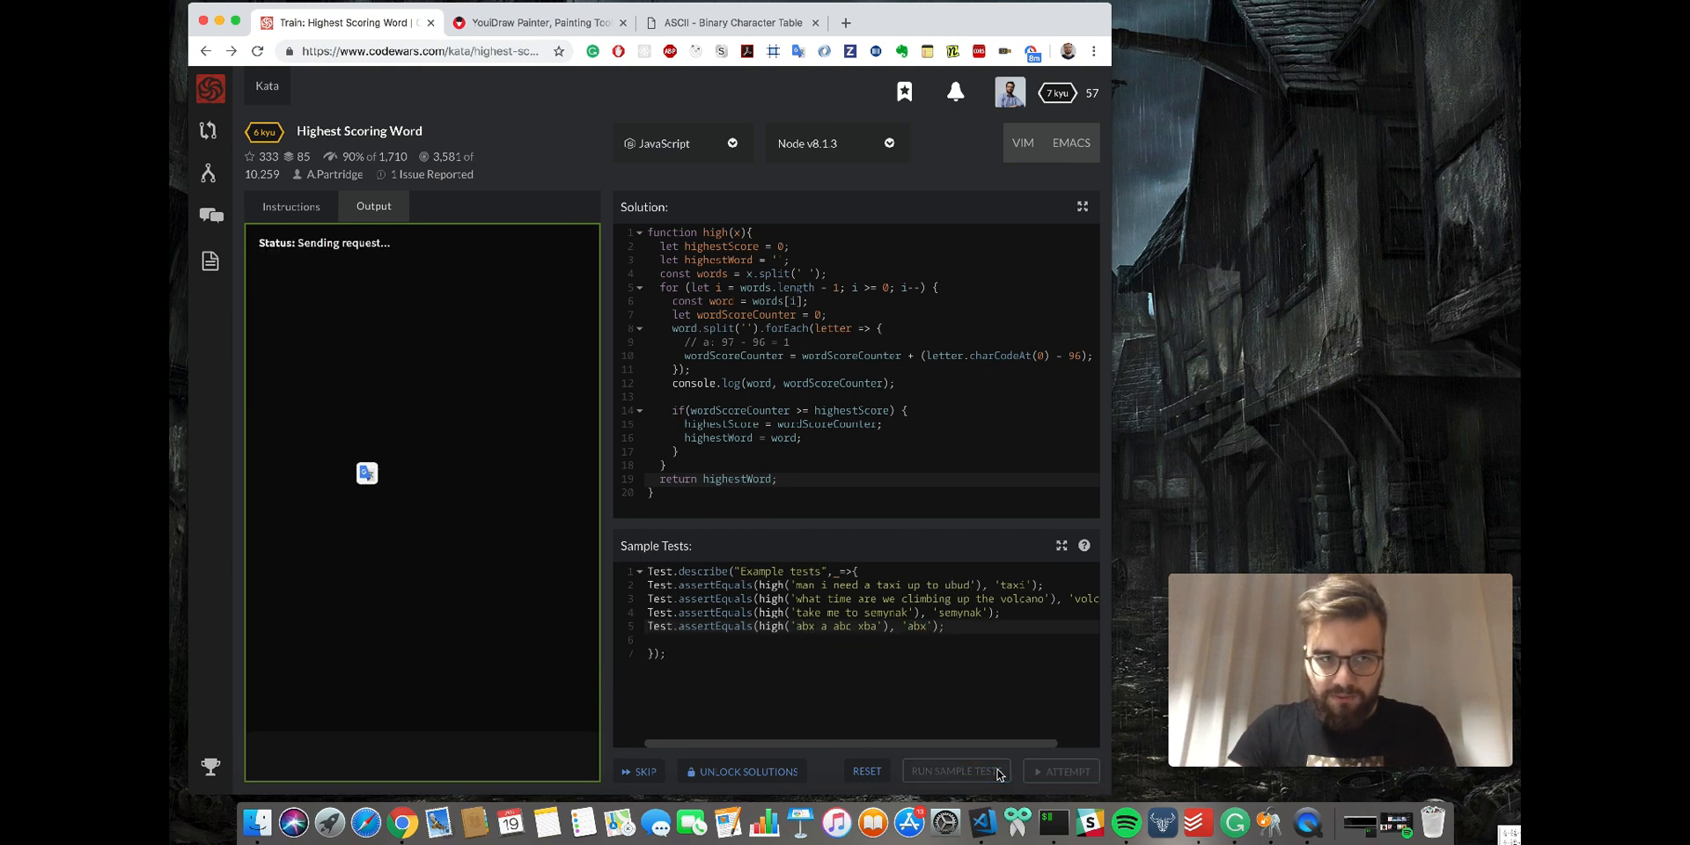
{"action": "left_click", "coordinate": [955, 771]}
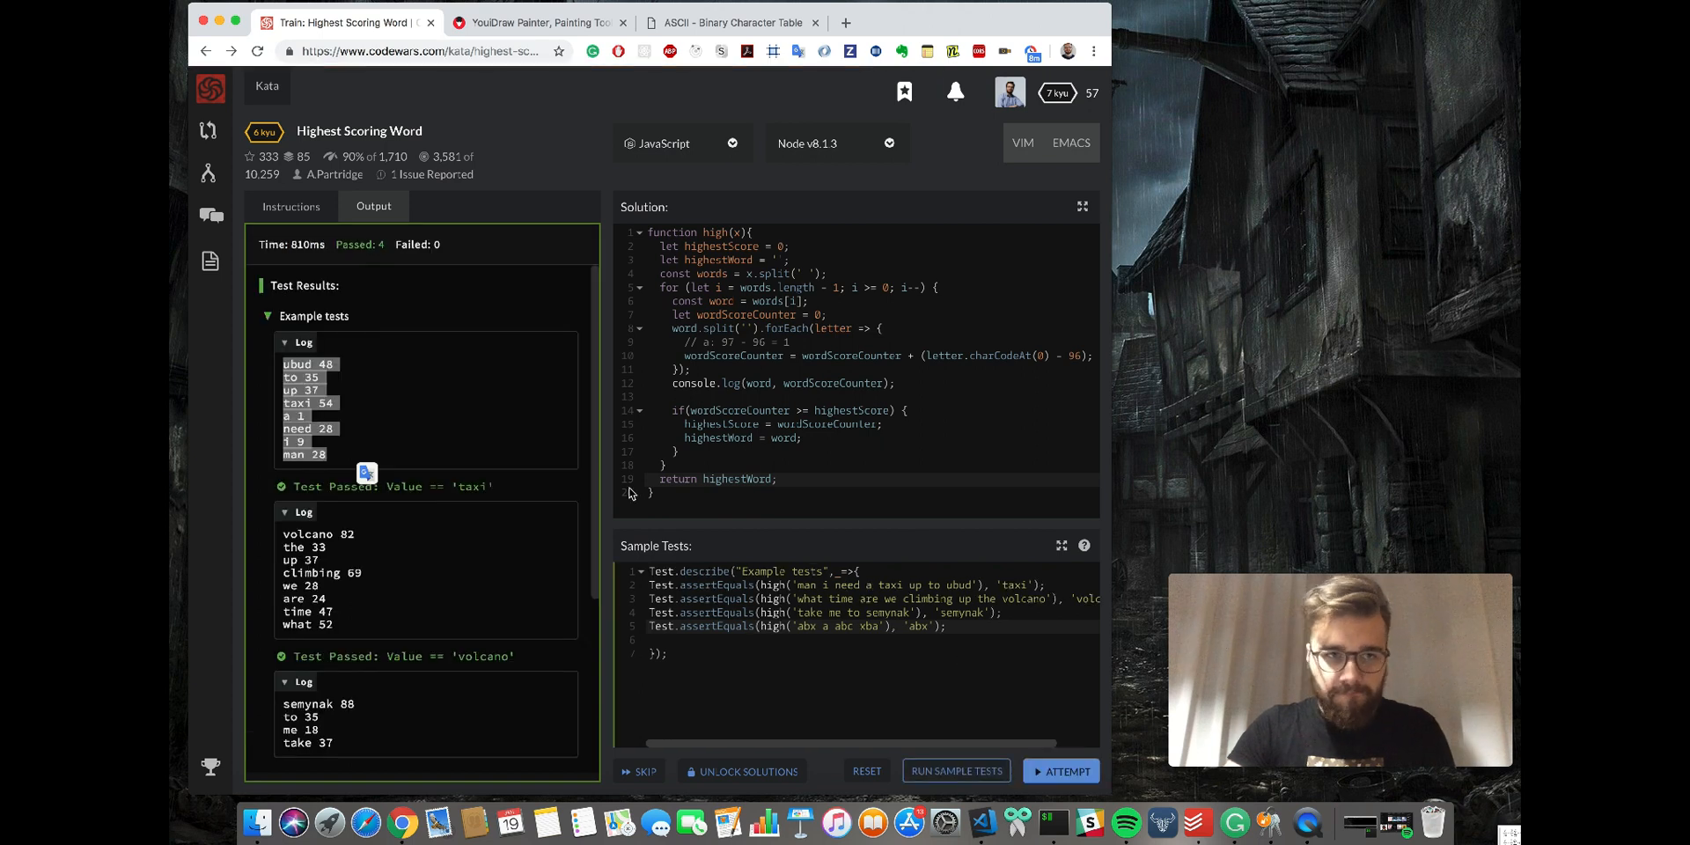
{"action": "scroll", "scroll_direction": "down", "scroll_amount": 3}
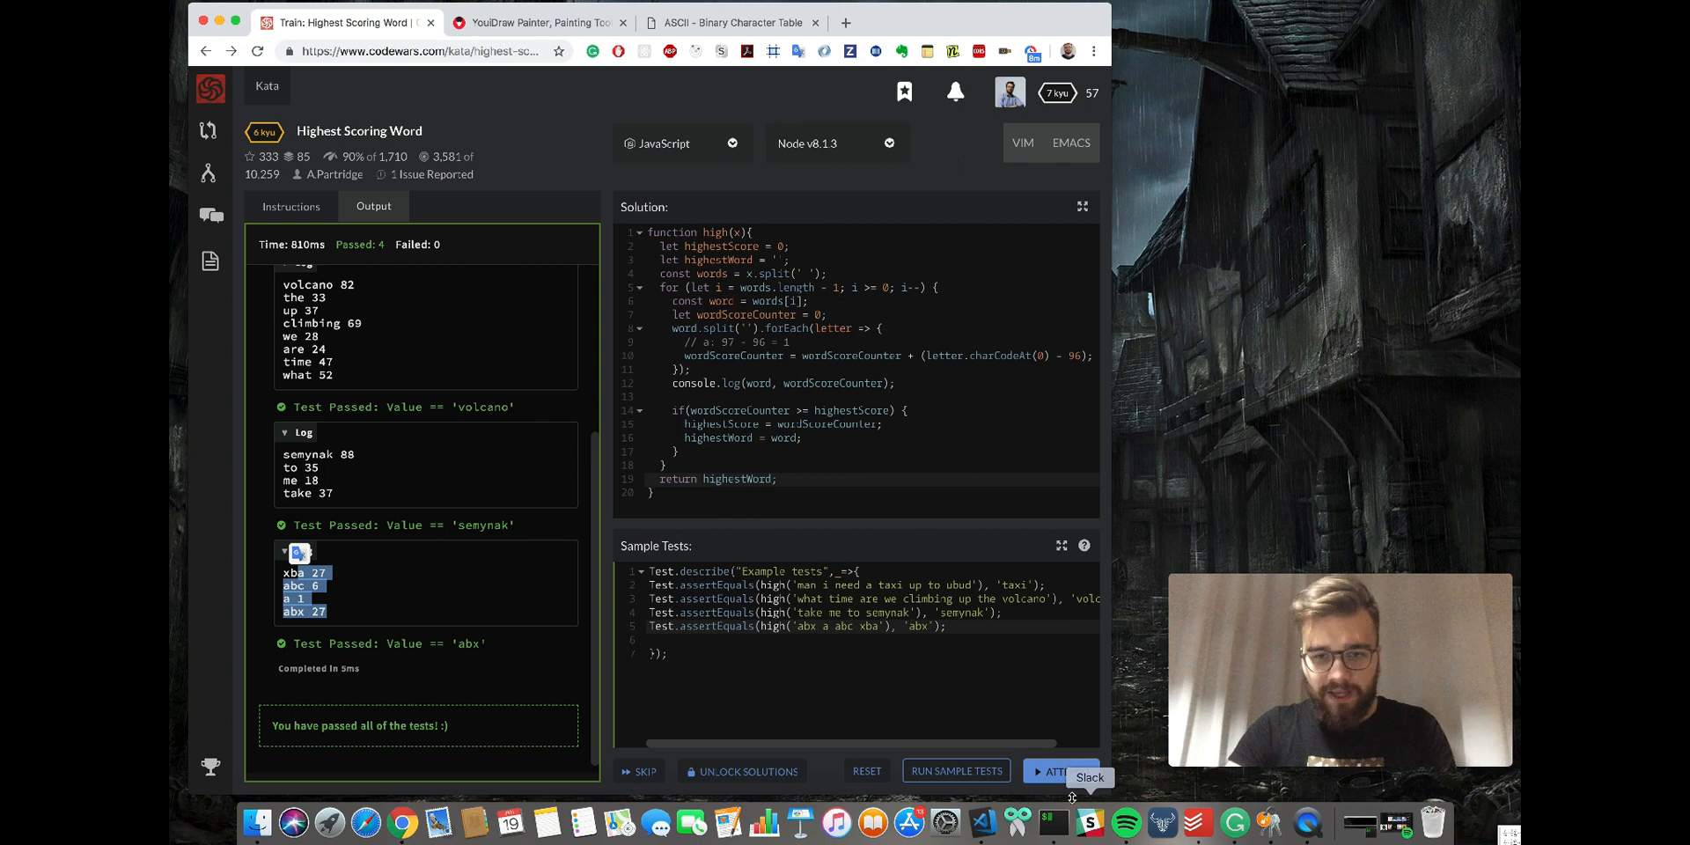
Run the full Attempt test suite, passing all 105 tests.
{"action": "left_click", "coordinate": [1065, 771]}
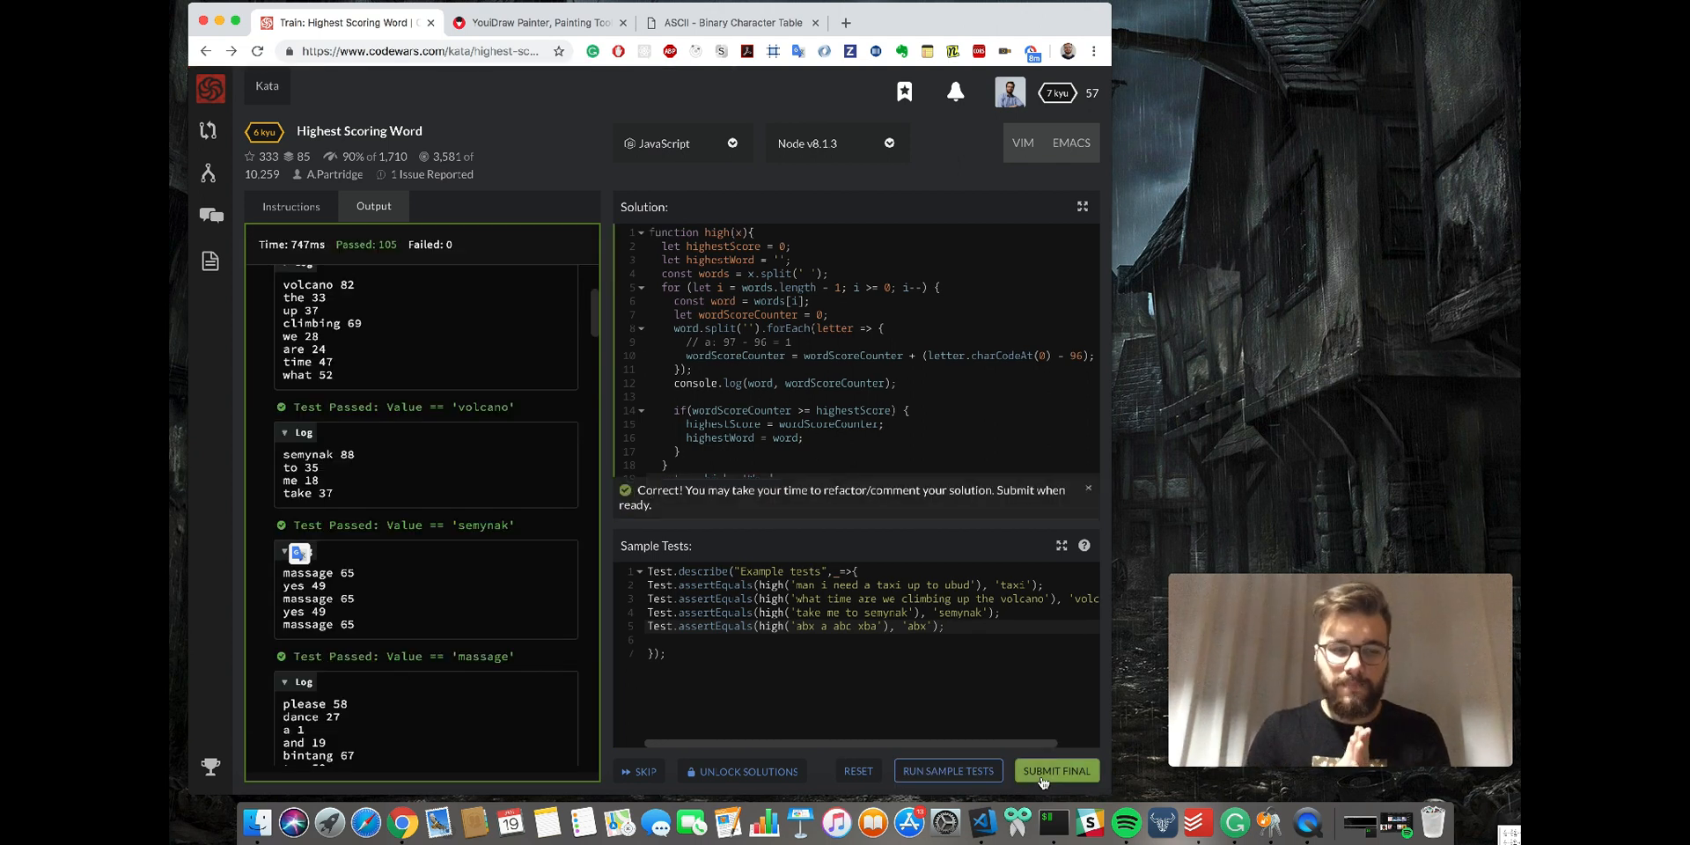
{"action": "mouse_move", "coordinate": [1054, 769]}
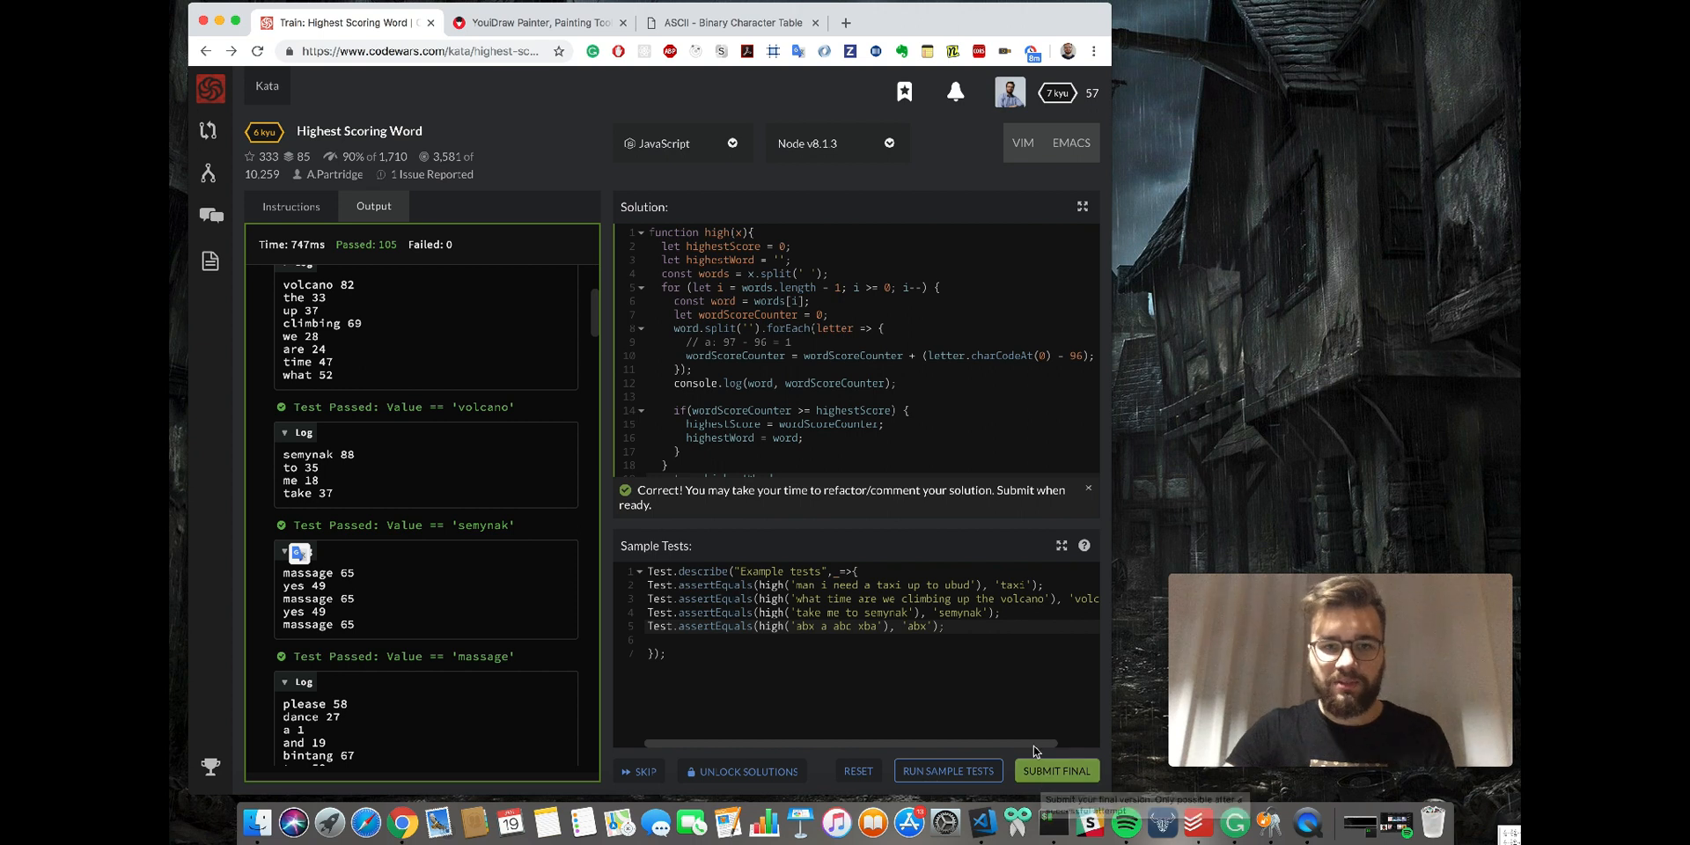
{"action": "mouse_move", "coordinate": [1011, 675]}
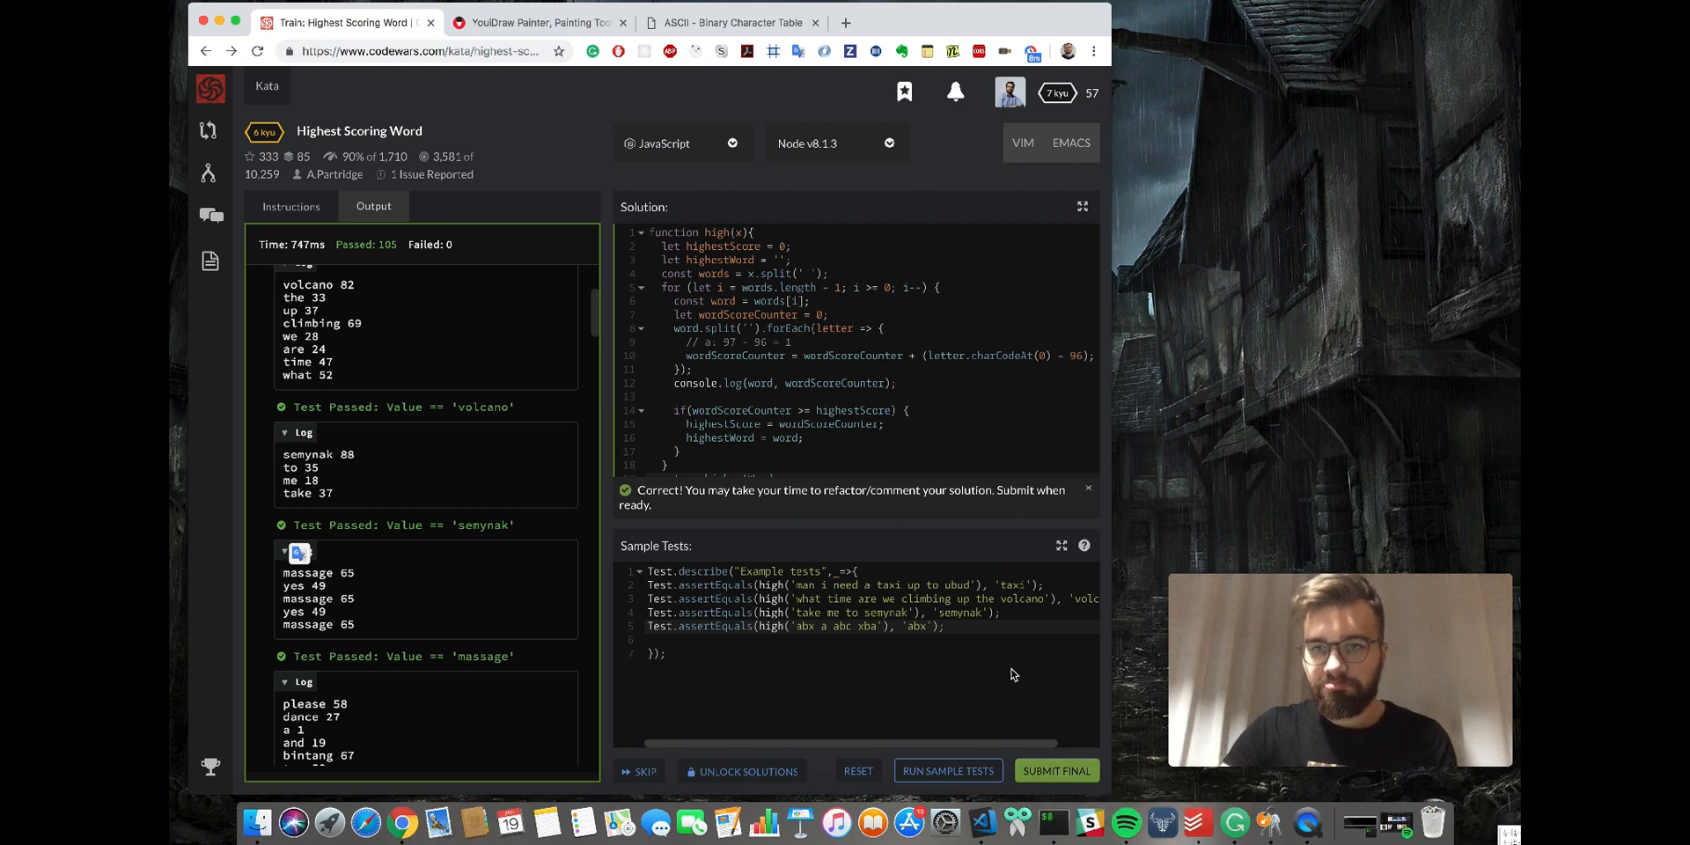
{"action": "mouse_move", "coordinate": [808, 210]}
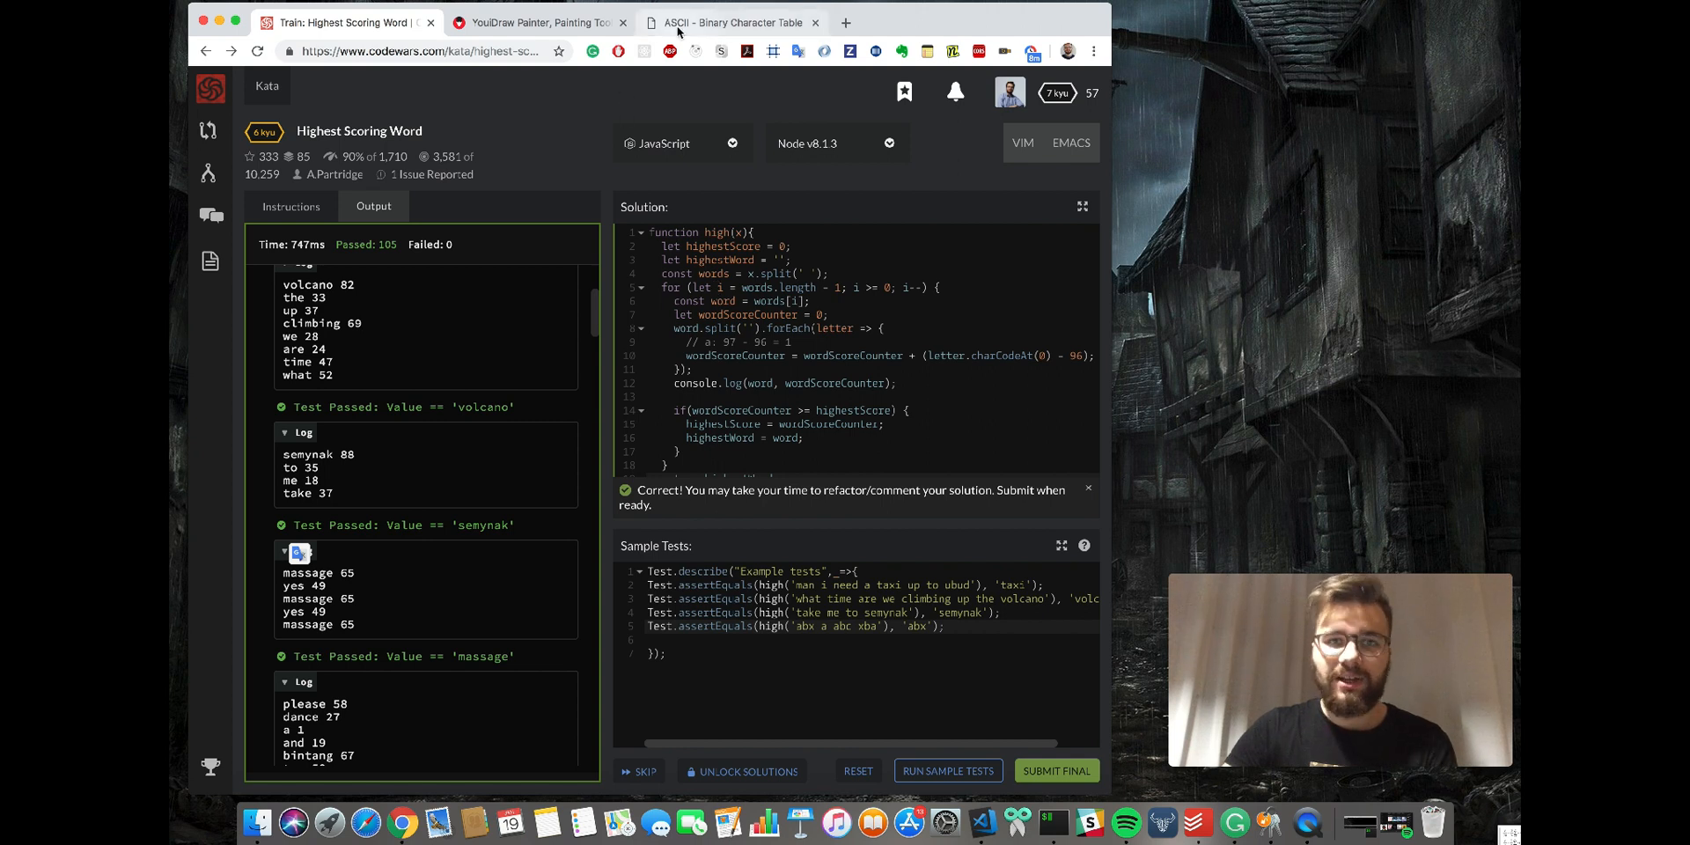
{"action": "mouse_move", "coordinate": [669, 51]}
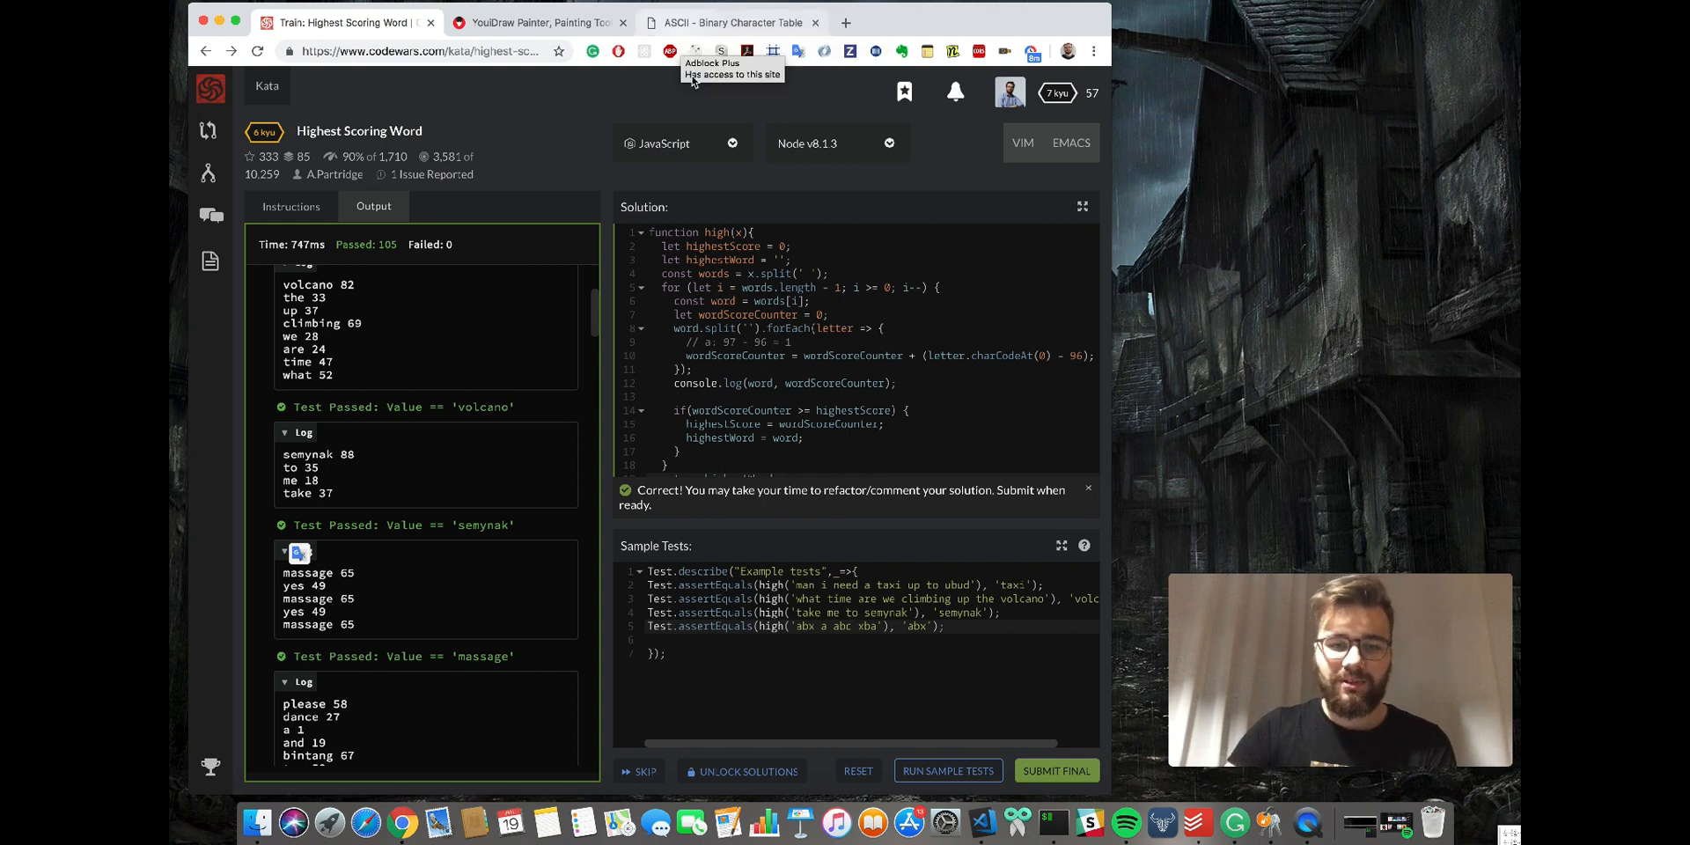